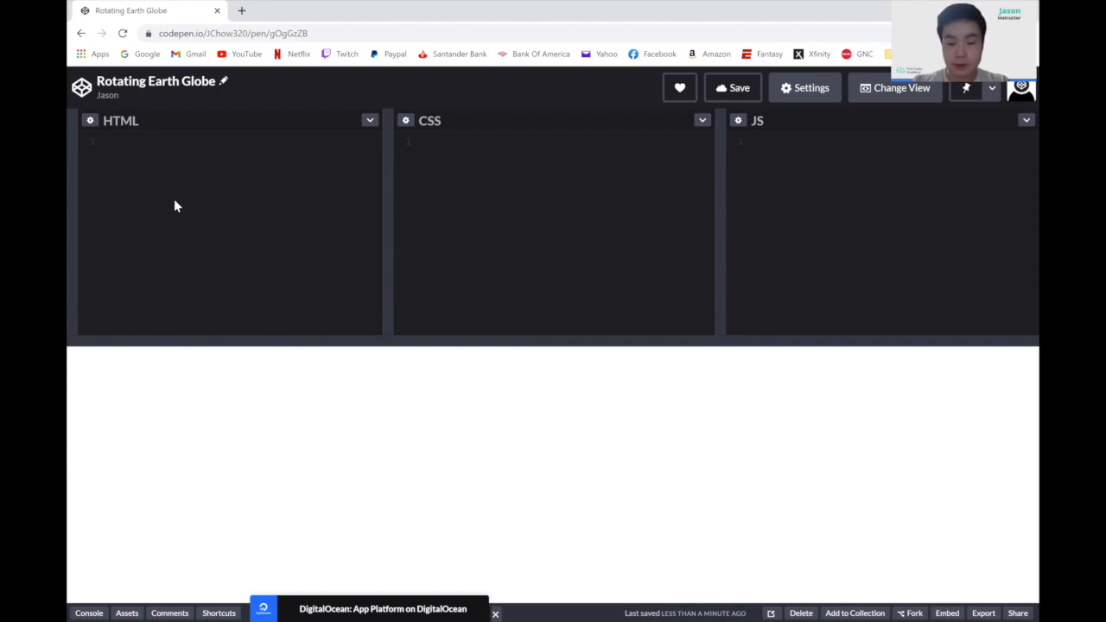
Write the opening html and body tags followed by an <h1>Rotating Globe</h1> heading.
text(<ht)
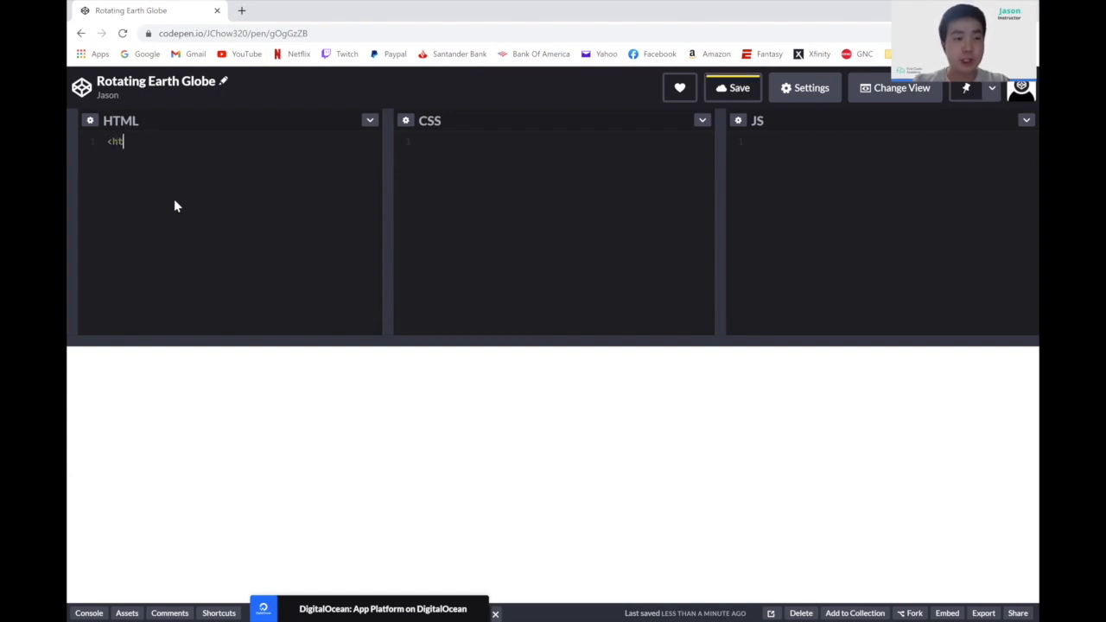
text(ml>)
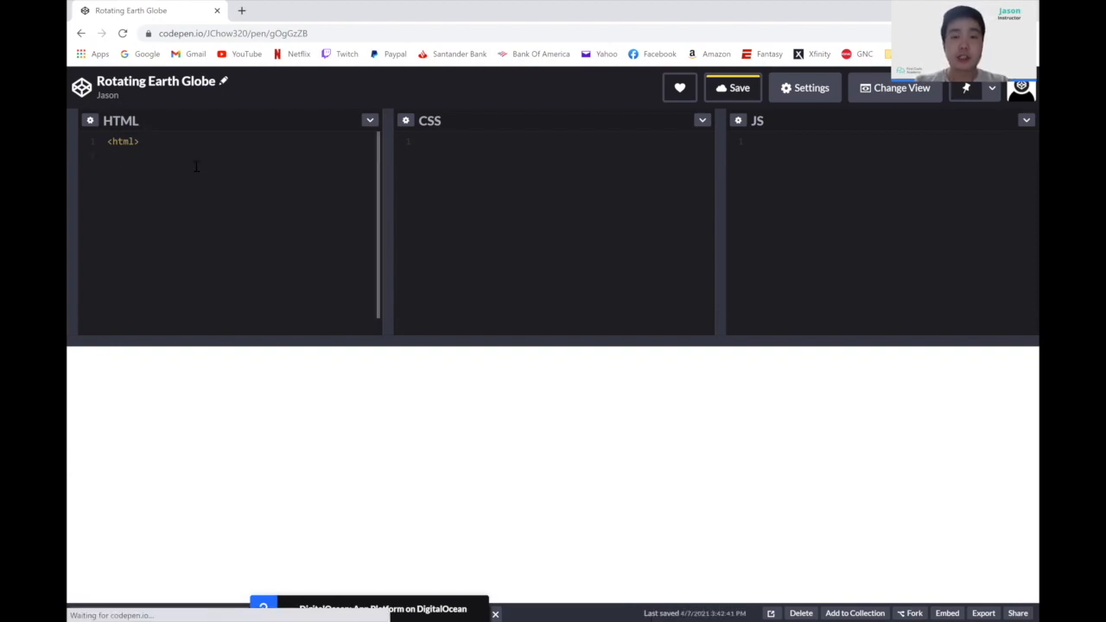
text(<body>)
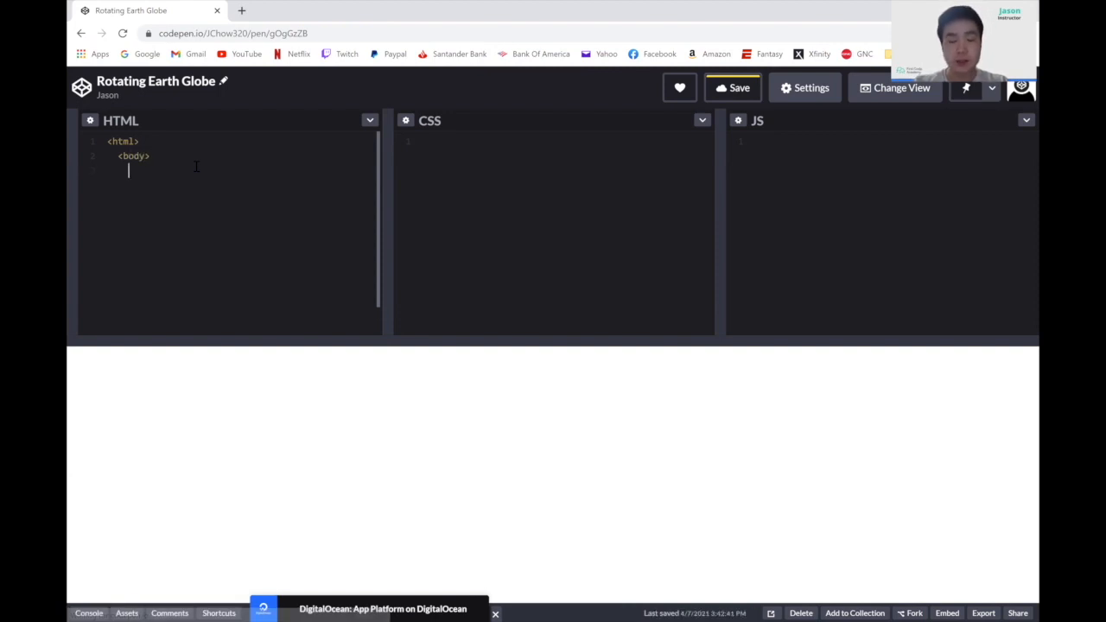
text(<)
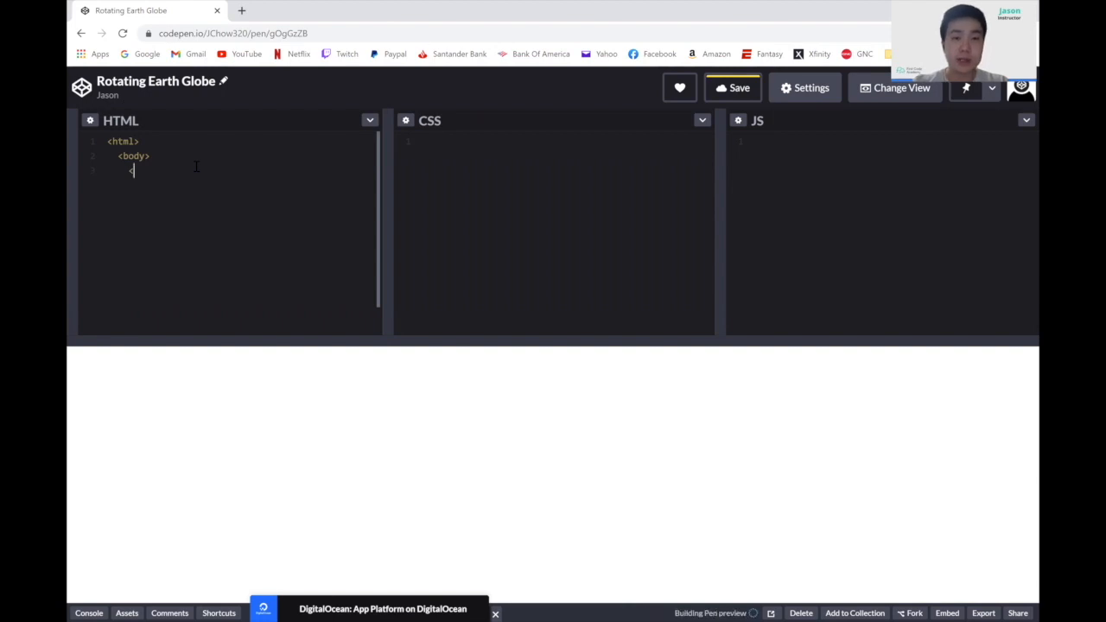
text(<h1>)
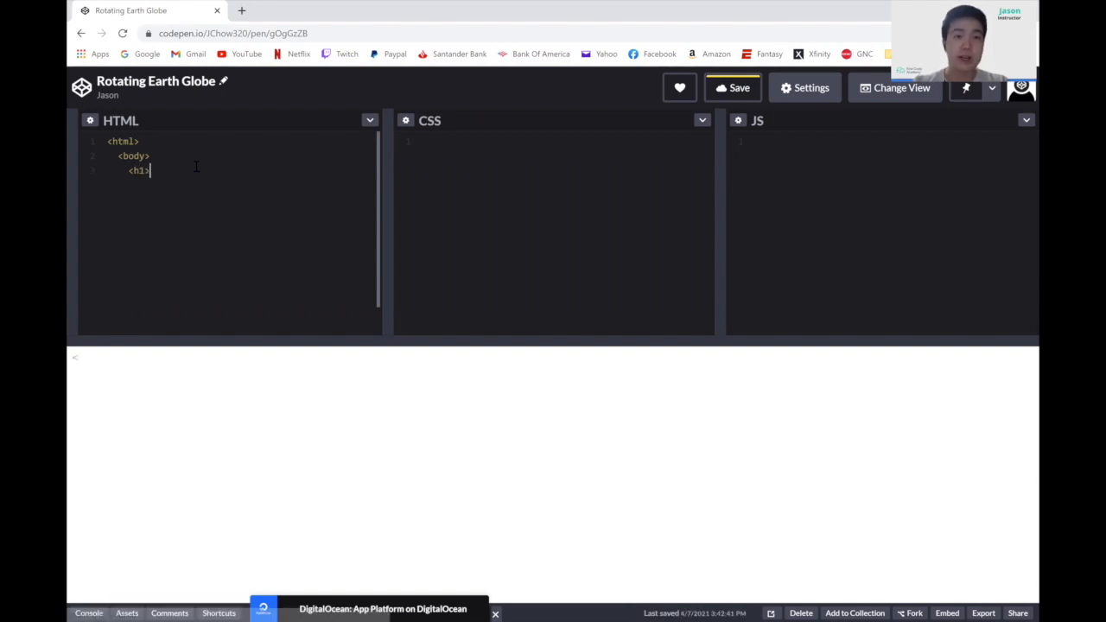
text(Rota)
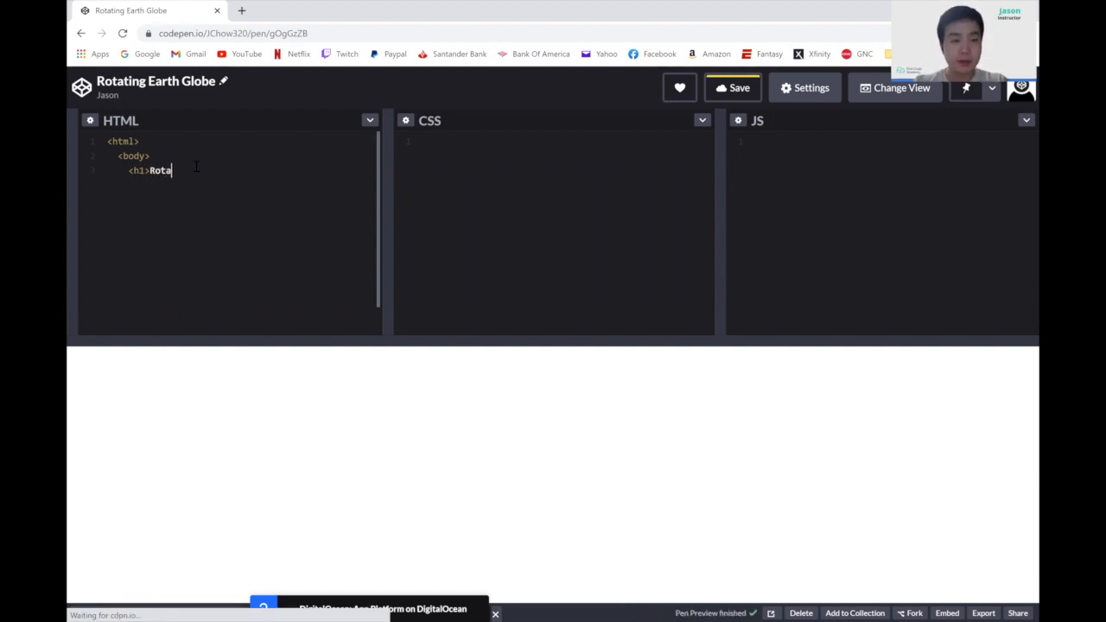
text(ting Gloe)
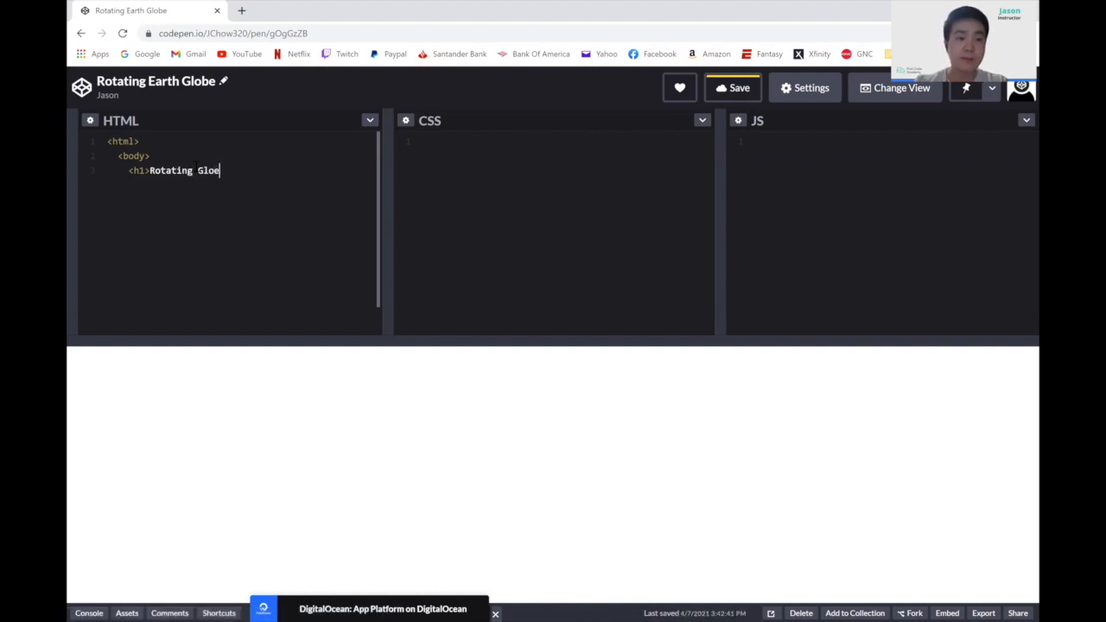
text(be</)
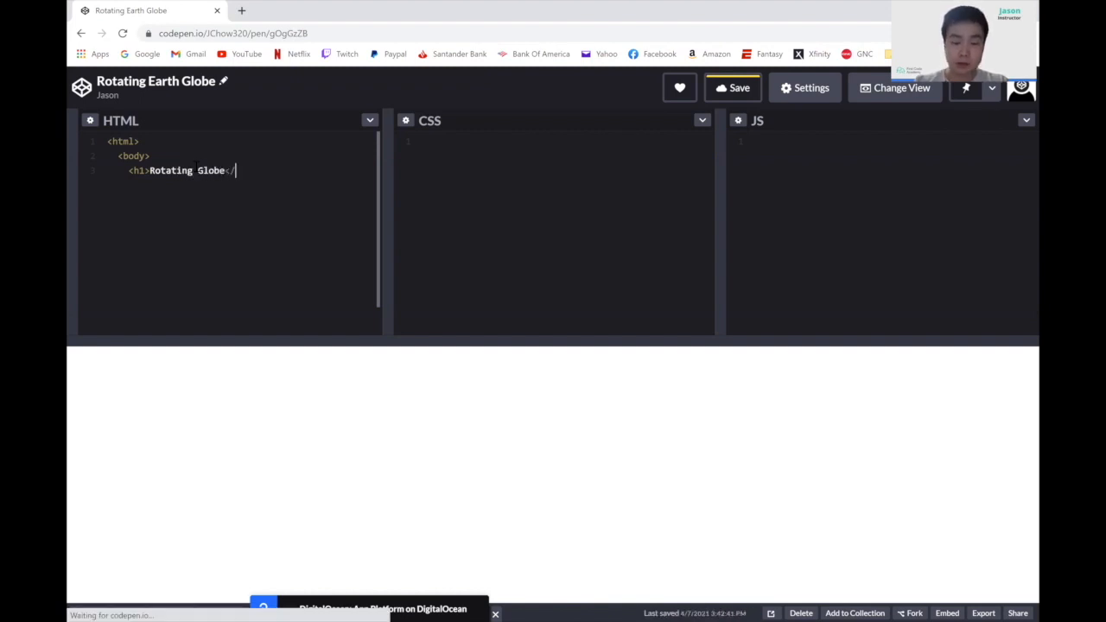
text(h1>)
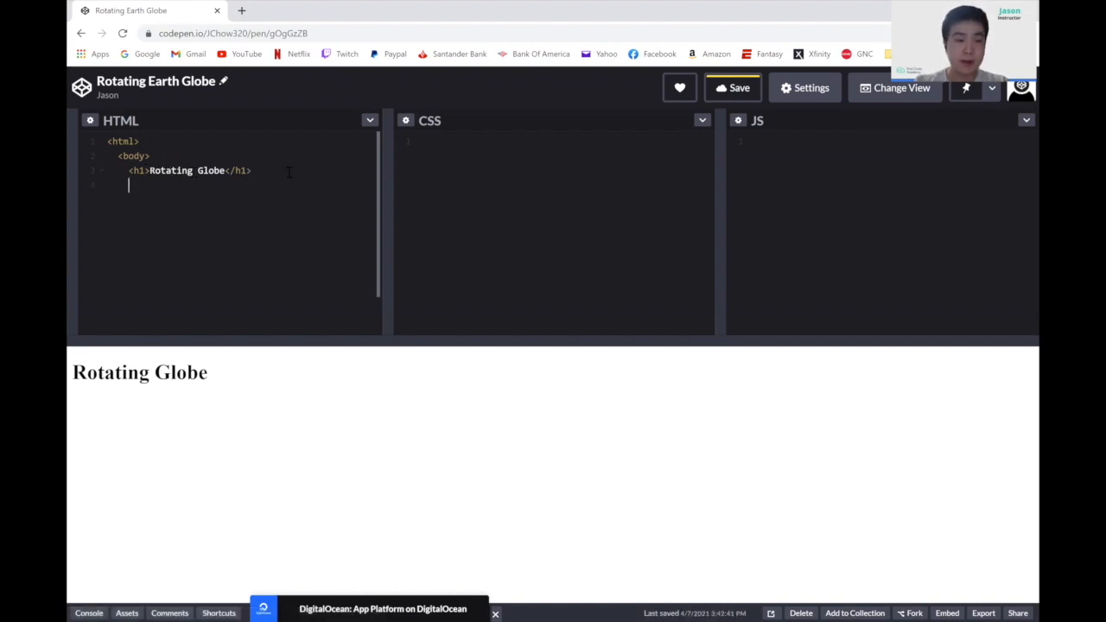
Add an empty <div id="earth"></div>, then the closing </body> and </html> tags.
text(<div id)
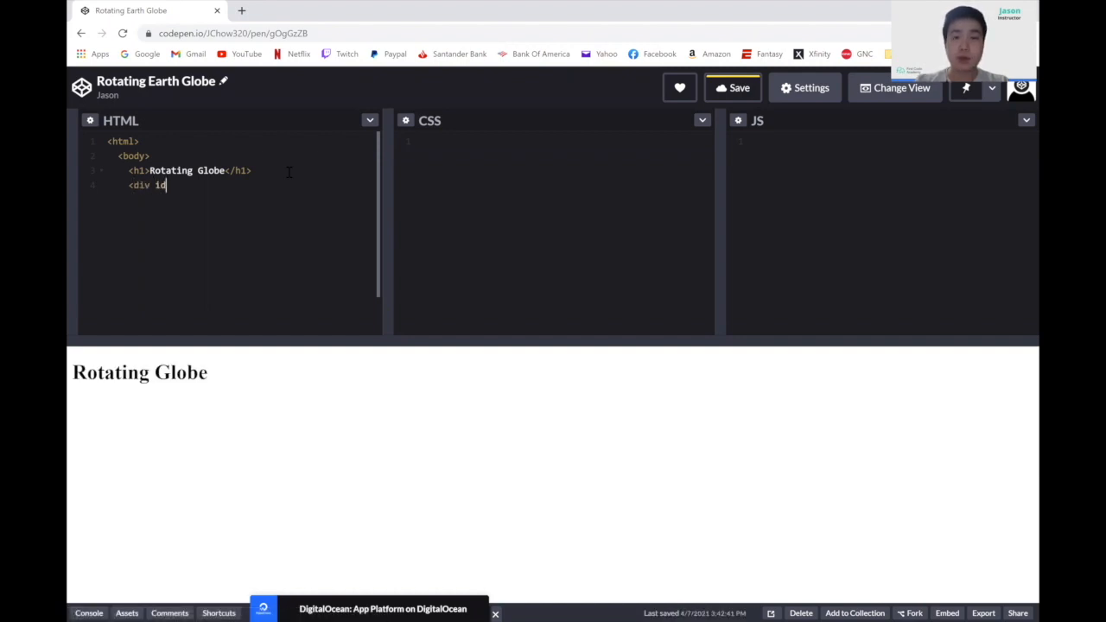
text(="")
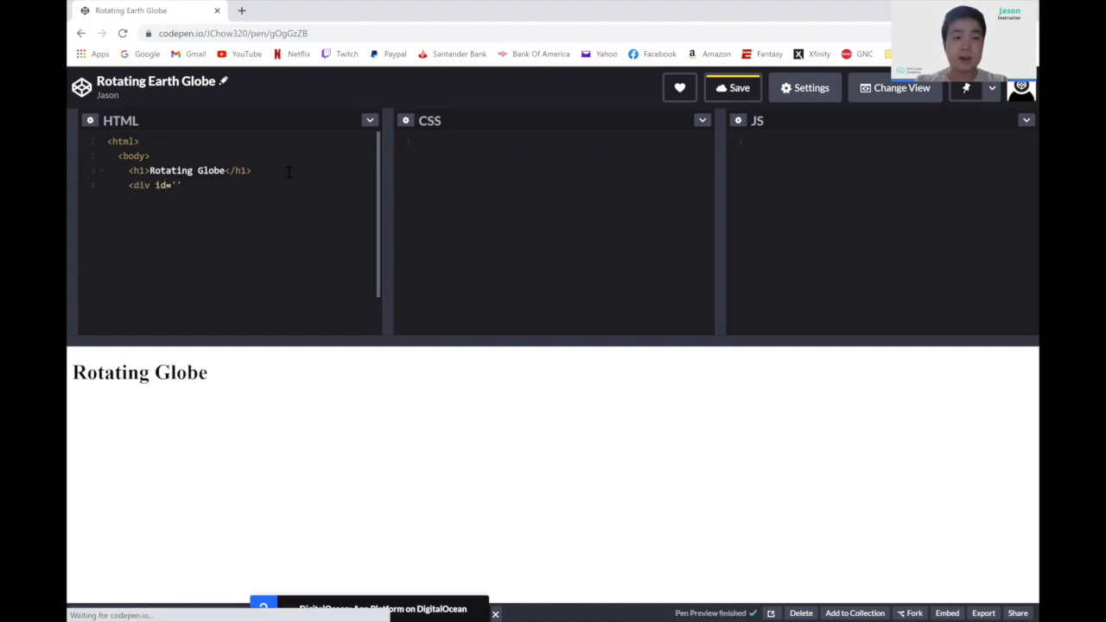
text(earth")
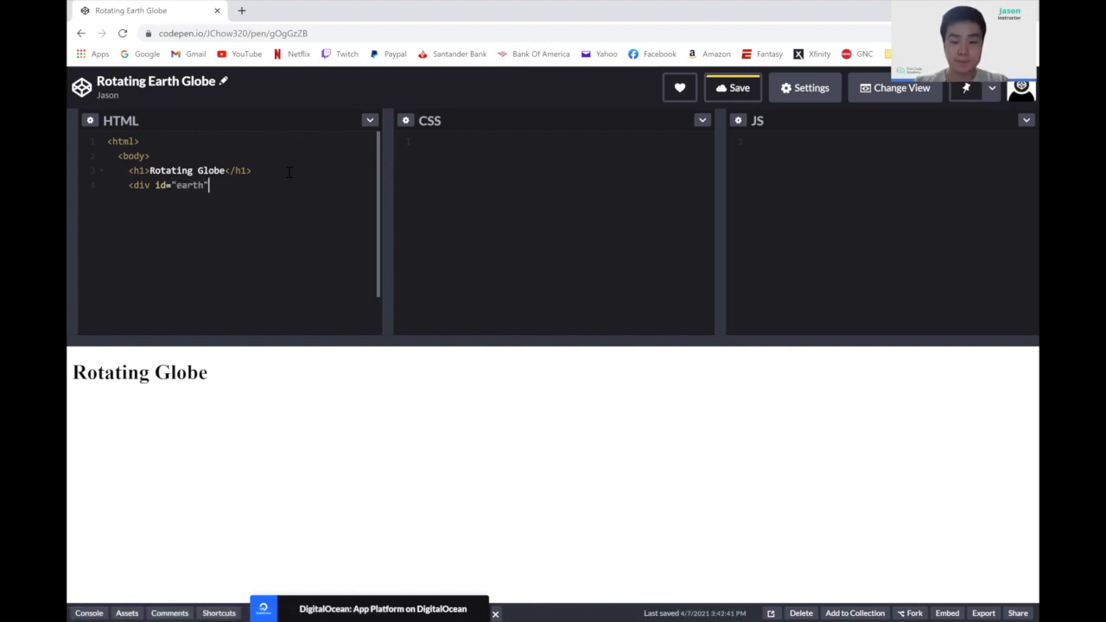
text(></div>)
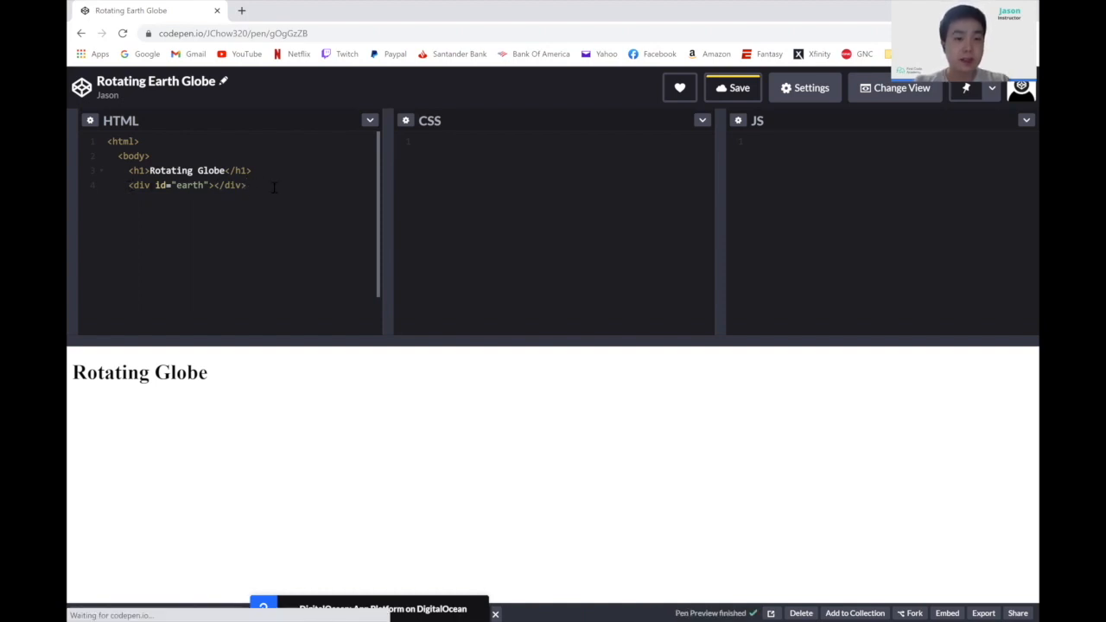
text(<)
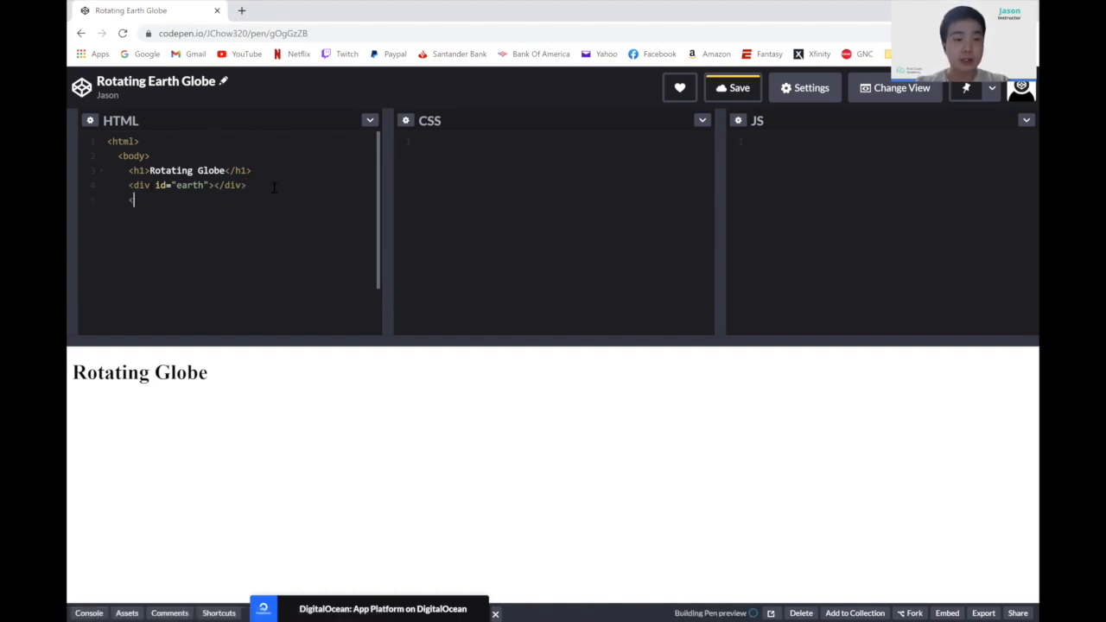
text(</body>)
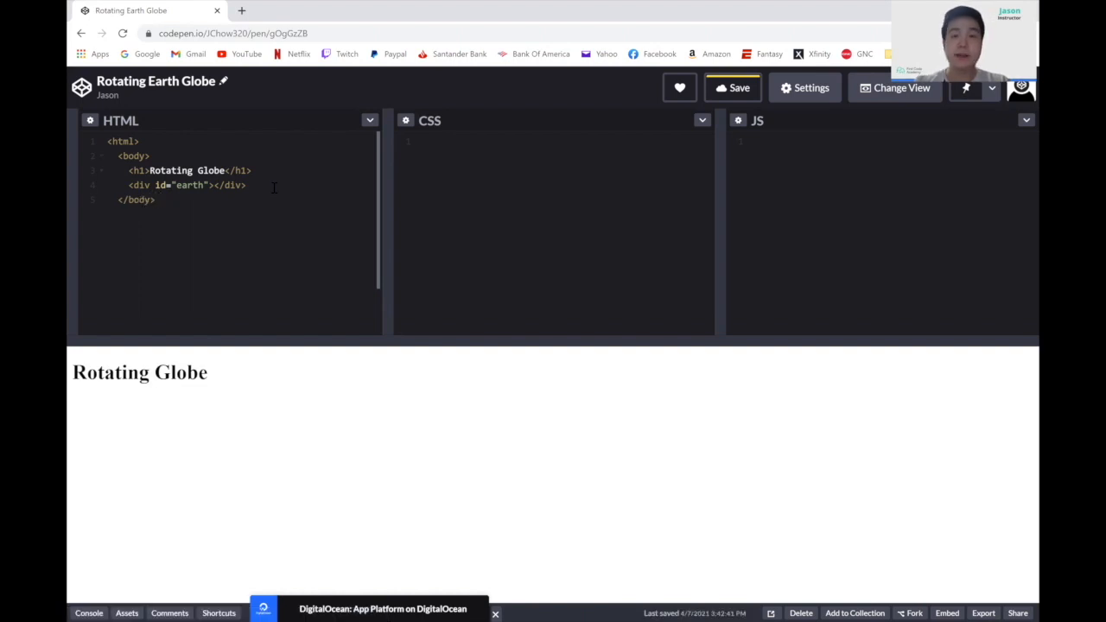
text(</html>)
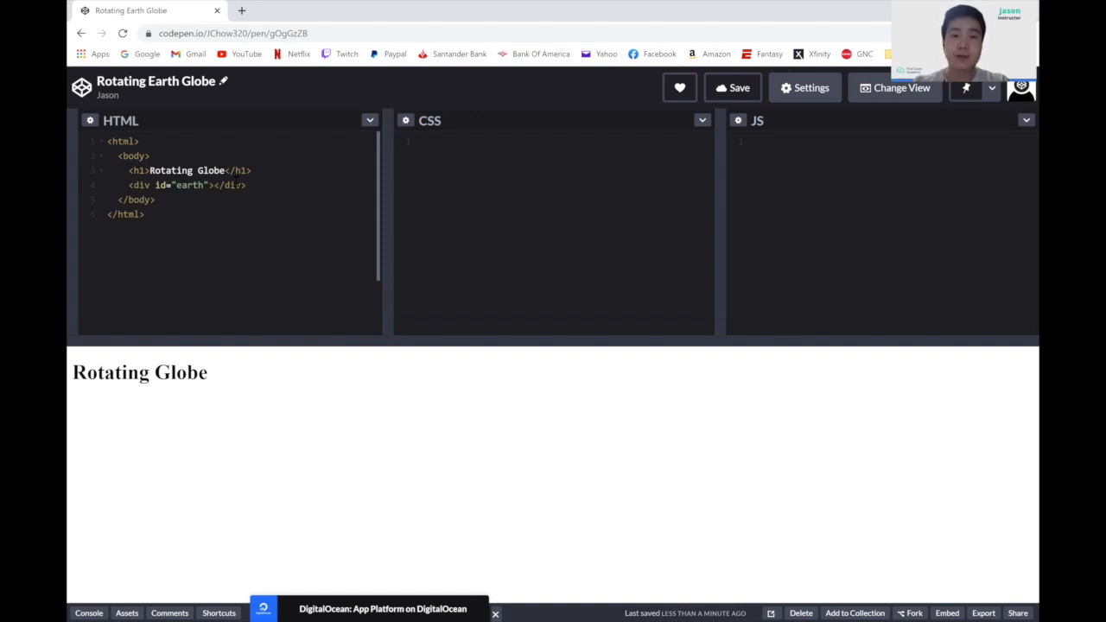
mouse_move(447, 175)
text(#)
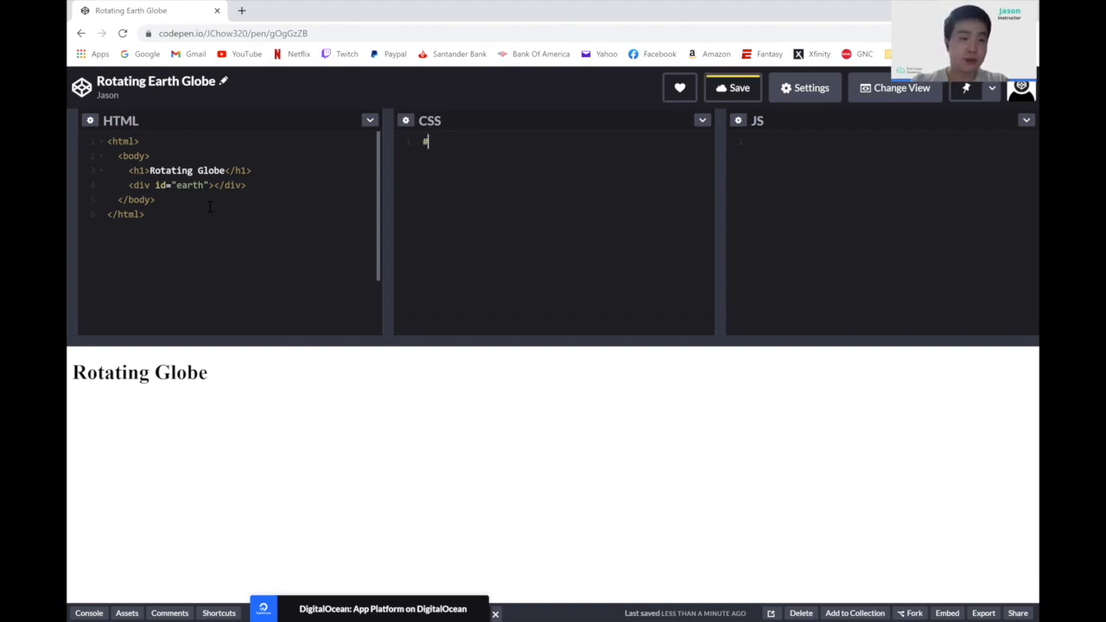
Start the #earth CSS rule with position: relative.
text(earth)
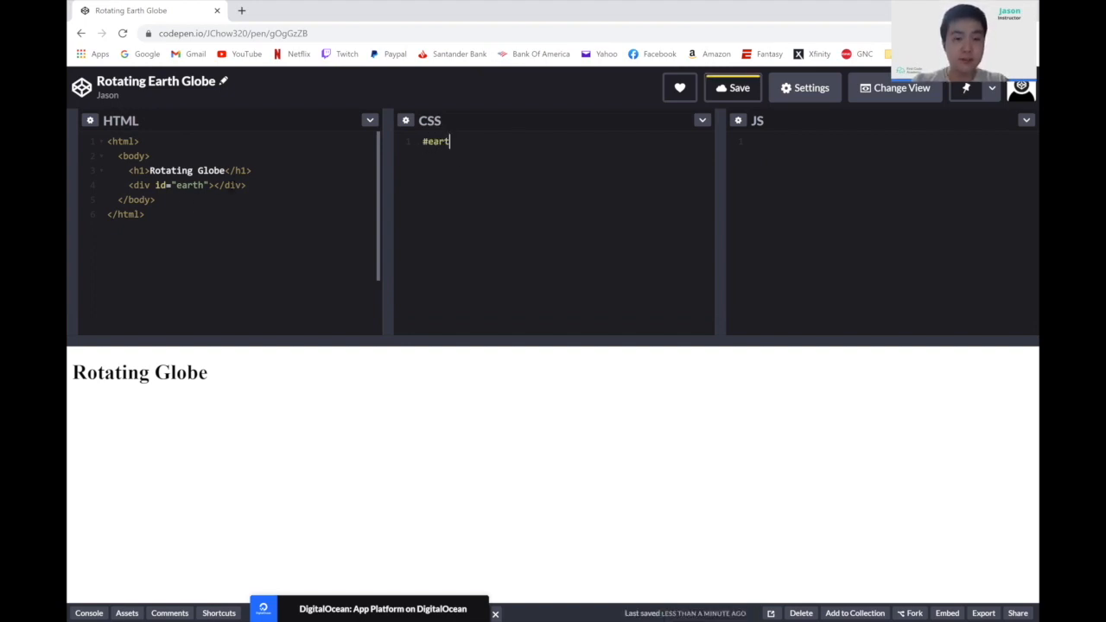
text({)
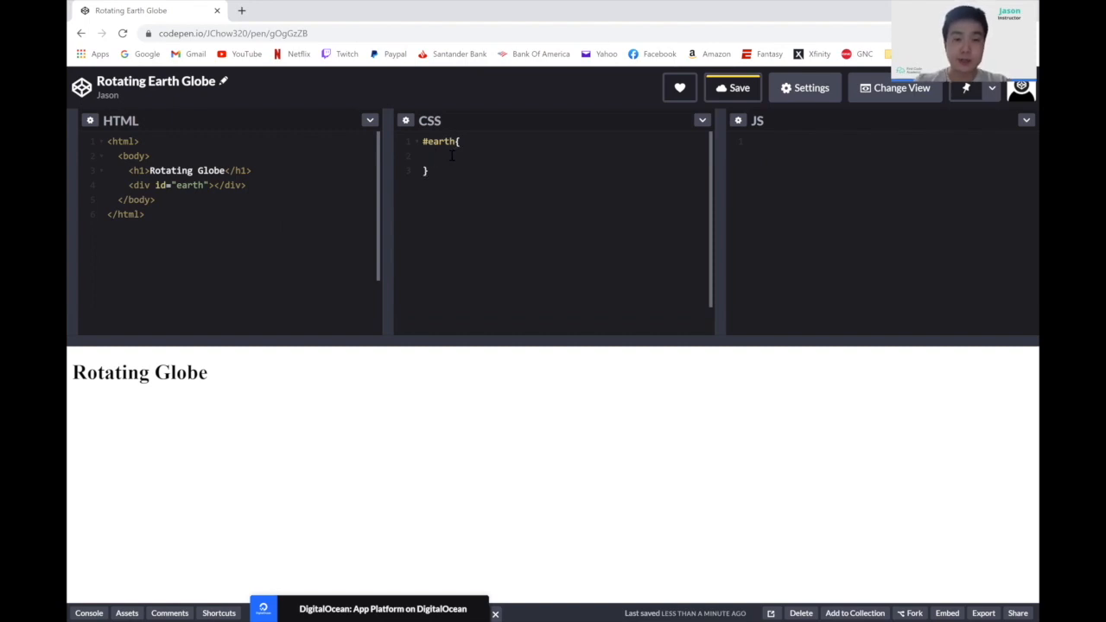
text(position)
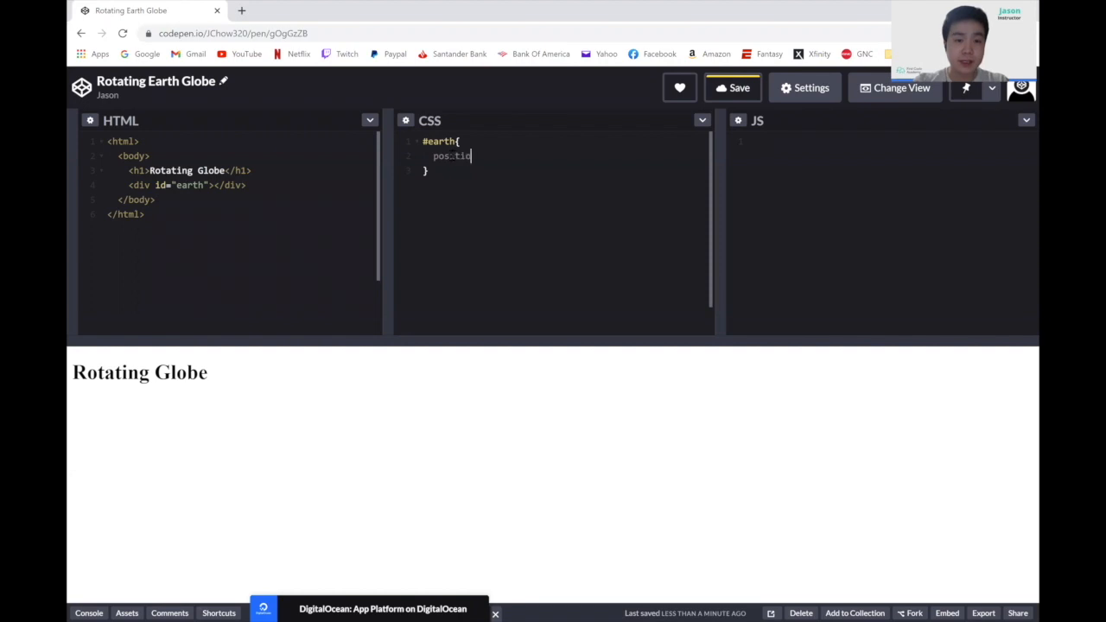
text(: re)
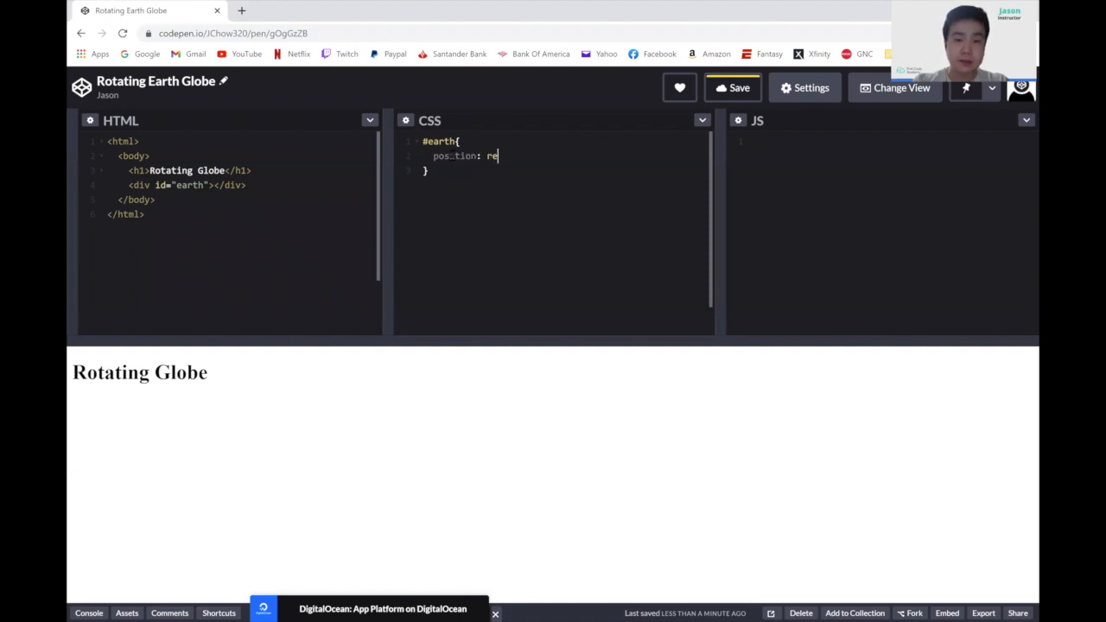
text(lative;)
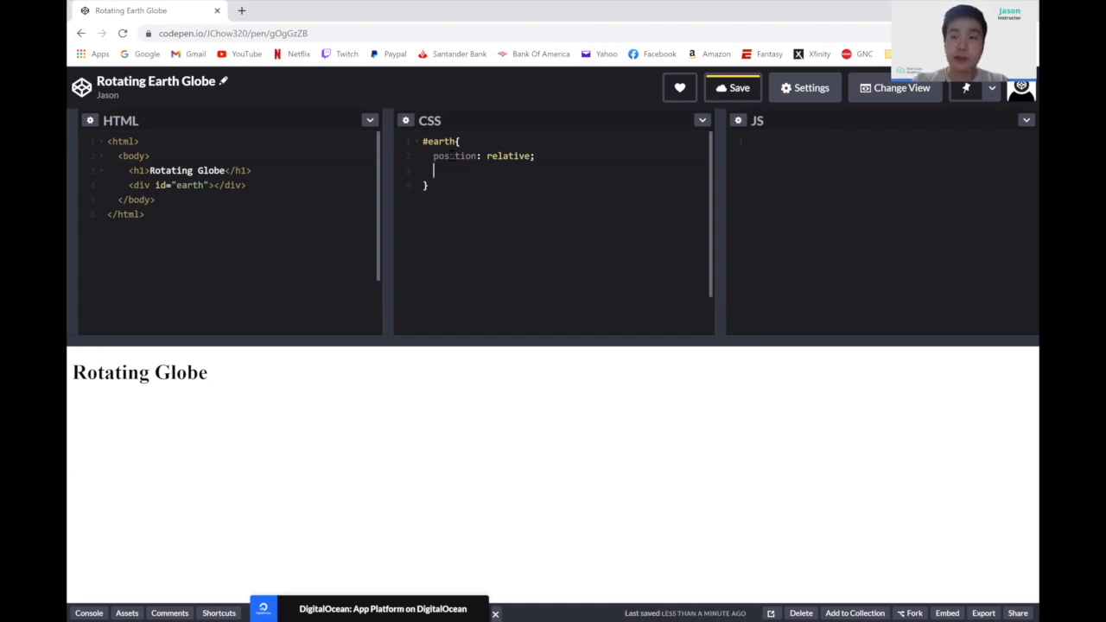
Give #earth a 300px height and width and a 0.05em auto margin.
text(height: 300px;)
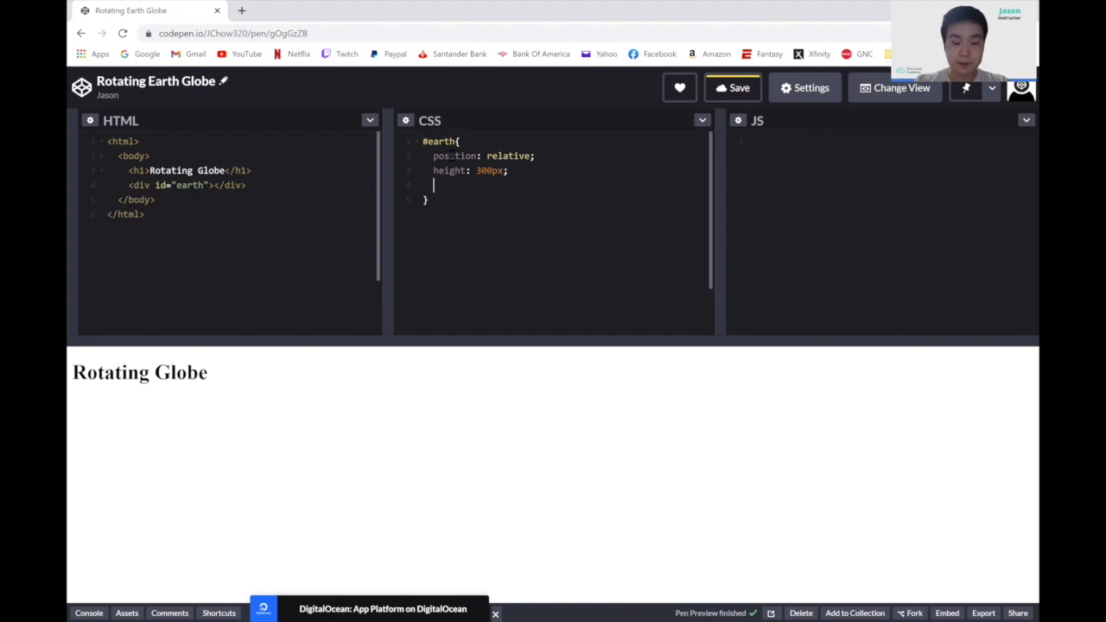
text(width:)
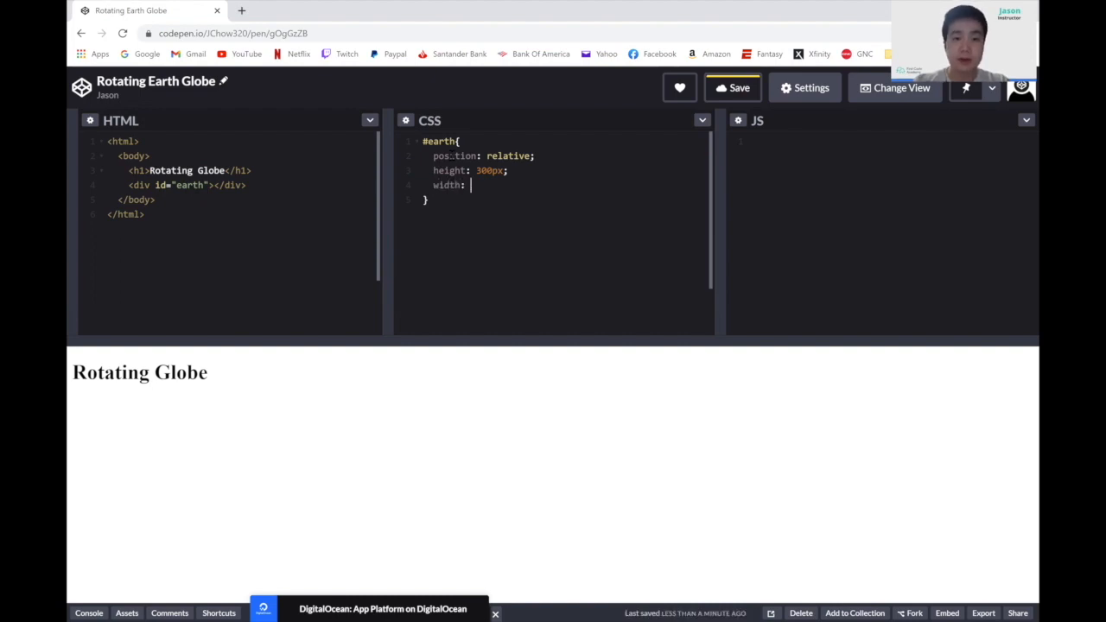
text(300px;)
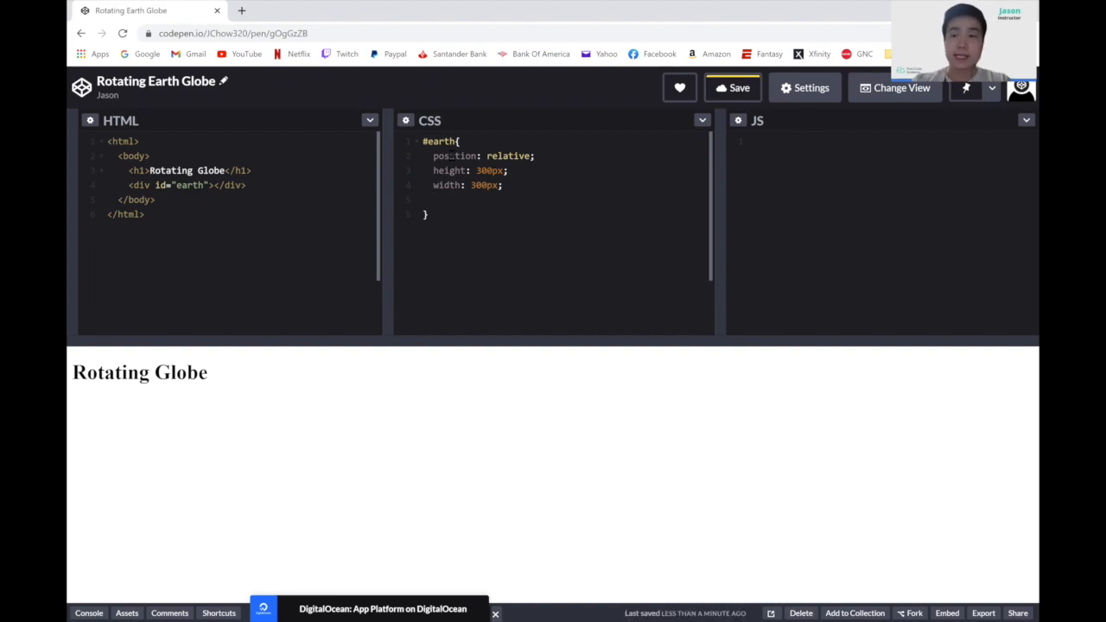
text(mar)
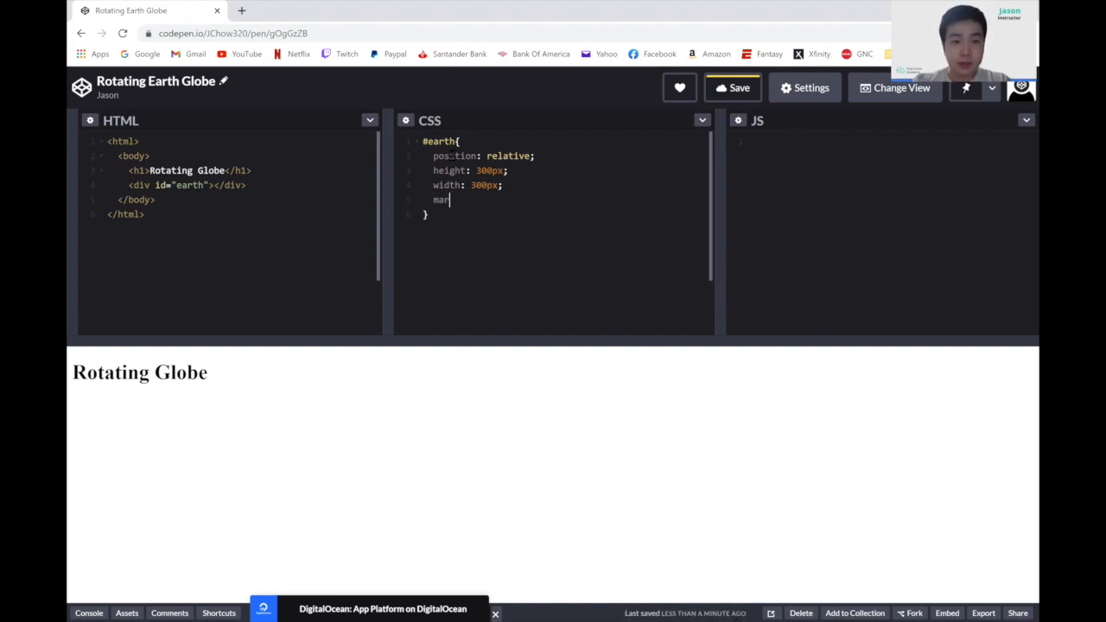
text(gin:)
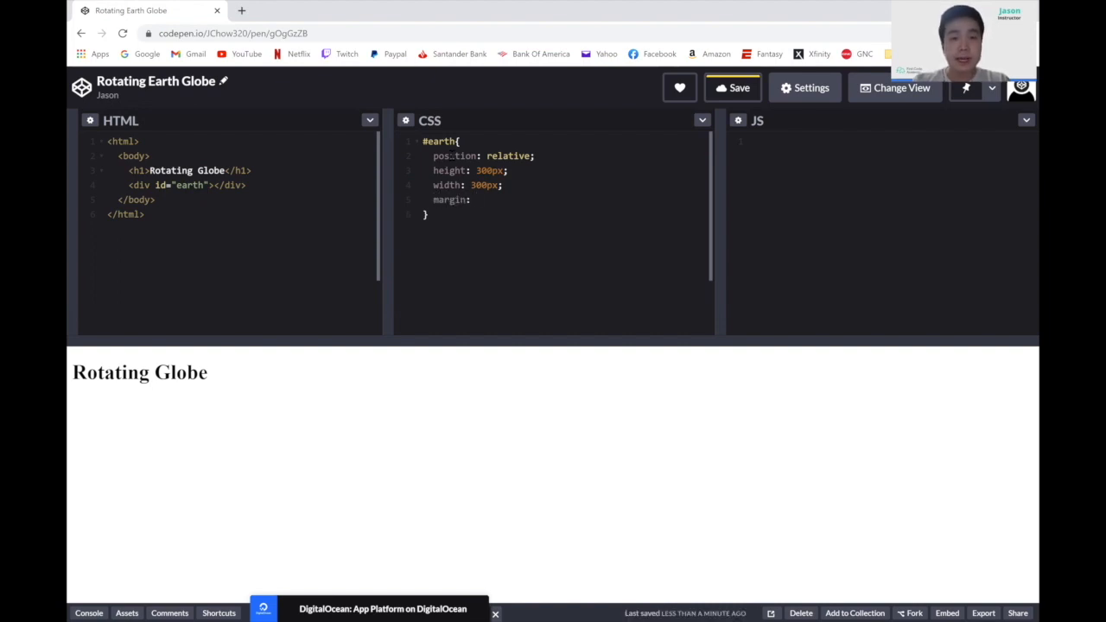
text(0.)
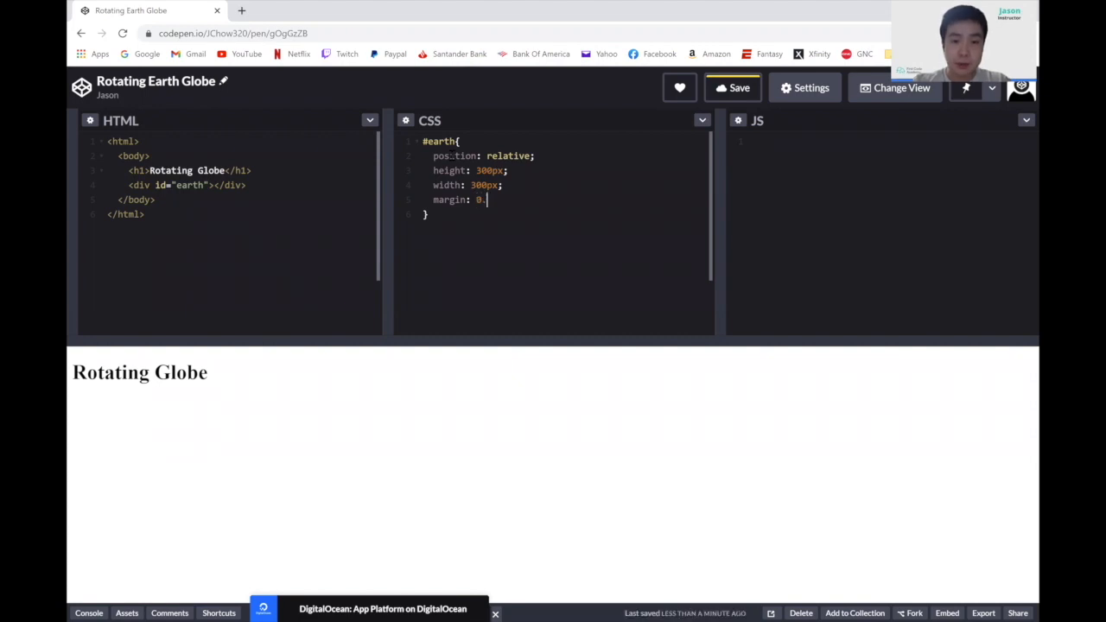
text(5em)
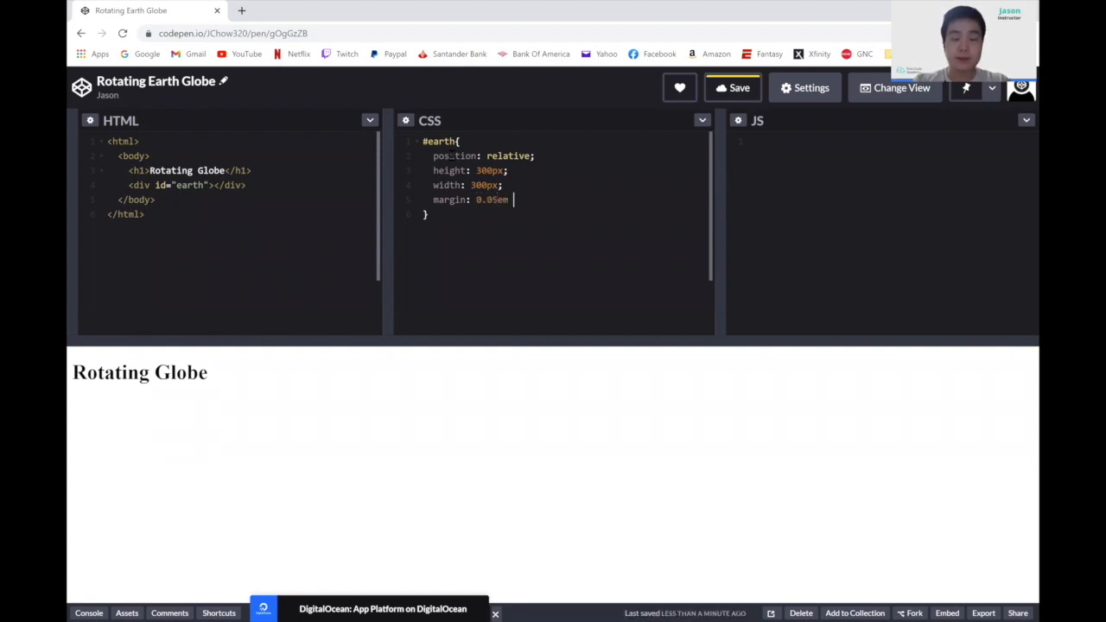
text(auto)
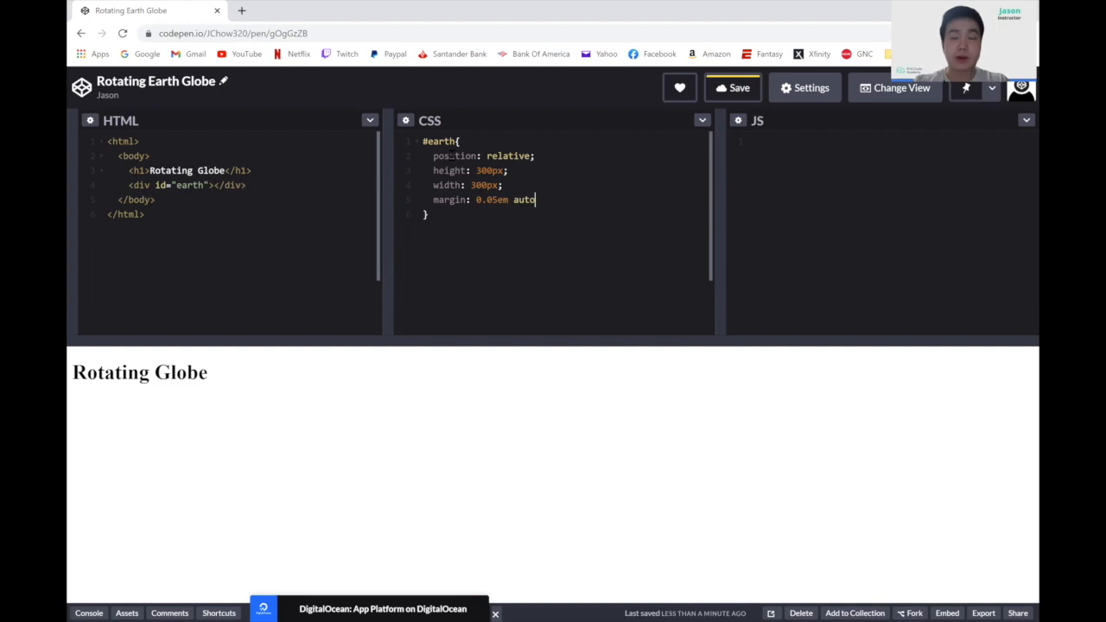
text(;)
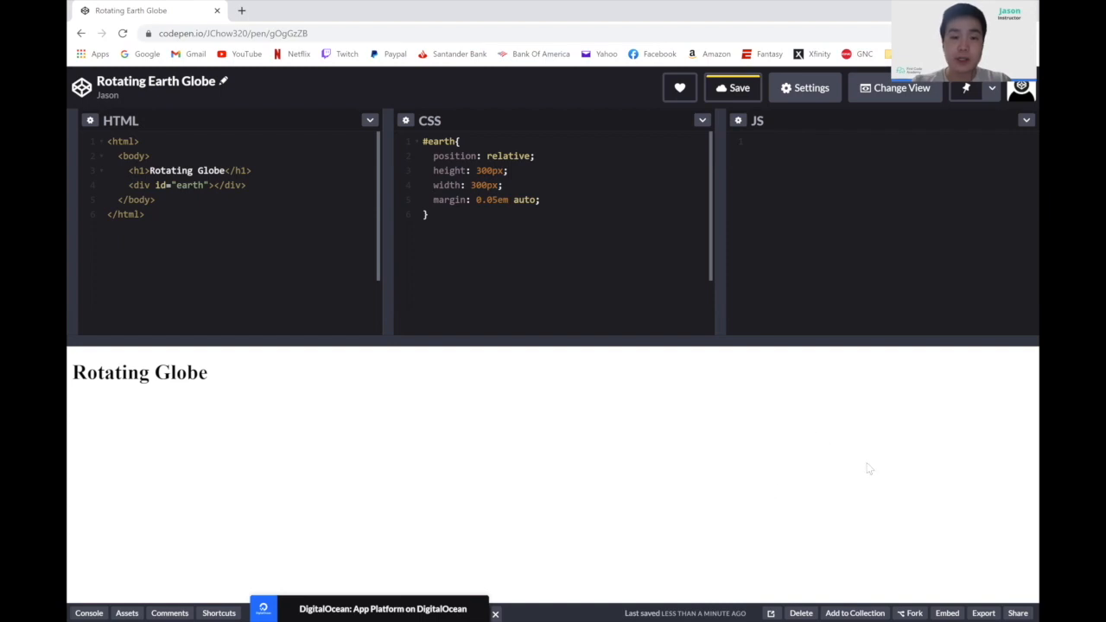
Begin a background declaration on #earth with color #888 and a url().
click(539, 200)
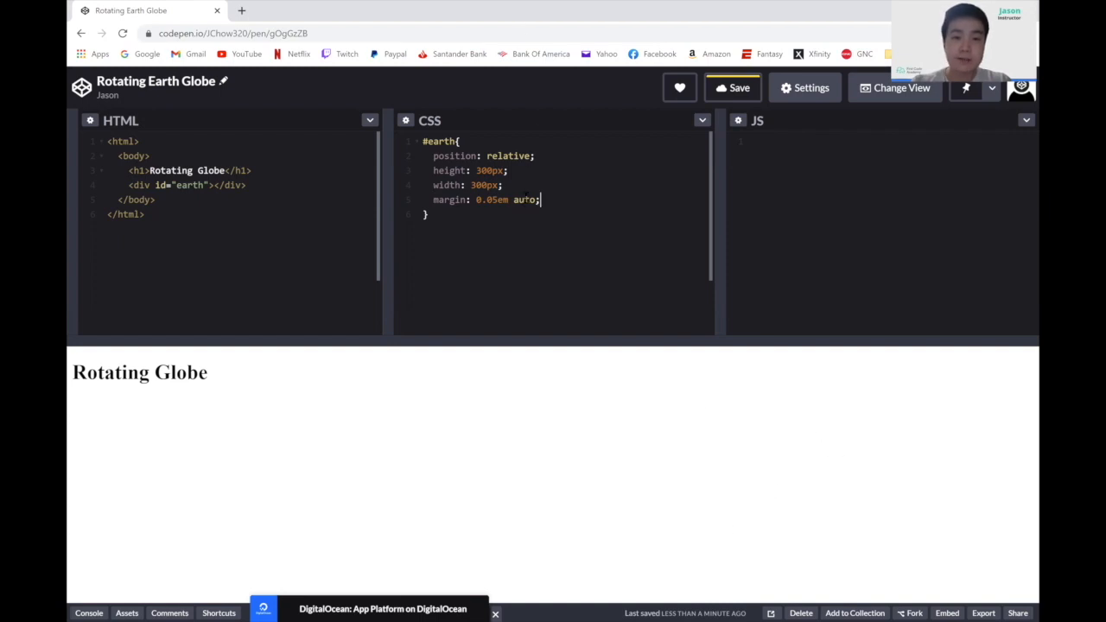
mouse_move(566, 508)
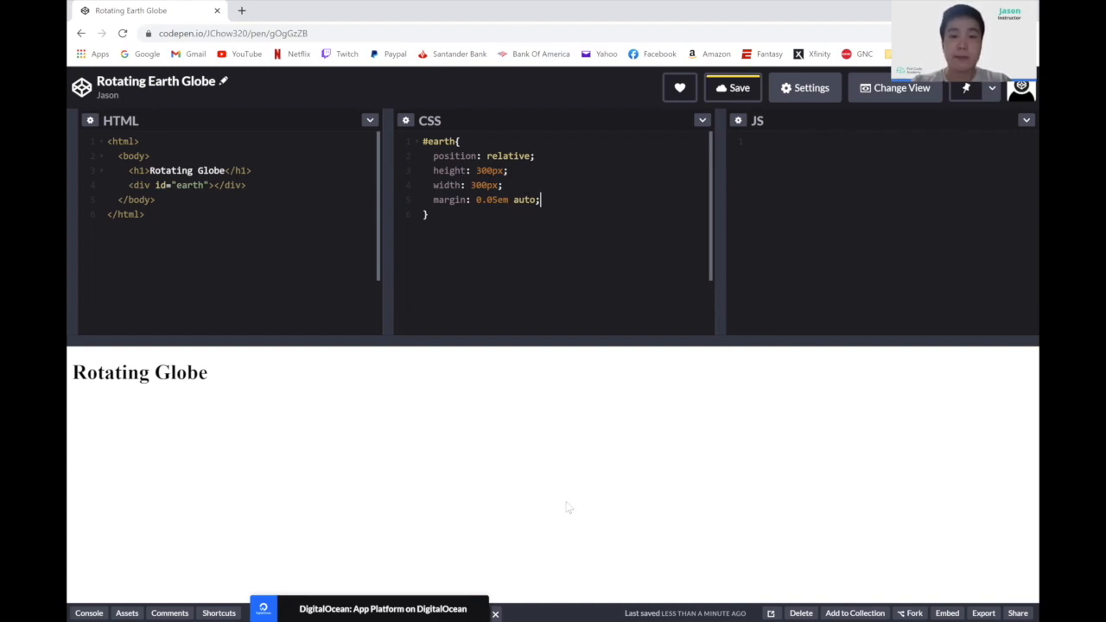
mouse_move(385, 370)
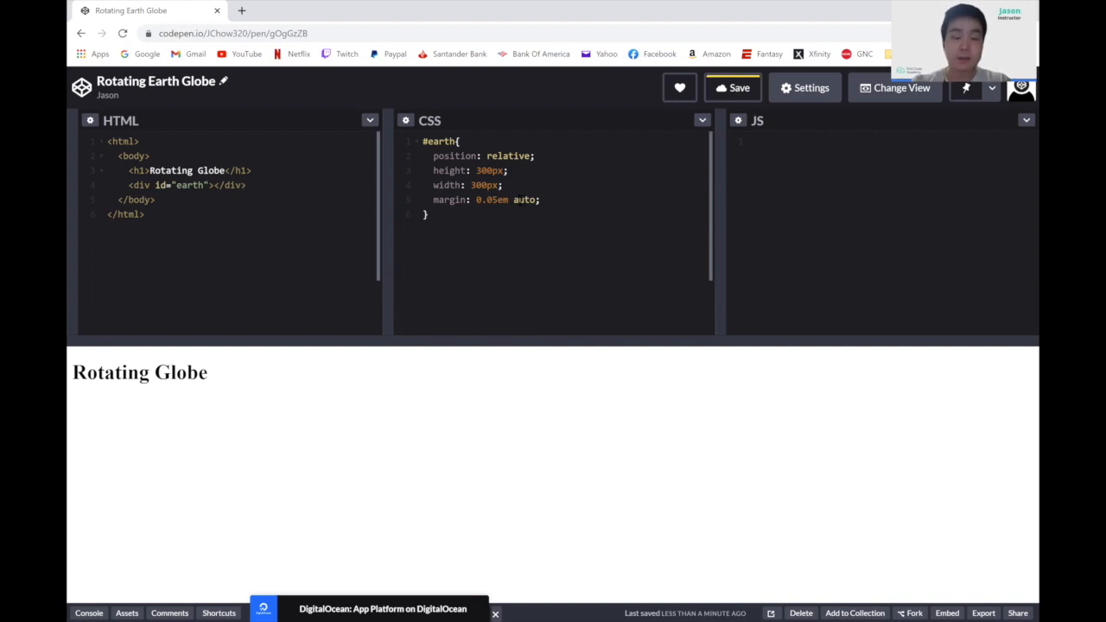
mouse_move(556, 503)
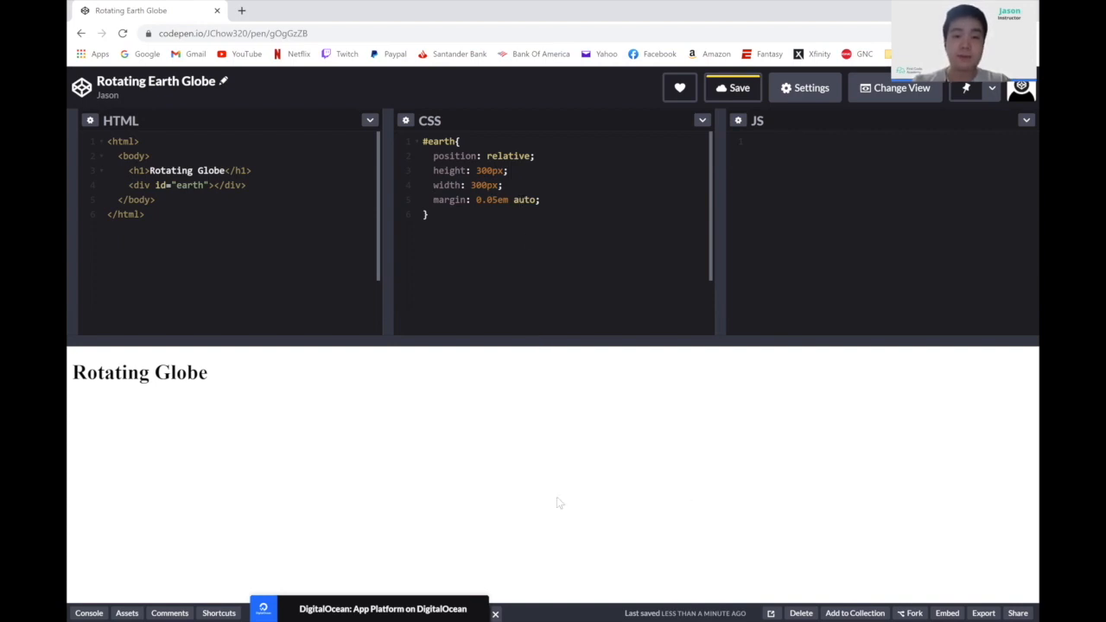
key(enter)
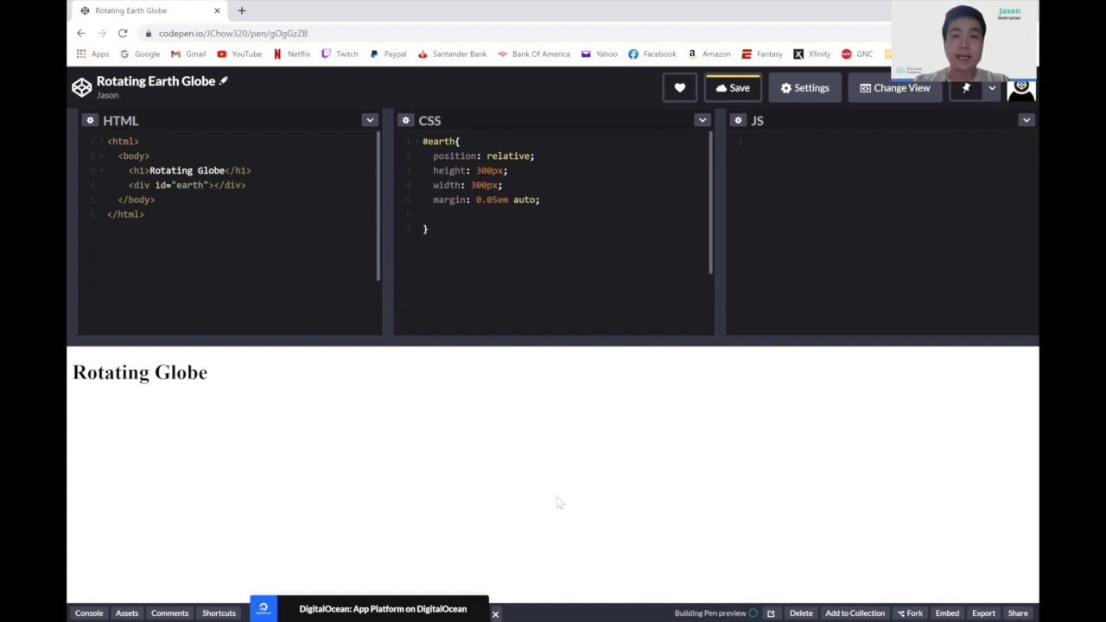
click(739, 86)
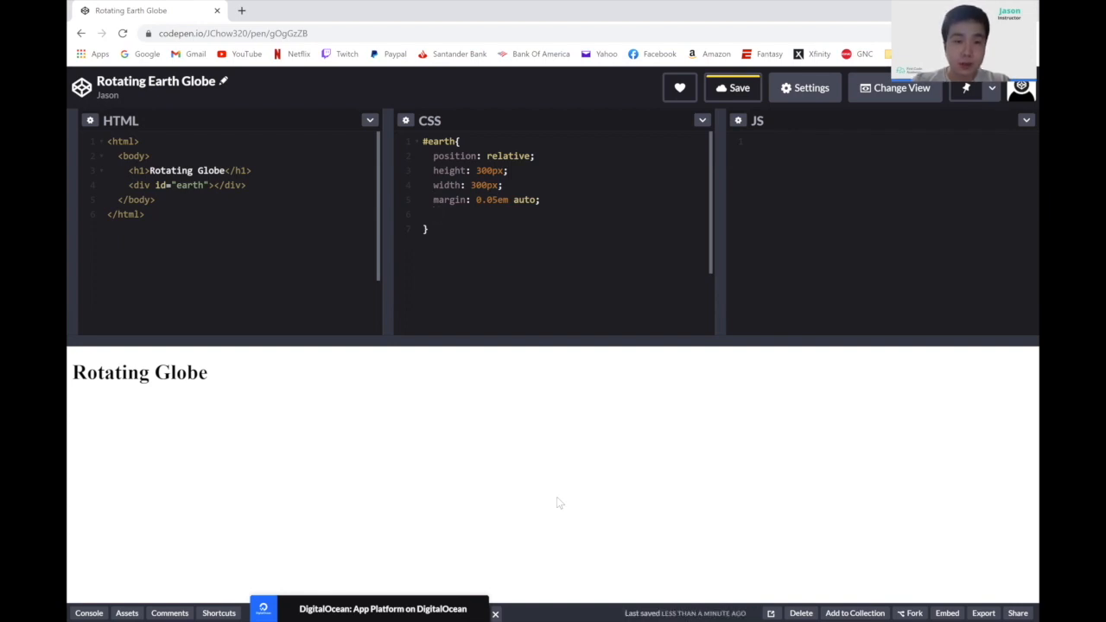
text(background:)
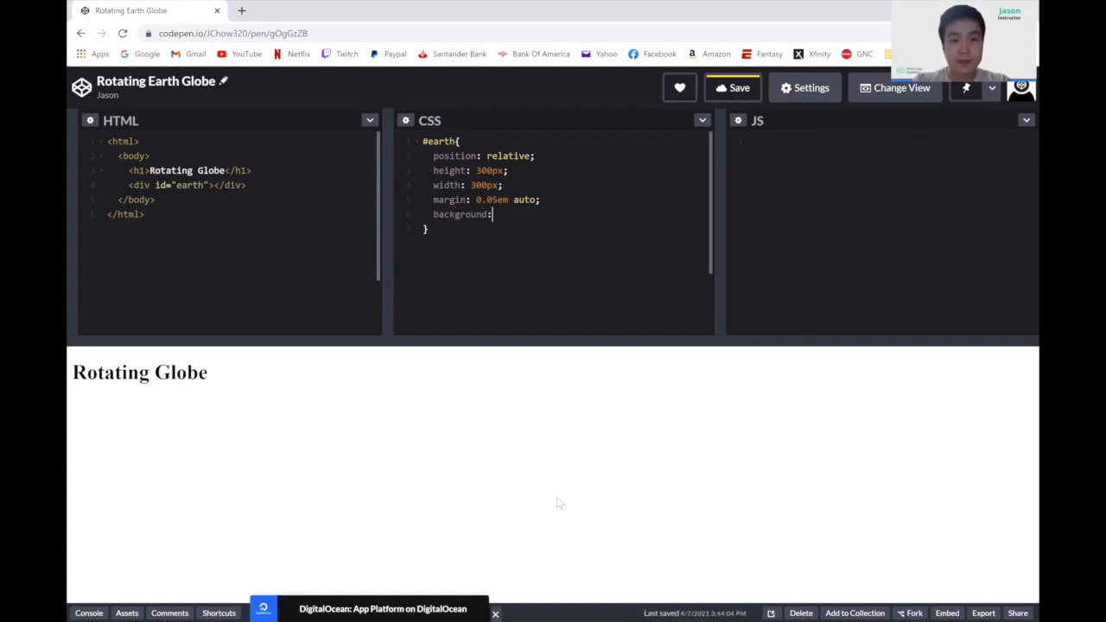
text(#)
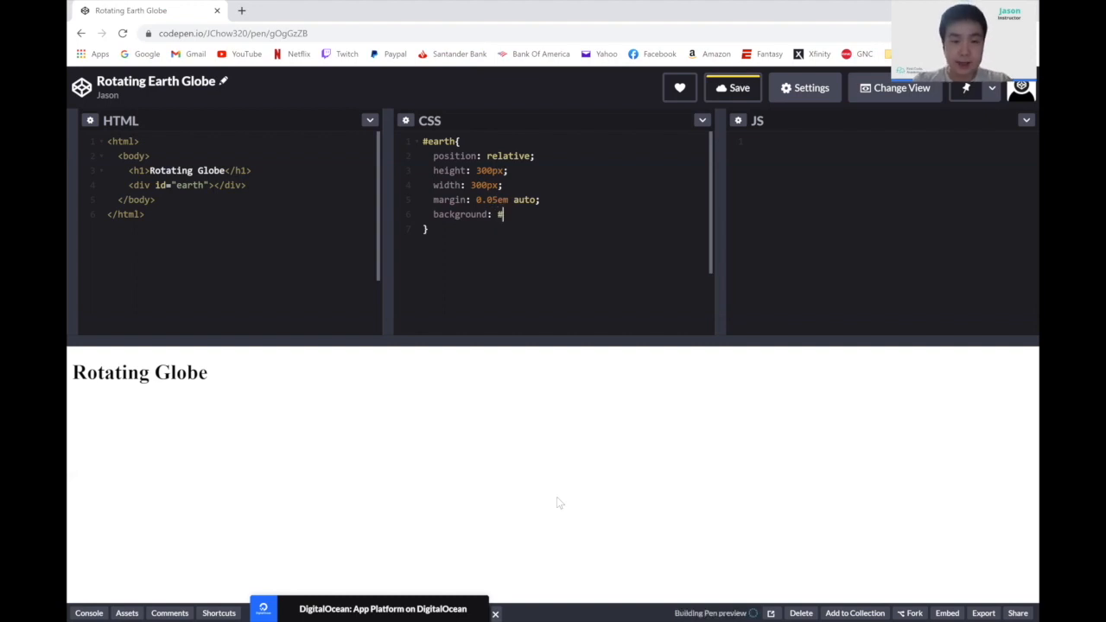
text(888)
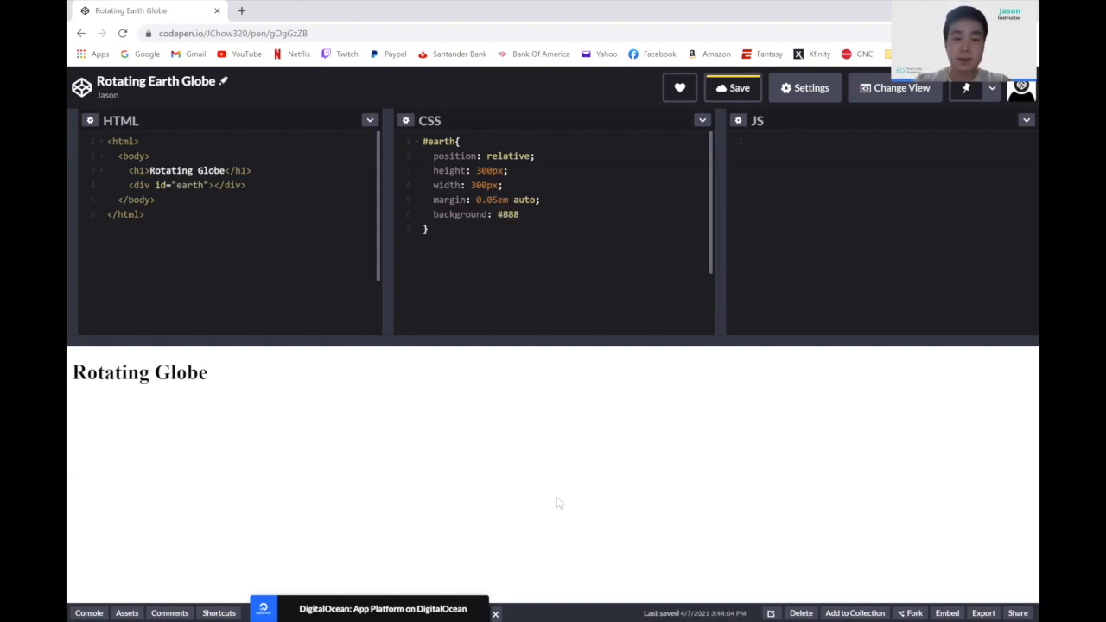
text(url)
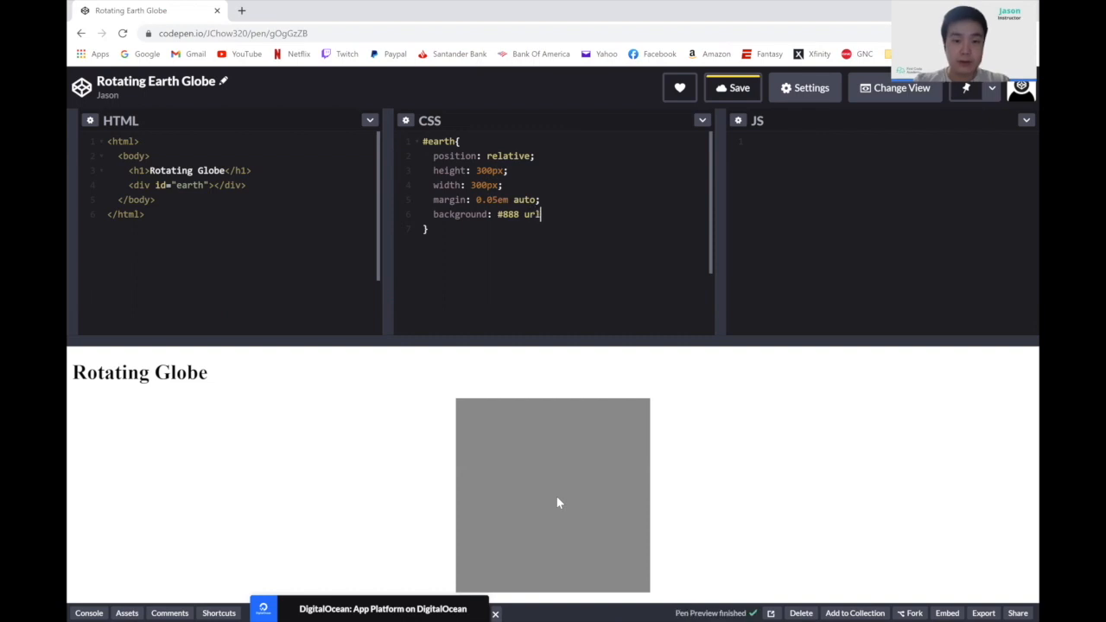
text(())
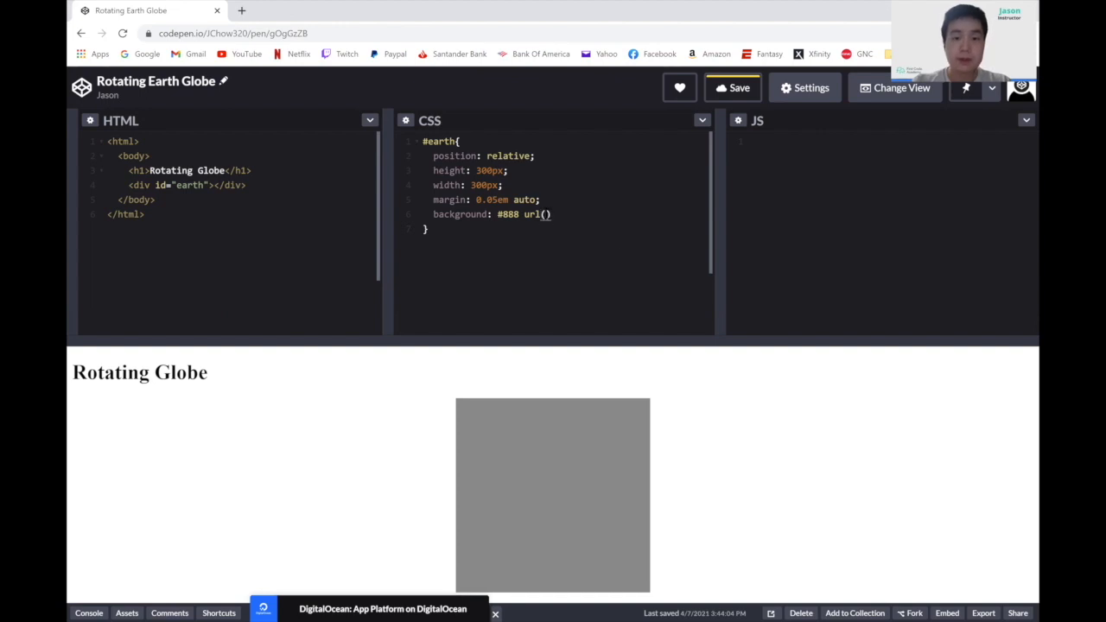
mouse_move(622, 256)
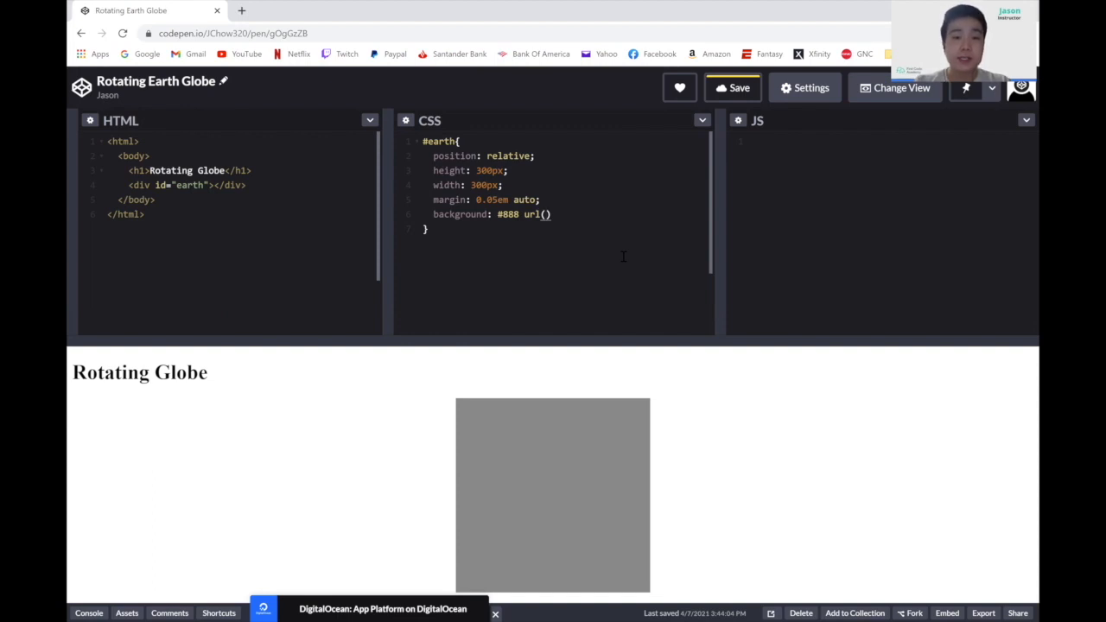
Fill in the googleusercontent earth-map image URL with 0 0 repeat positioning.
text(https://lh5.googleusercontent.com/-kkxEx-SkRaY/VBLF4BV2lZI/AAAAAAAAKao/FnKsv7402_c/s0/earthmap.jpg)
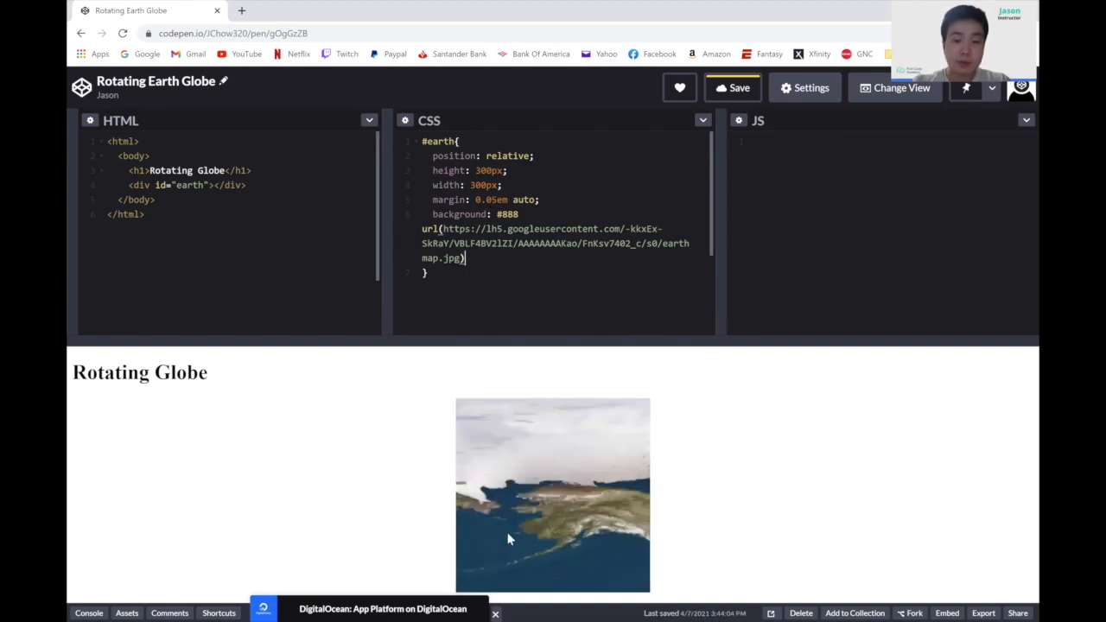
mouse_move(497, 449)
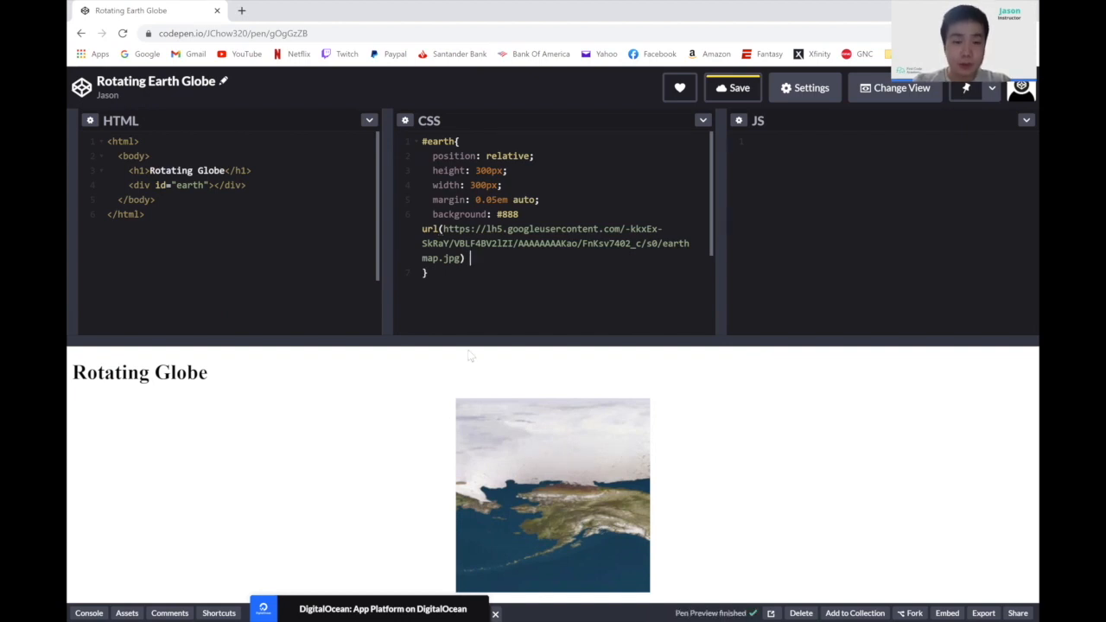
text(0 0)
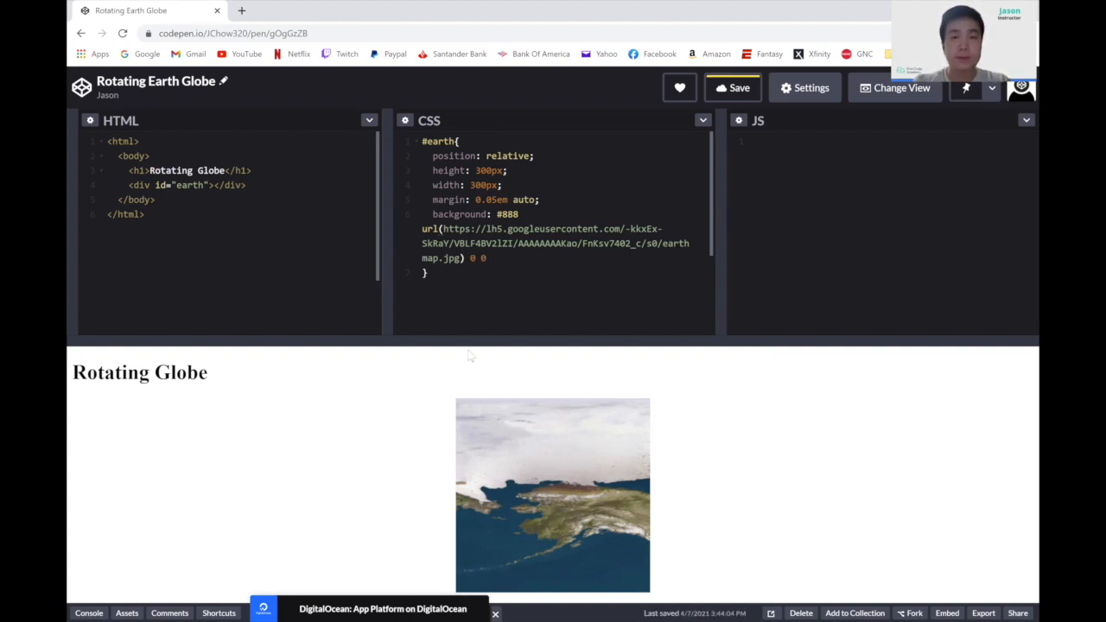
text(reapt)
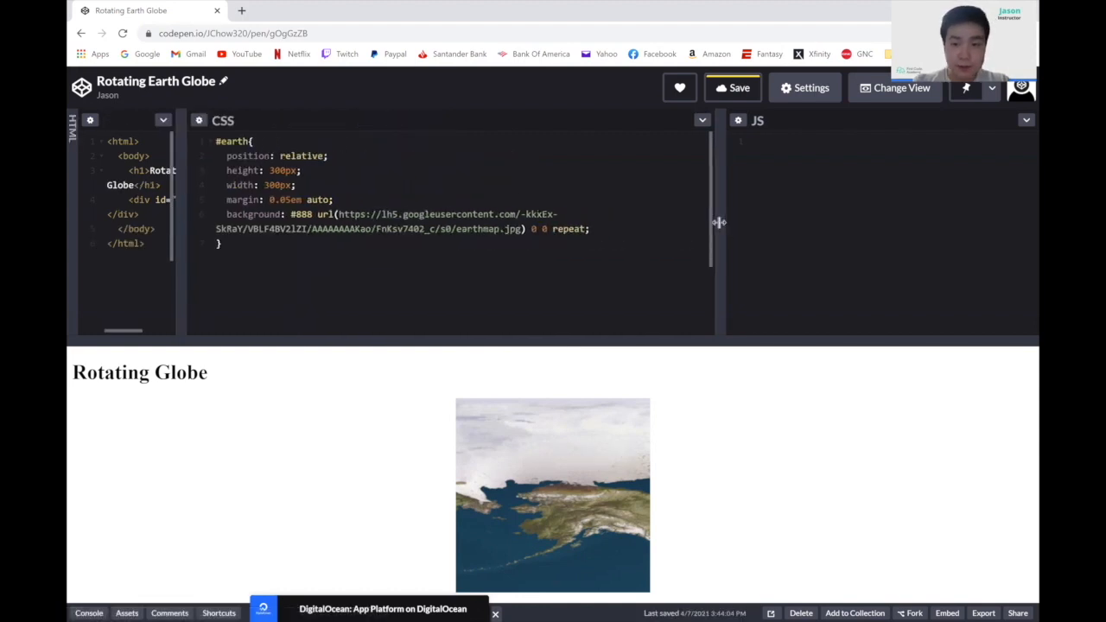
Drag the CSS/JS divider right to widen the CSS editor pane.
drag(718, 221, 907, 221)
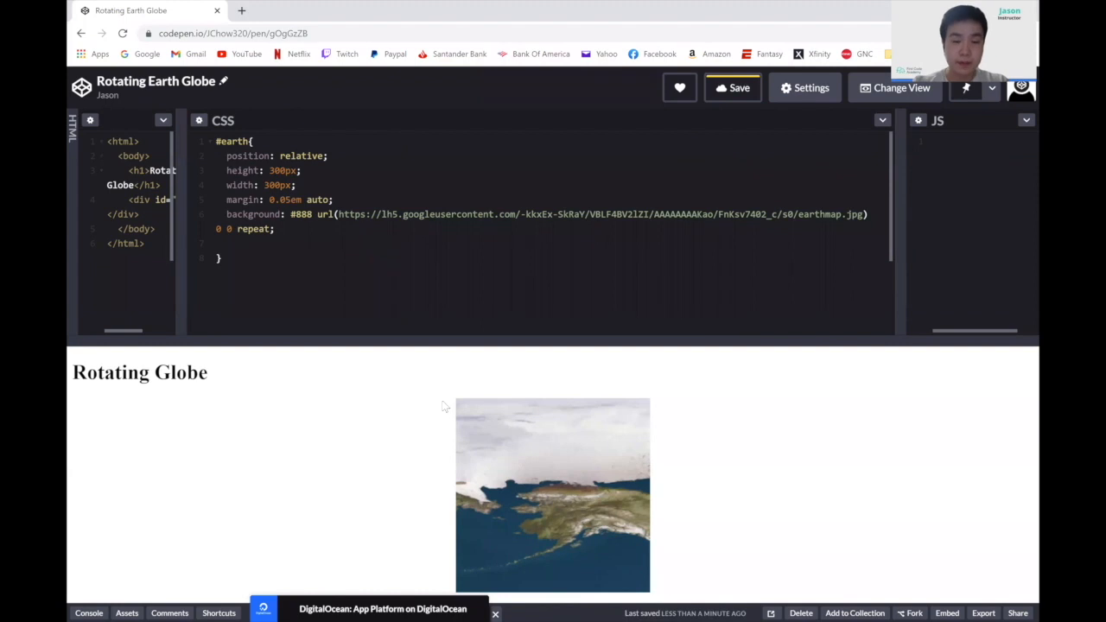
mouse_move(463, 475)
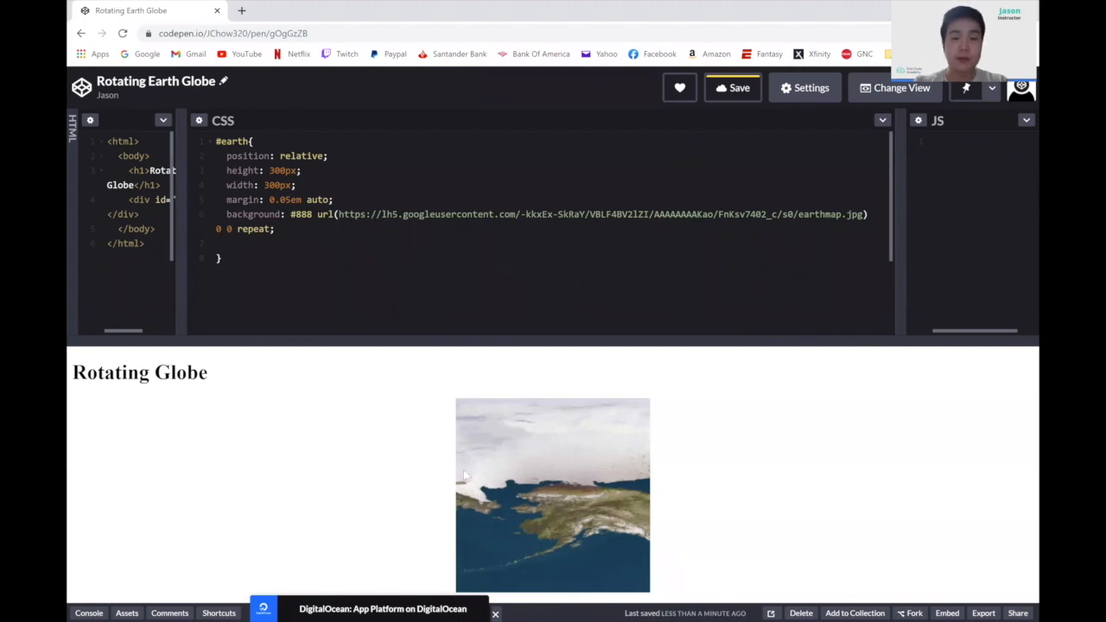
mouse_move(537, 505)
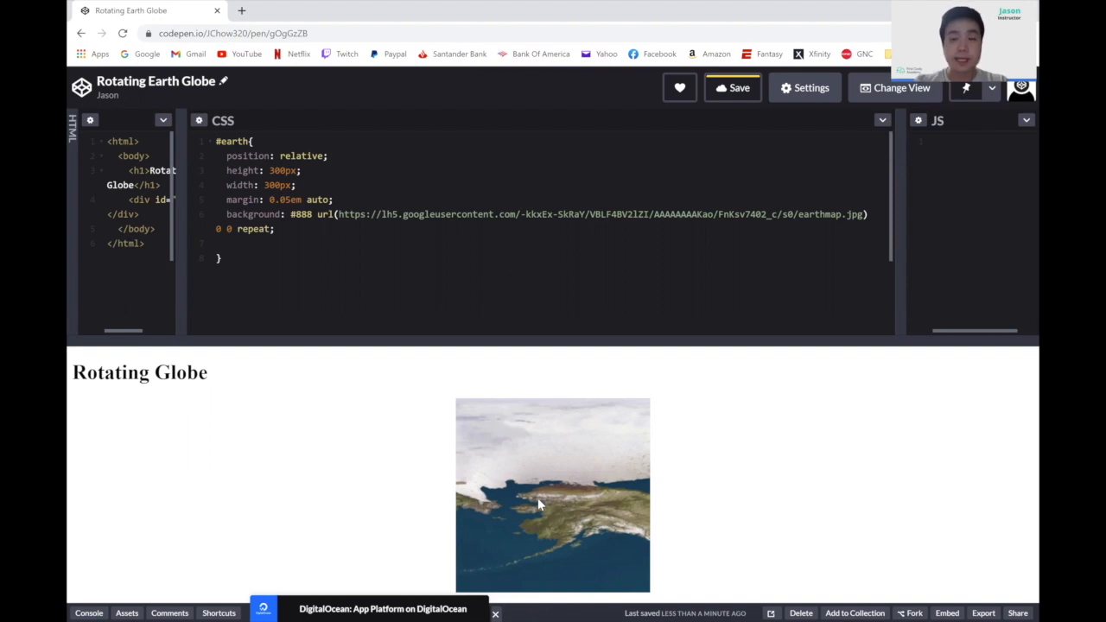
Add border-radius: 50% to #earth so the map shows as a circle.
text(border)
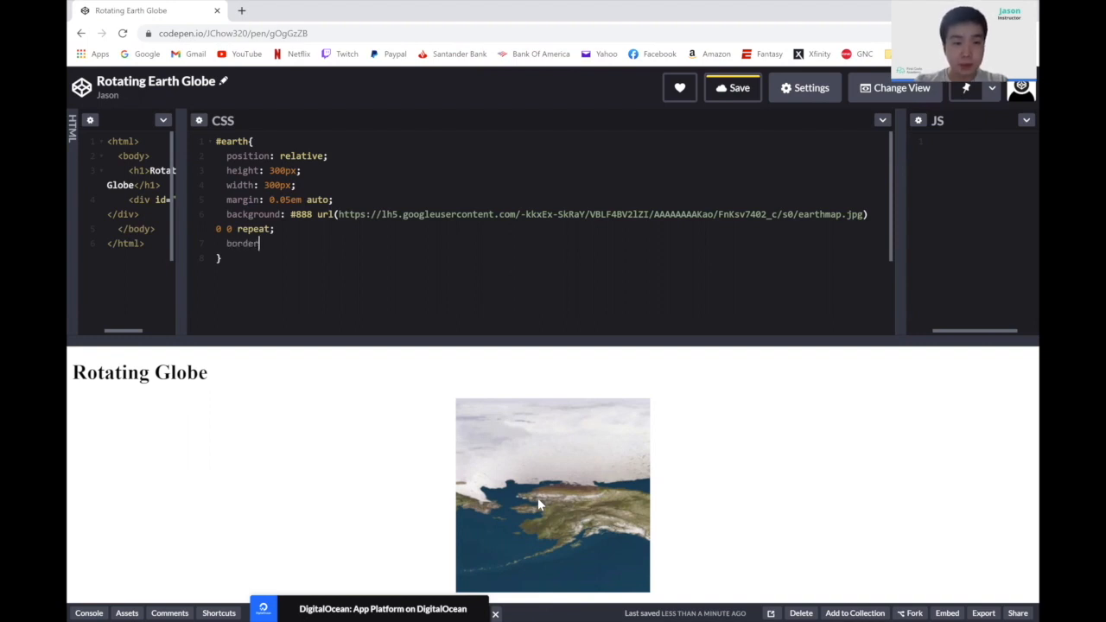
text(-radius:)
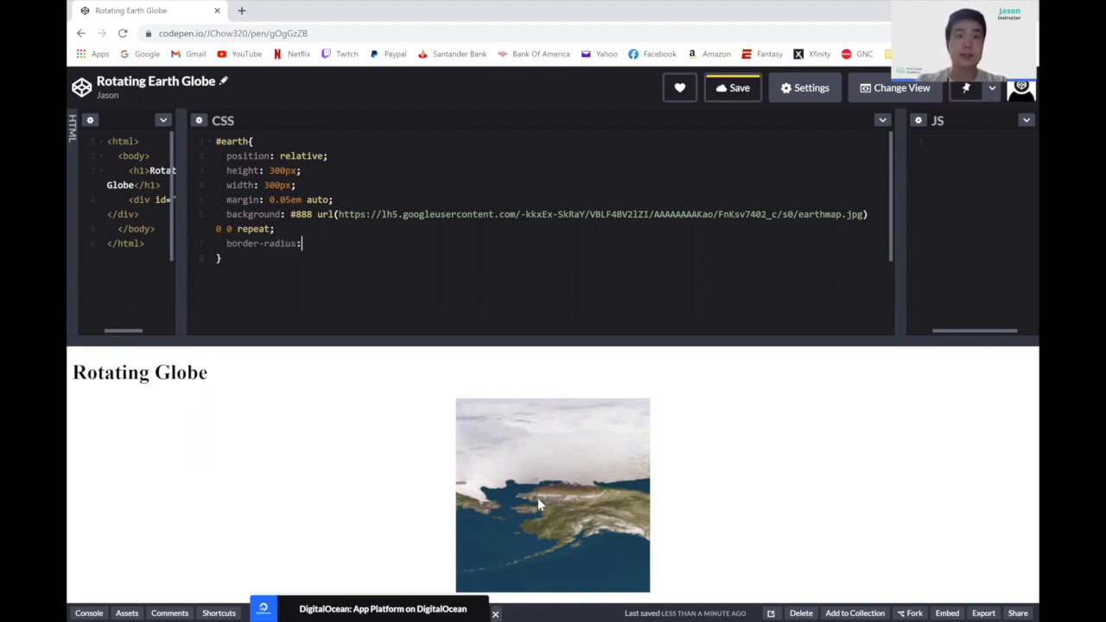
text(50%;)
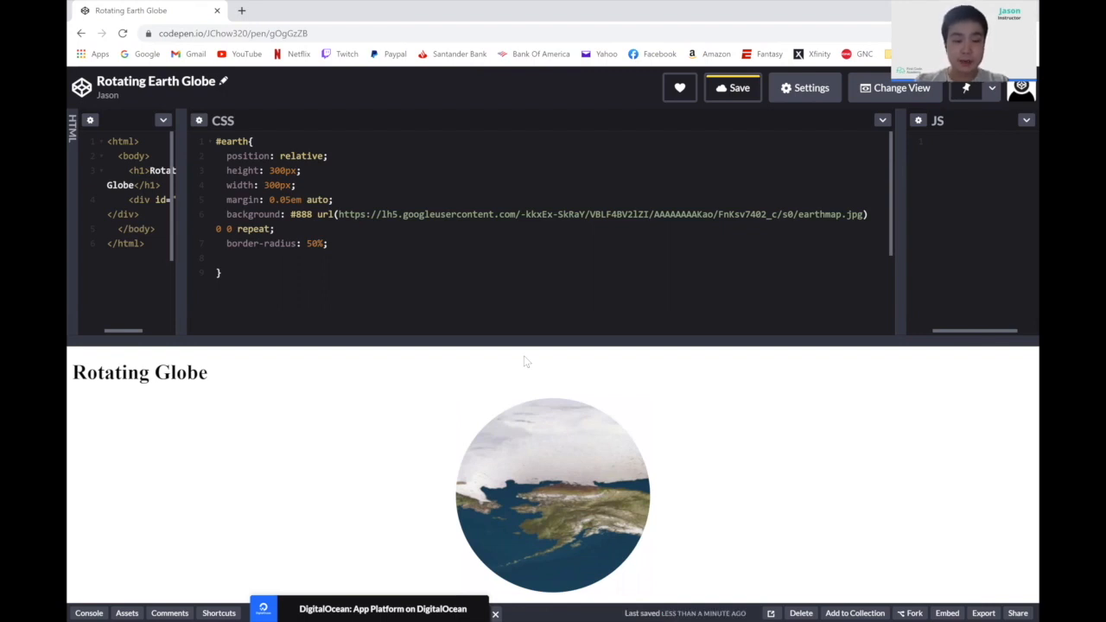
Add background-size: 630px to the #earth rule.
text(background)
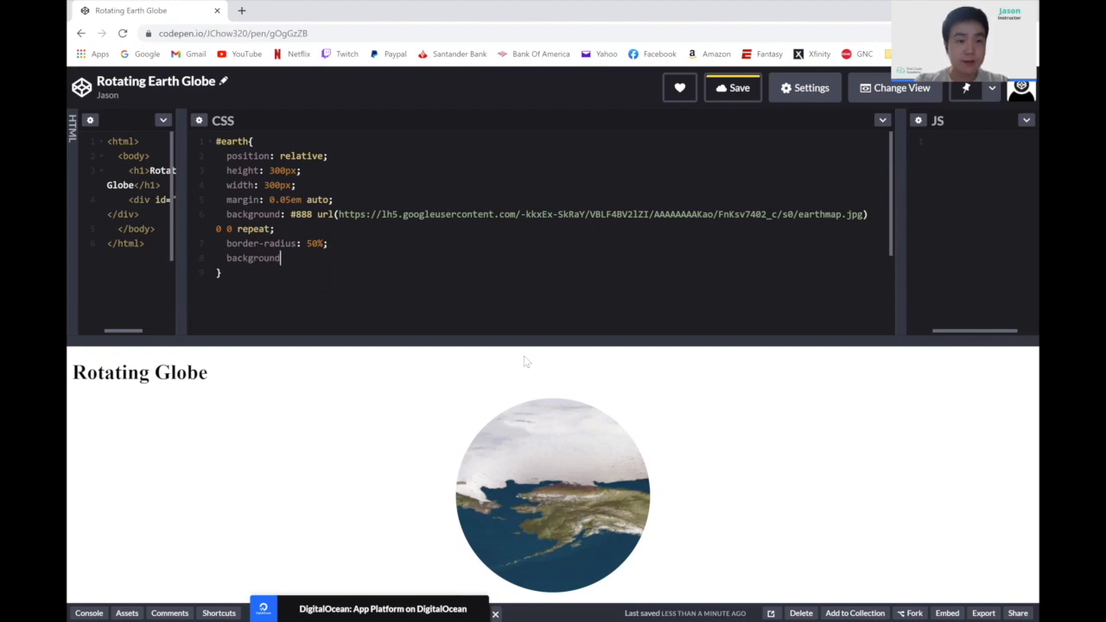
text(-size:)
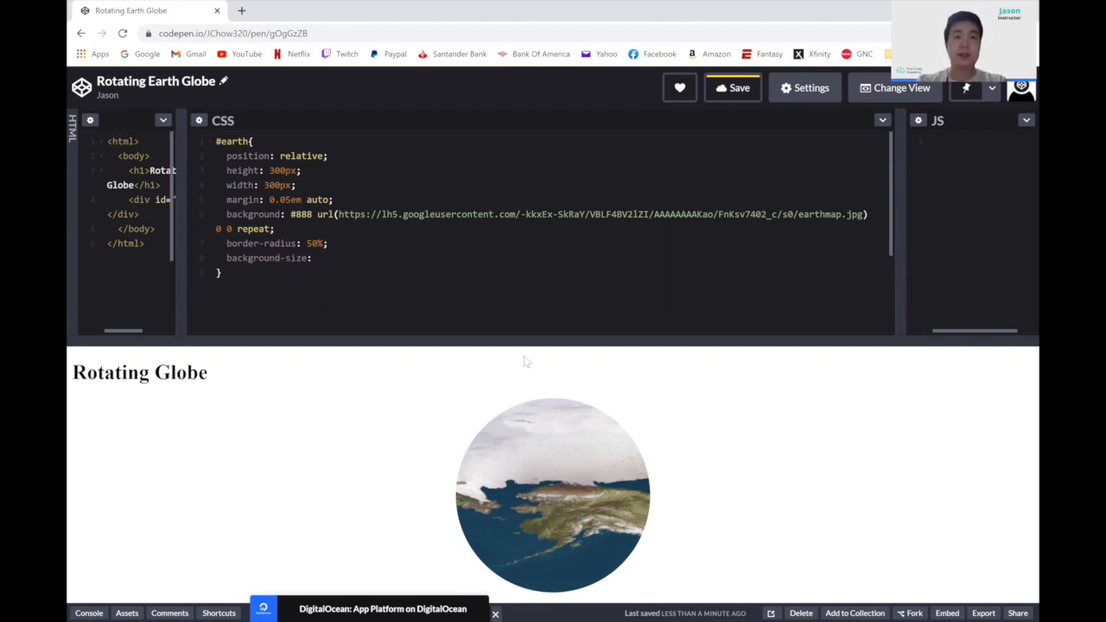
click(318, 258)
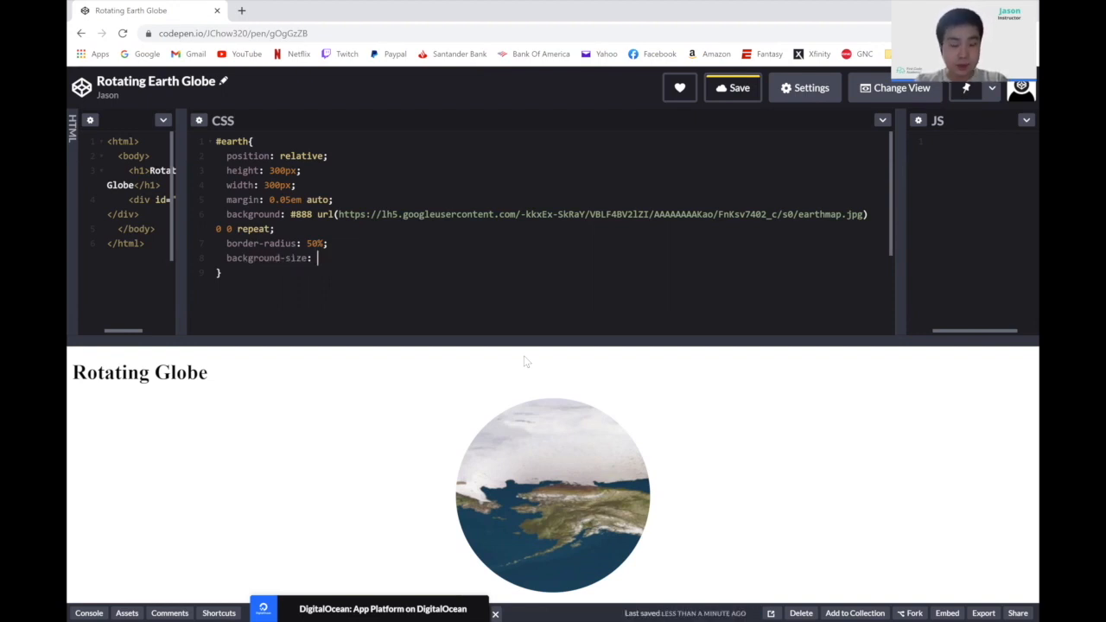
text(630px;)
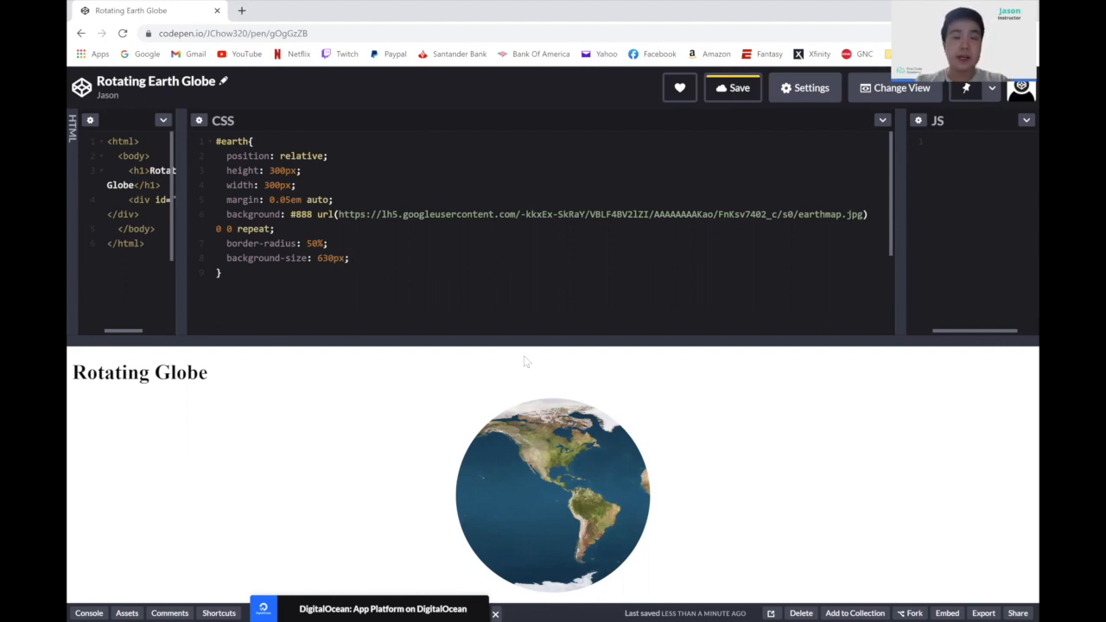
click(347, 257)
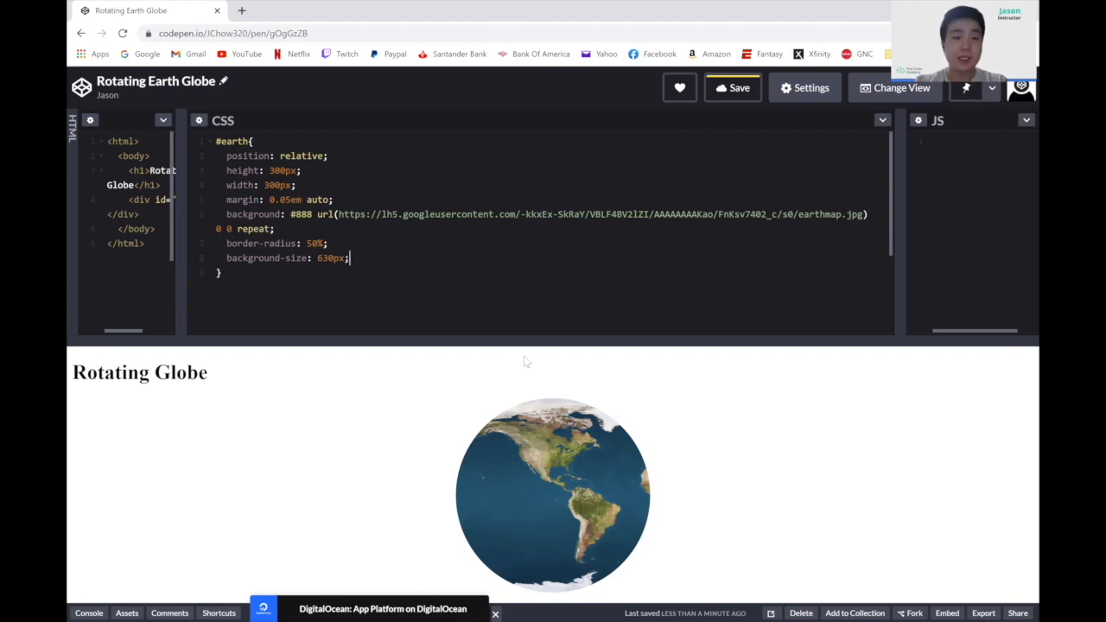
Declare animation: rotate 4s linear infinite on #earth.
text(anaim)
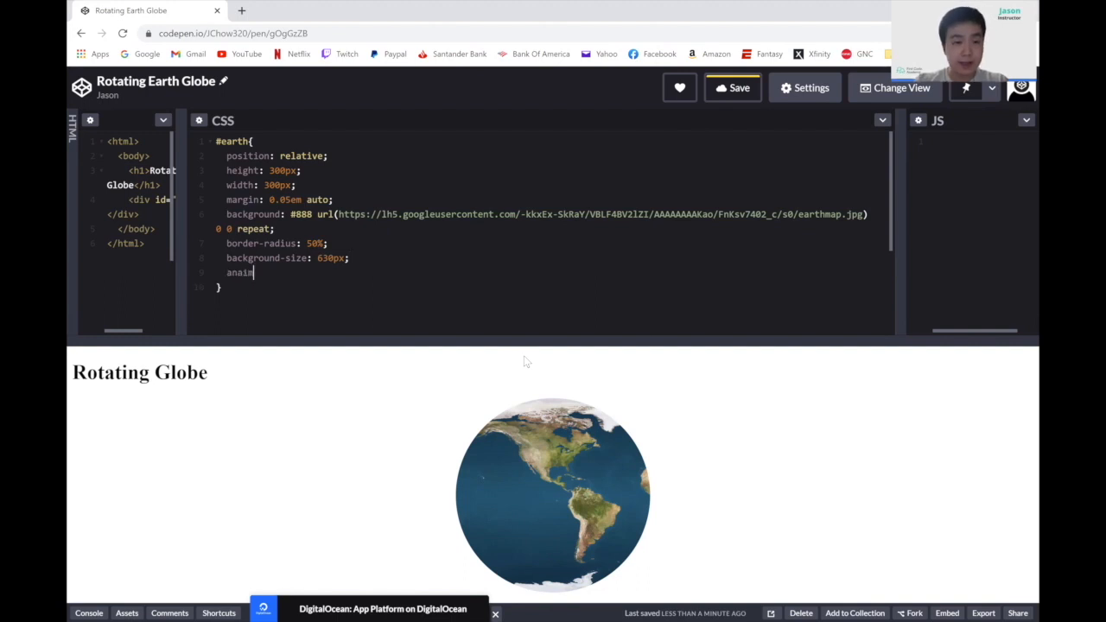
text(animation:)
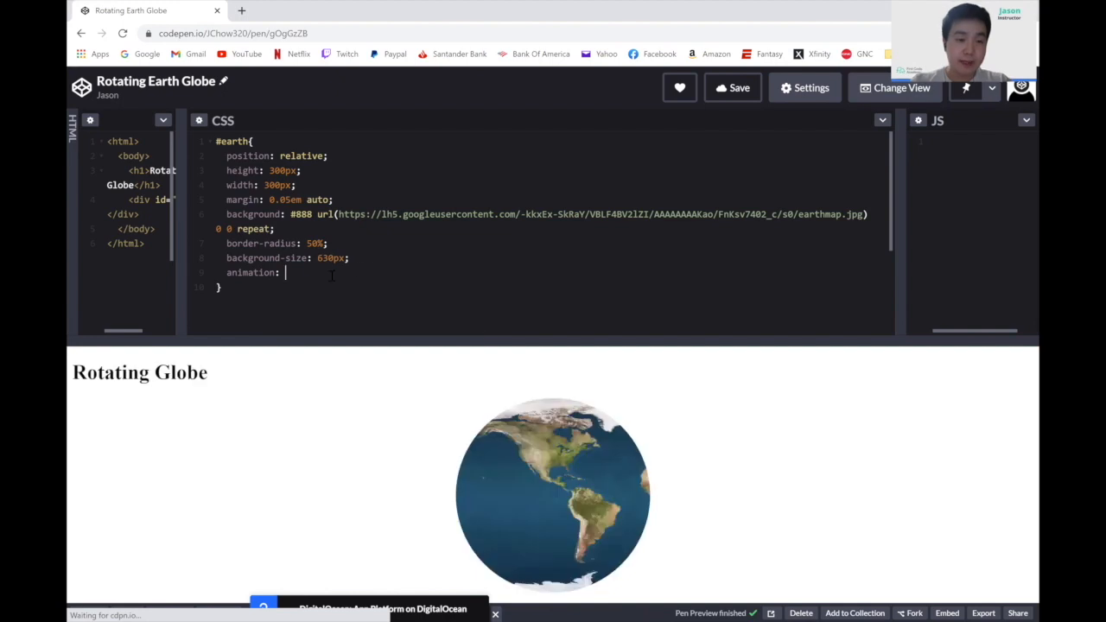
text(rotate)
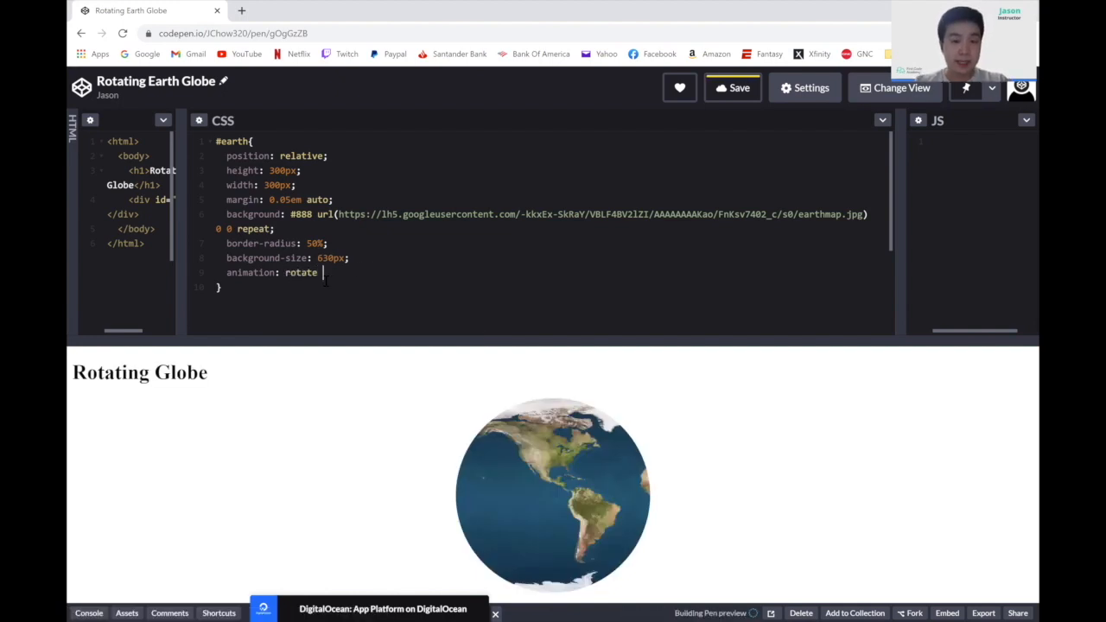
text(4)
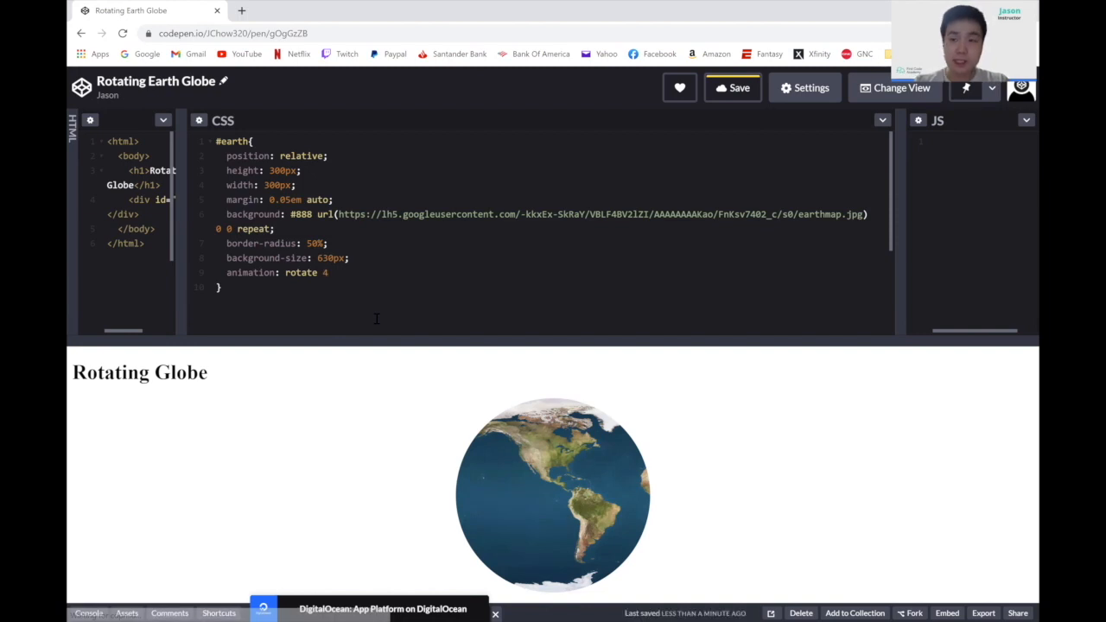
text(s)
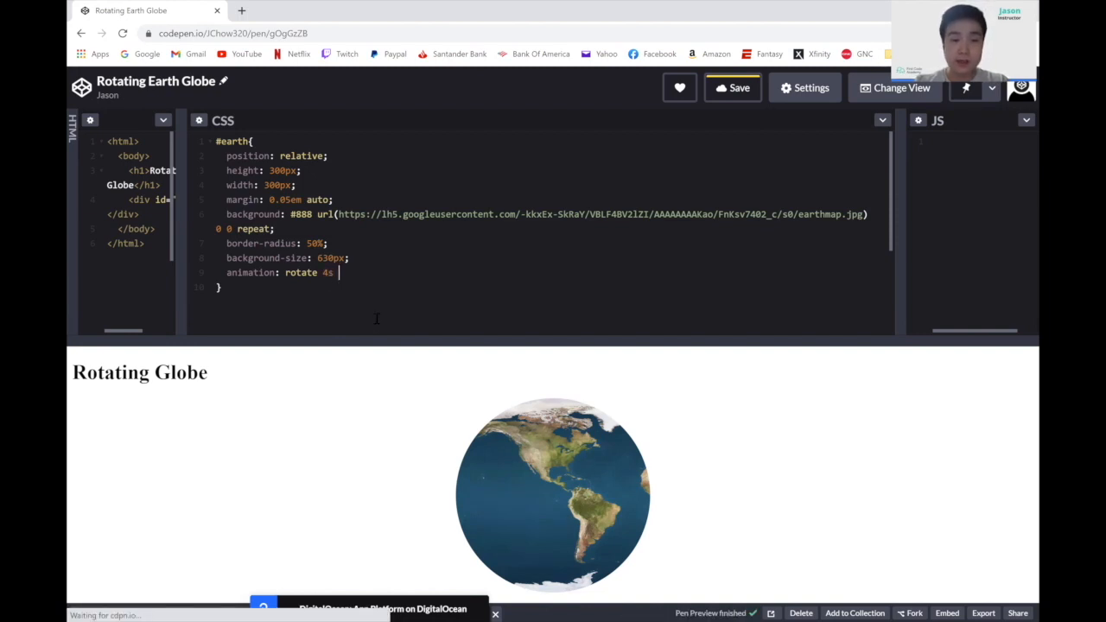
text(lin)
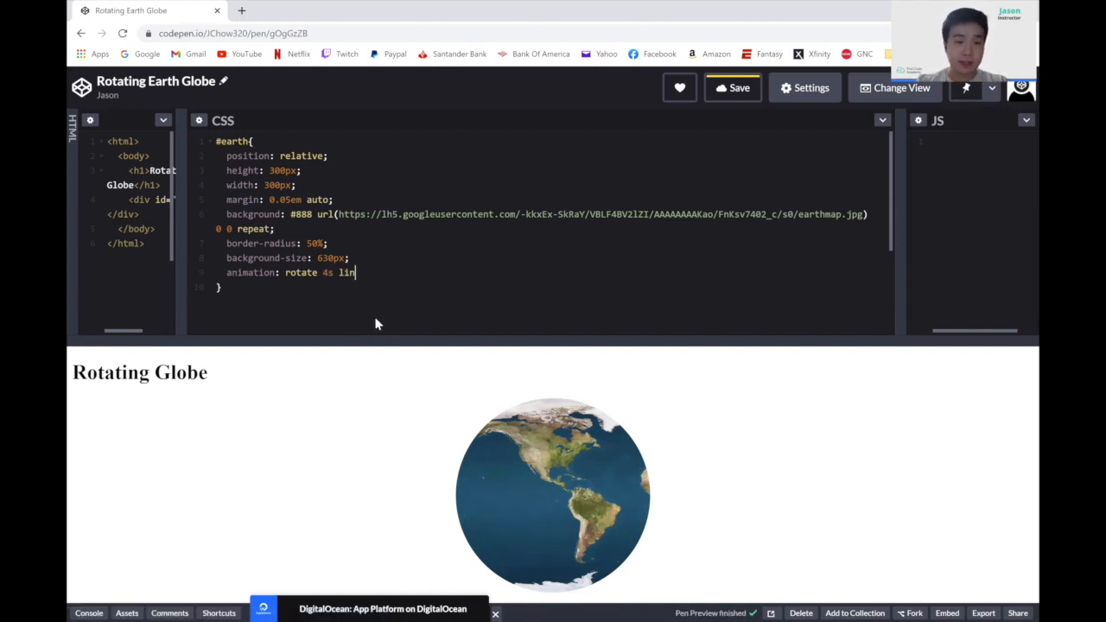
text(ear)
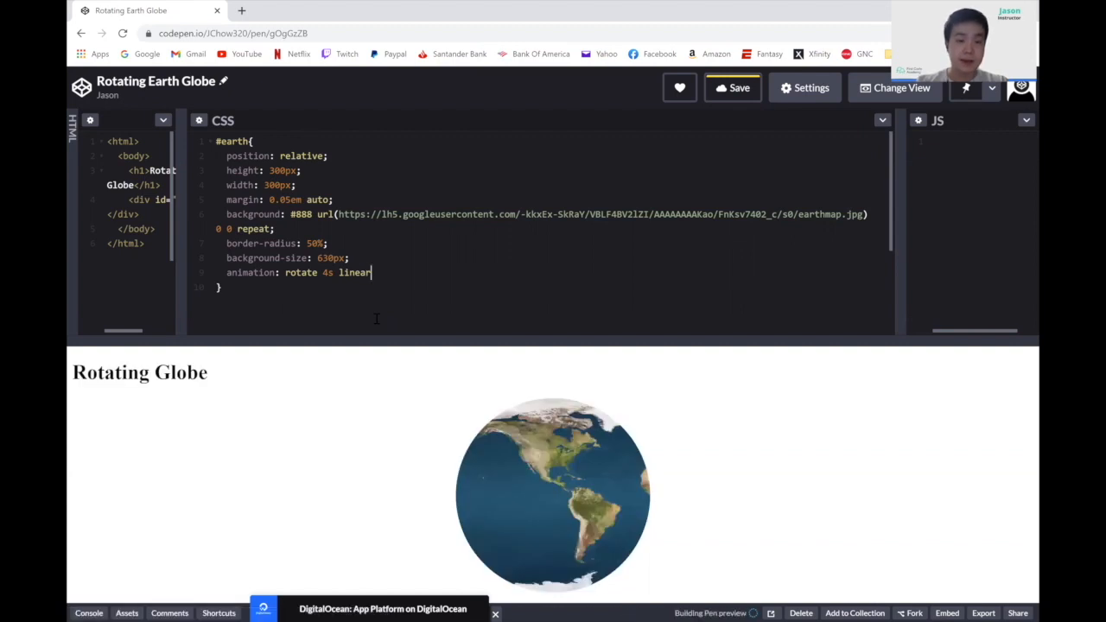
text(infini)
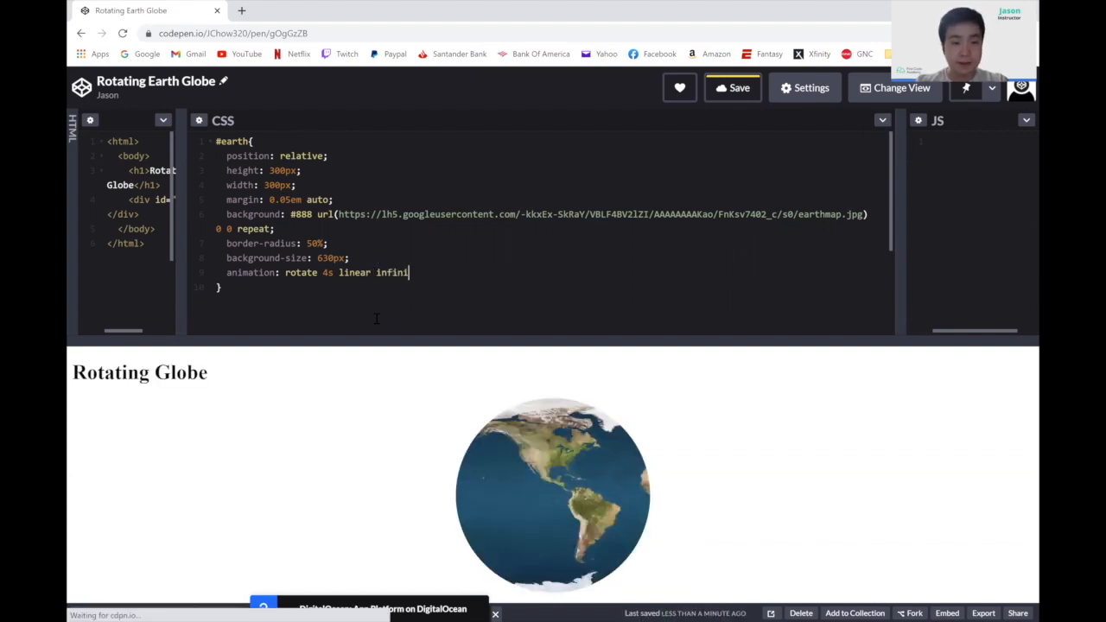
text(te;)
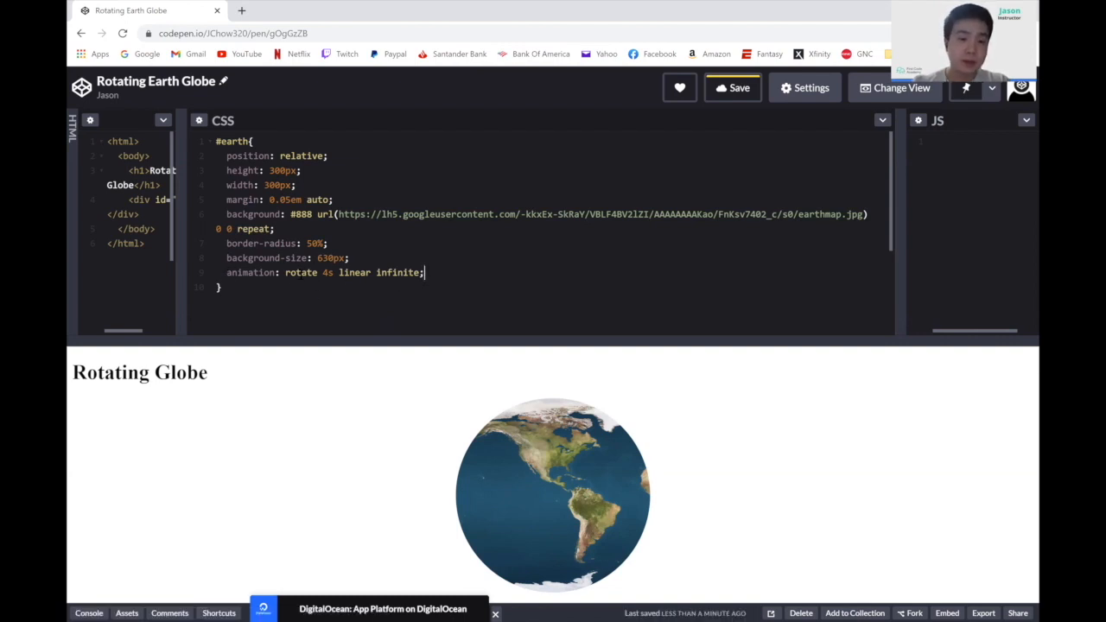
Review the rotate and infinite keywords, then leave a new line below the animation.
double_click(301, 273)
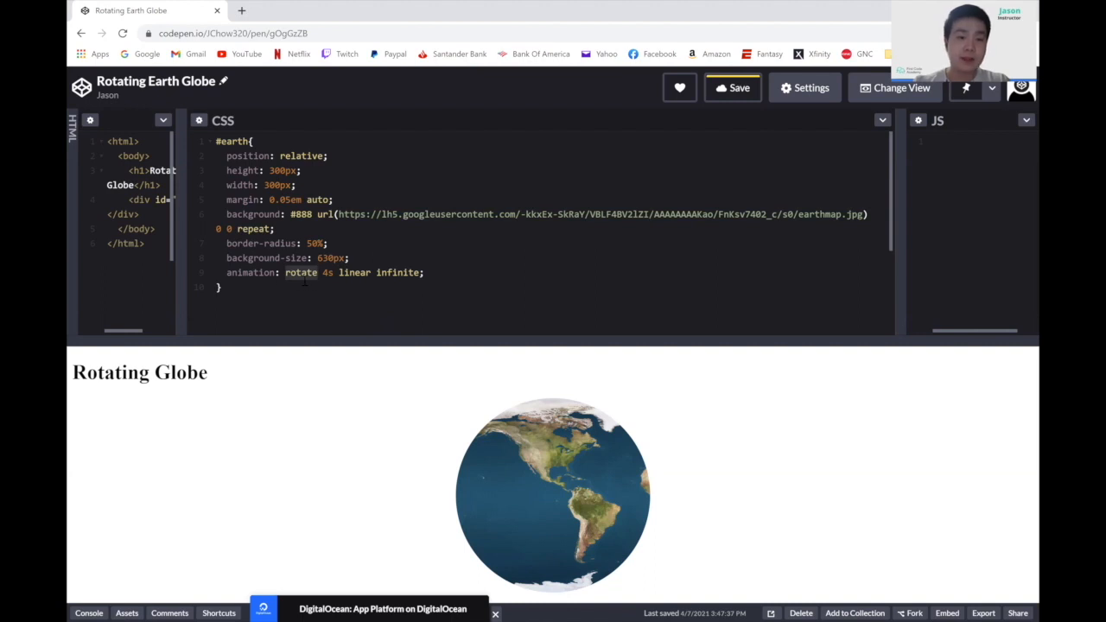
click(318, 273)
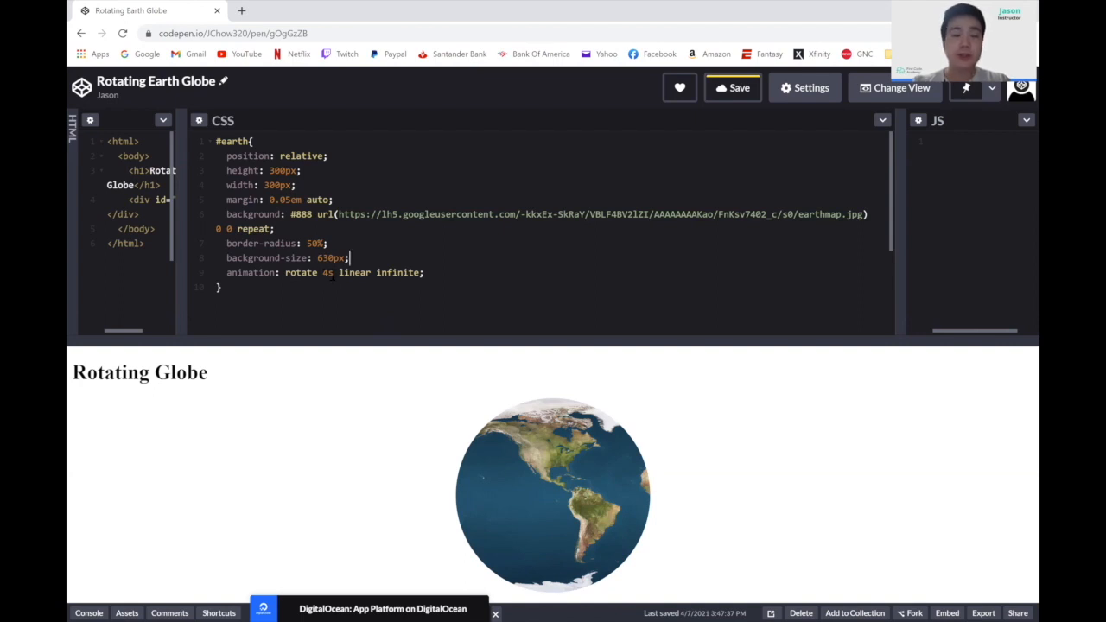
click(732, 87)
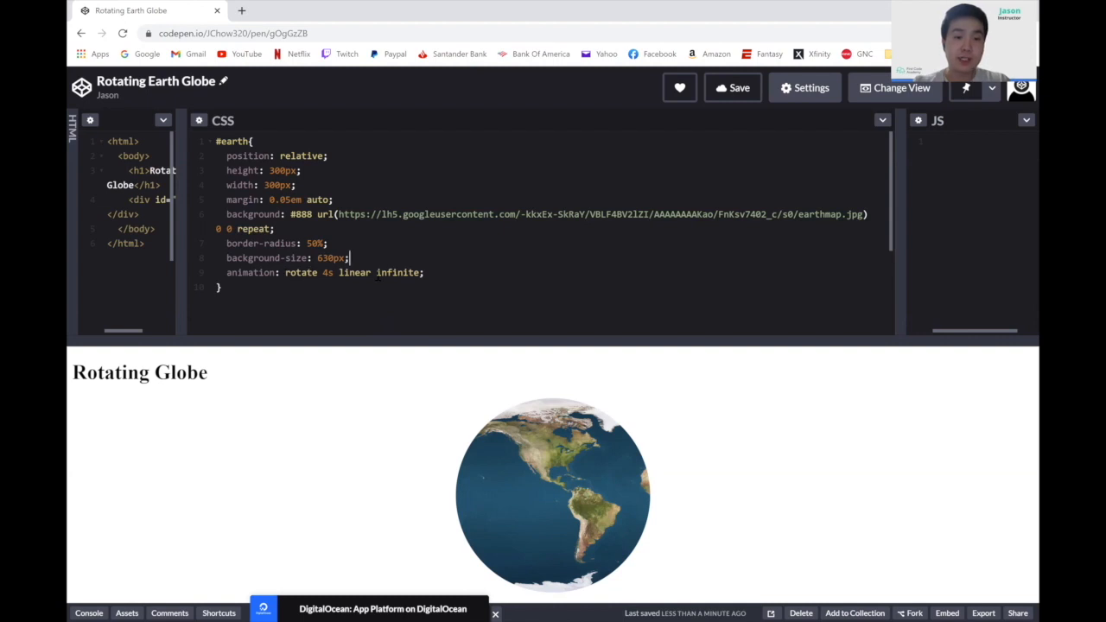
double_click(354, 272)
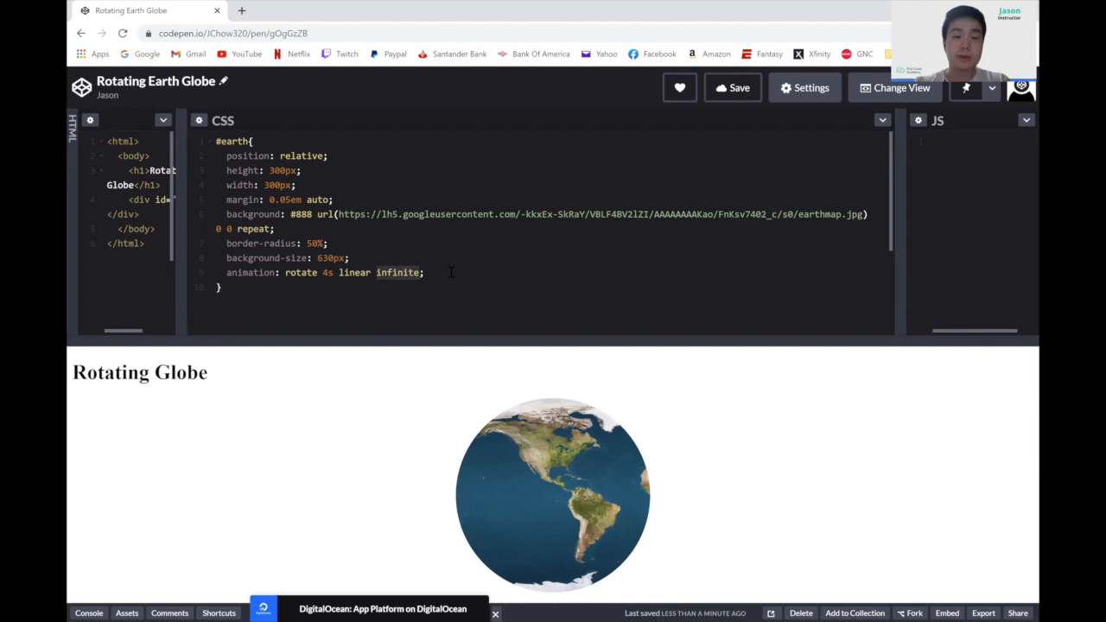
key(enter)
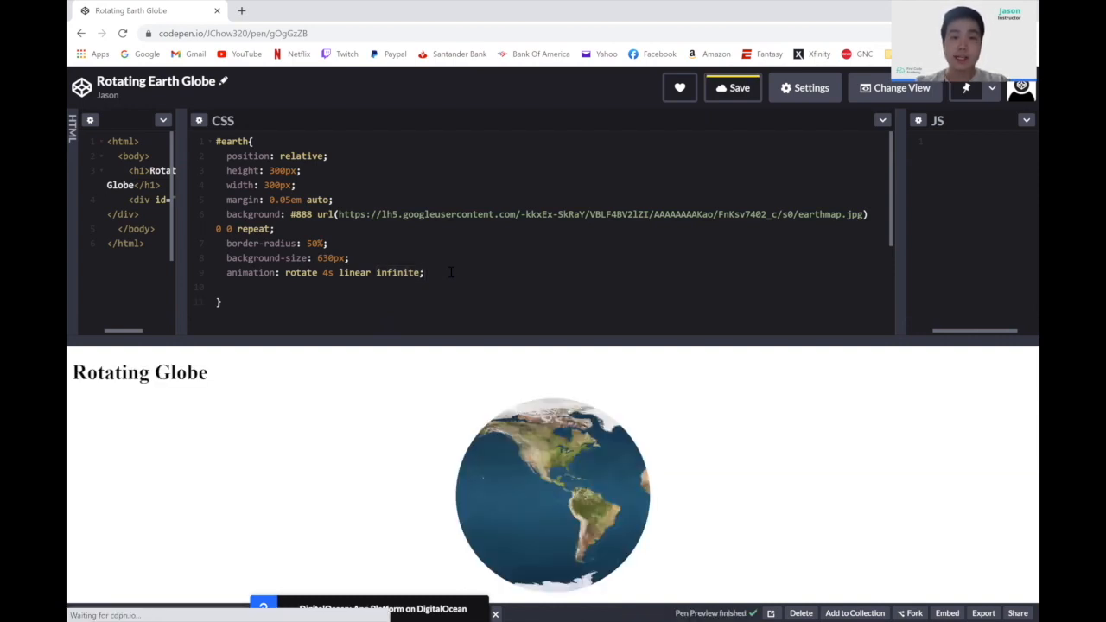
Add transition: transform 200ms linear to the #earth rule.
click(733, 86)
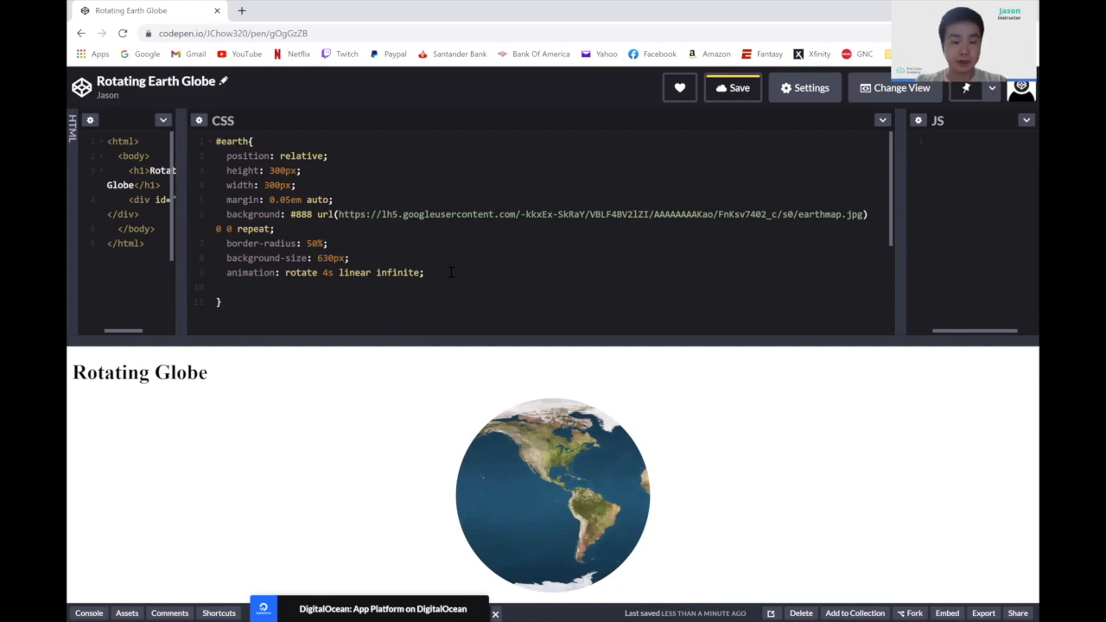
text(transition:)
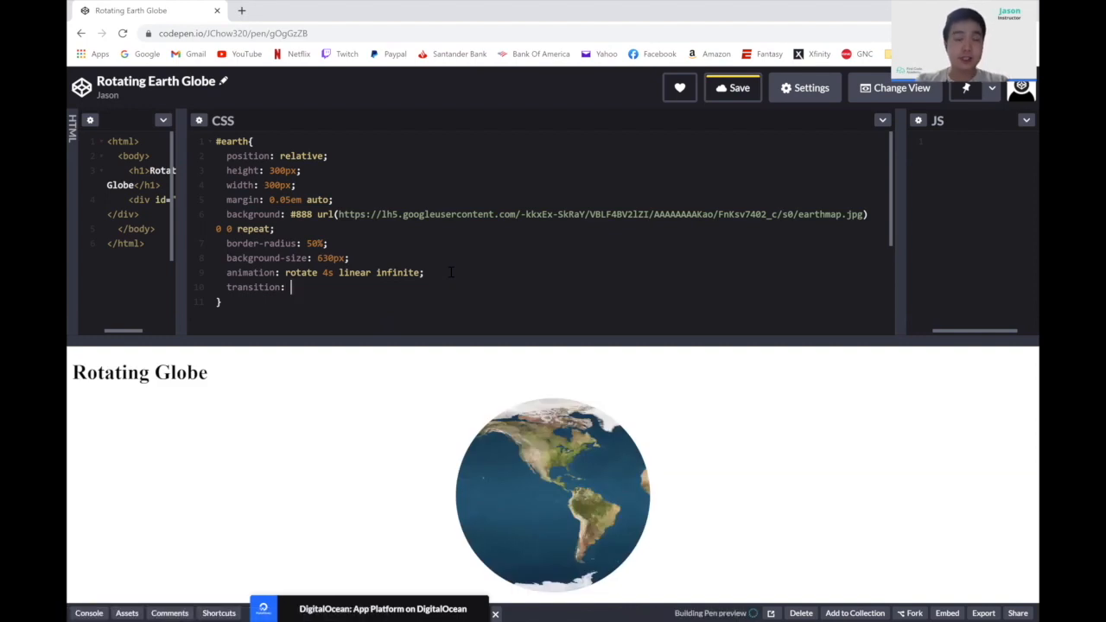
text(transfor)
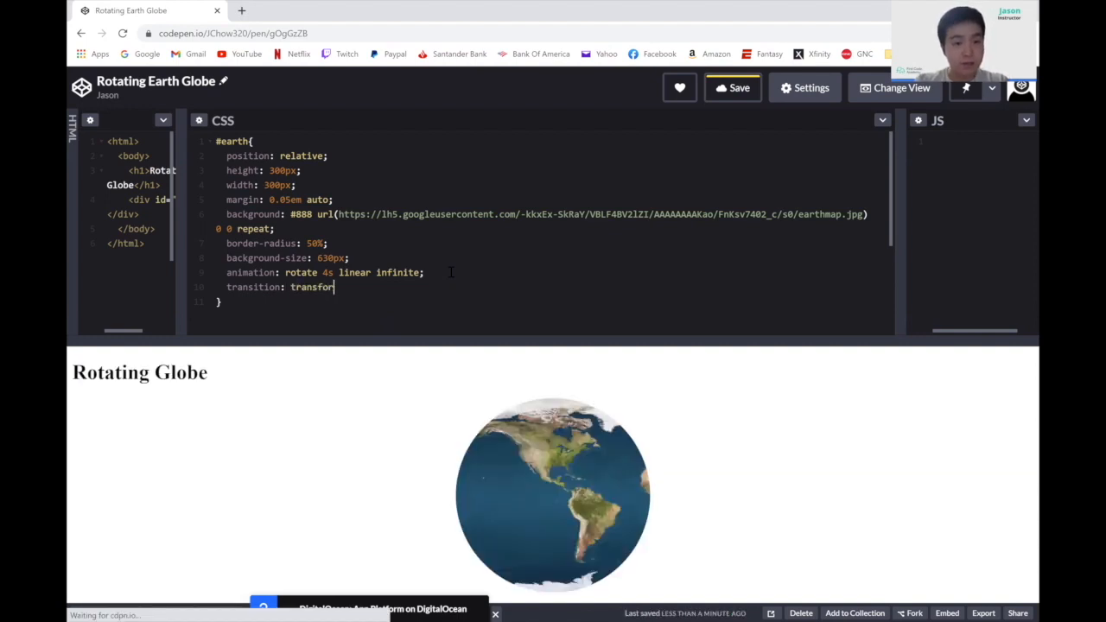
text(2)
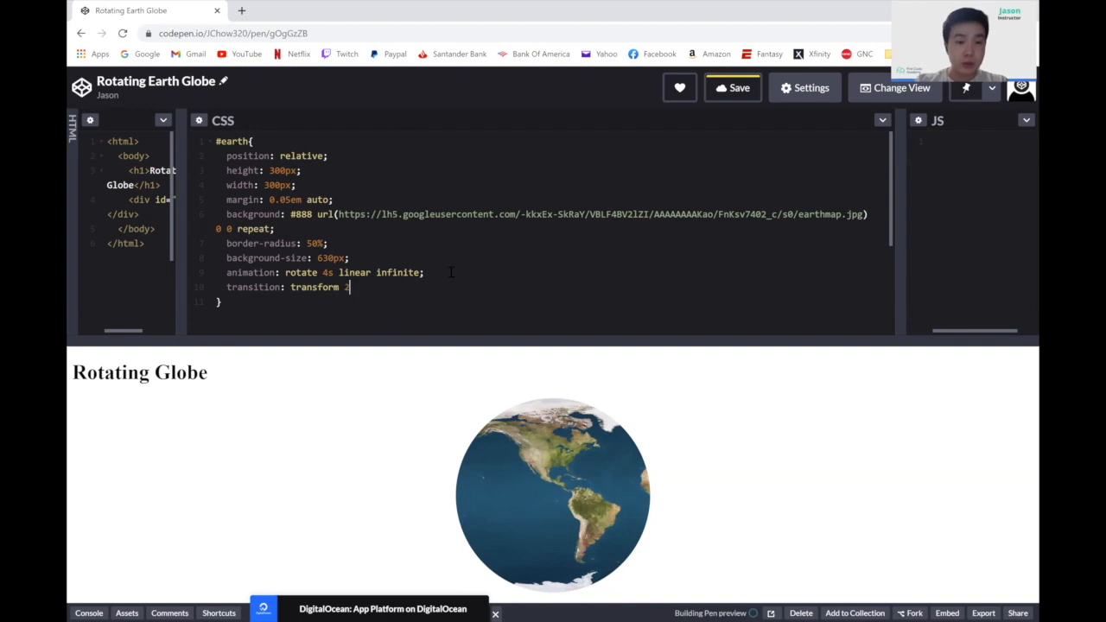
text(00ms)
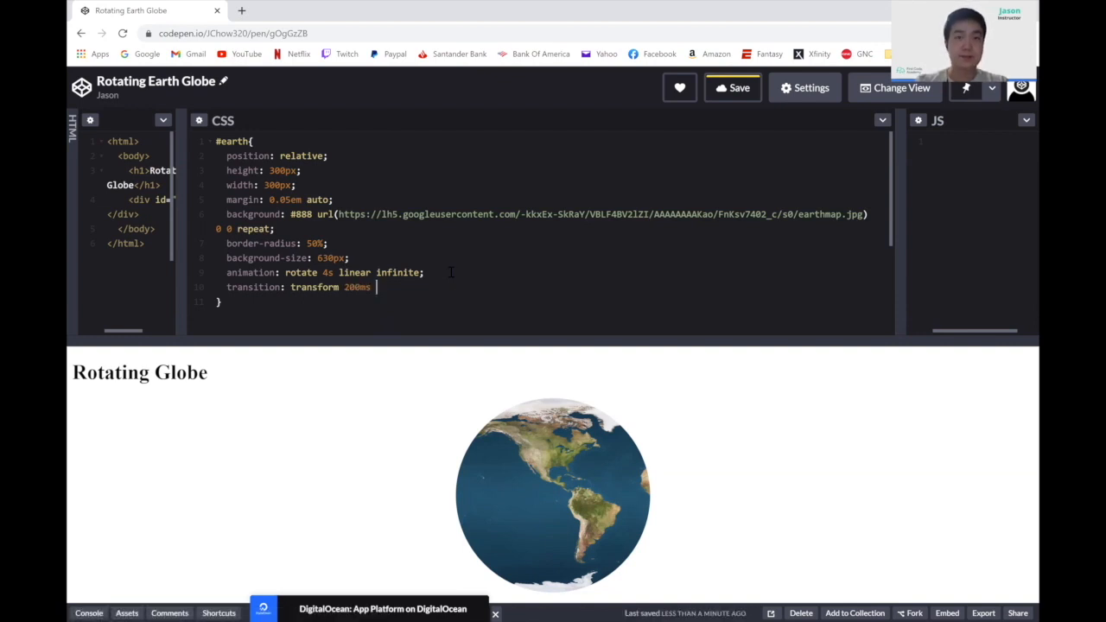
text(linear)
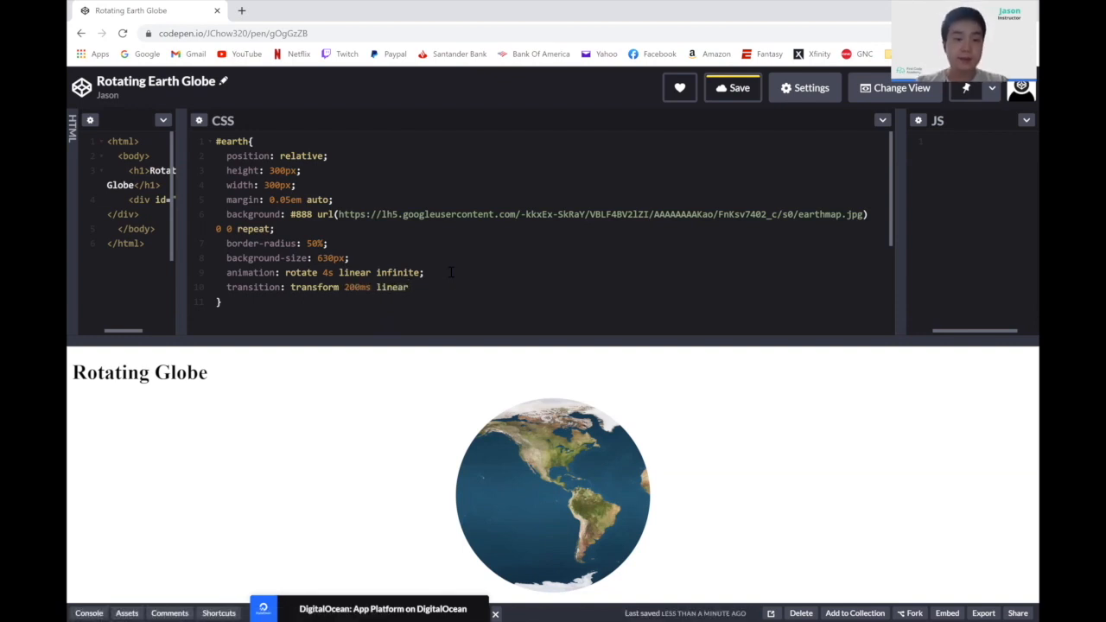
text(;)
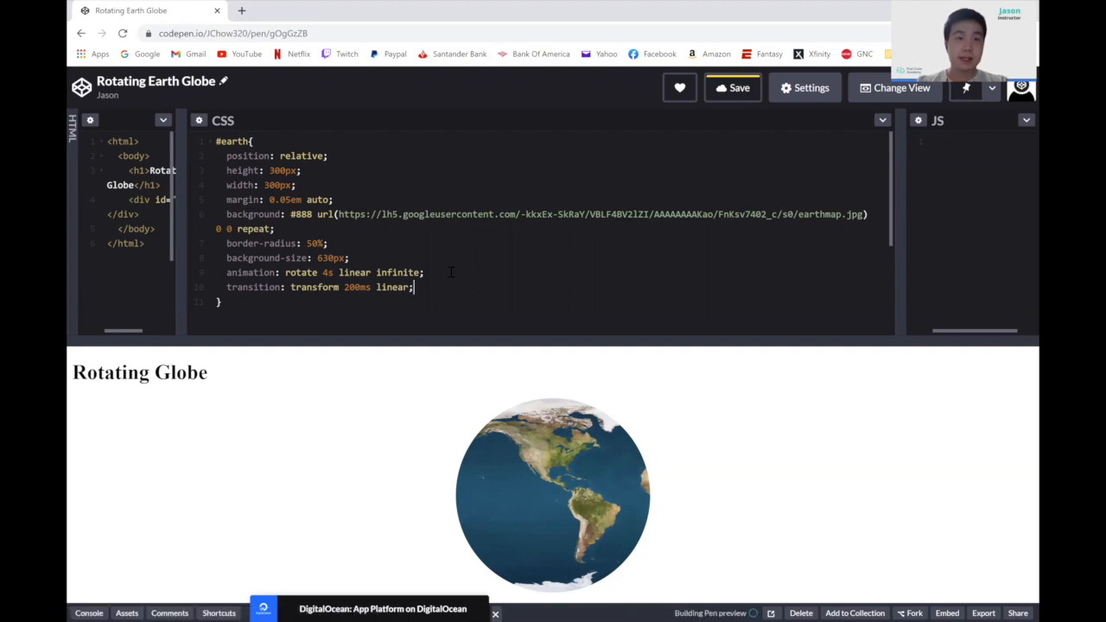
Add transform-style: preserve-3d on the next line of #earth.
key(enter)
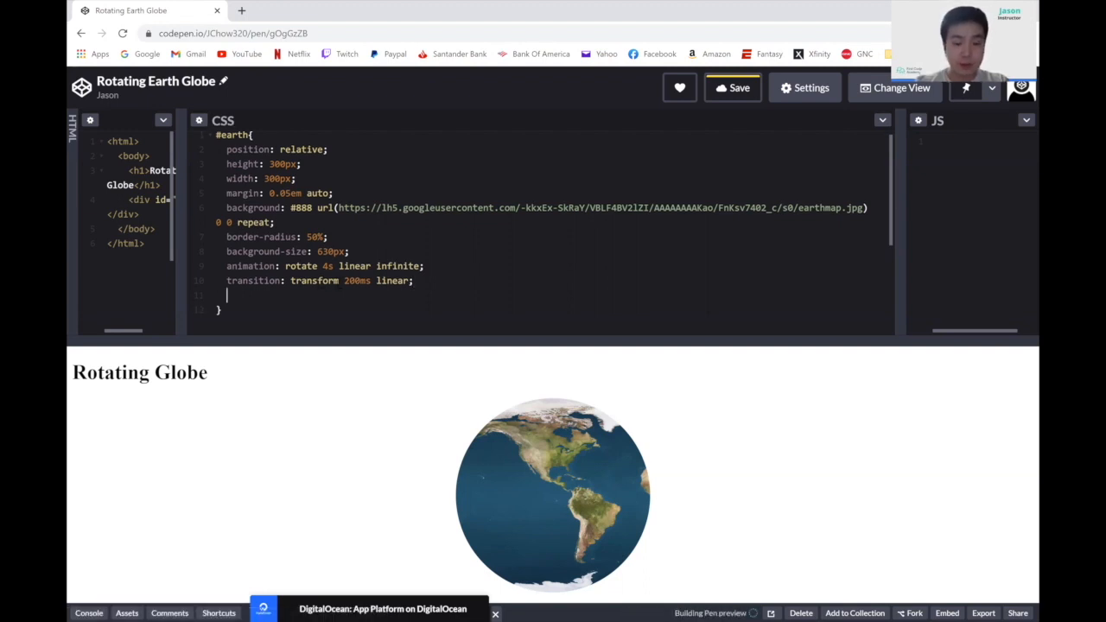
text(transform-st)
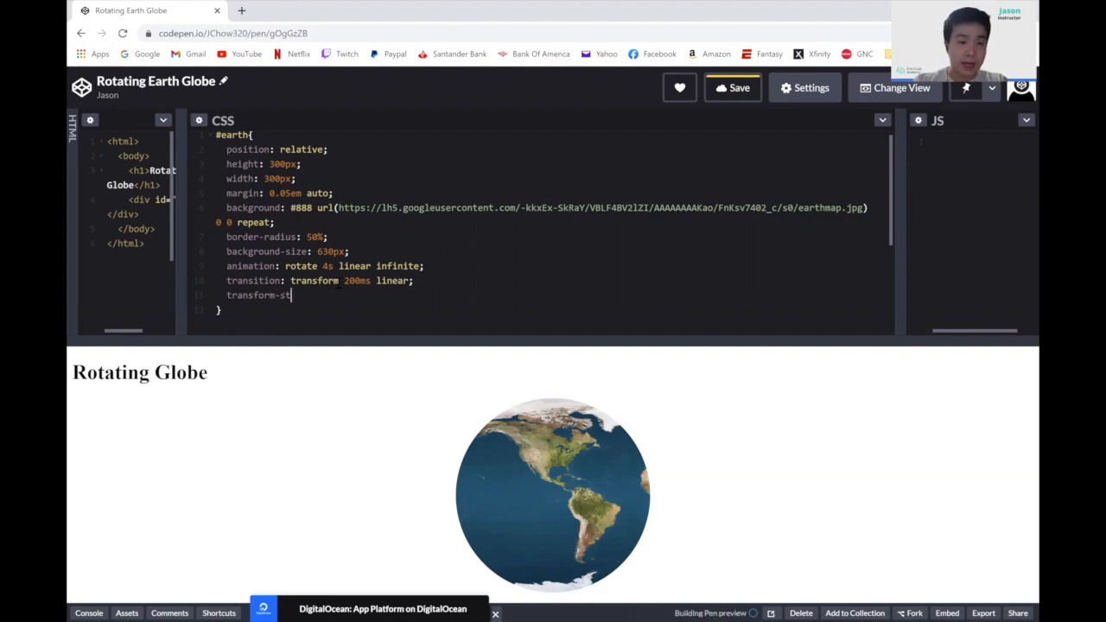
text(yle:)
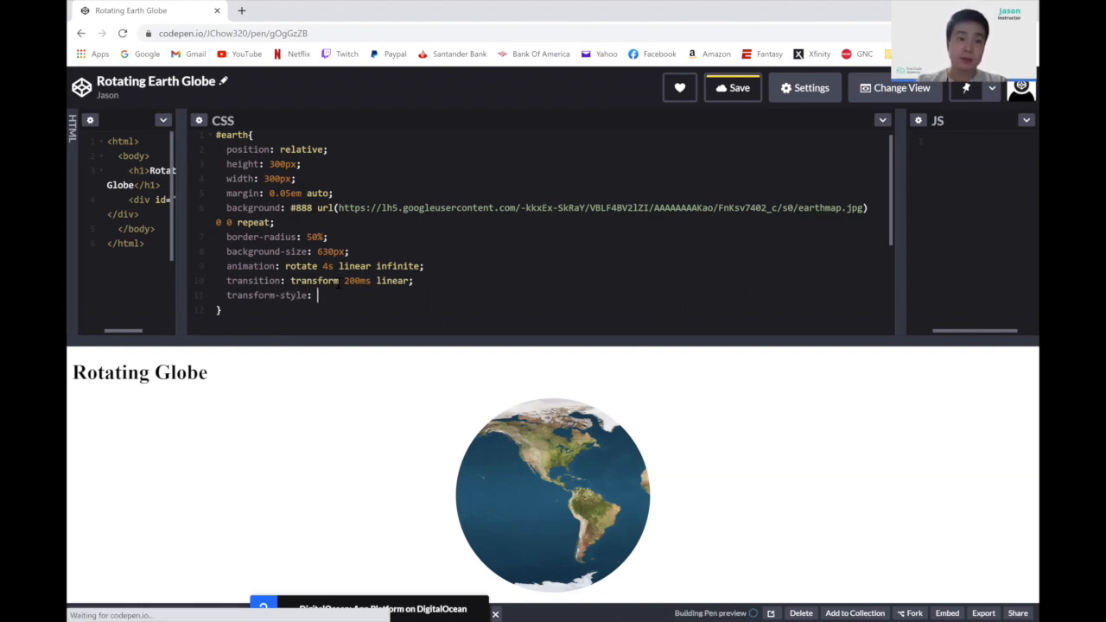
text(prese)
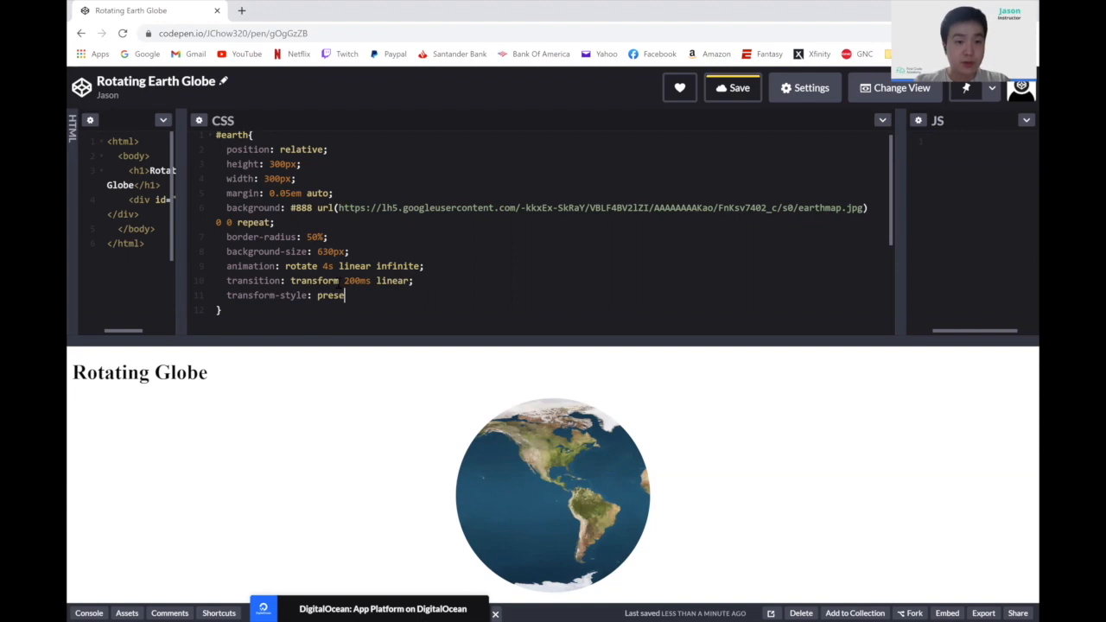
text(rve3)
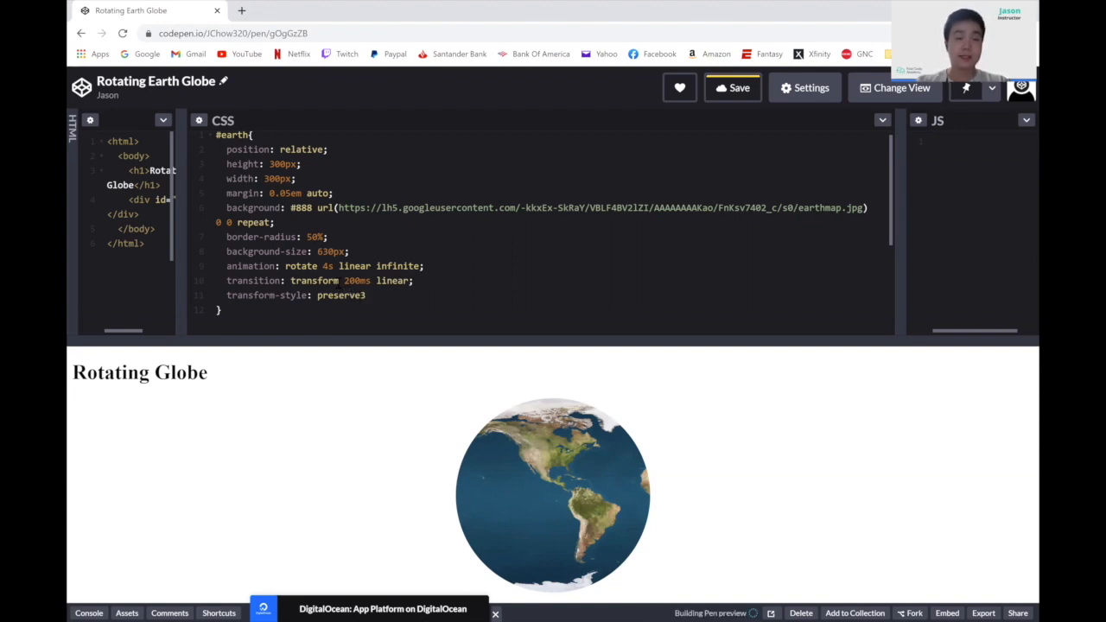
text(-3d;)
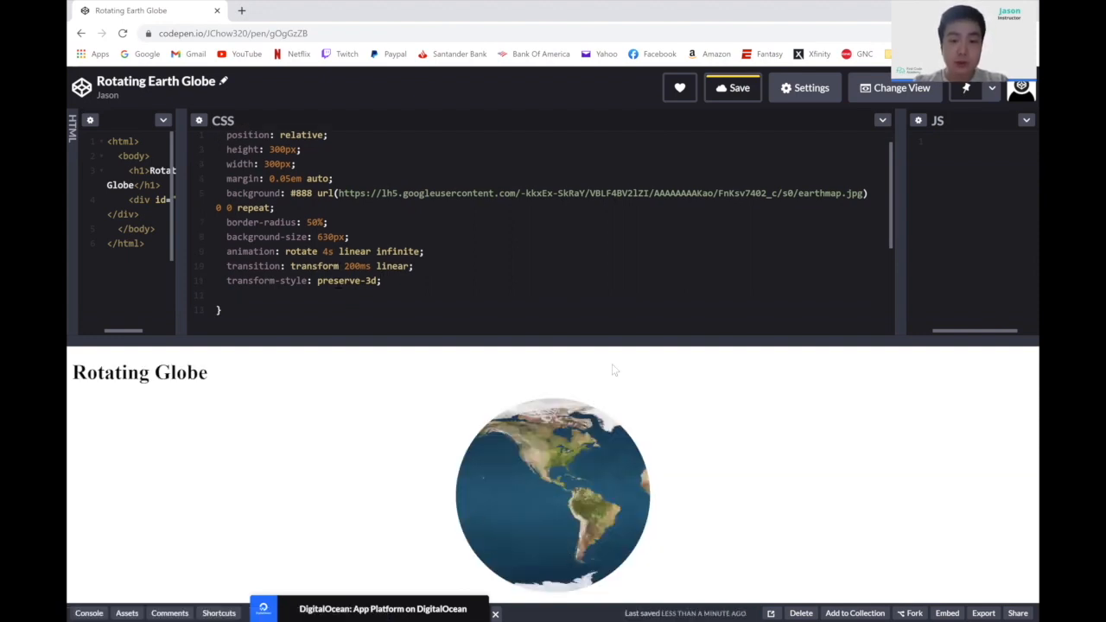
Add box-shadow: inset 20px 0 80px 6px rgb(0,0,0) to shade the globe's edge.
text(box)
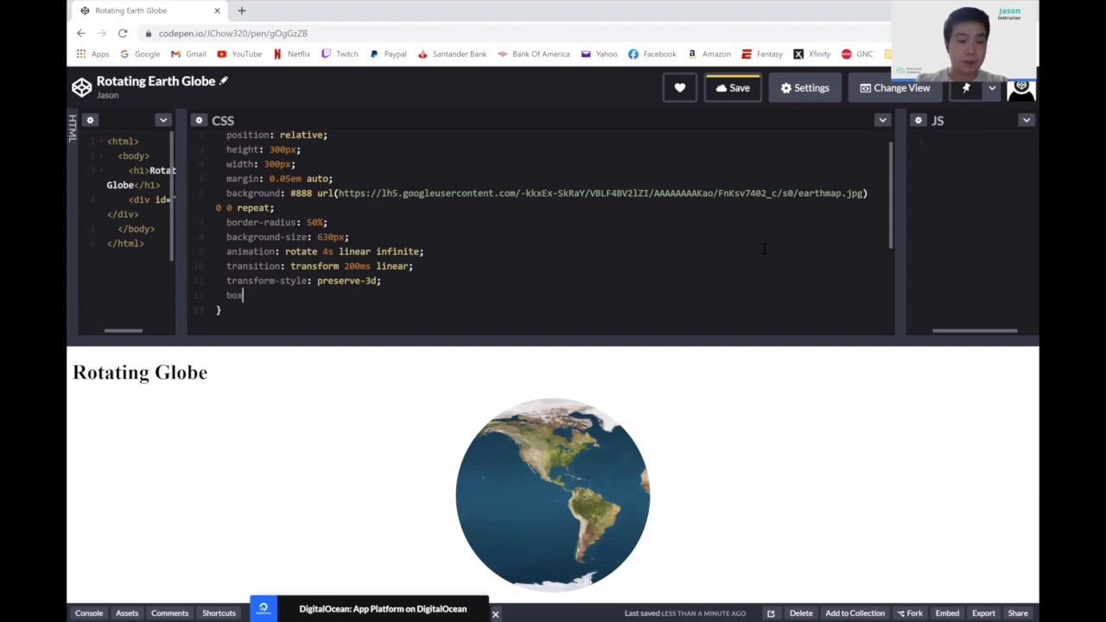
text(-shadow)
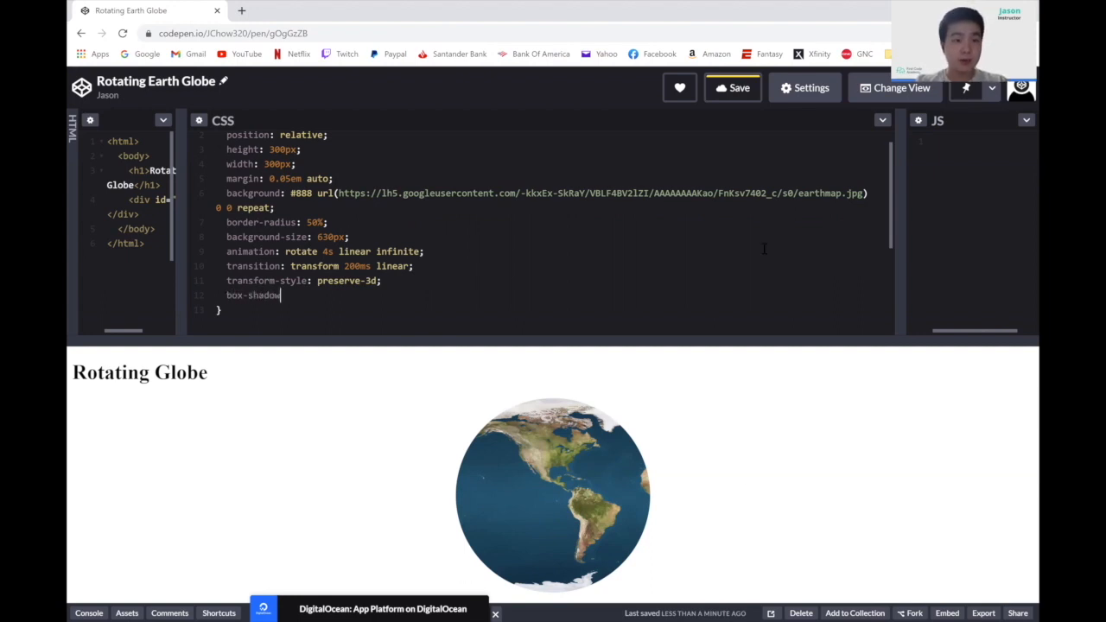
text(:)
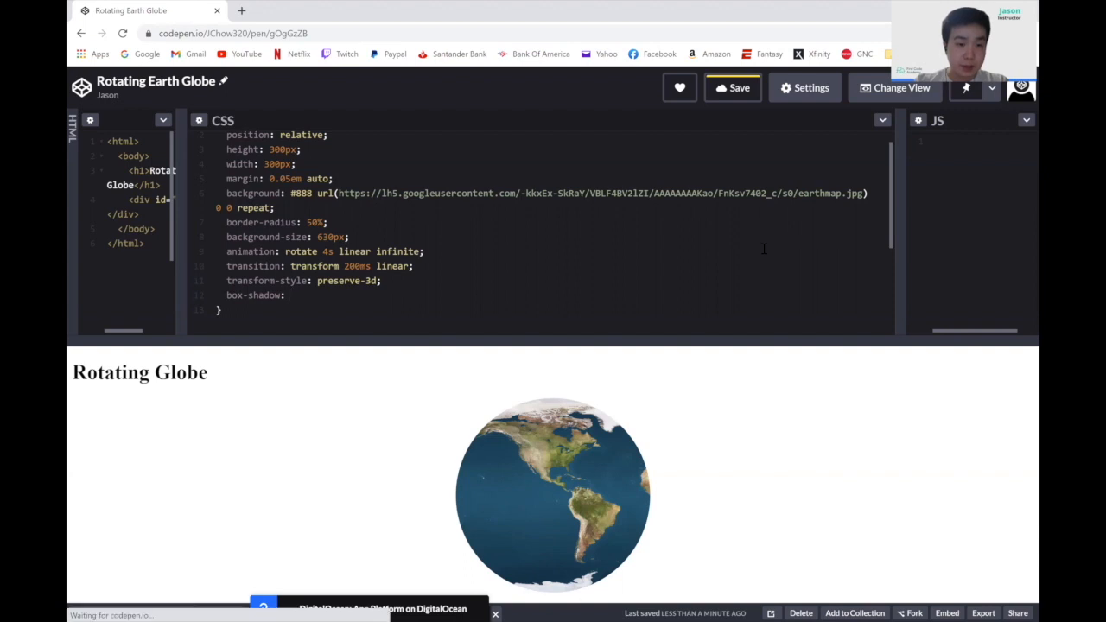
text(inset)
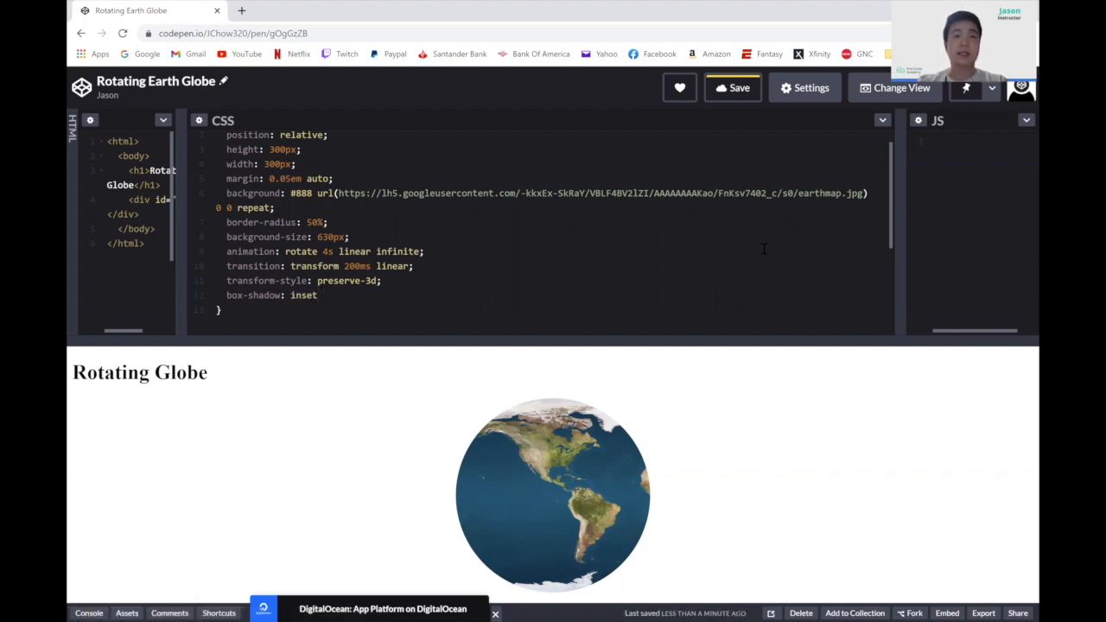
text(20px)
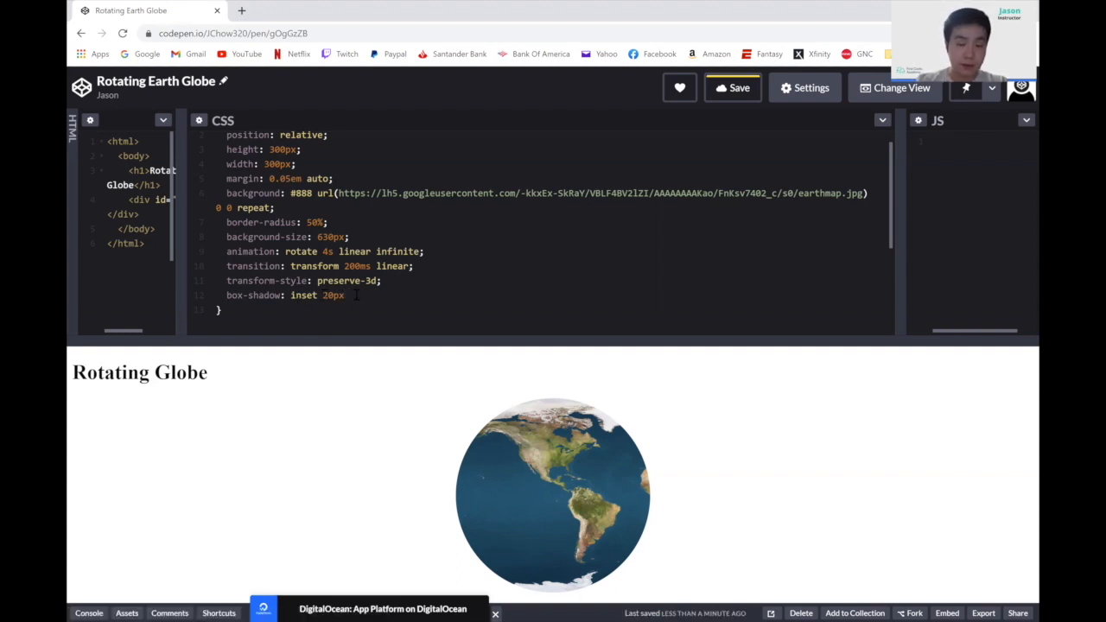
text(0)
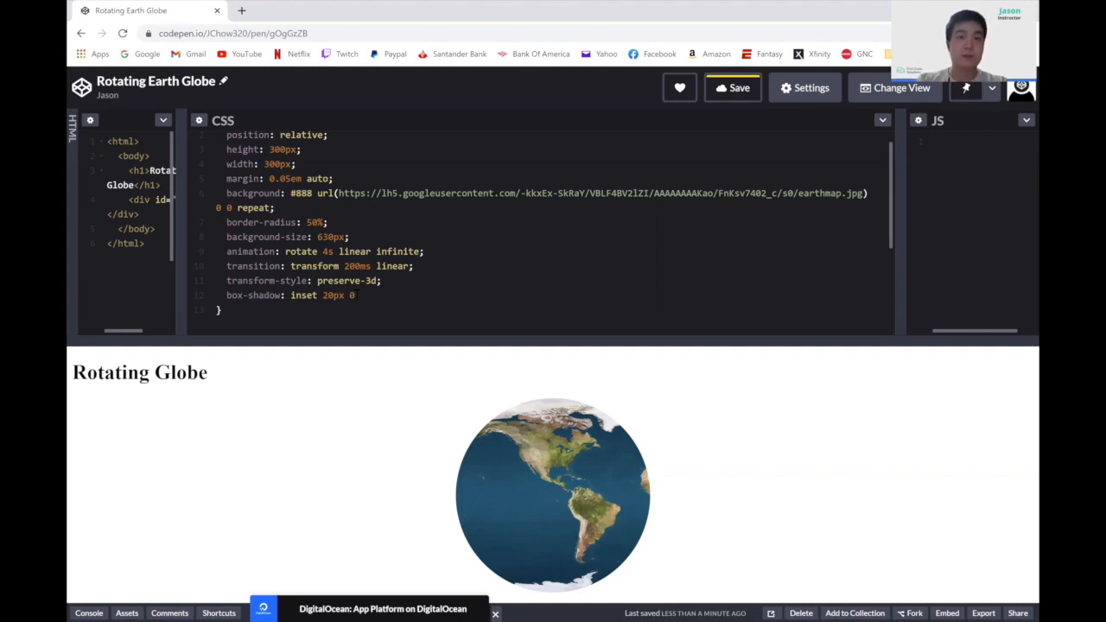
text(80px)
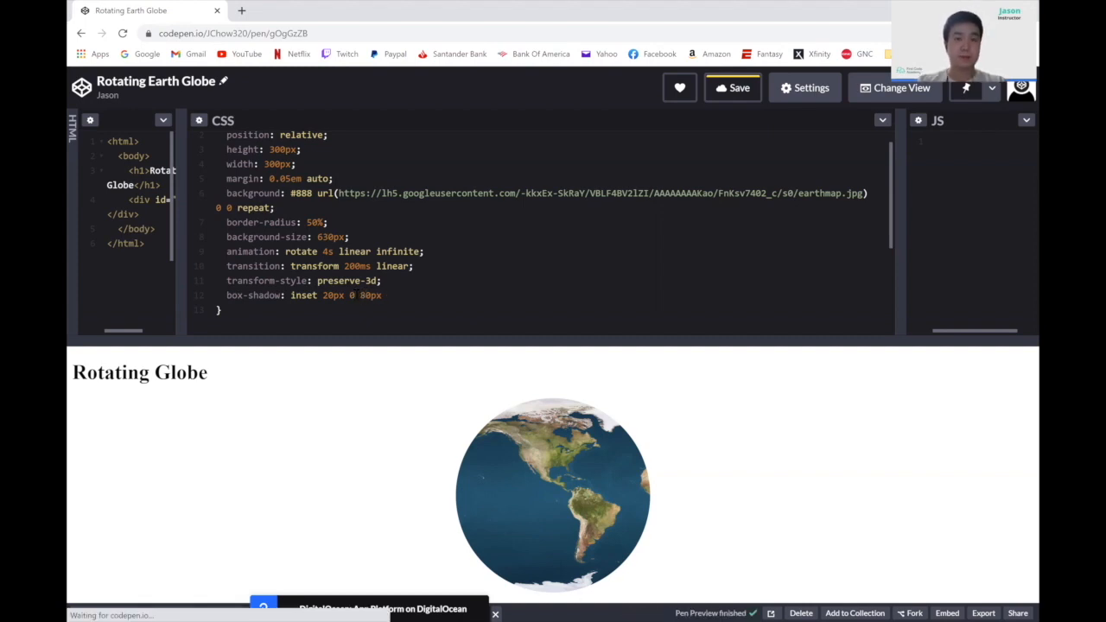
text(0)
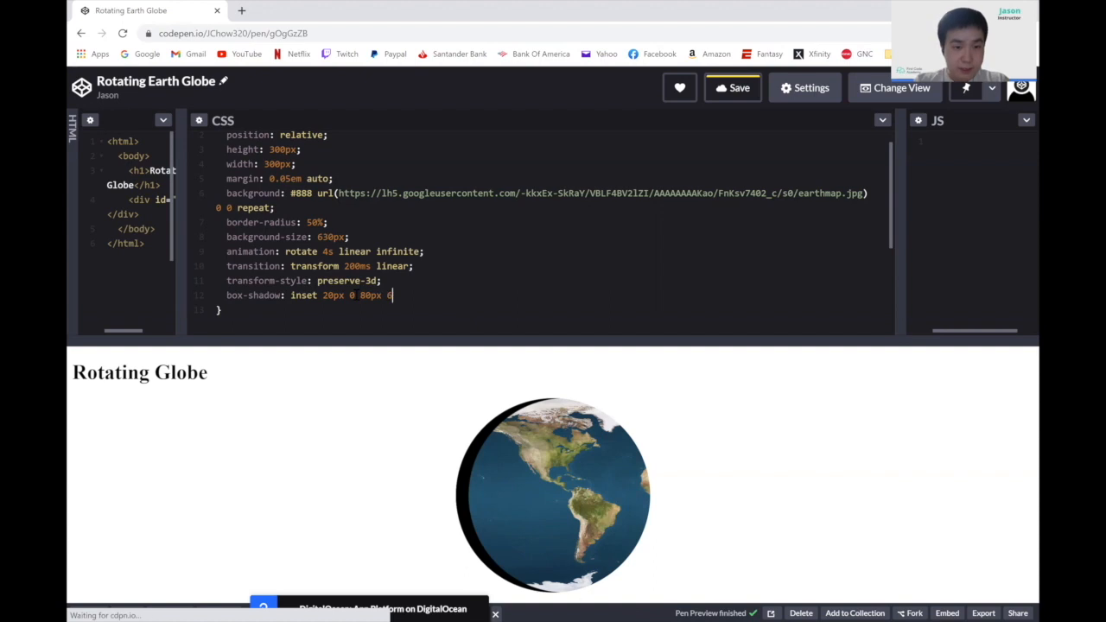
text(6px)
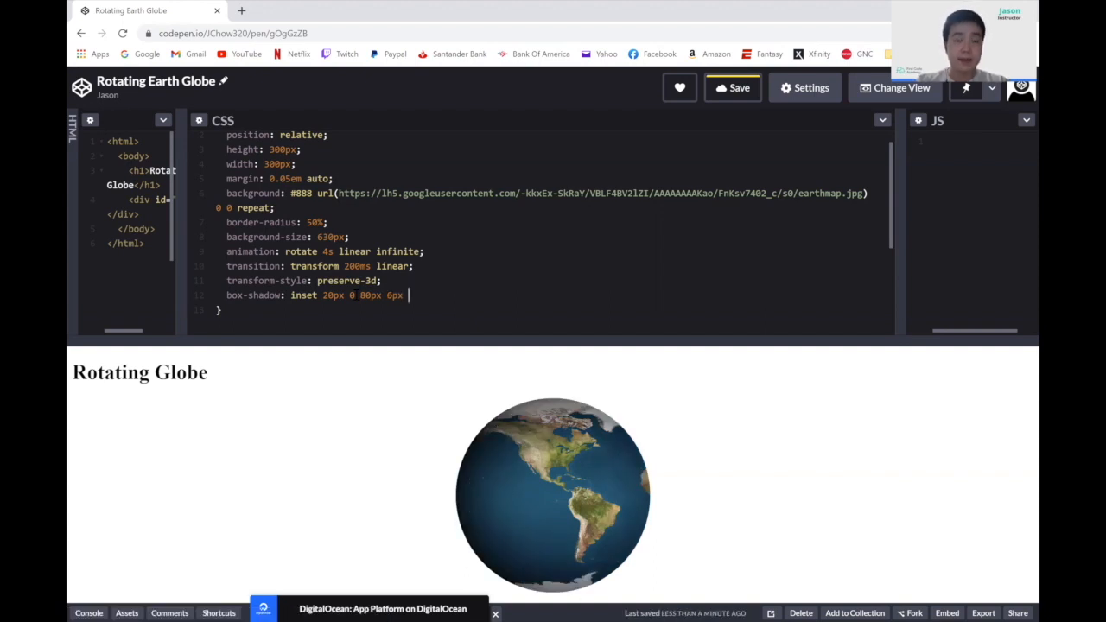
text(rbg)
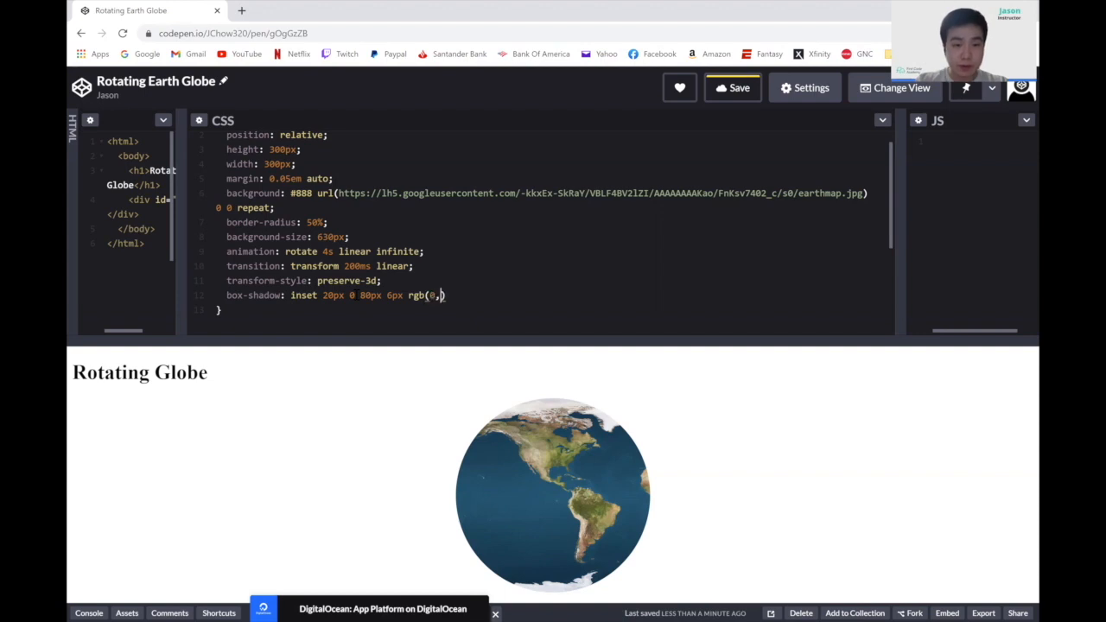
text(0,0))
text(color:)
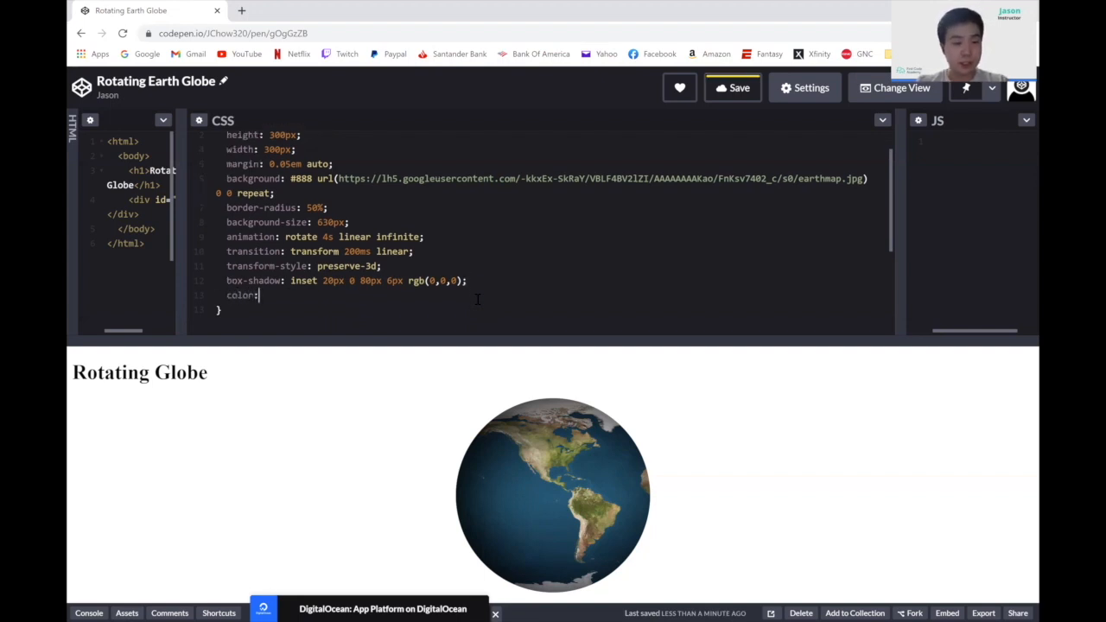
Add color: #000; to close out the #earth rule and move to a new line.
text(#)
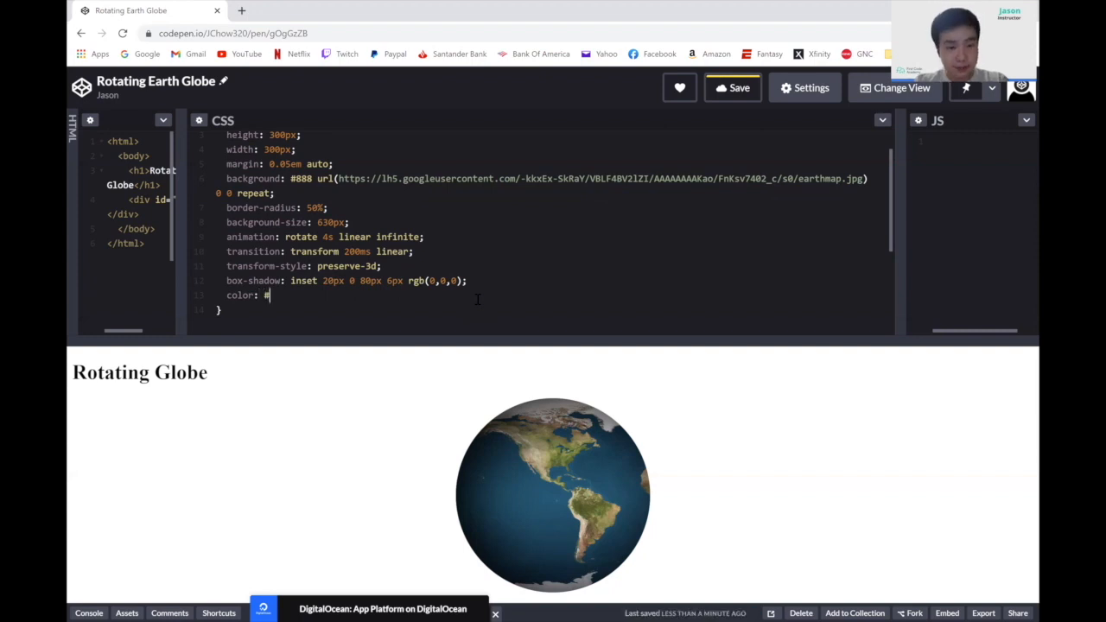
text(000)
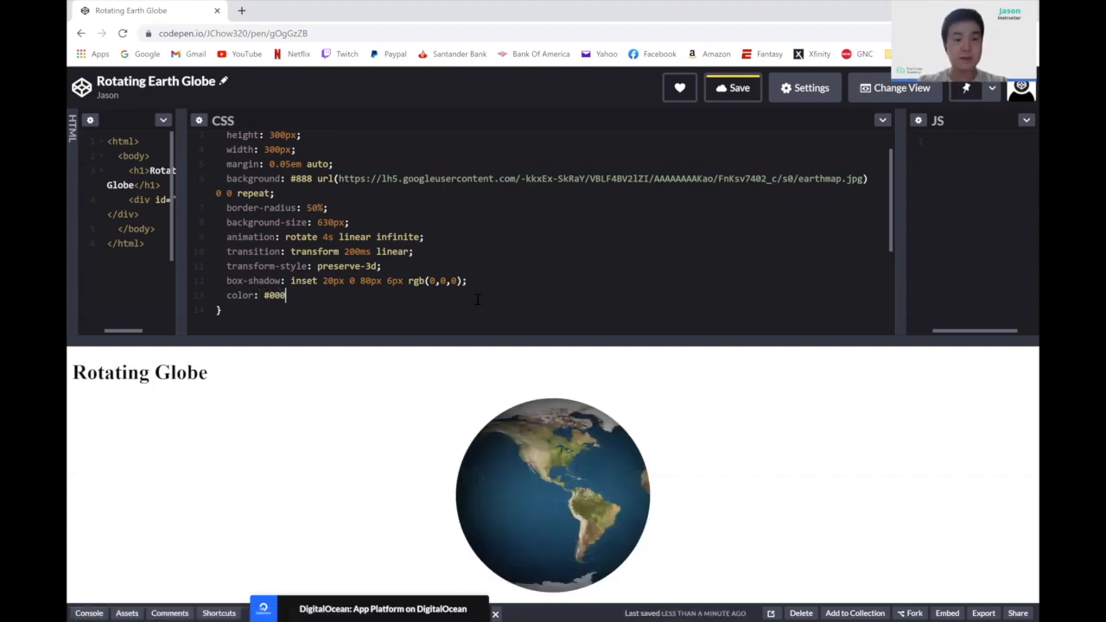
text(;)
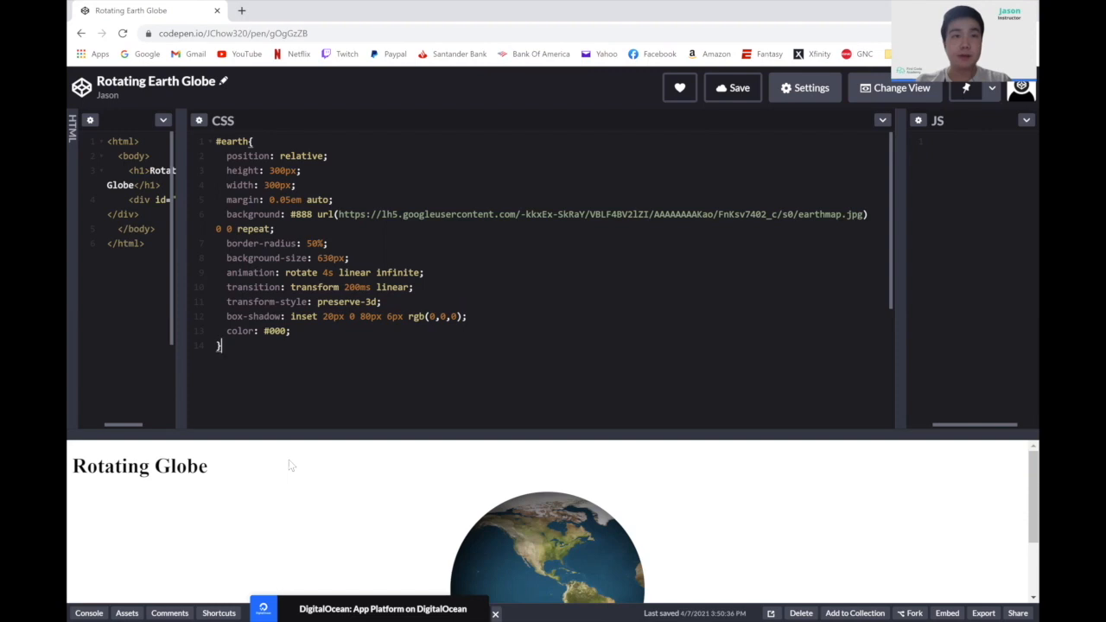
key(enter)
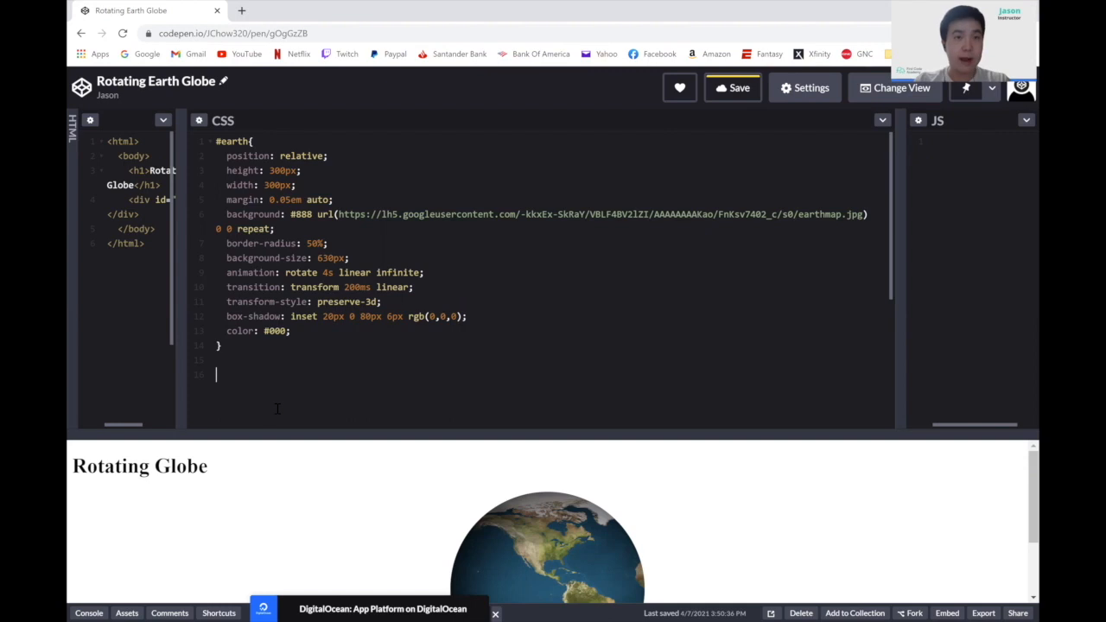
text(@keyfram)
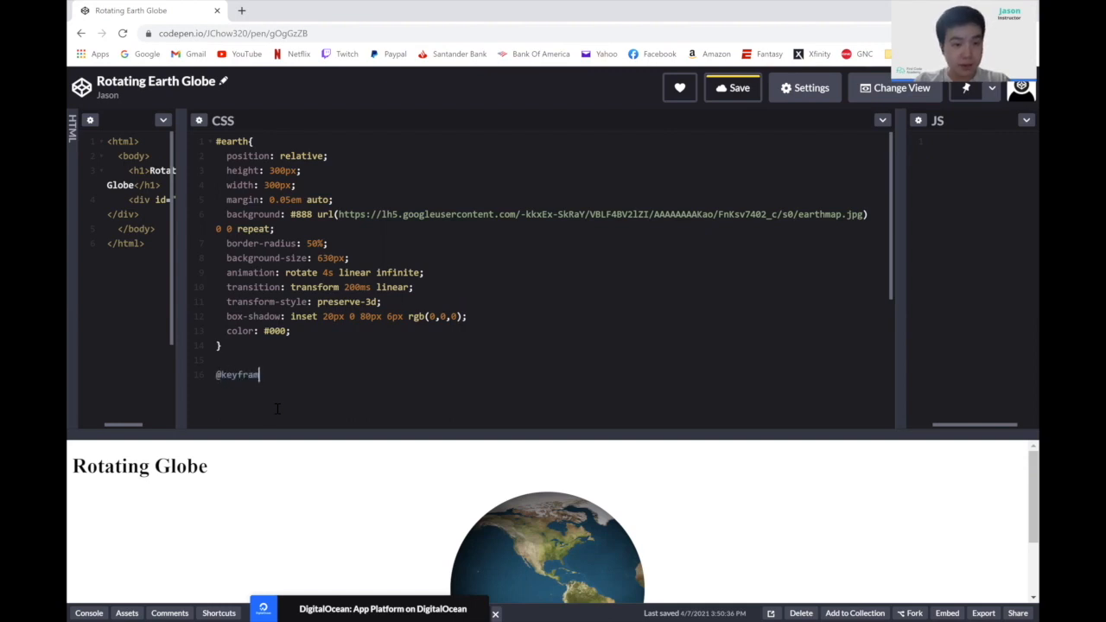
text(es)
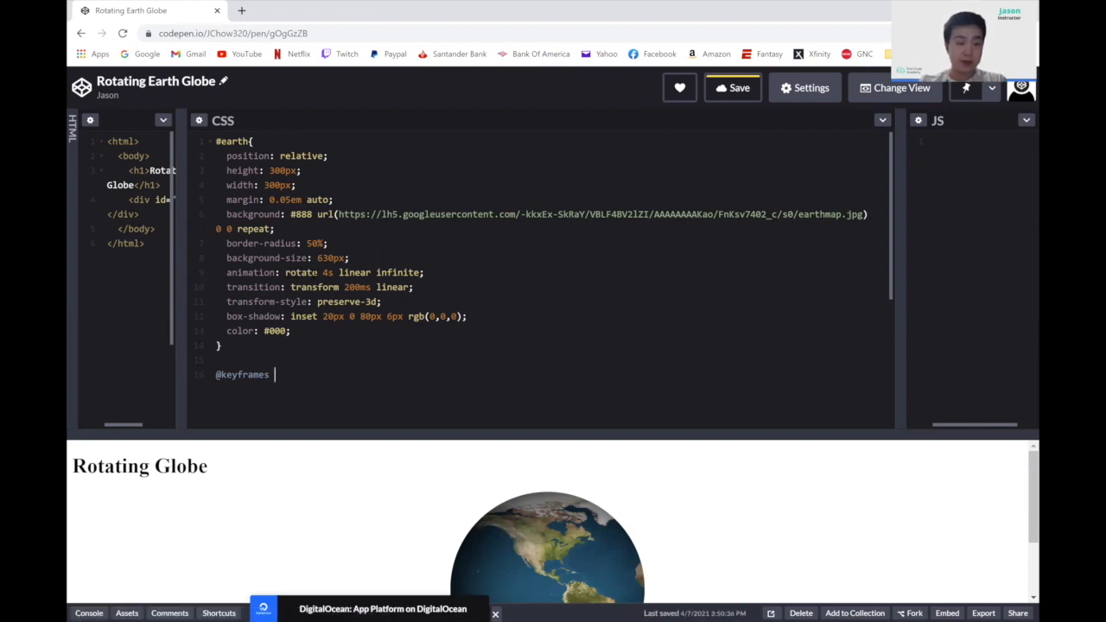
text(rotate {)
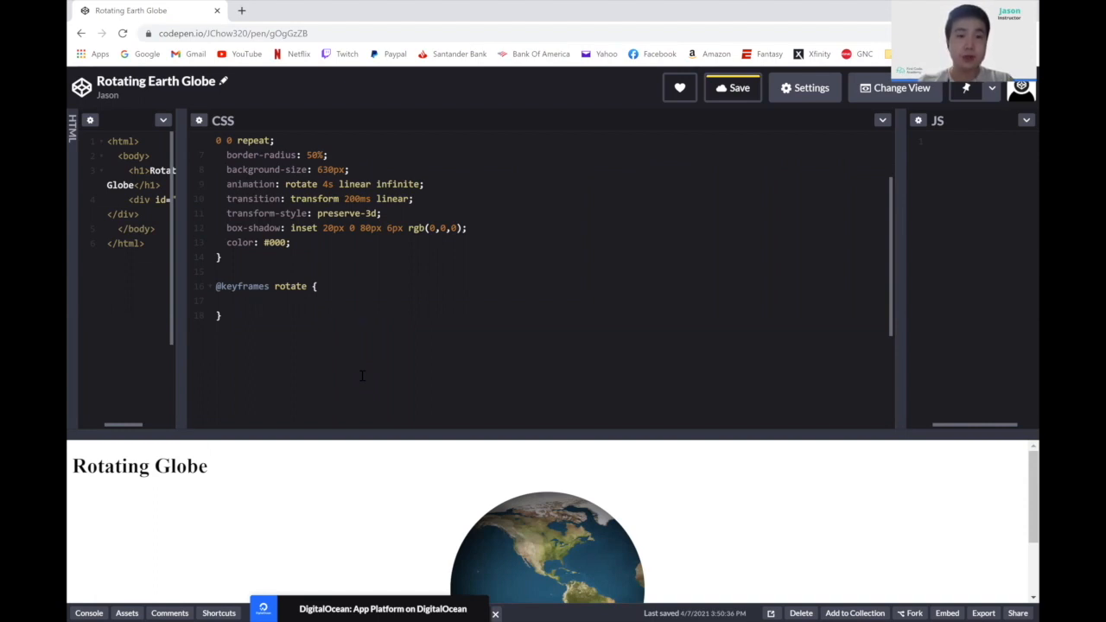
text(0)
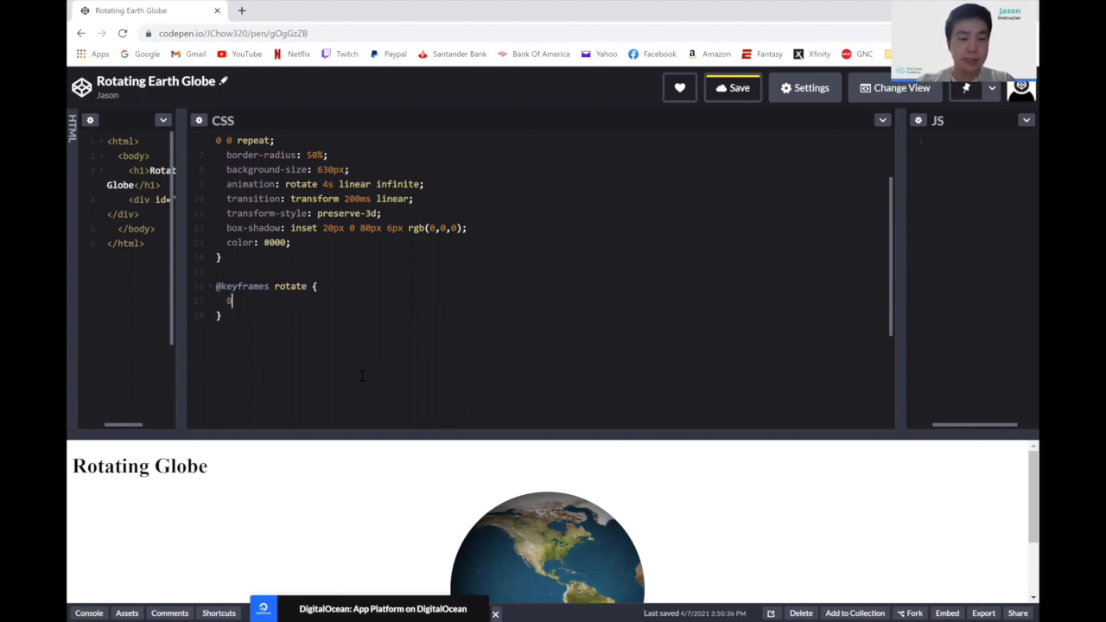
text(% {)
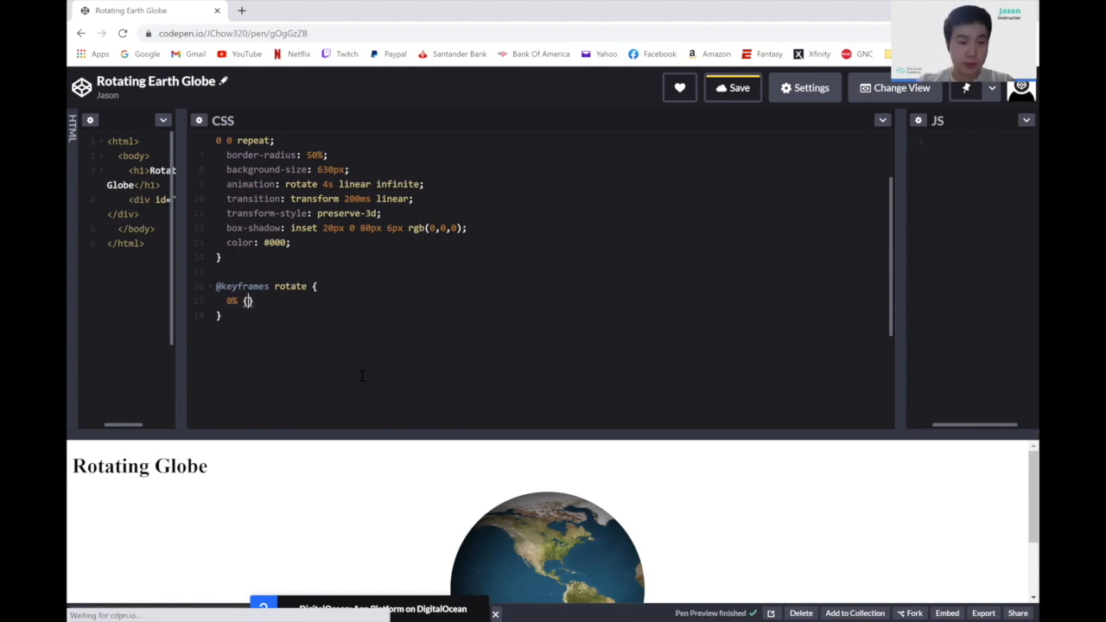
text({)
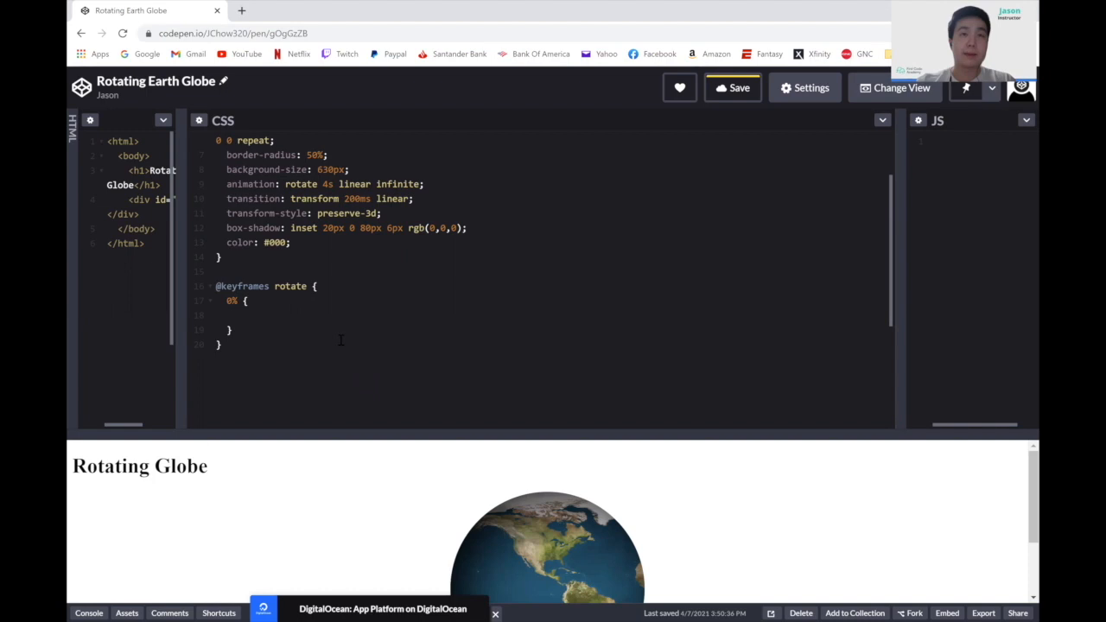
Give the 0% keyframe background-position: 0 0.
text(background-p)
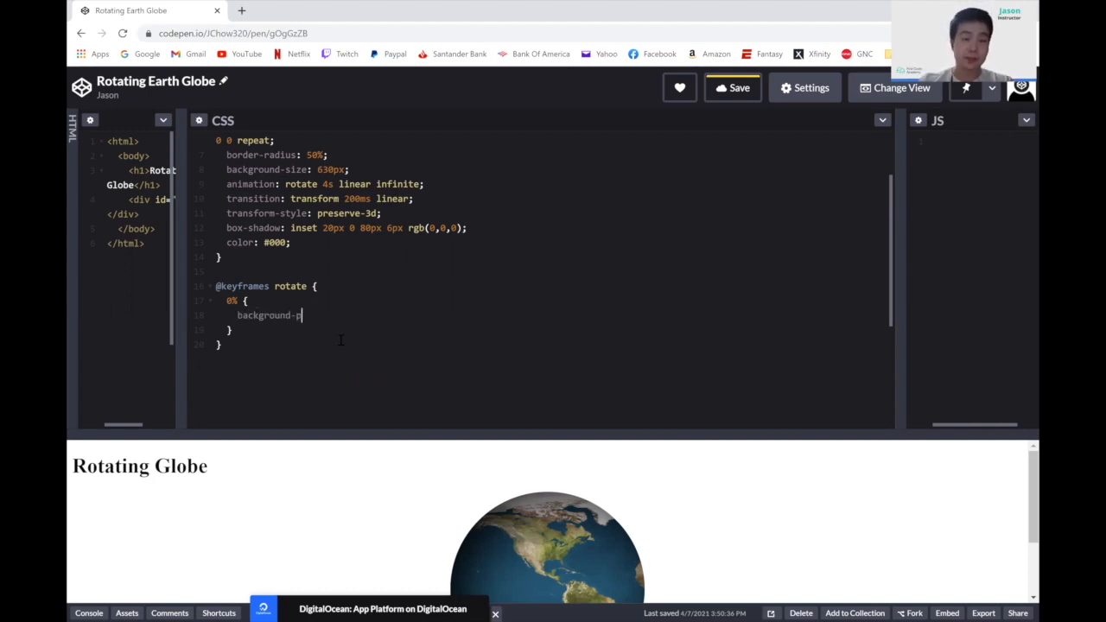
text(osition:)
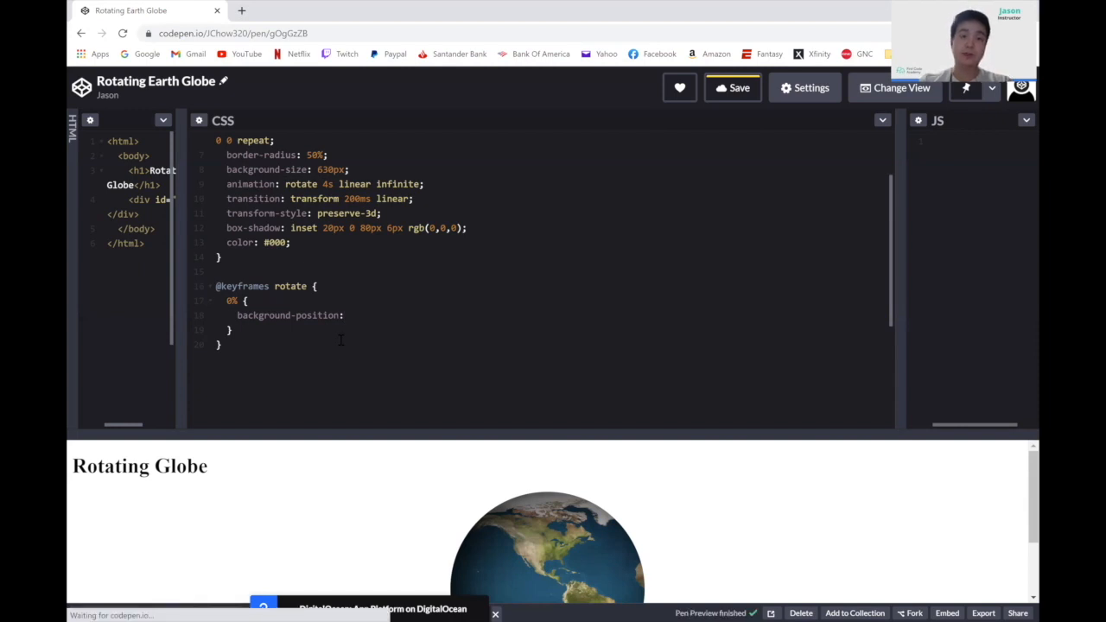
text(0 0;)
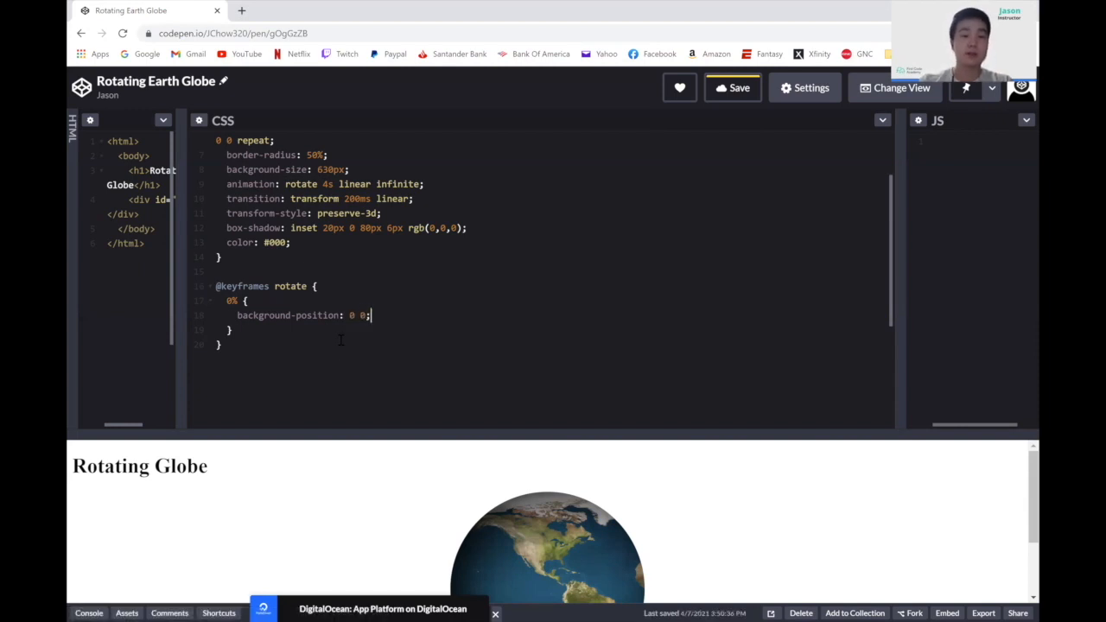
Add the 100% keyframe with background-position: 630px 0 so the globe spins.
key(enter)
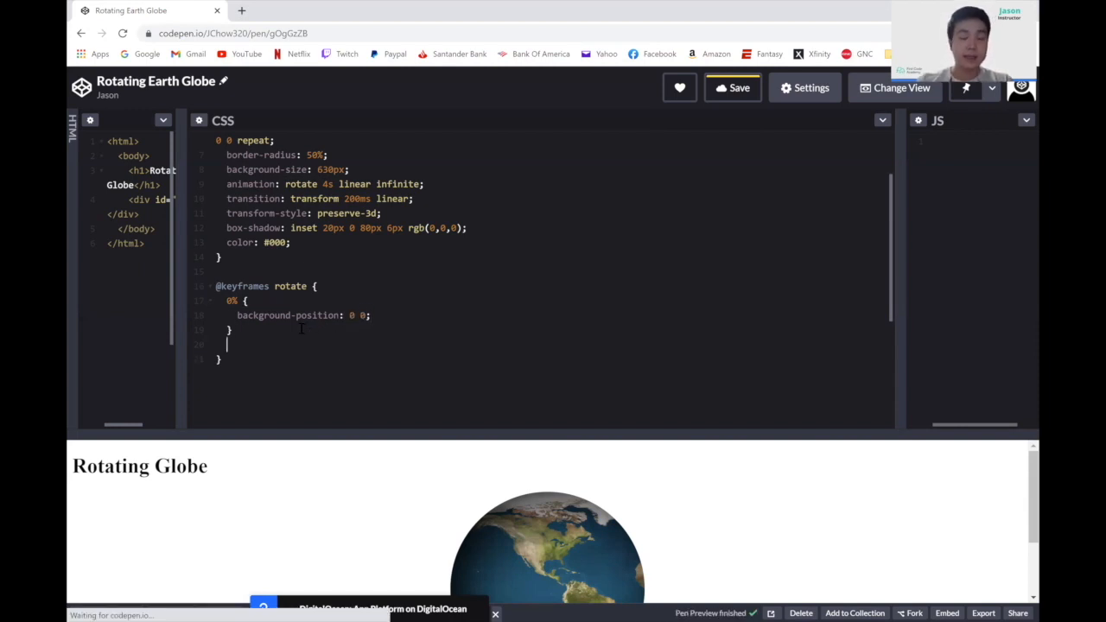
text(100%)
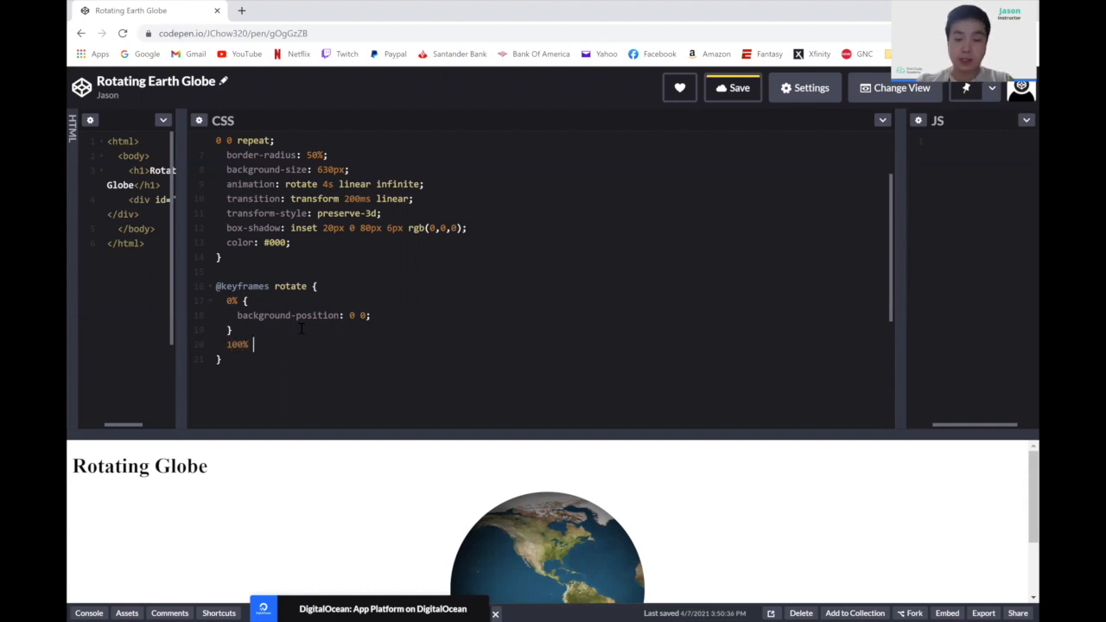
text({)
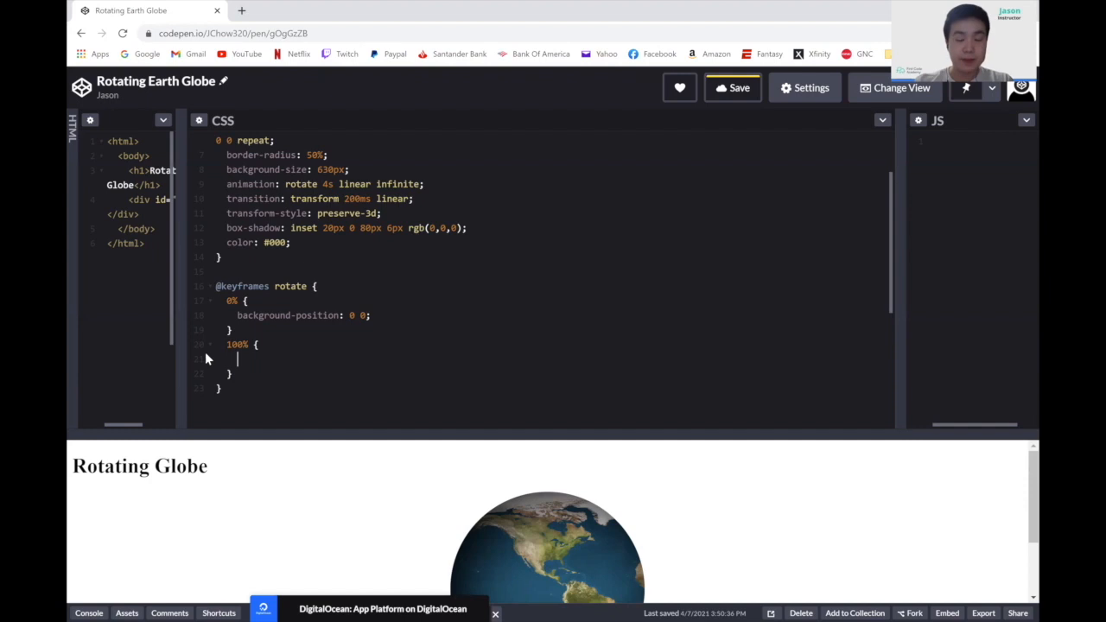
text(background-)
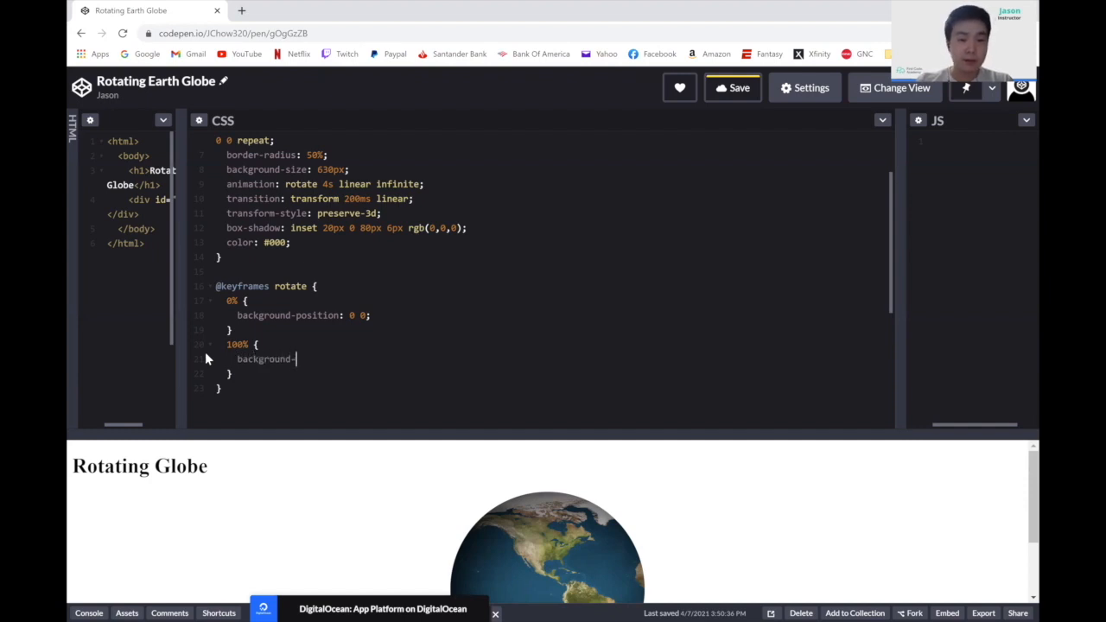
text(position:)
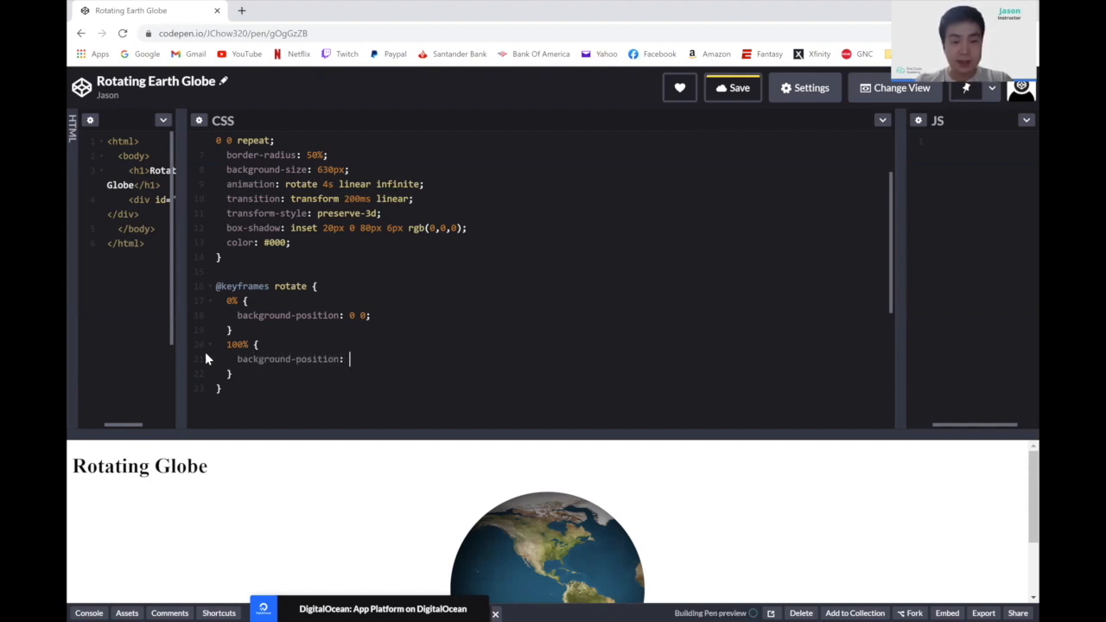
text(630px)
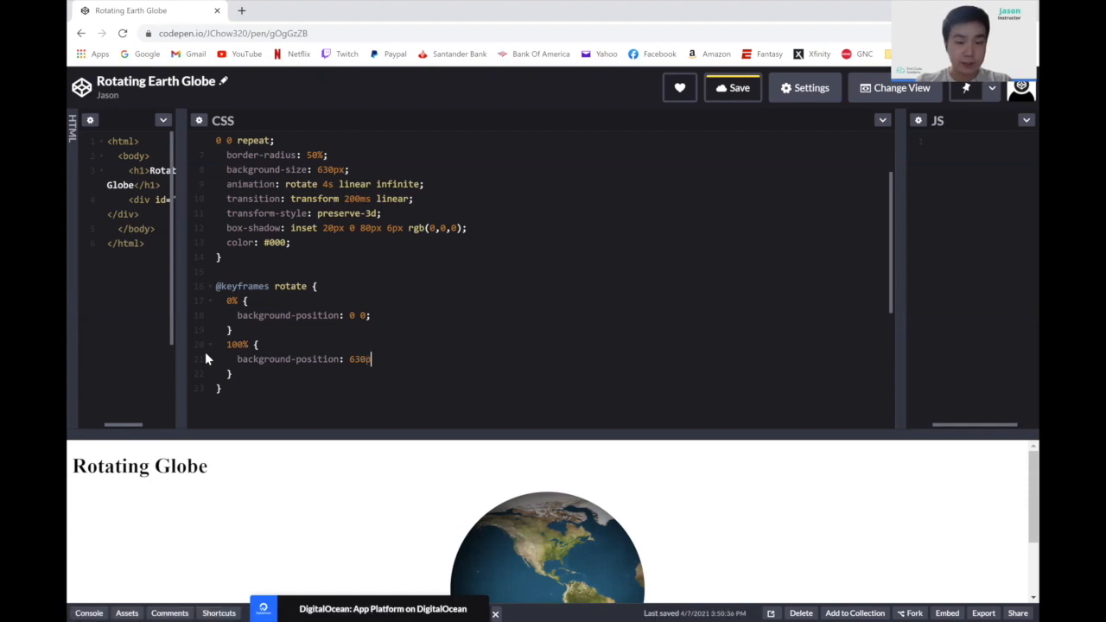
text(x 0;)
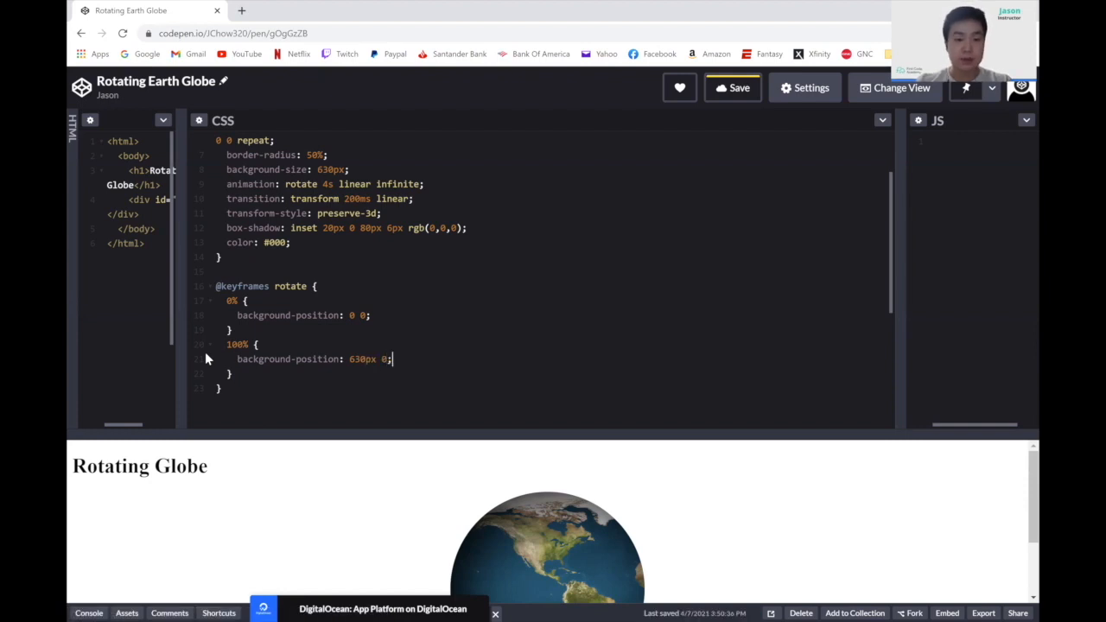
scroll(down, 3)
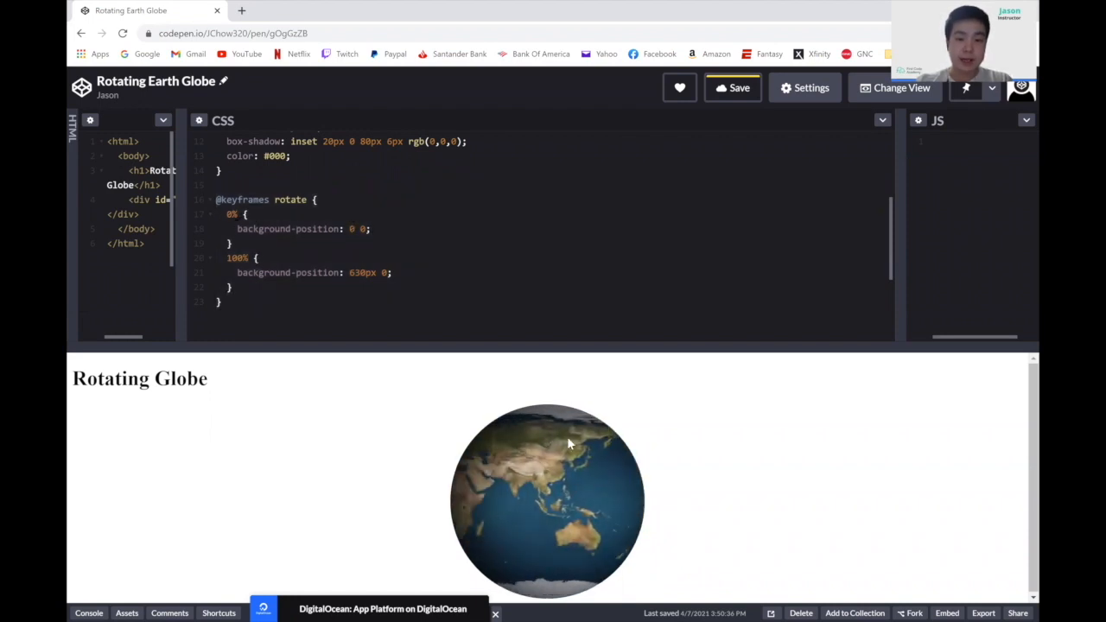
Drag the editor/preview divider down to enlarge the CSS editor area.
click(370, 228)
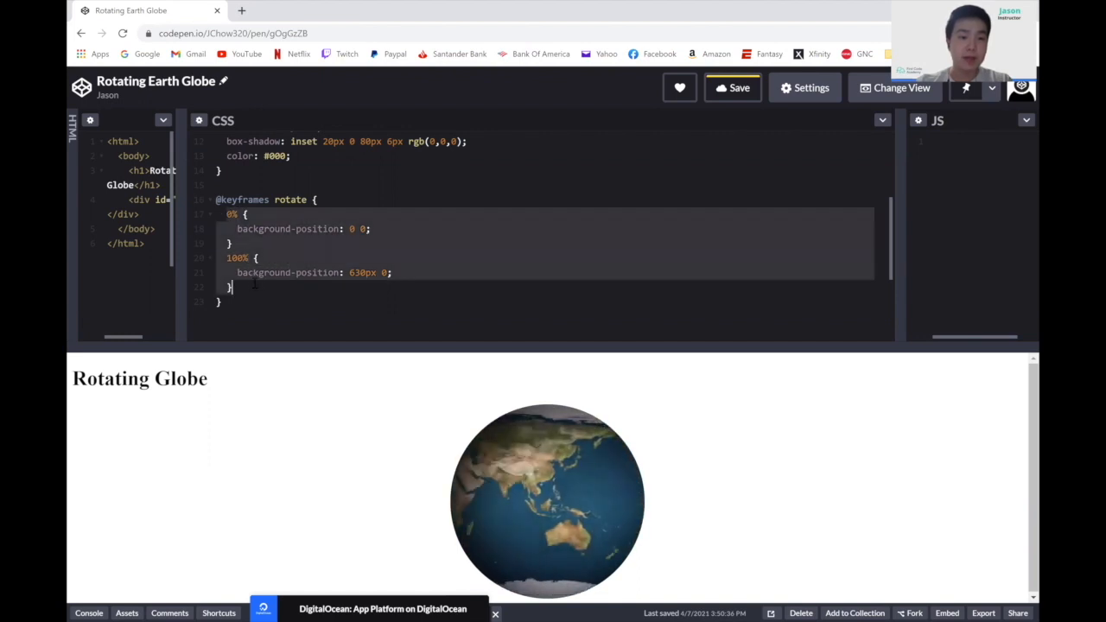
click(732, 86)
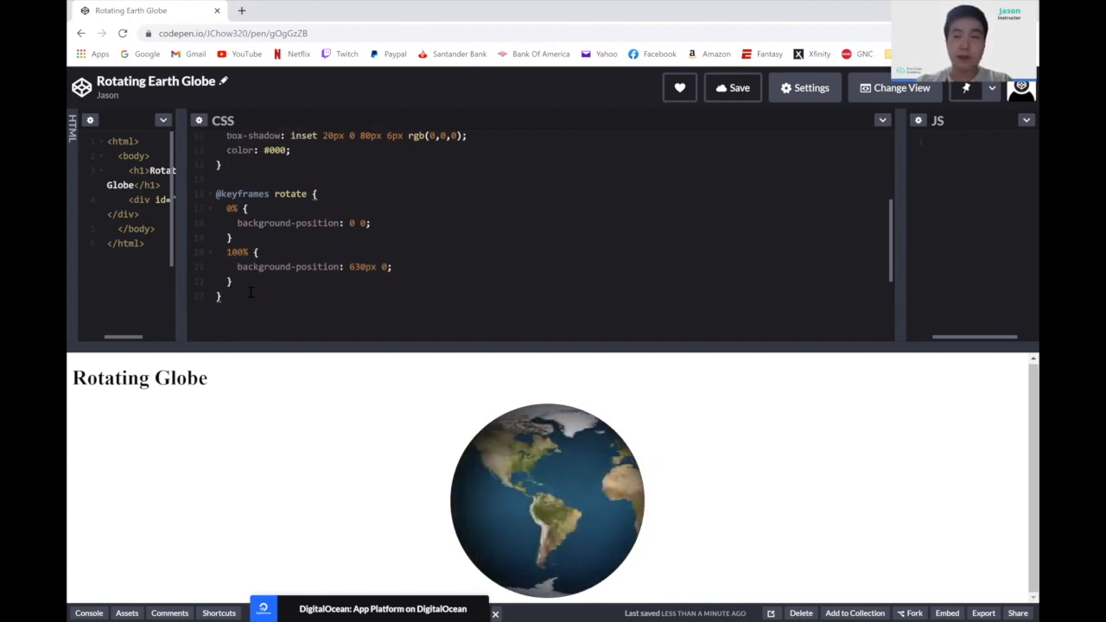
drag(273, 349, 273, 404)
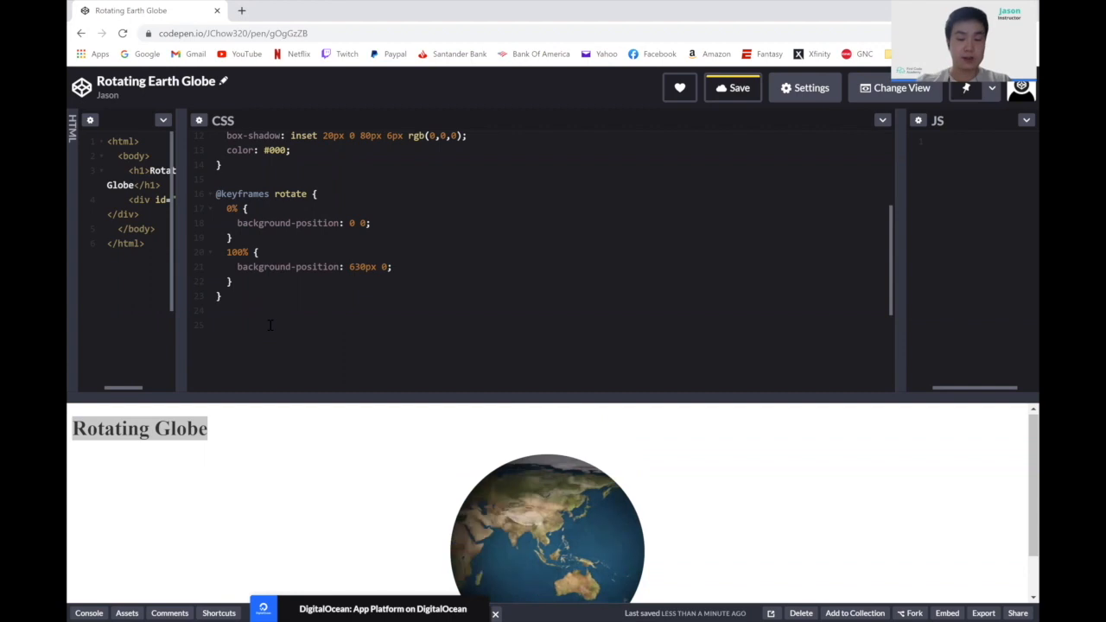
Add an h1 rule with position: relative, height 100px and width 300px.
text(h1{})
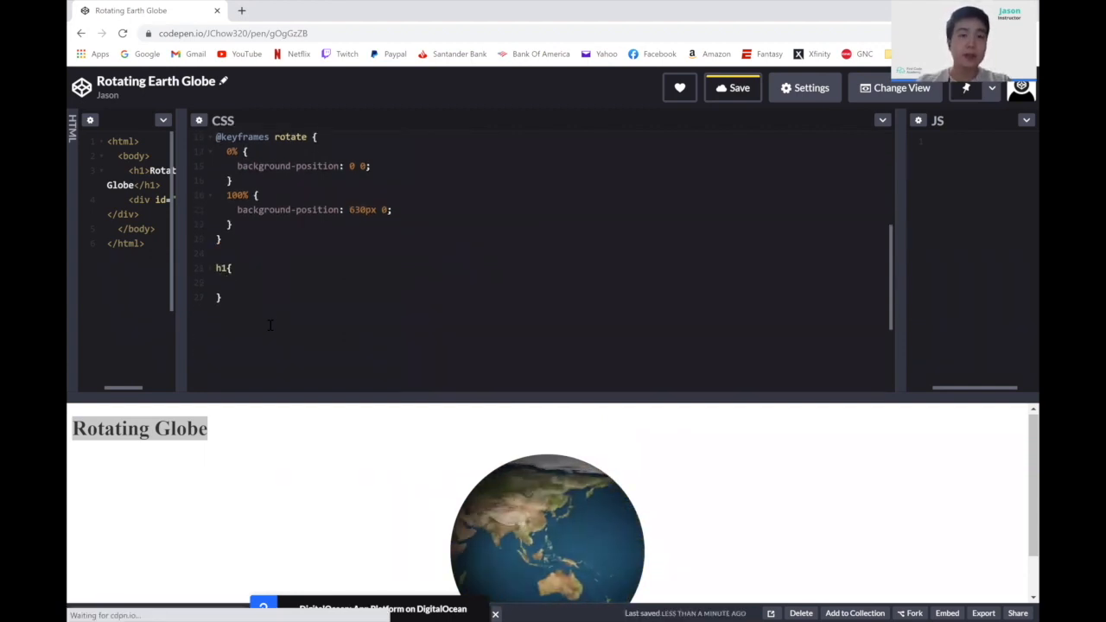
text(position)
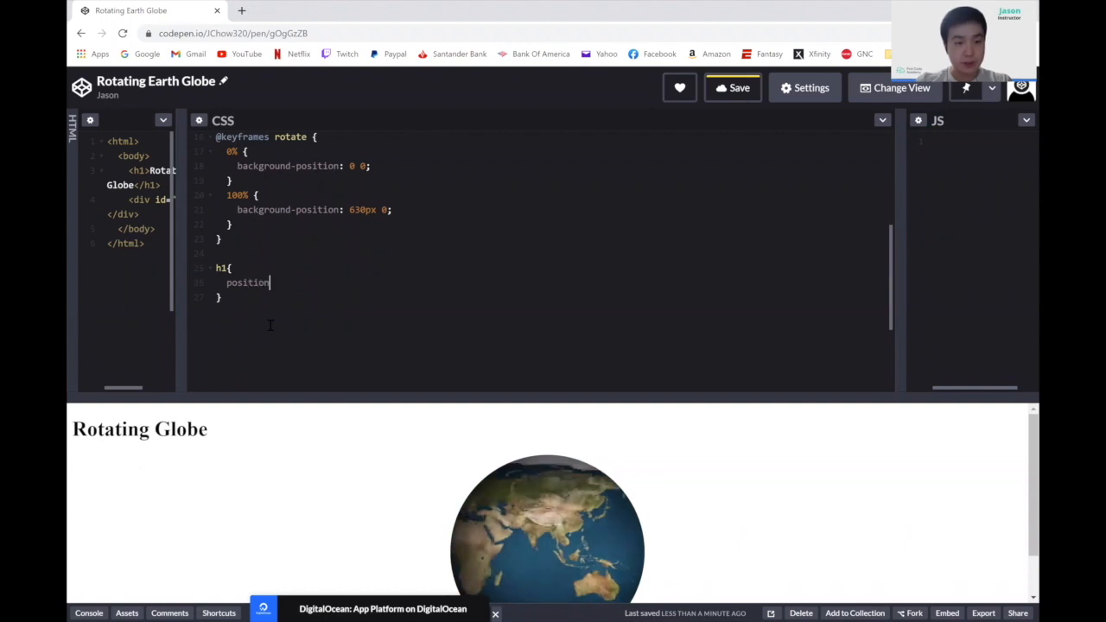
text(: relative;)
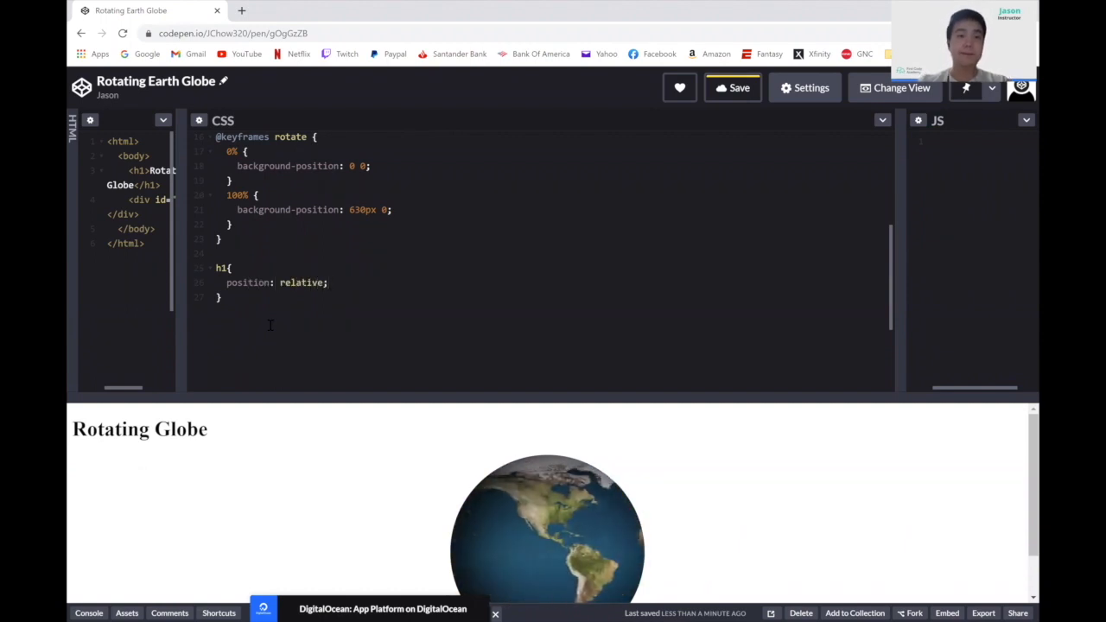
text(heigh)
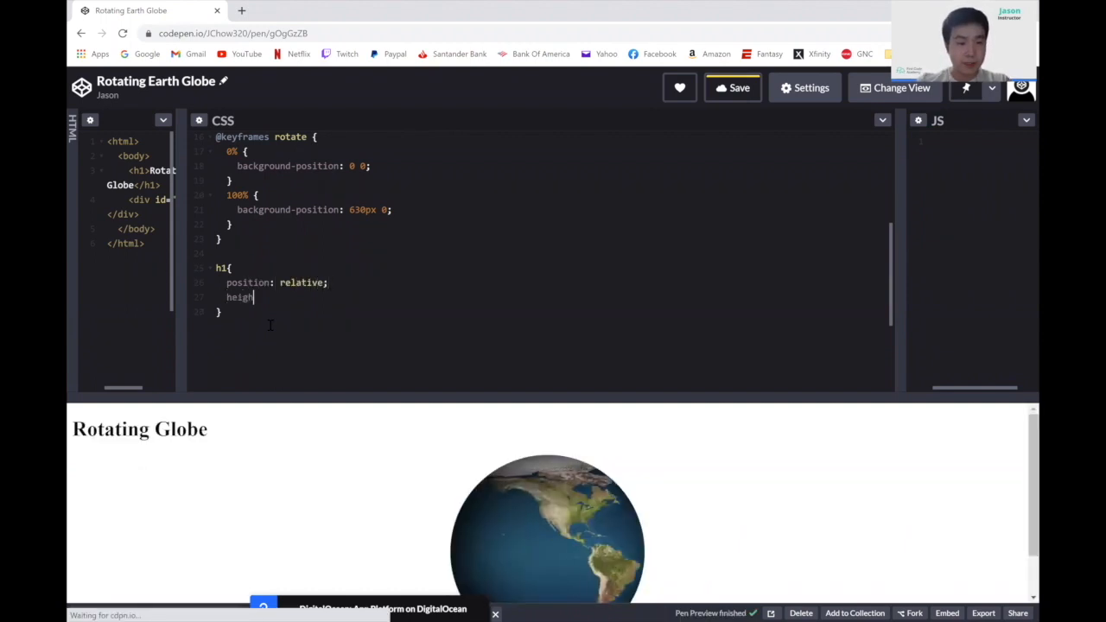
text(:)
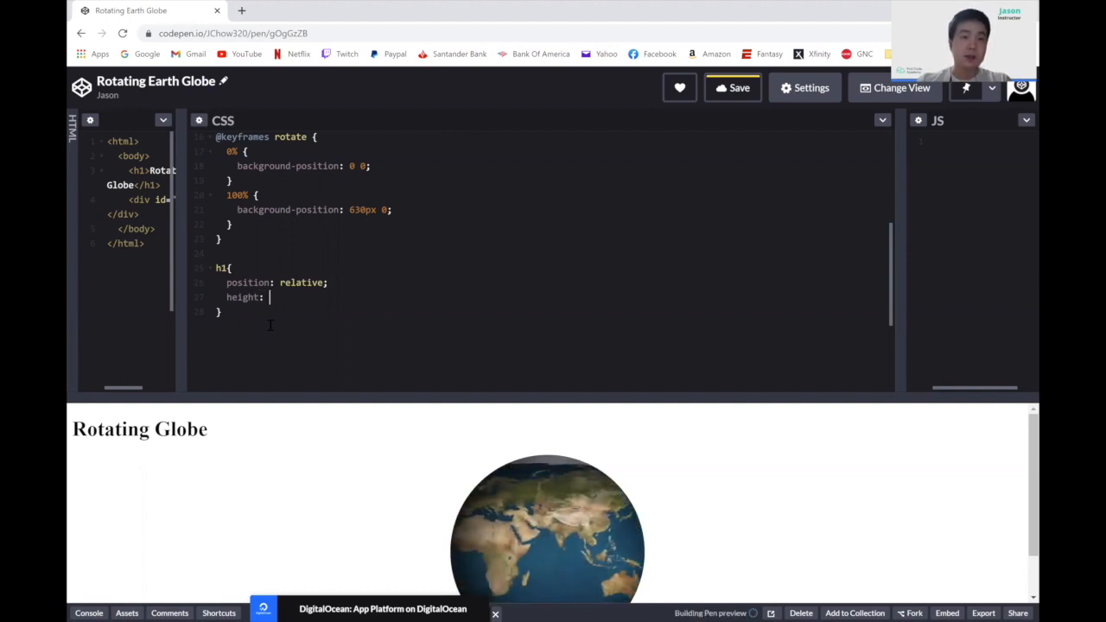
text(100px;)
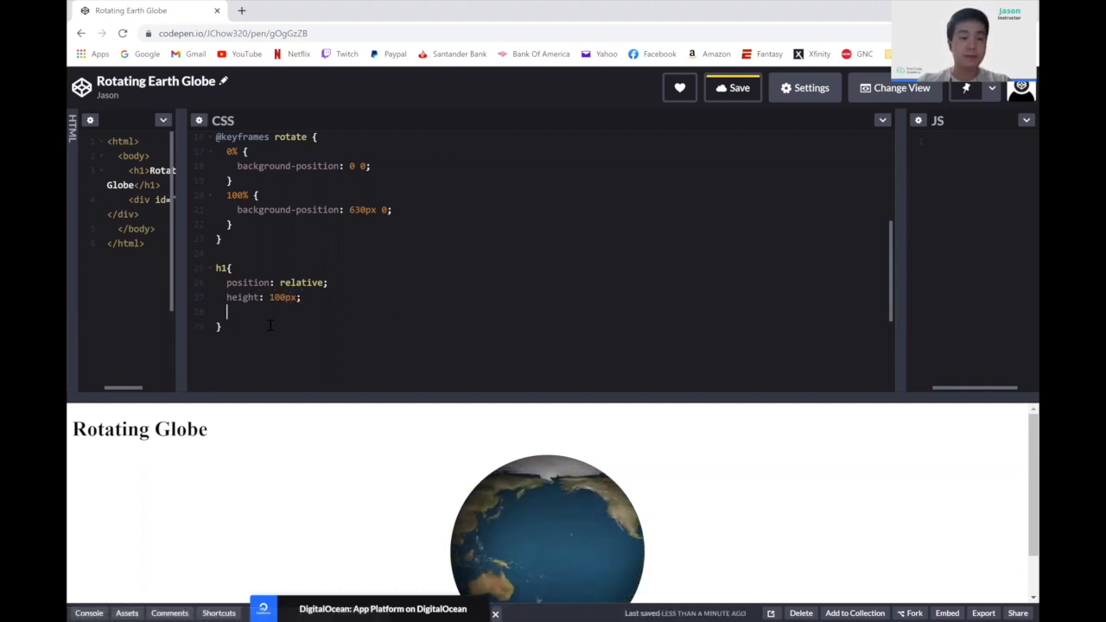
text(width:)
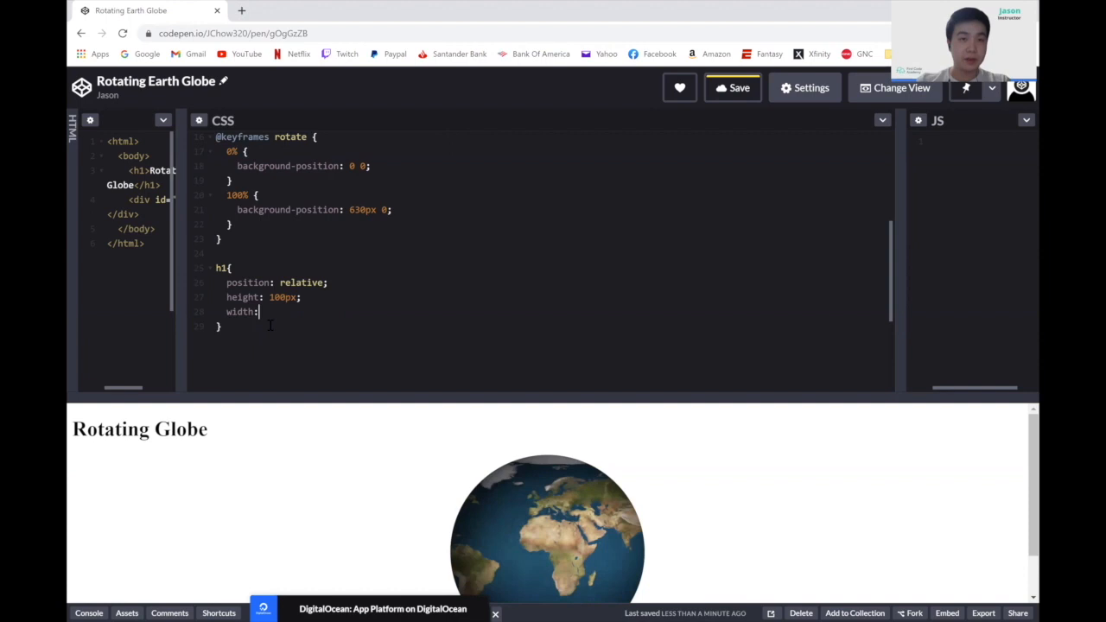
text(300px;)
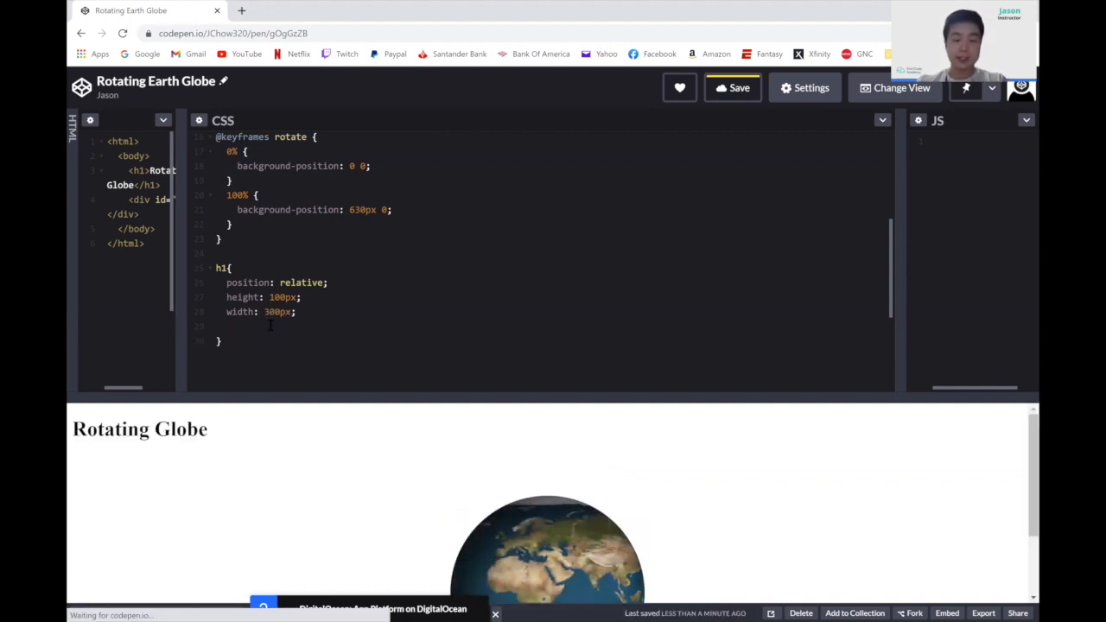
Give the h1 rule margin: auto and top: 0, then begin the left property.
text(margin: auto;)
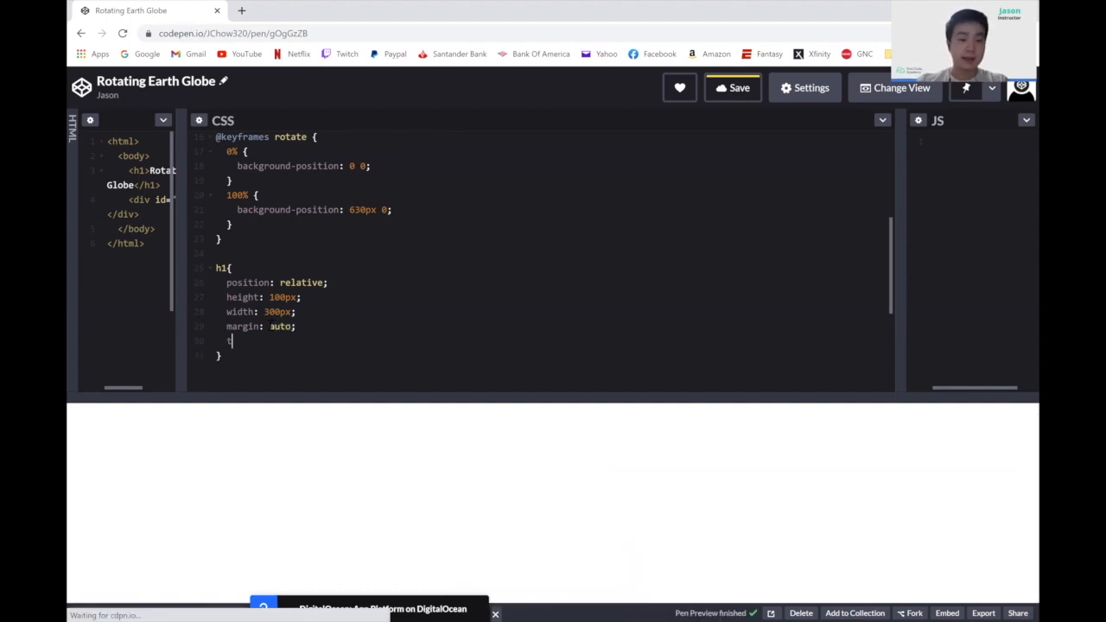
text(op:)
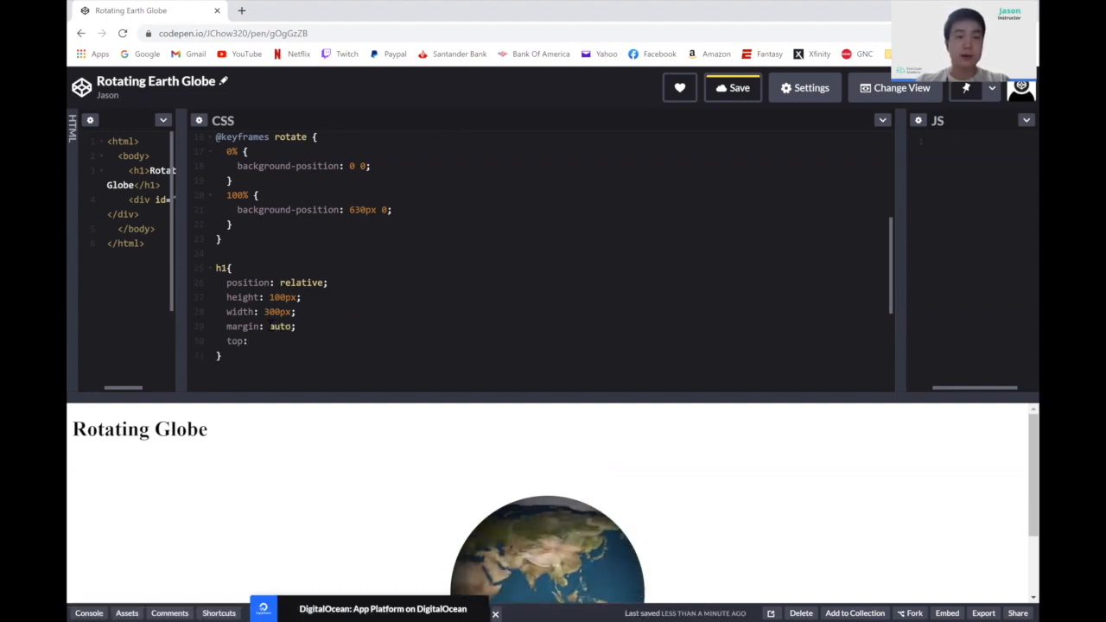
text(0)
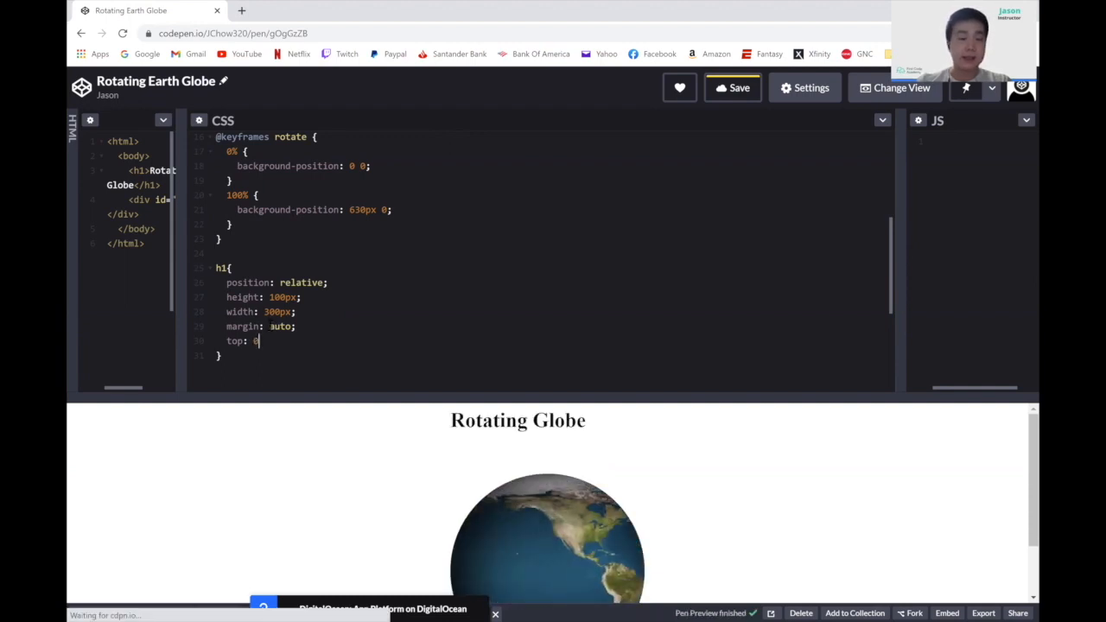
text(;)
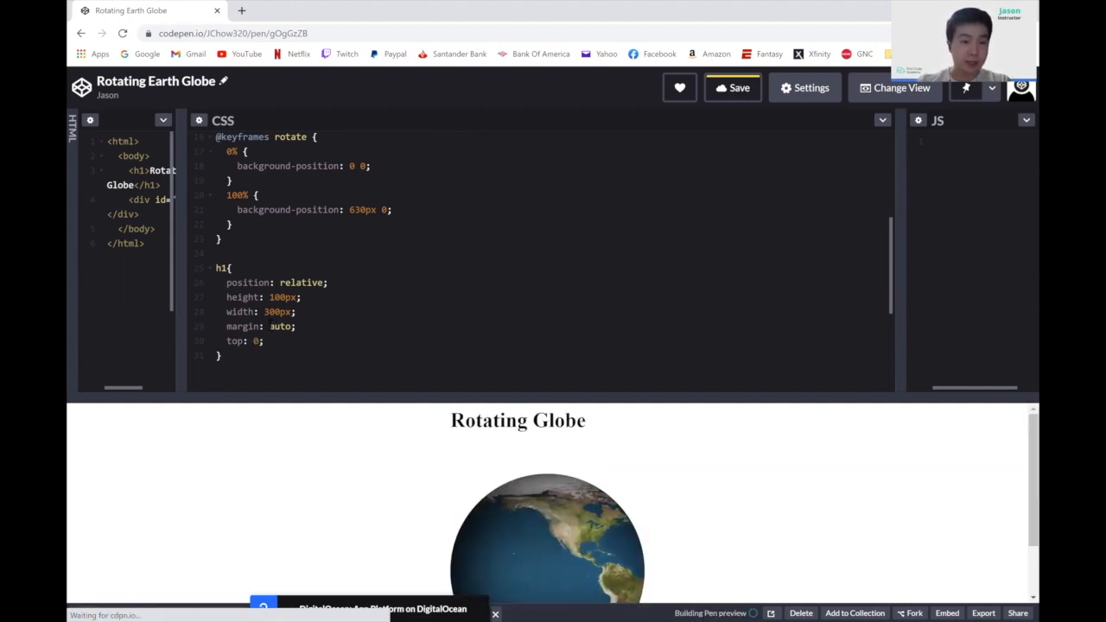
text(left:)
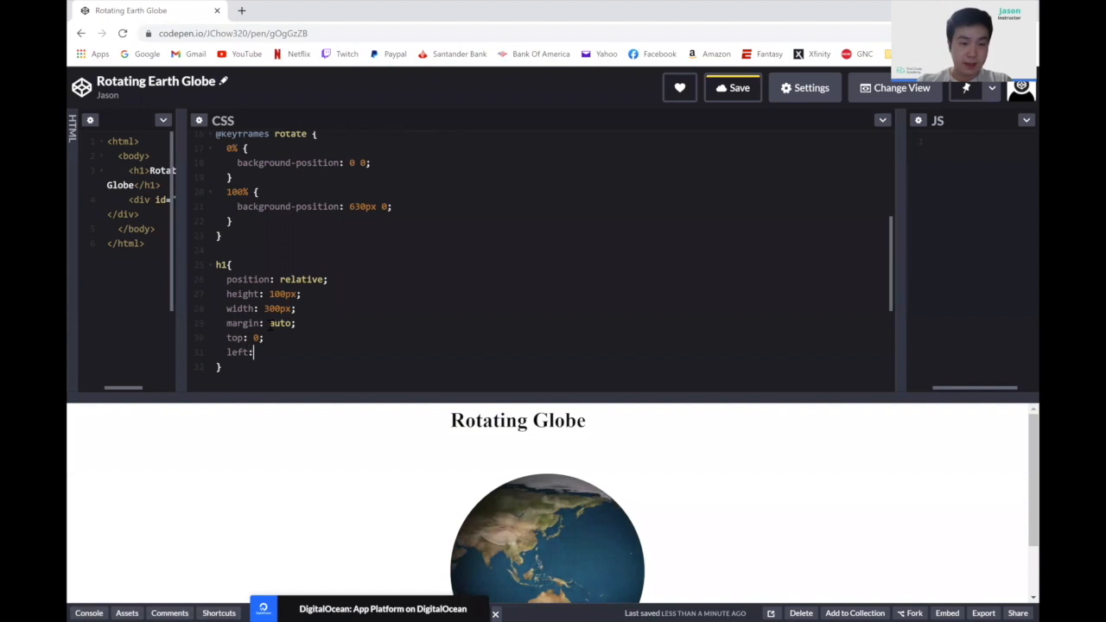
Set h1 left: 0, centred text and an animation: color 1s infinite.
text(0;)
text(text-align: center;)
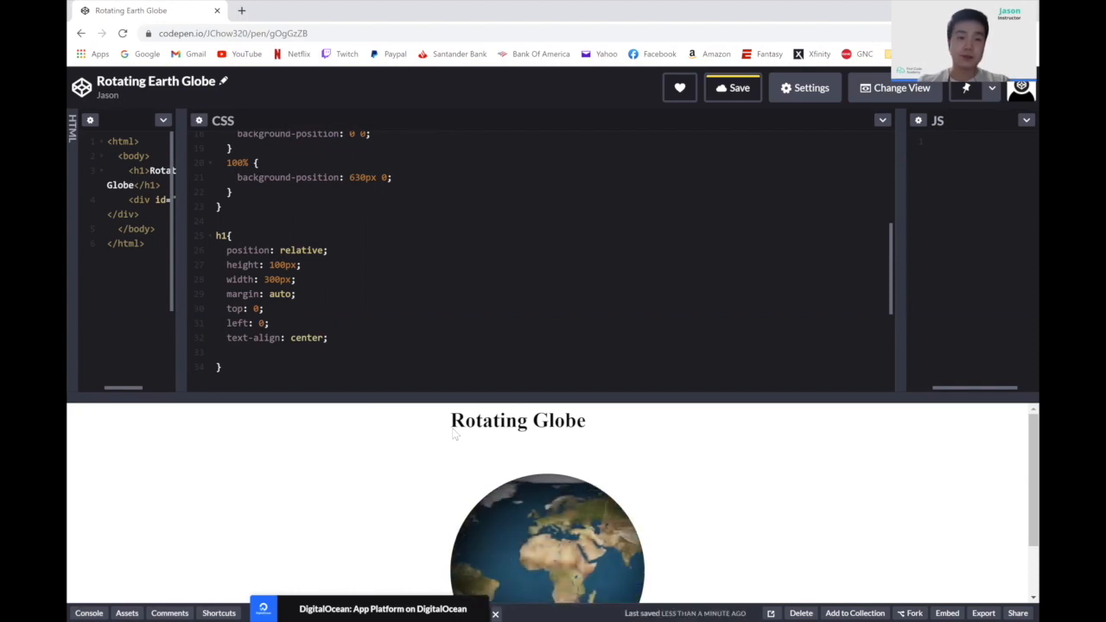
text(animation:)
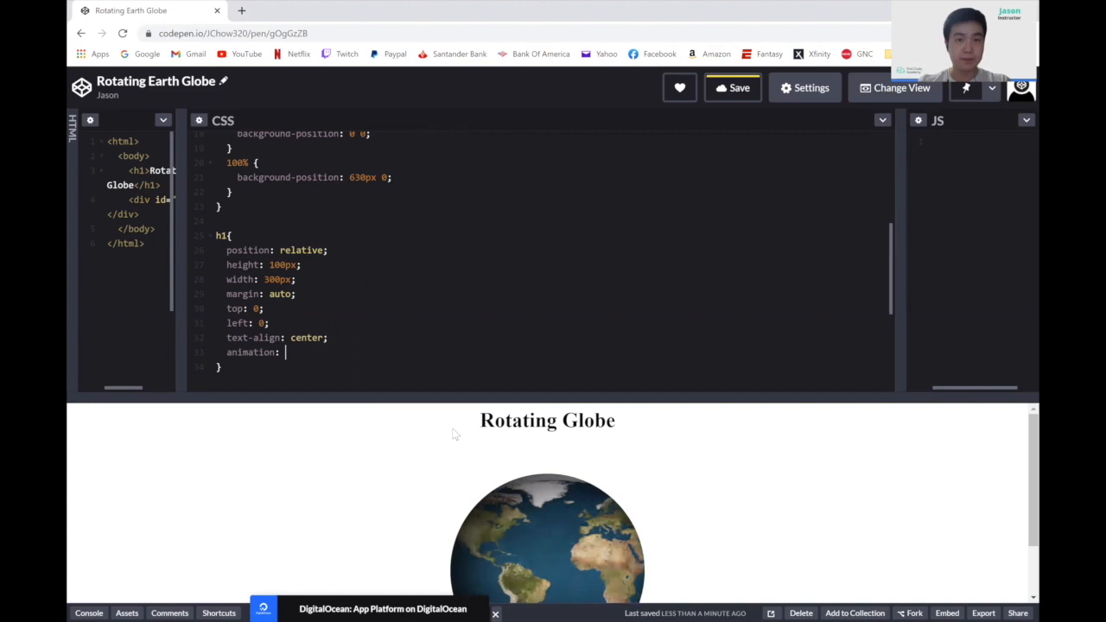
text(color 1s infinite;)
text(@)
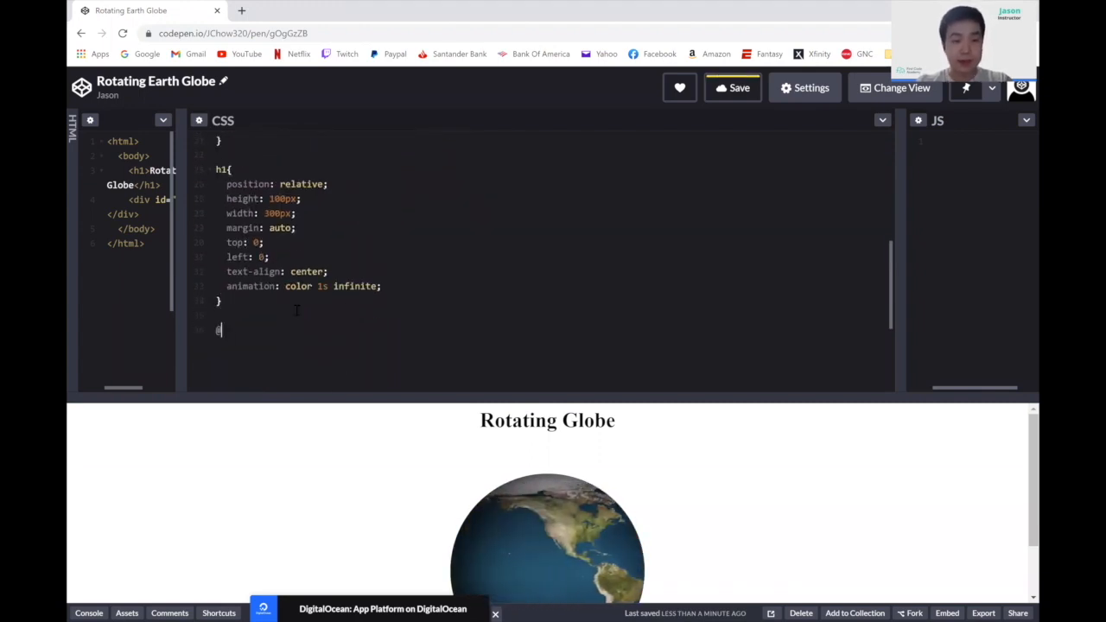
text(keyframes)
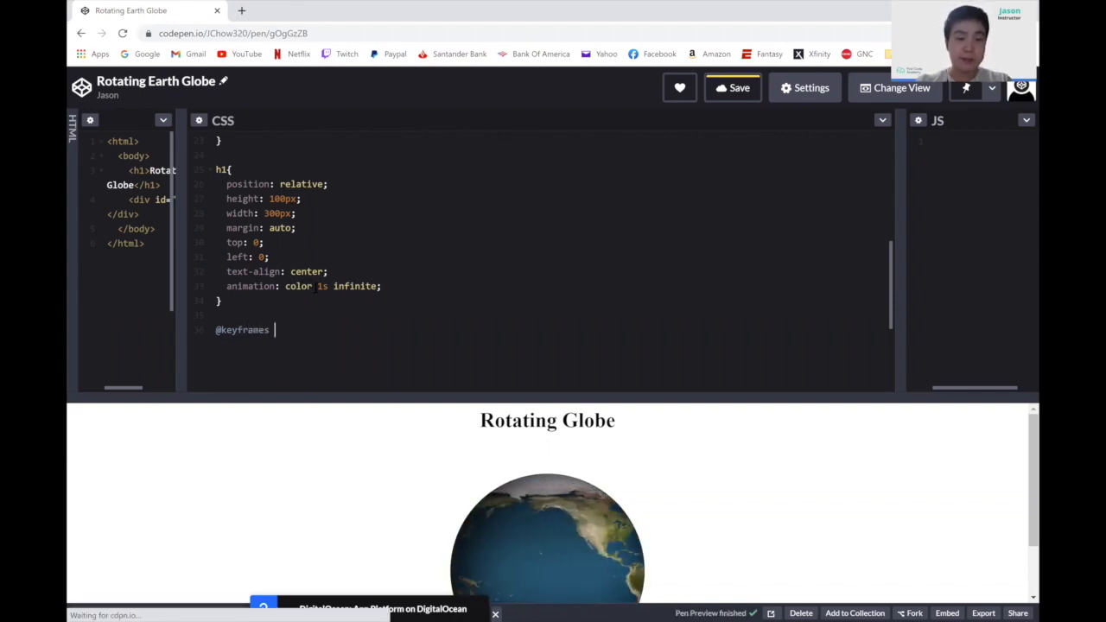
text(color{})
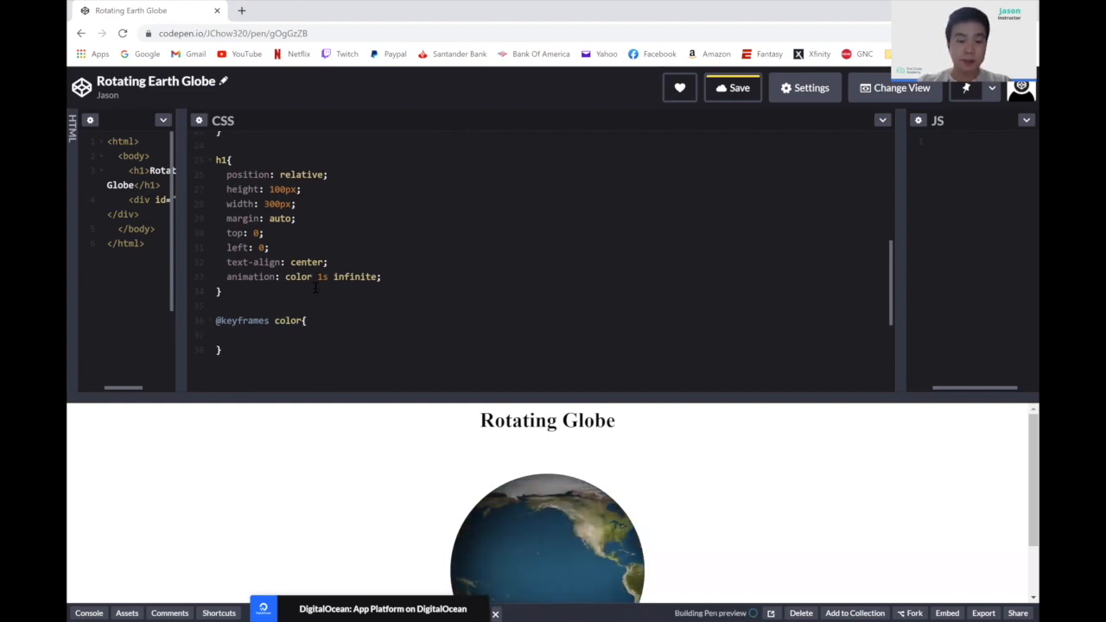
text(0%{)
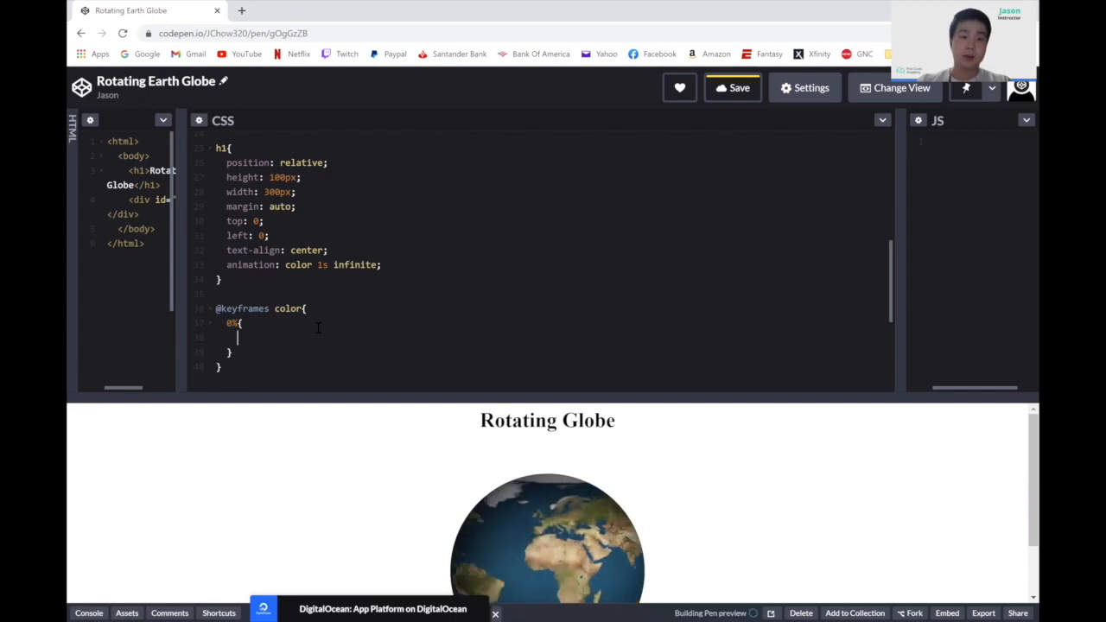
text(color:)
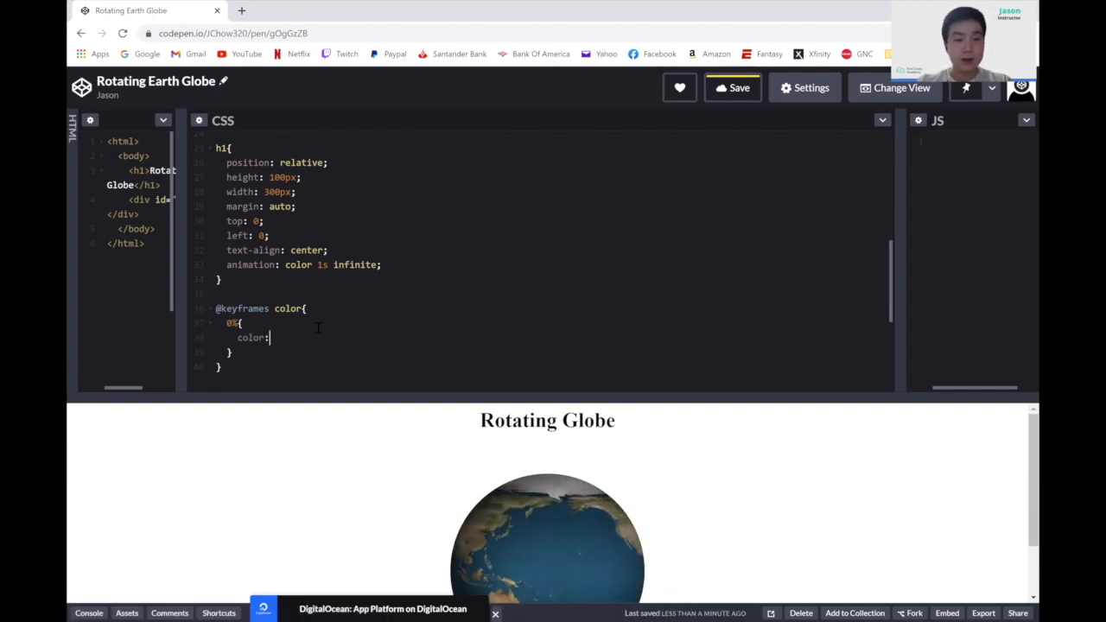
text(red)
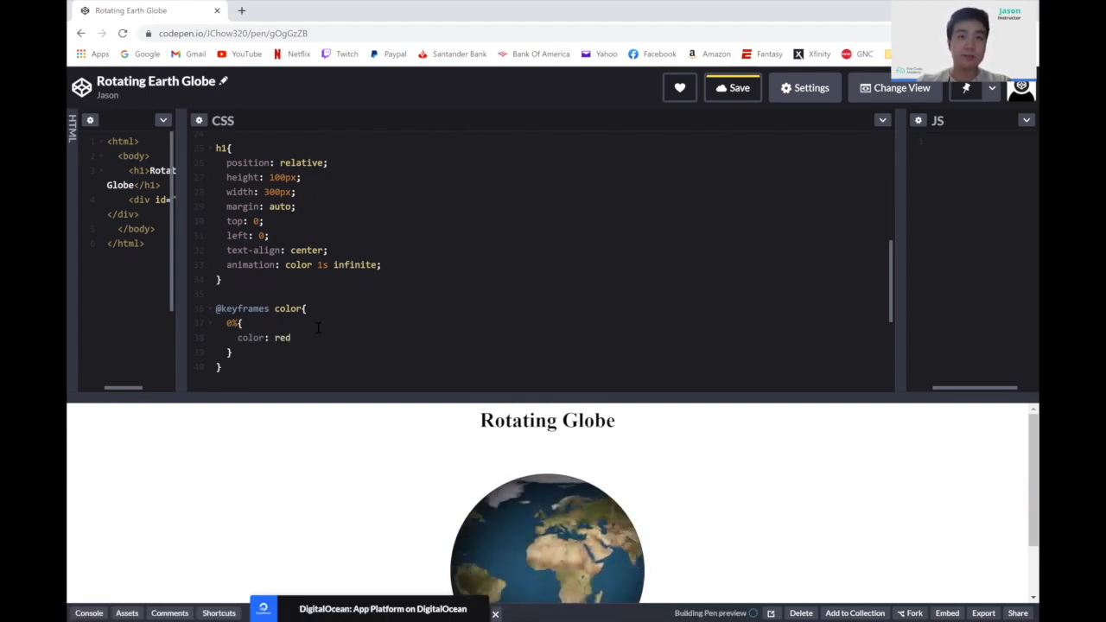
text(;)
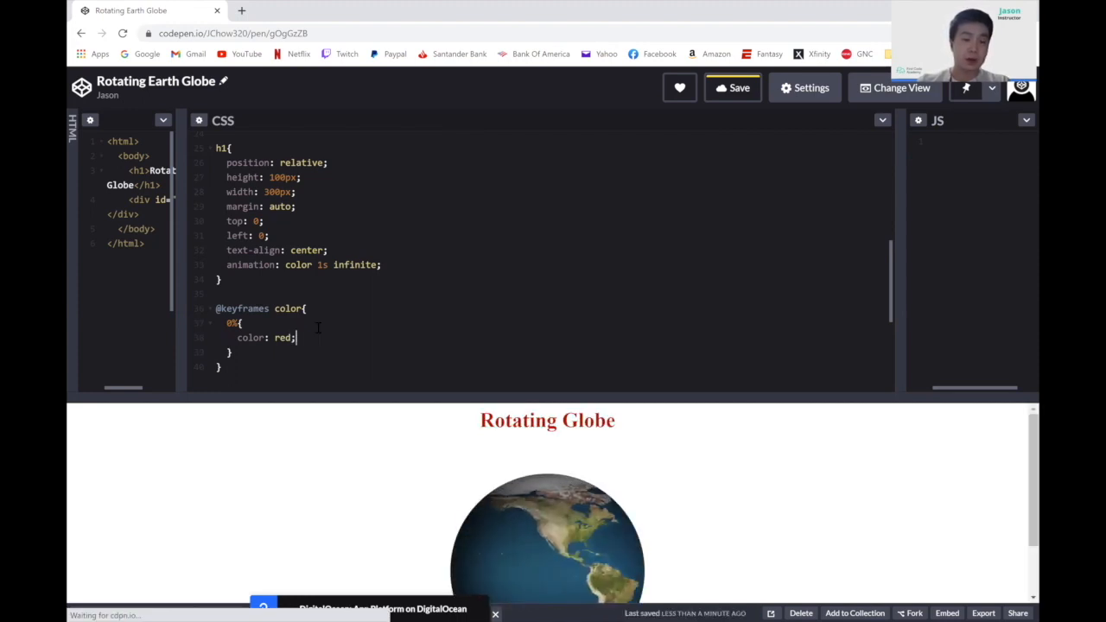
text(color)
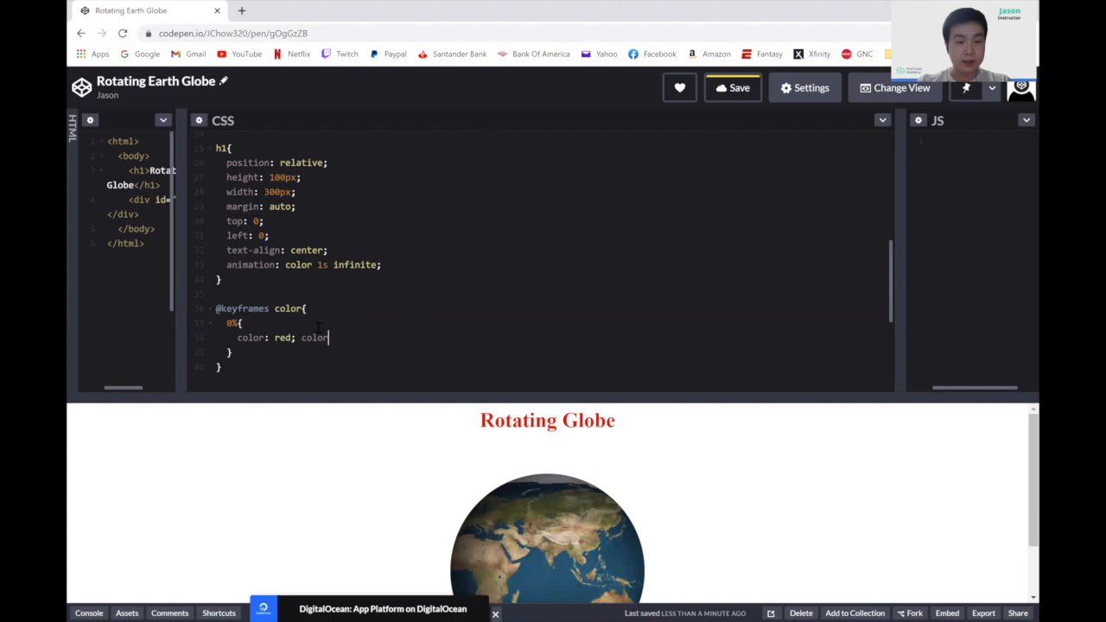
text(green;)
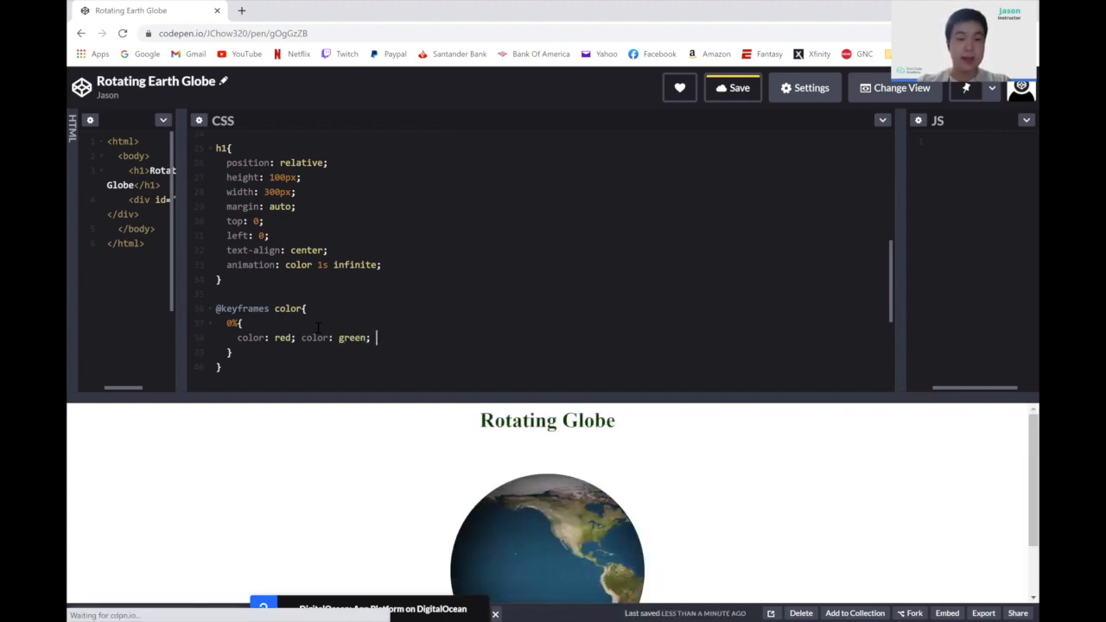
Add color: cornflowerblue and color: grey to the 0% keyframe.
text(color:)
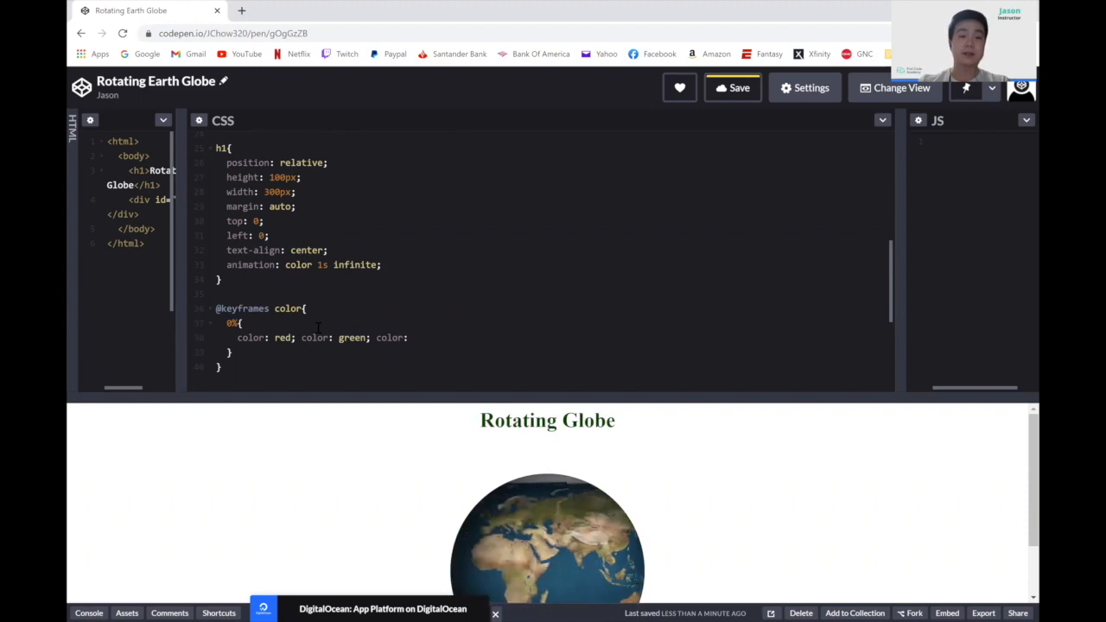
text(corn)
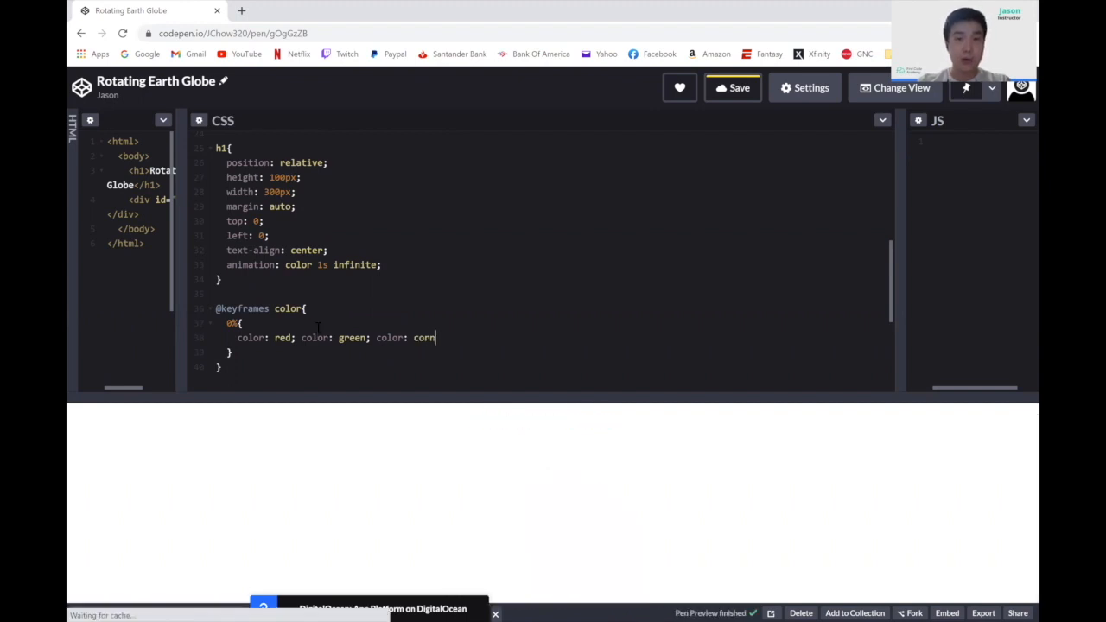
text(flowerblue)
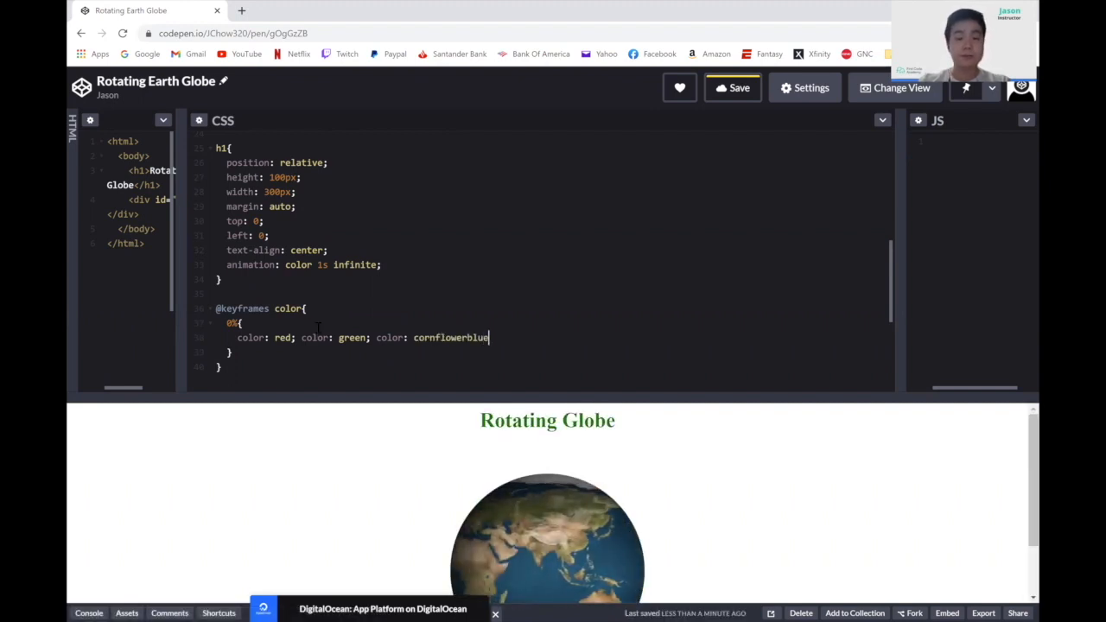
text(;)
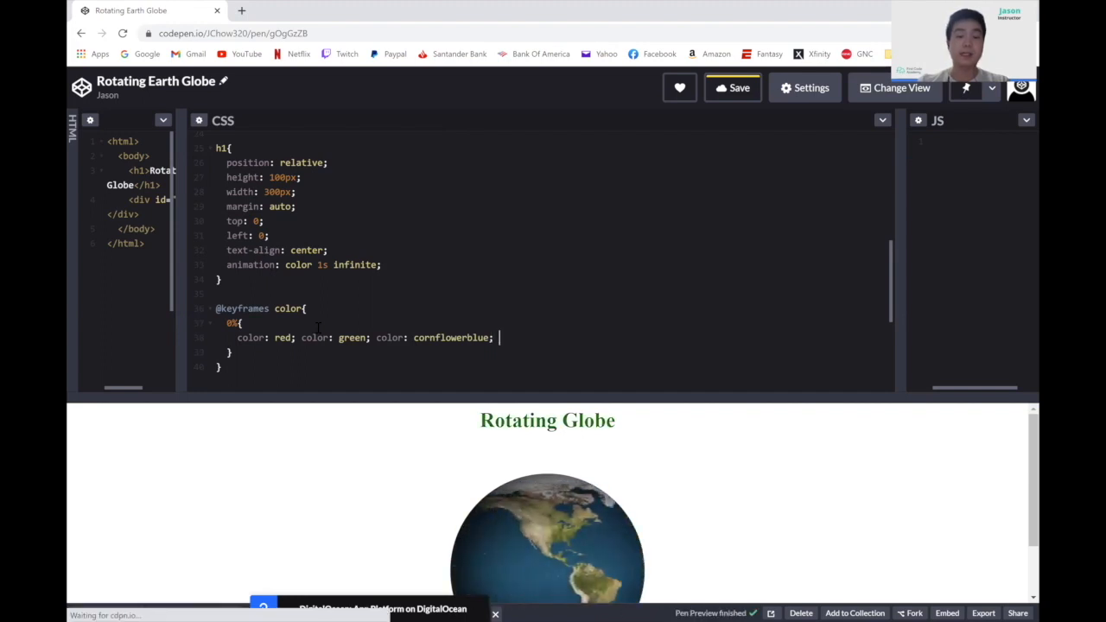
text(color)
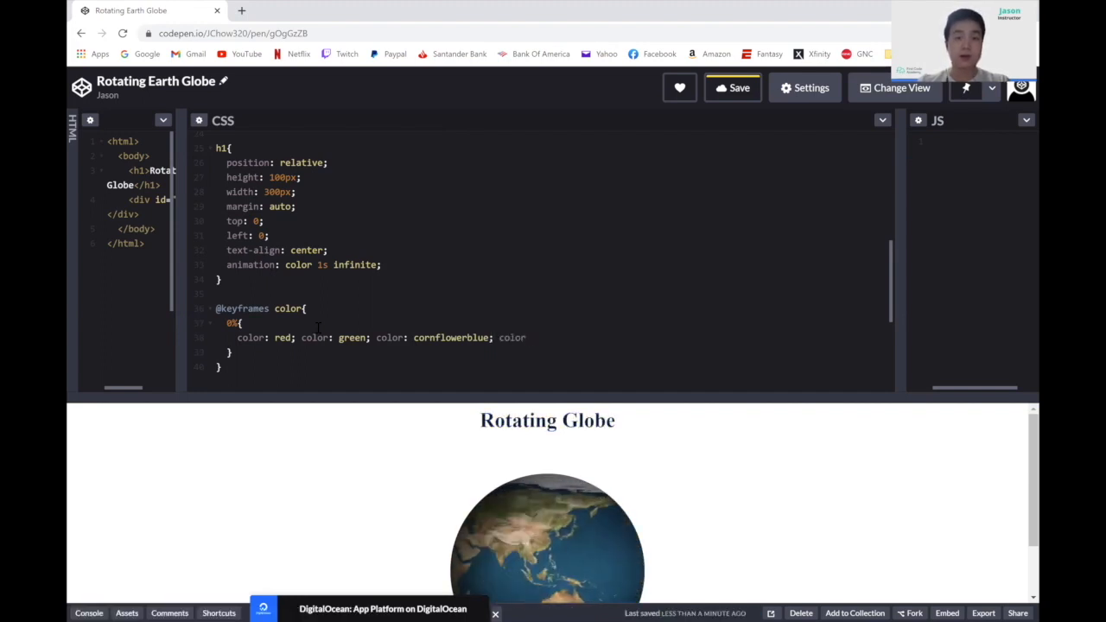
text(grey)
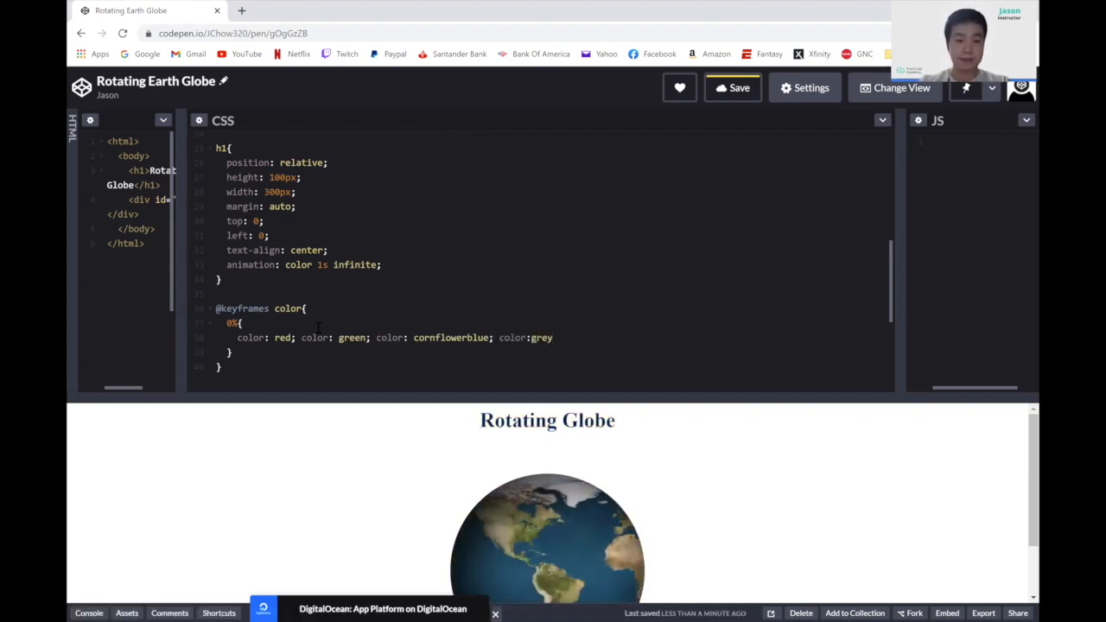
text(;)
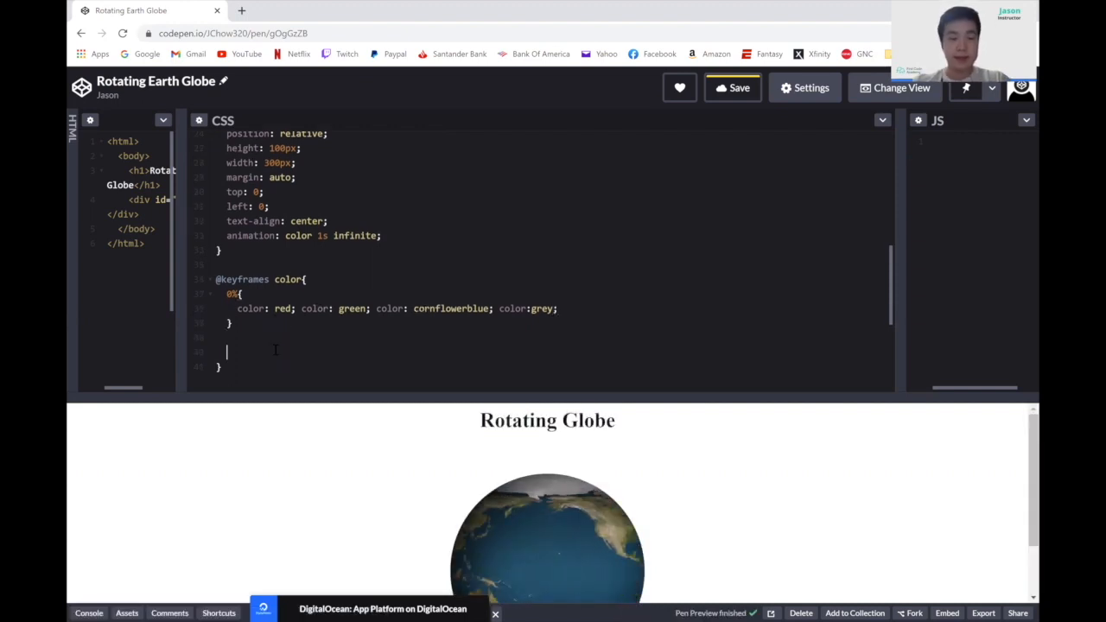
Open the 100% keyframe with color: pink and color: red.
text(100%{)
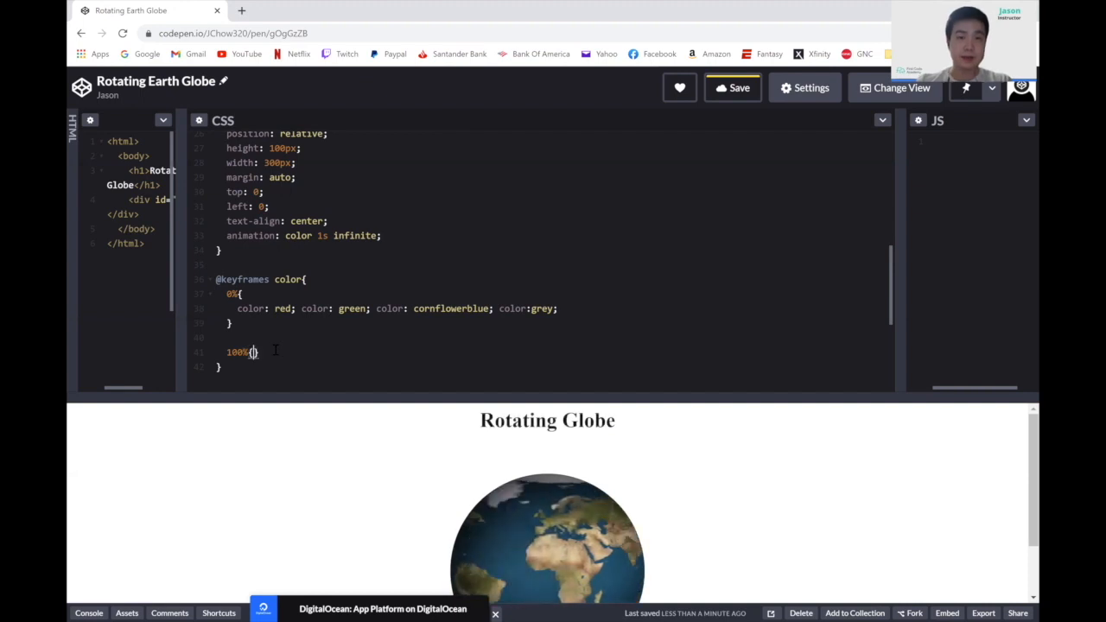
key(enter)
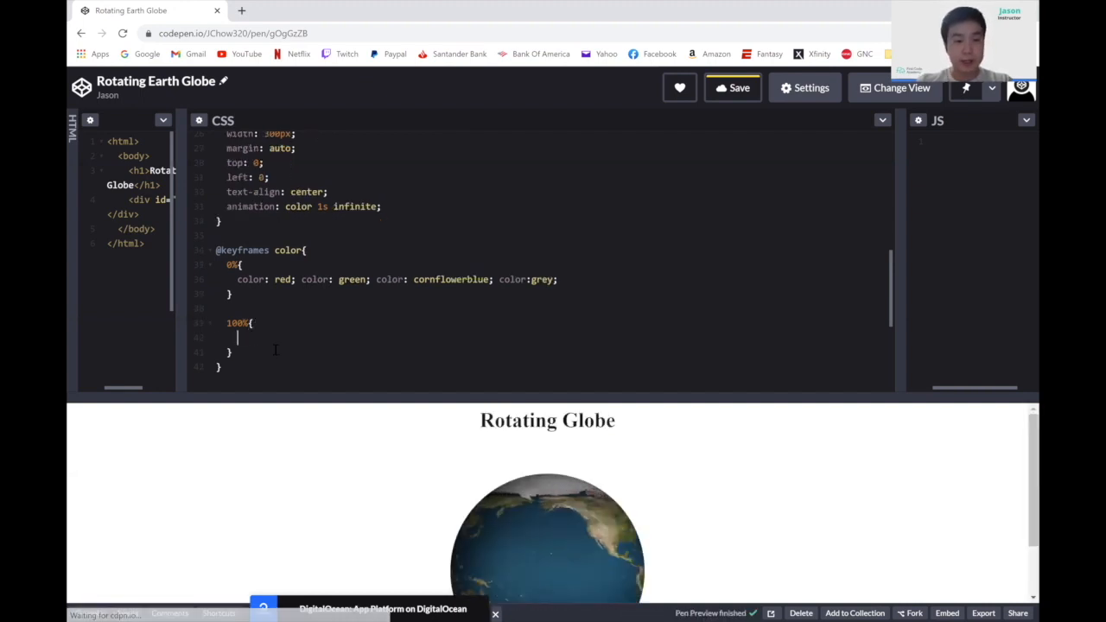
text(color:)
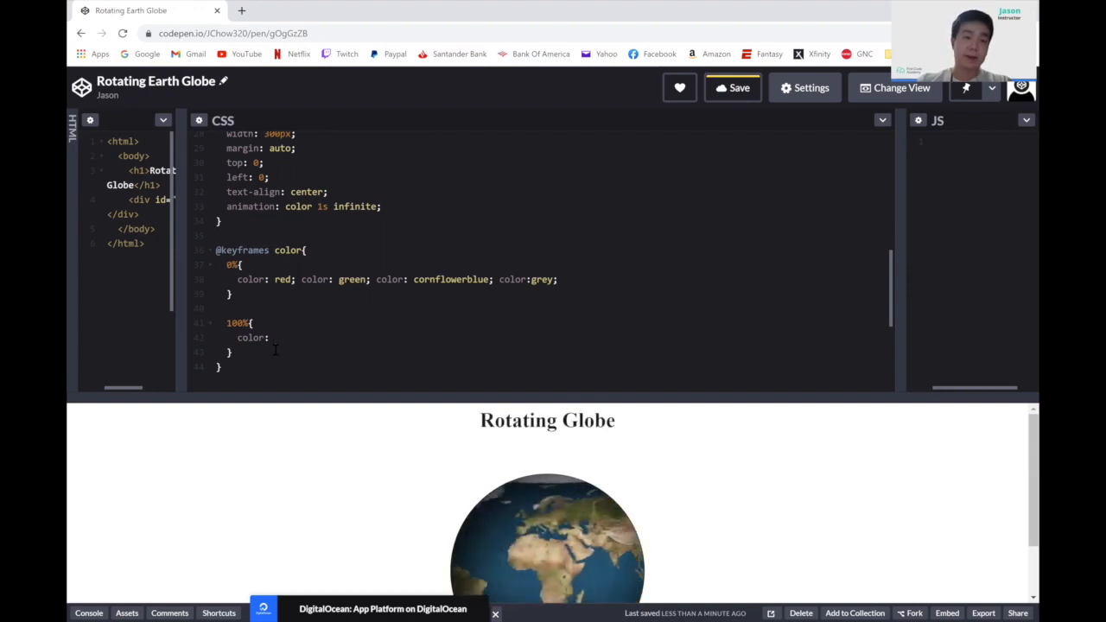
text(pink;)
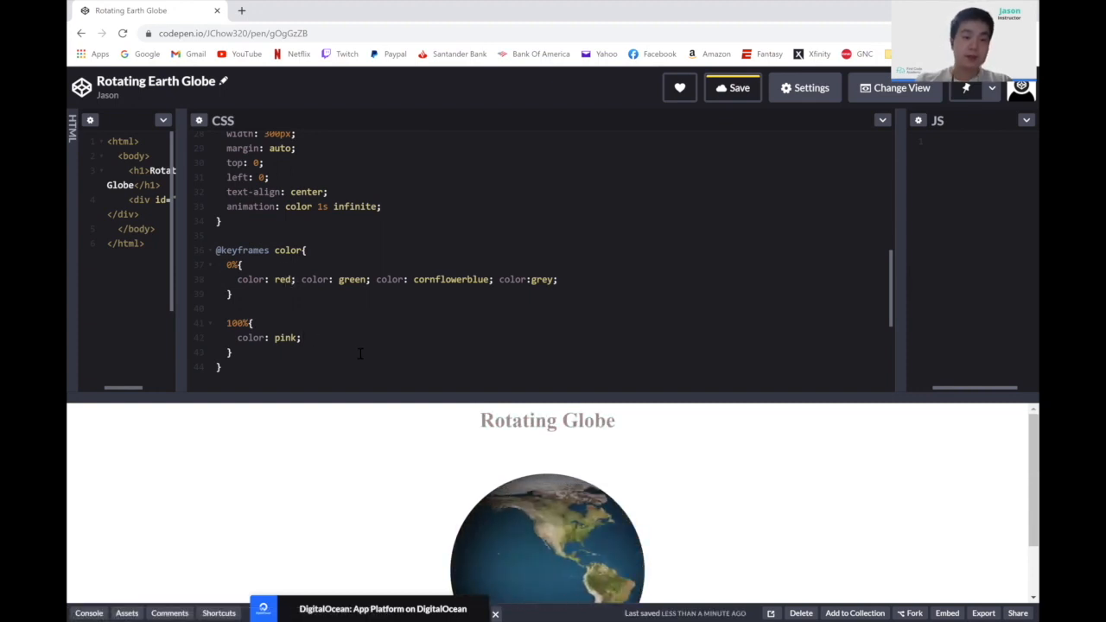
text(color: red)
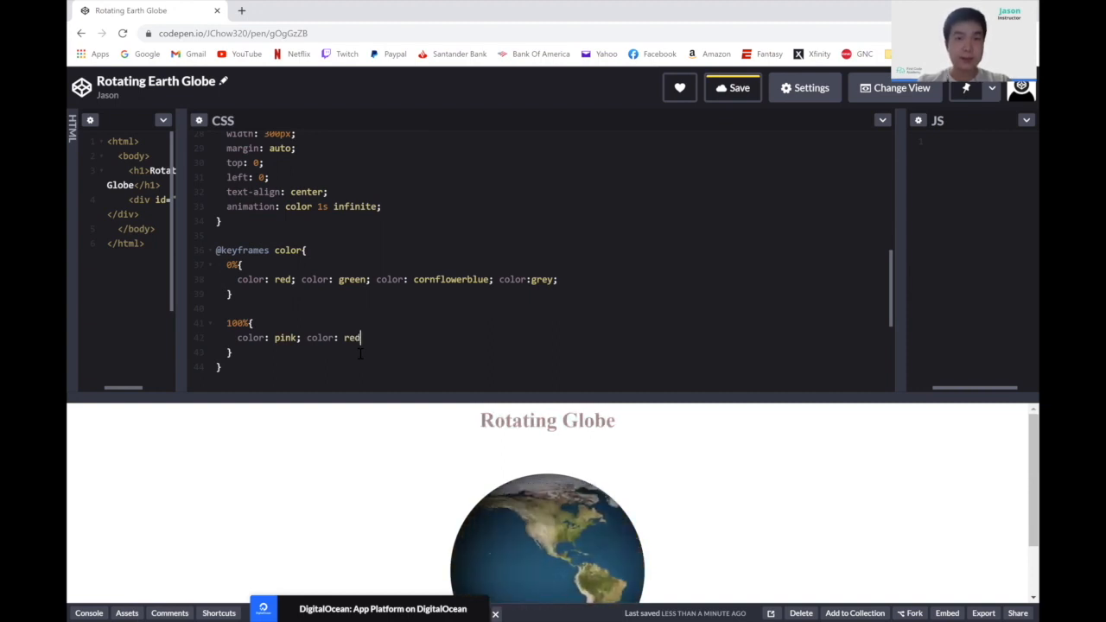
text(;)
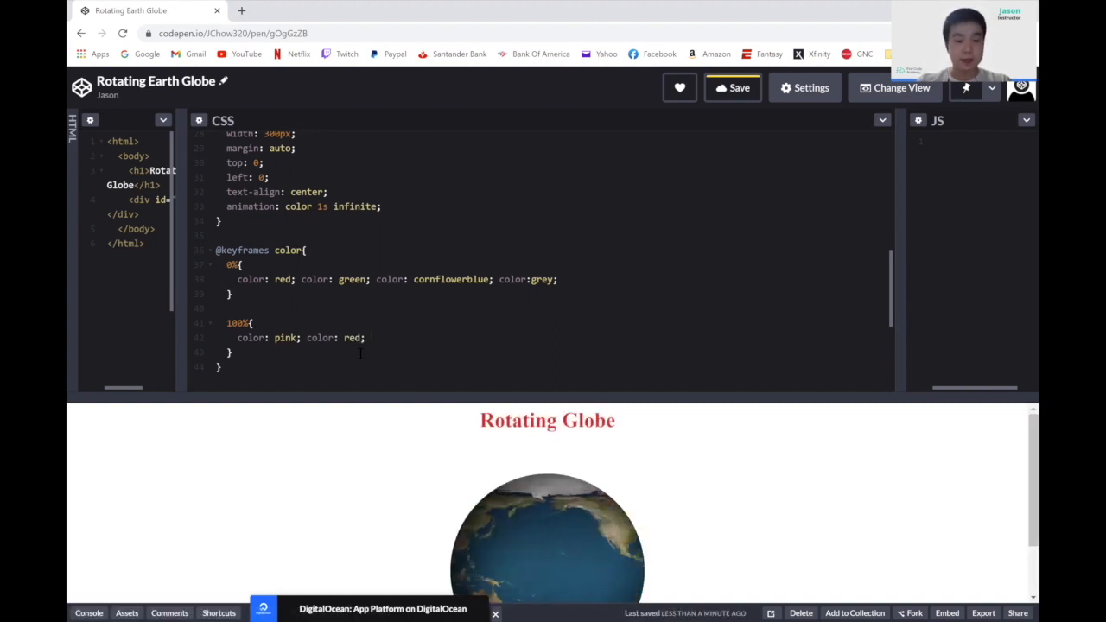
Add color: purple and color: orange to finish the 100% keyframe.
text(color: p)
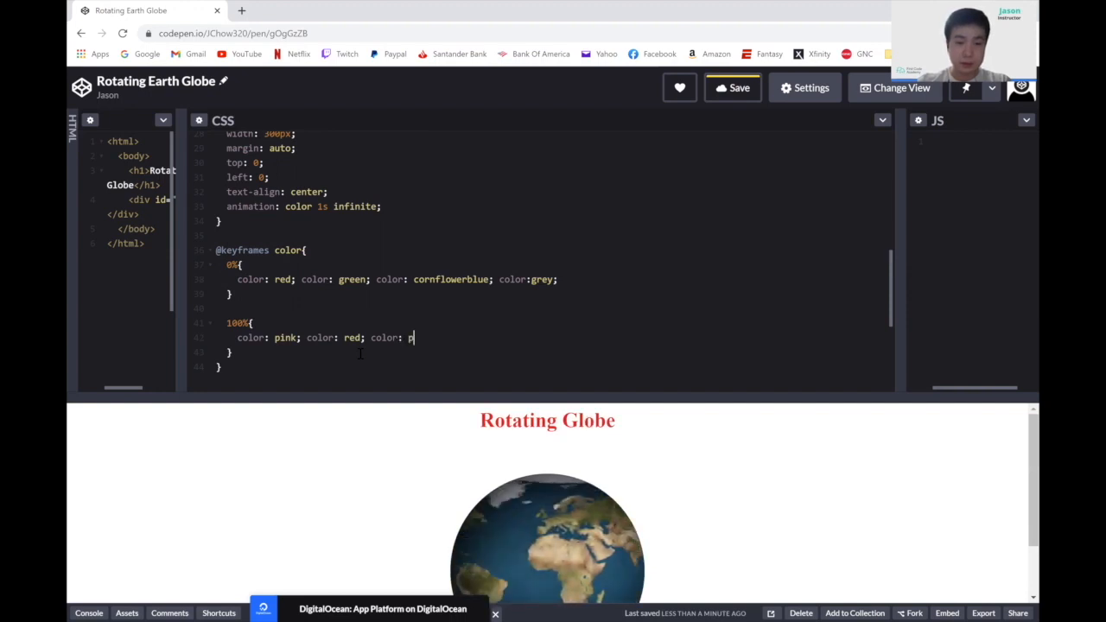
text(urple;)
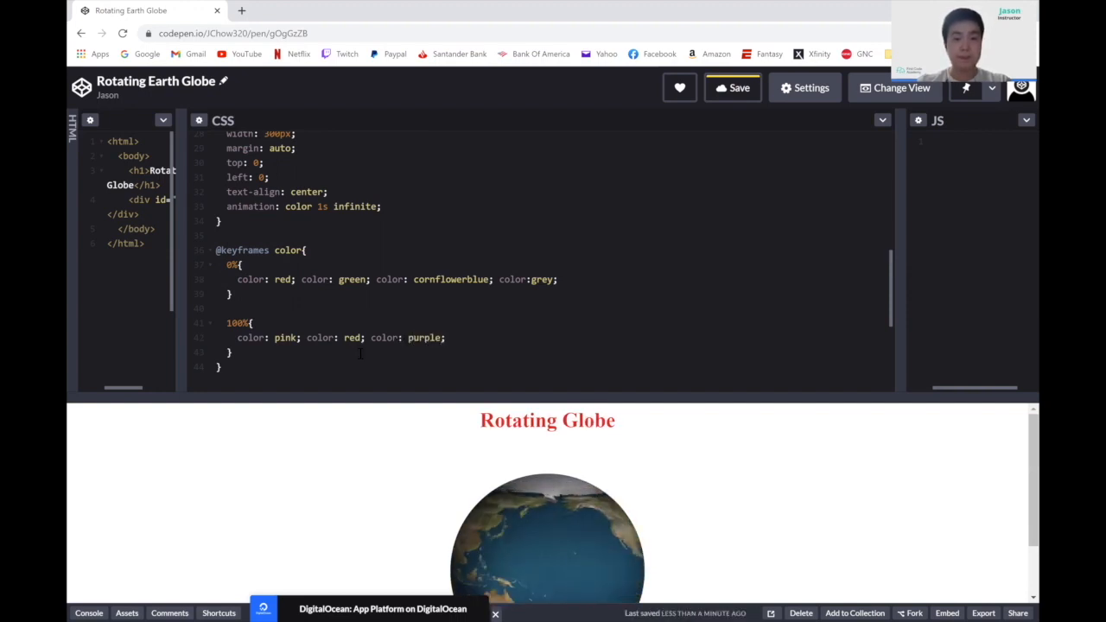
text(color)
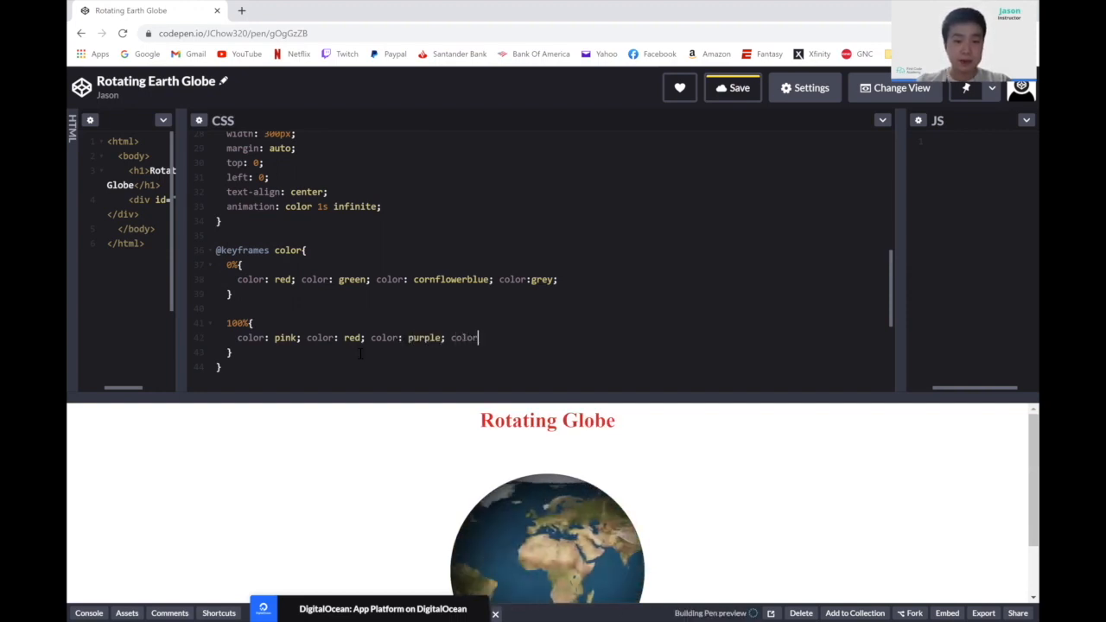
text(orange;)
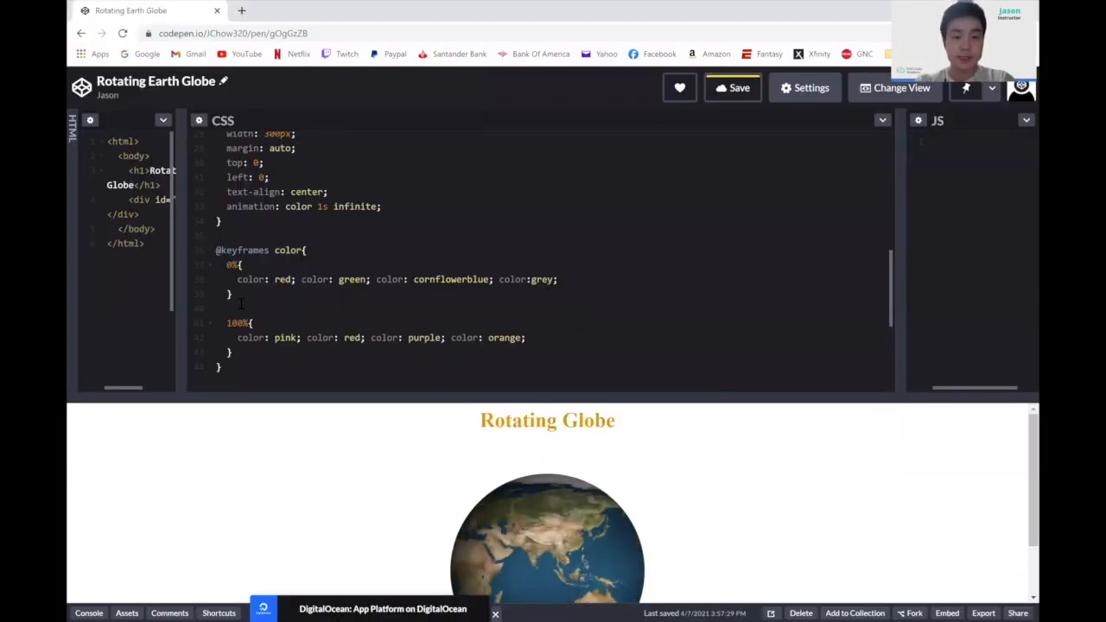
scroll(down, 3)
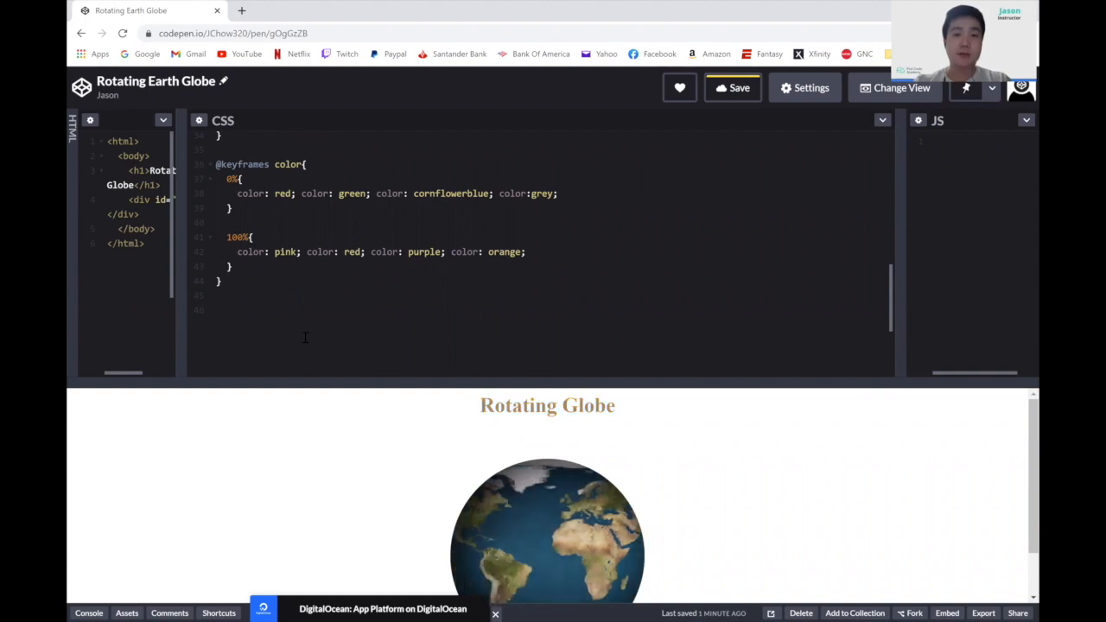
Start an #earth:before rule with position: absolute and top: 0.
click(217, 311)
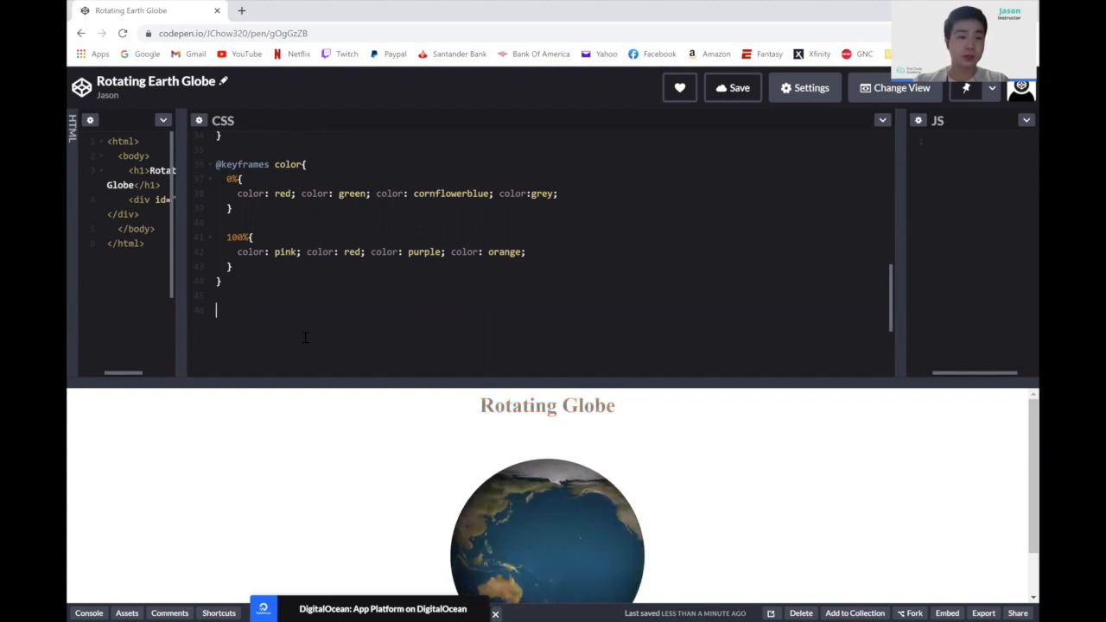
text(#earth:)
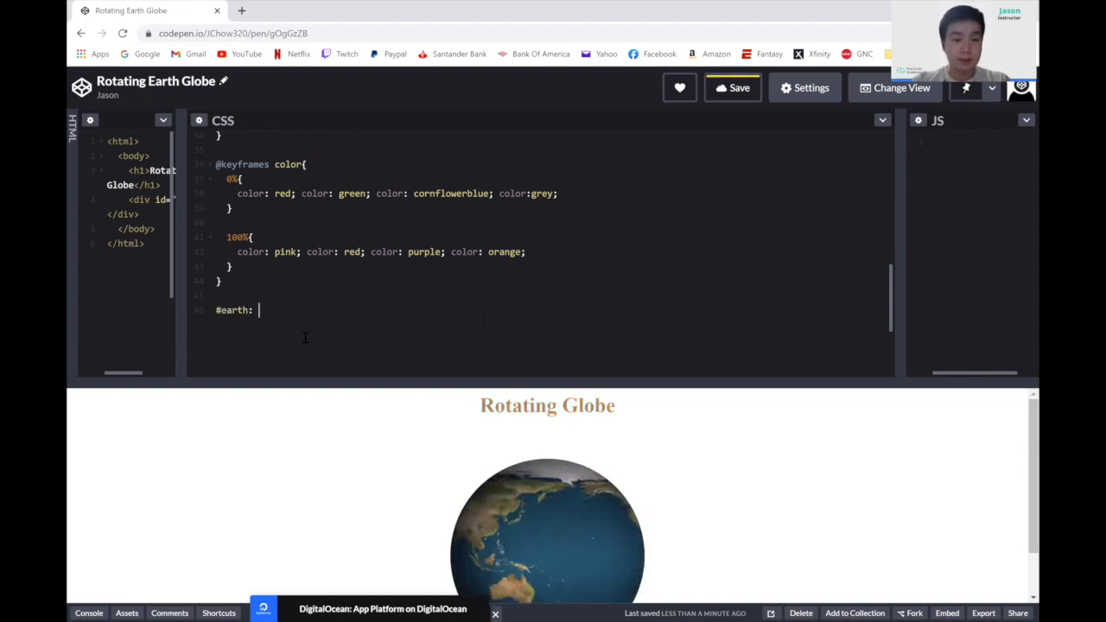
text(before{)
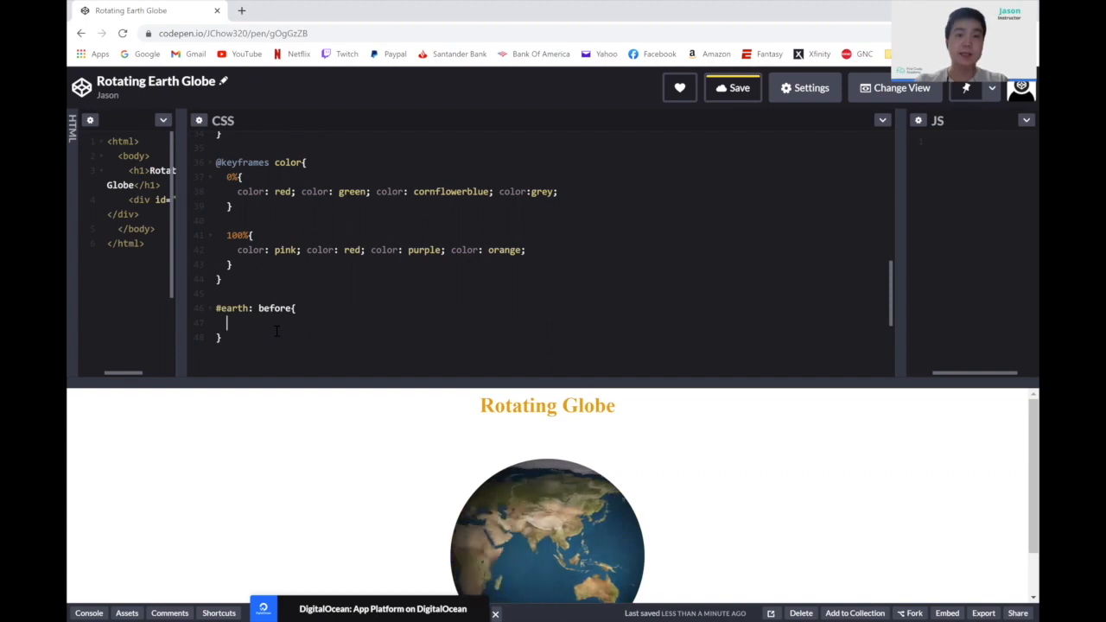
text(position: ab)
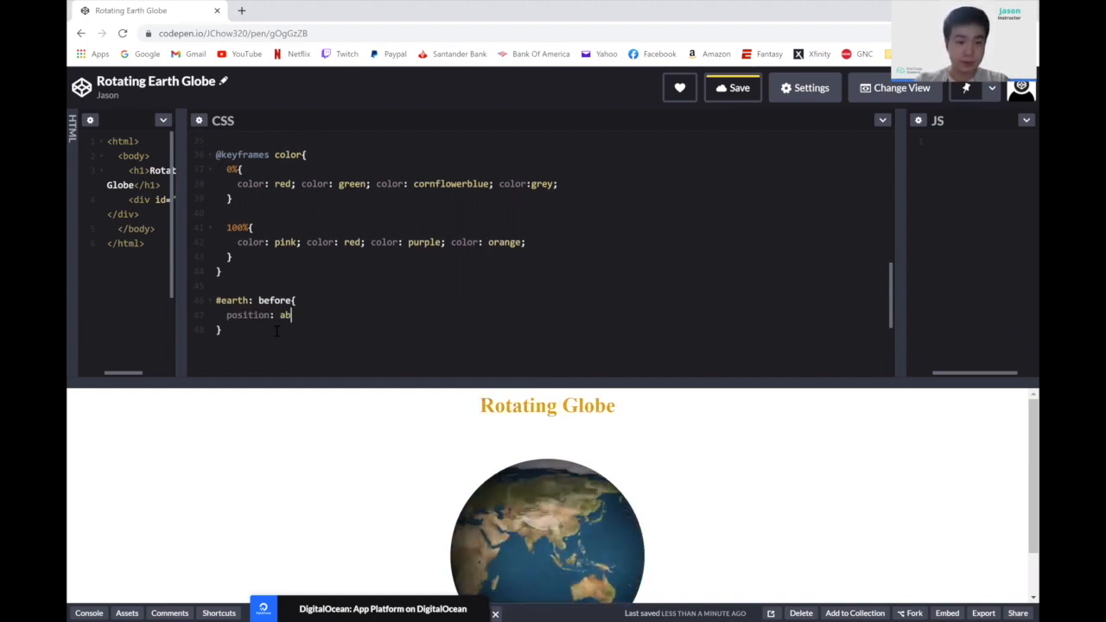
text(solute;)
text(top:)
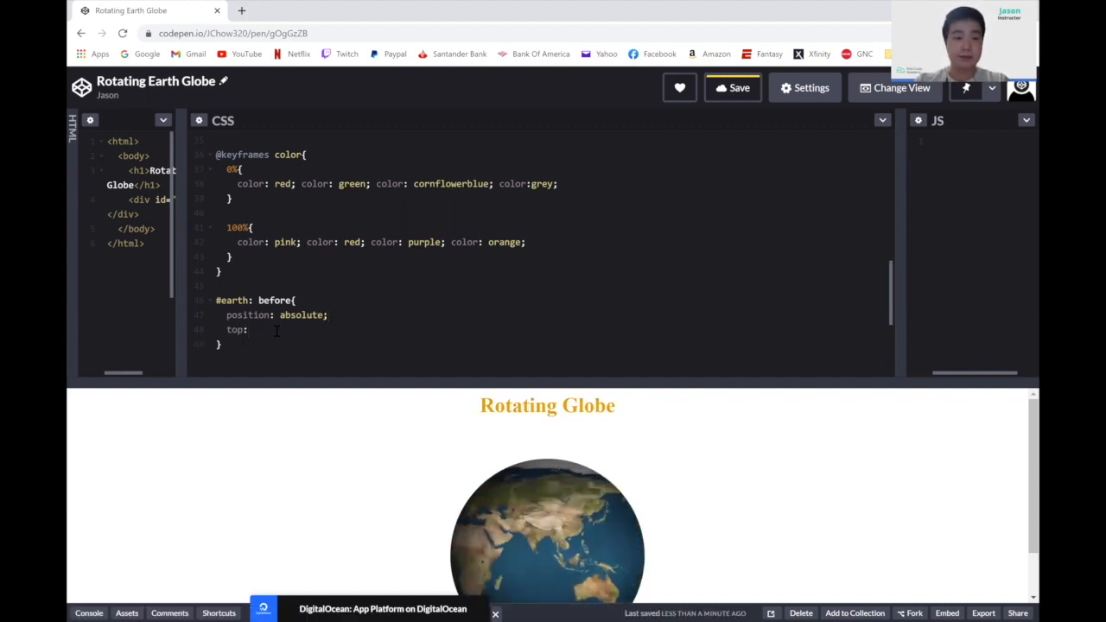
text(0;)
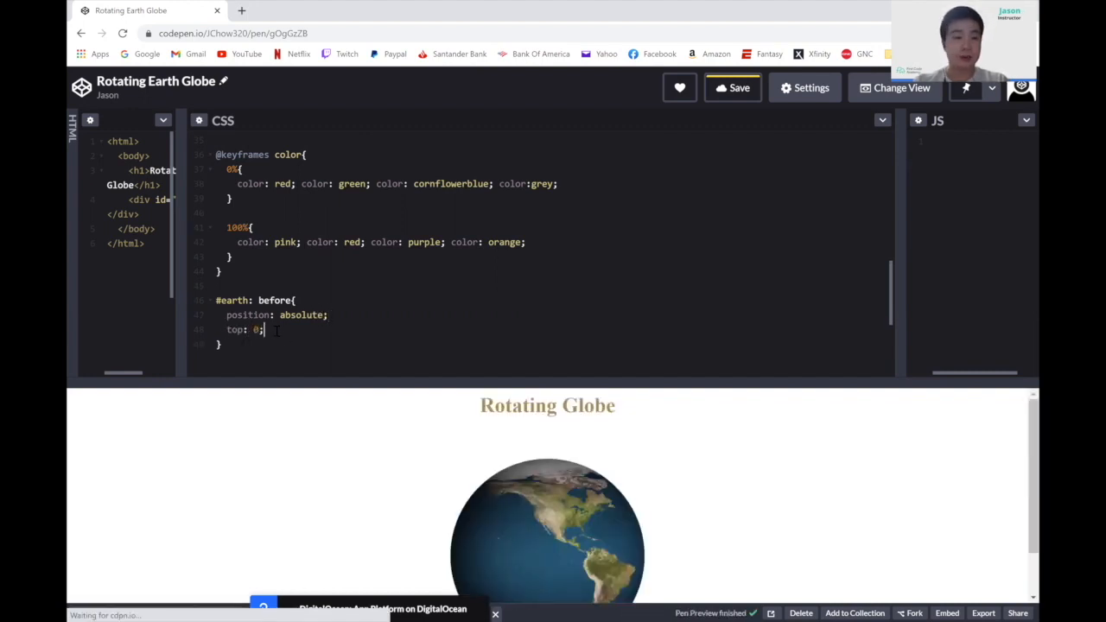
Add left: 0, width and height 100%, empty content and opacity 0.2 to #earth:before.
key(enter)
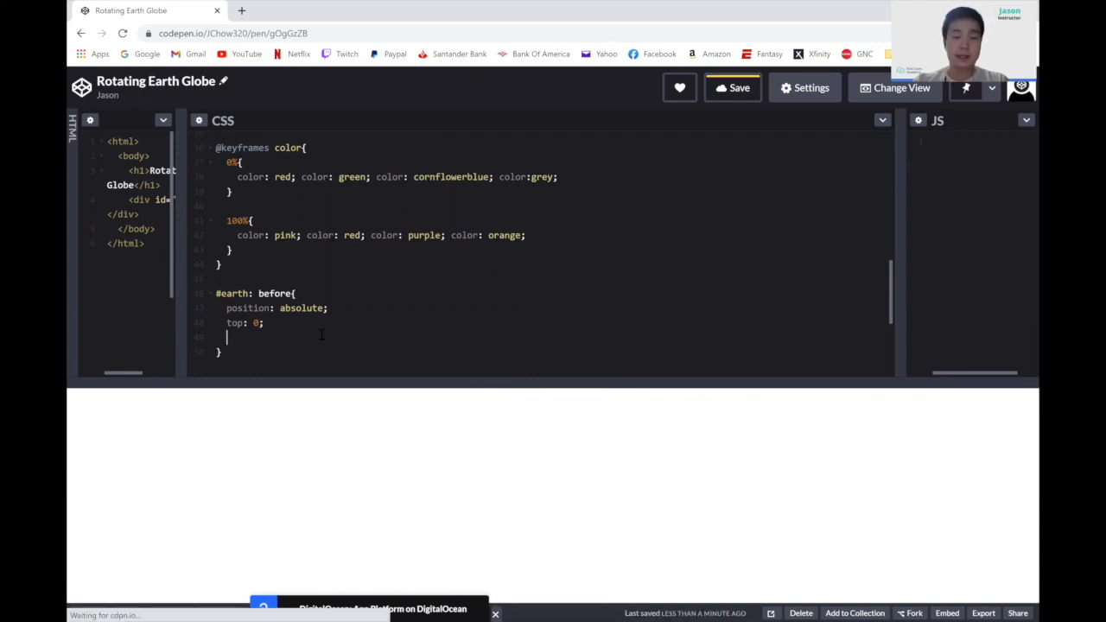
text(left: 0;)
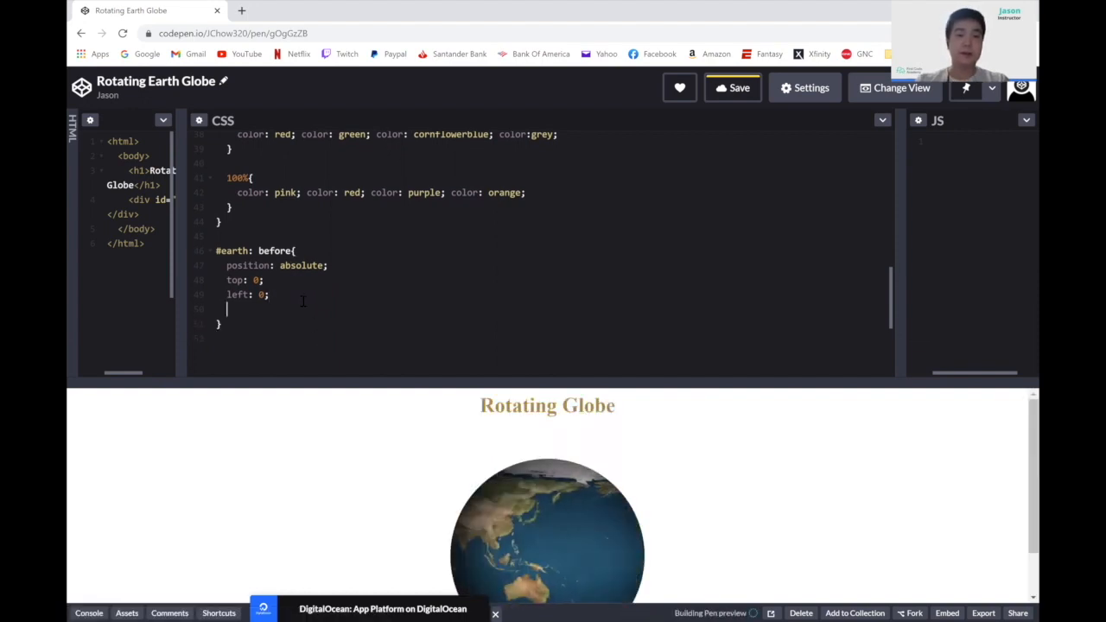
text(width: 100%;)
text(height: 100%;)
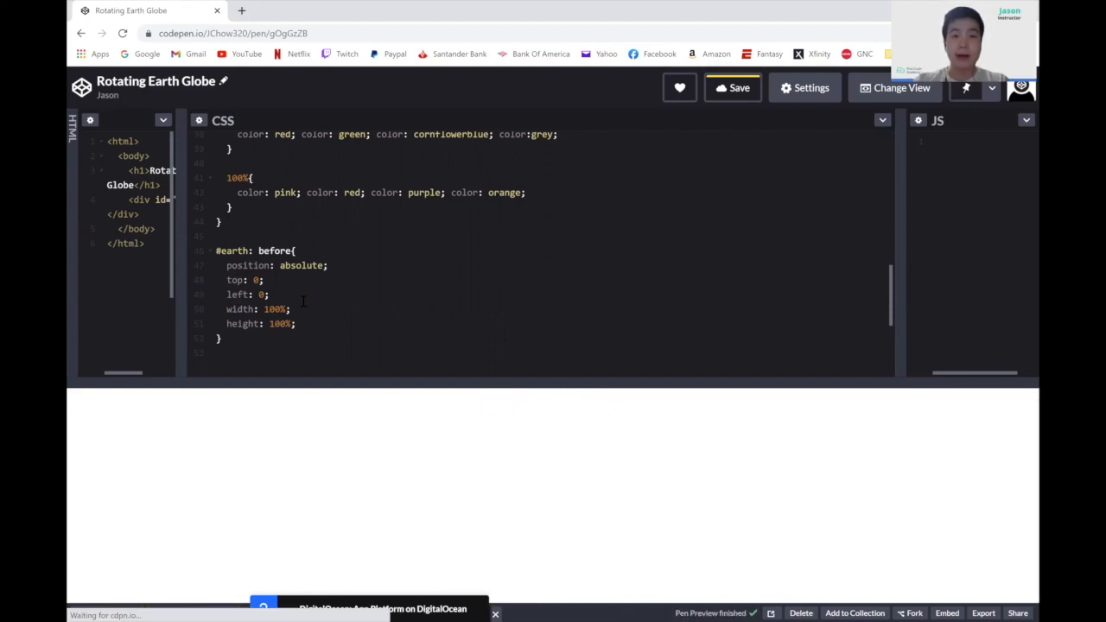
text(content: "";)
text(opacity: 0.2;)
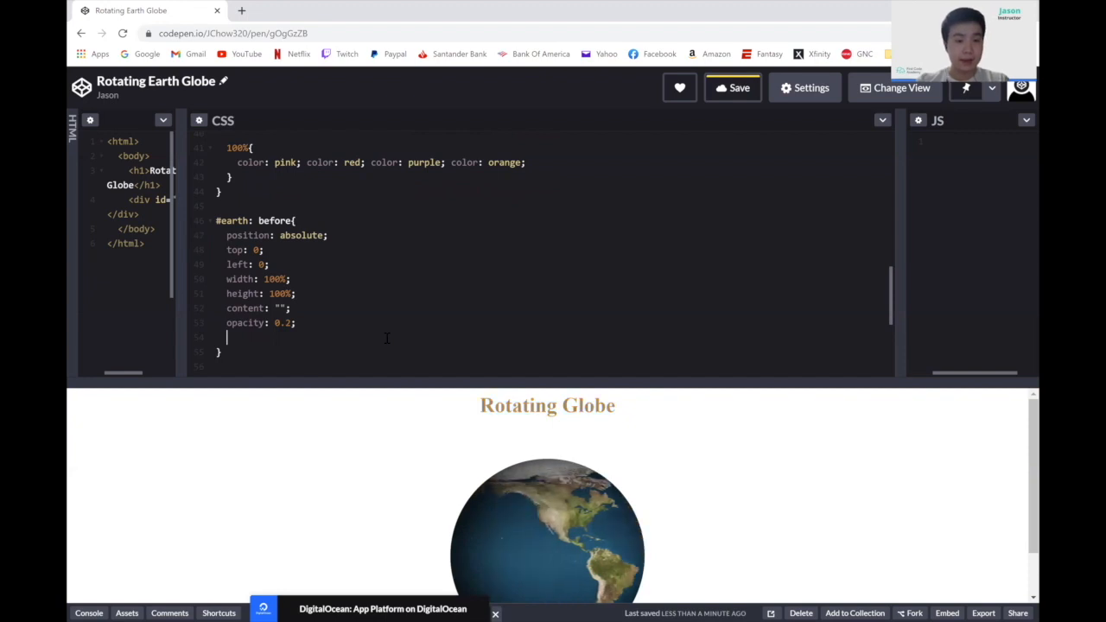
Round the #earth:before overlay with border-radius: 50%.
text(border-)
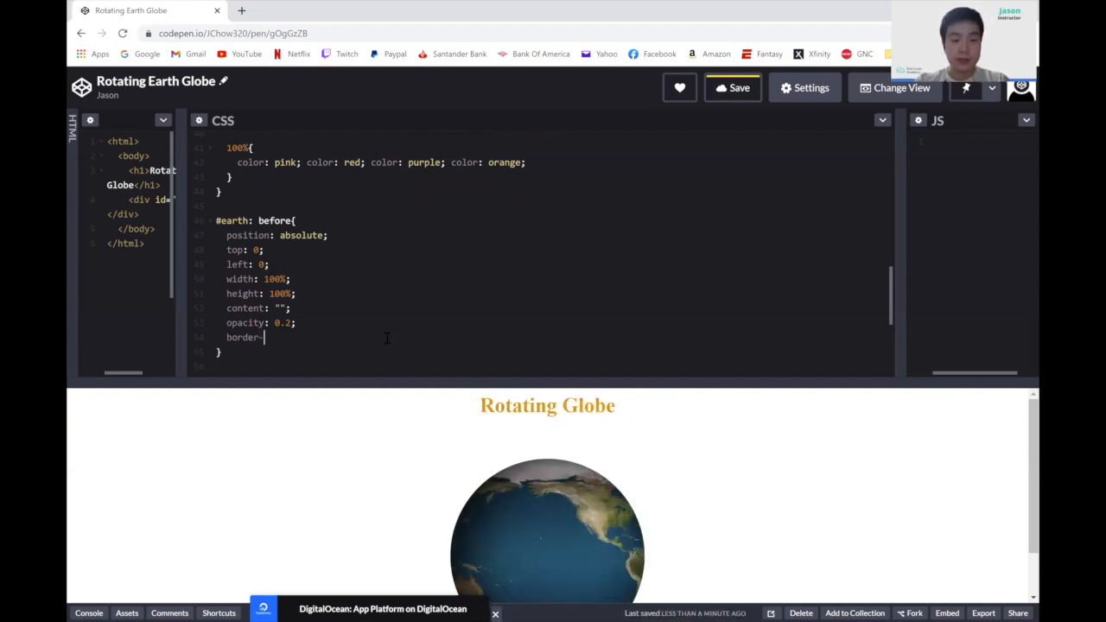
text(radius)
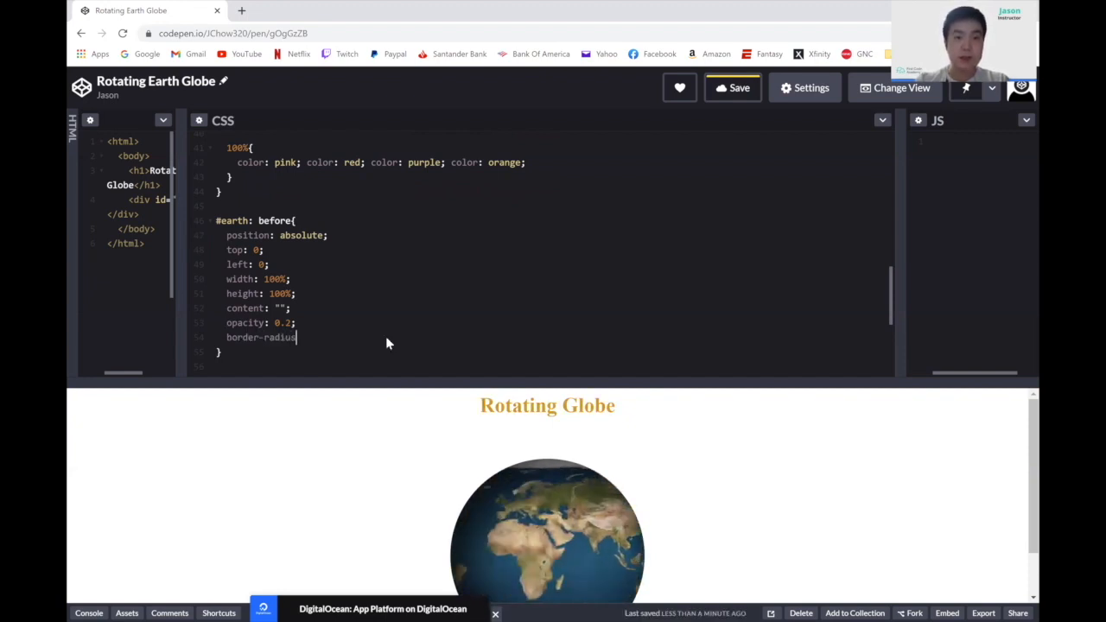
text(50%;)
text(background)
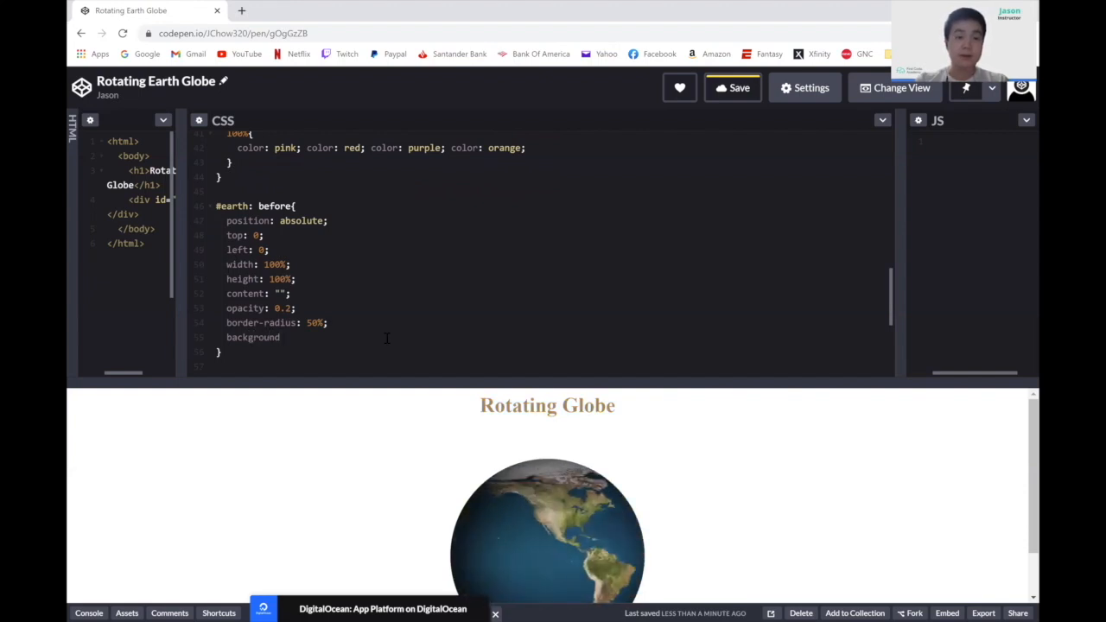
Shade it with background: radial-gradient(circle at 100px 100px, #fff, #000).
text(ra)
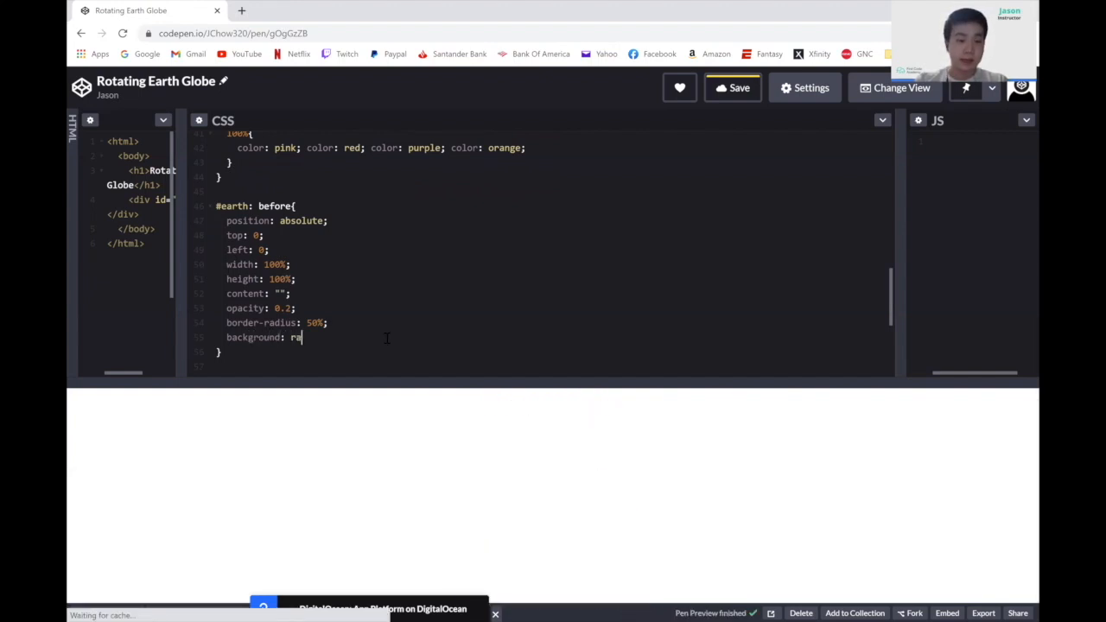
text(dial-gradient()
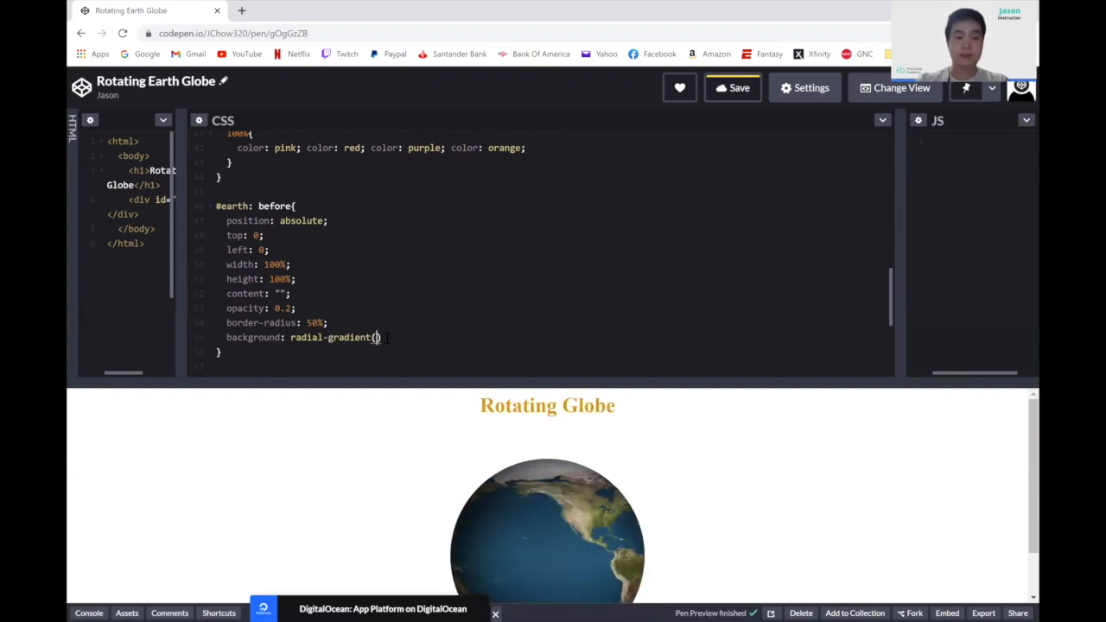
text(circle at 1)
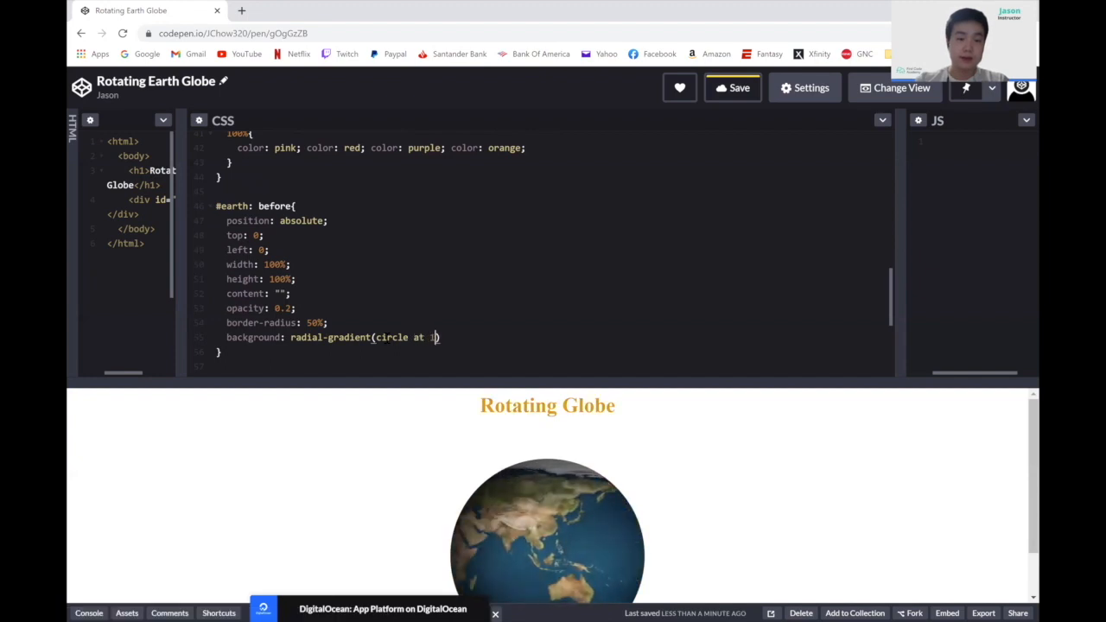
text(00)
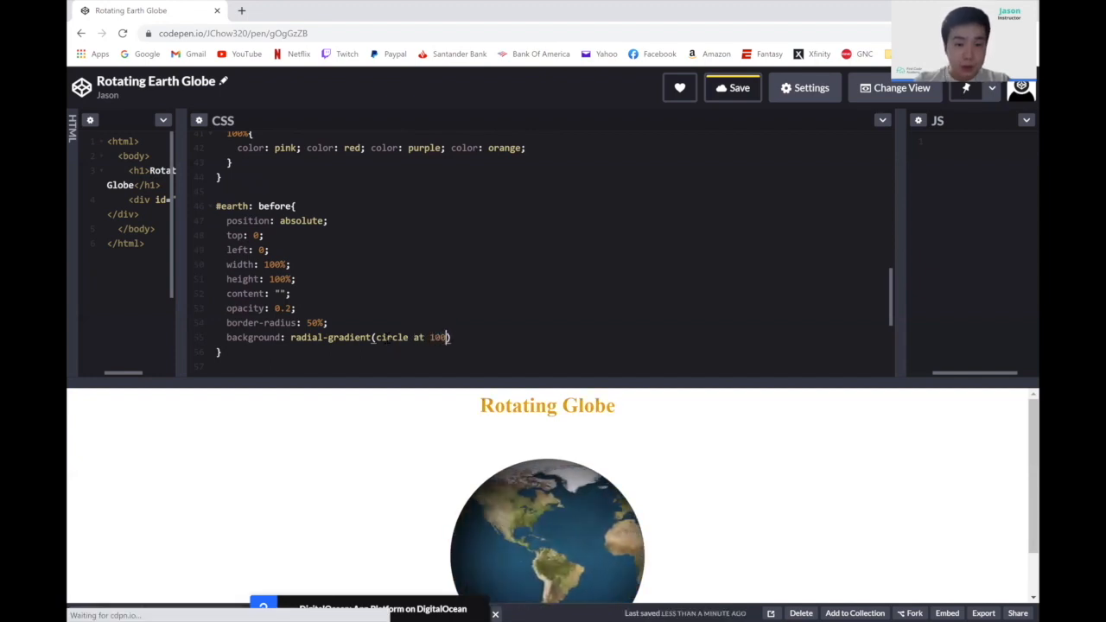
text(px)
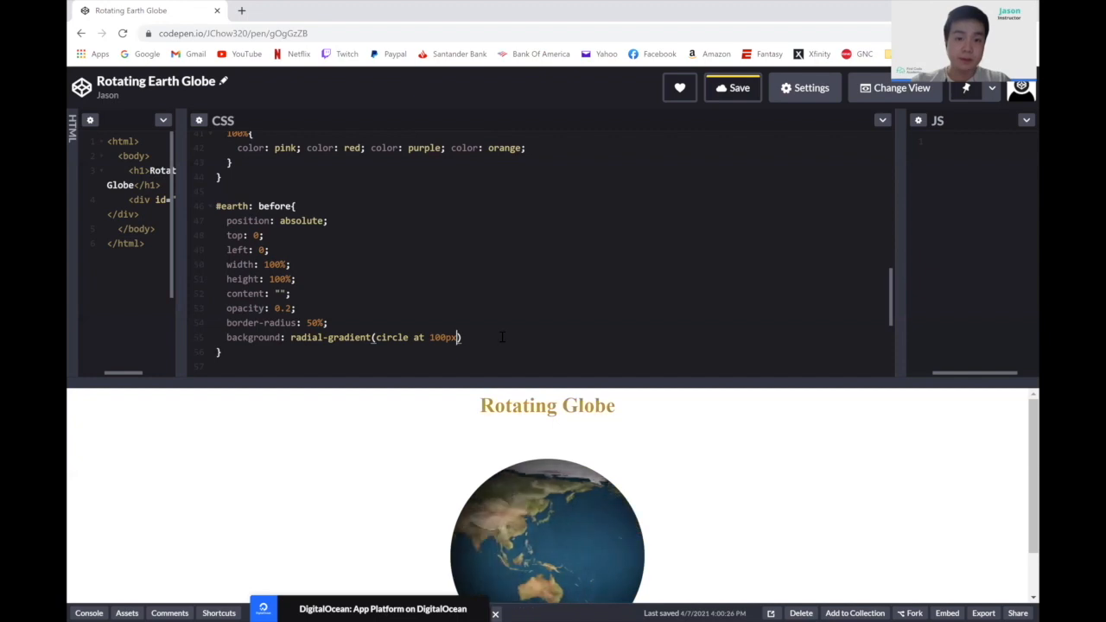
text(100px)
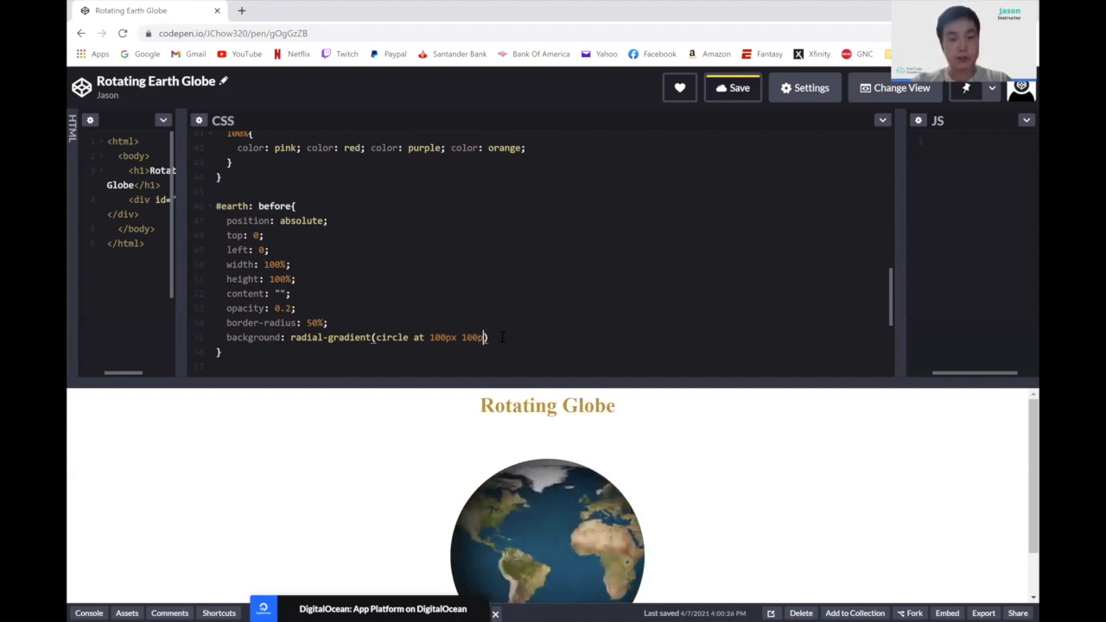
text(,)
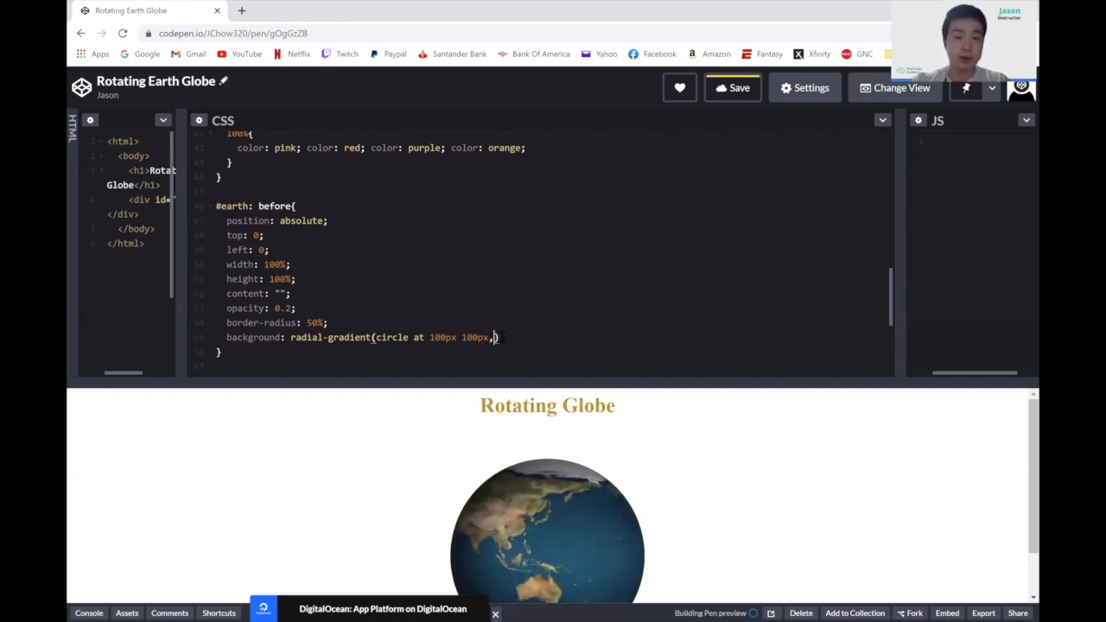
text(#)
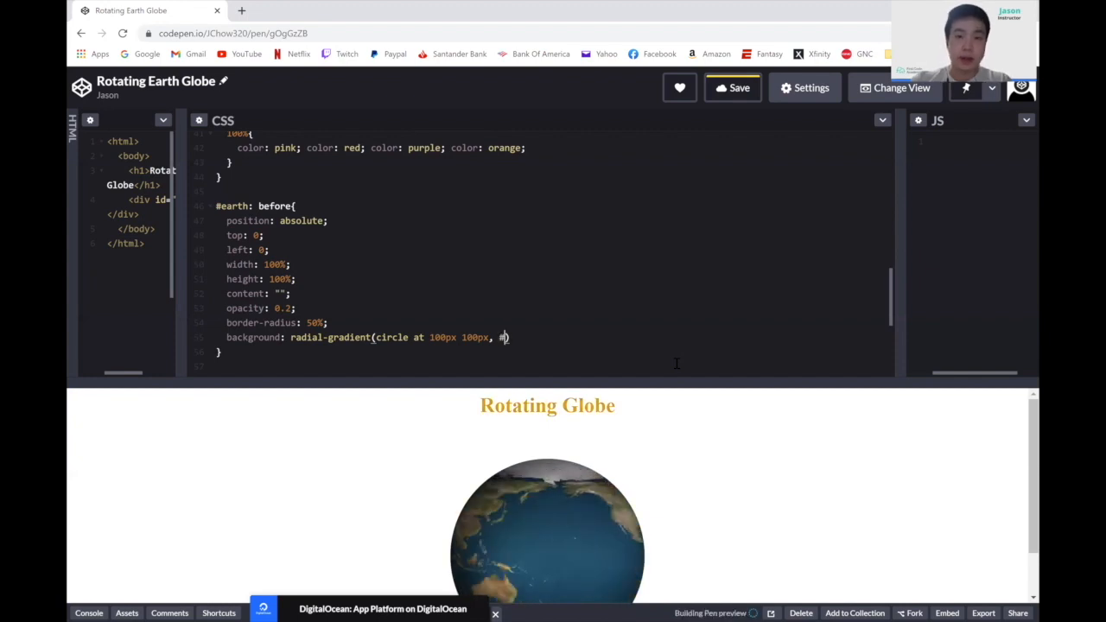
text(fff, #000)
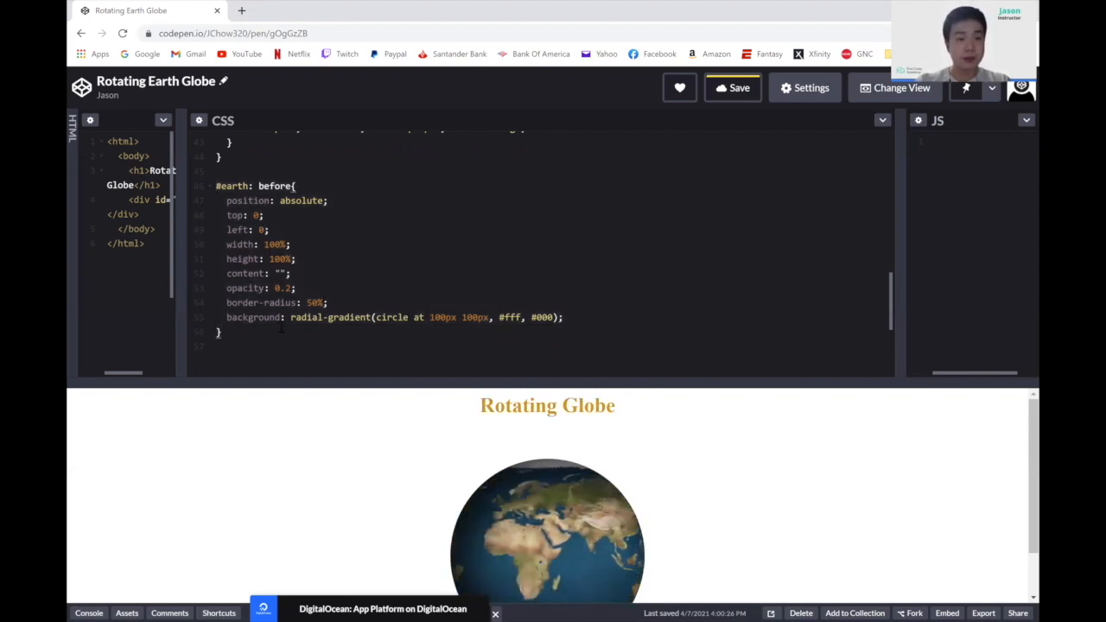
Start an #earth:after rule with the overlay's absolute positioning, full size, 0.2 opacity and 50% radius.
text(#ea)
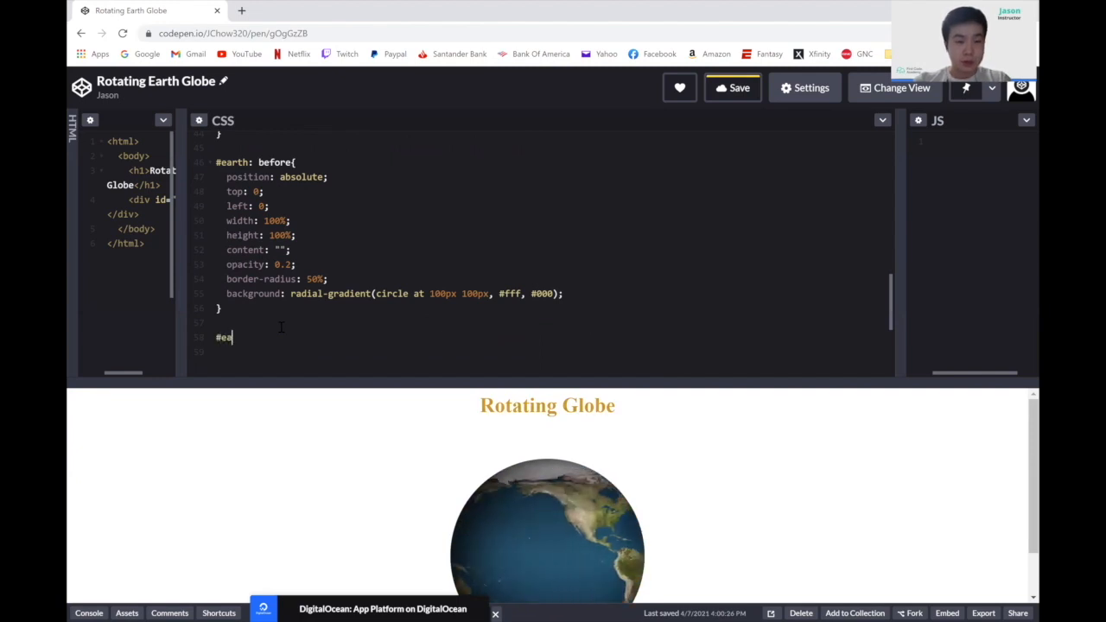
text(rth)
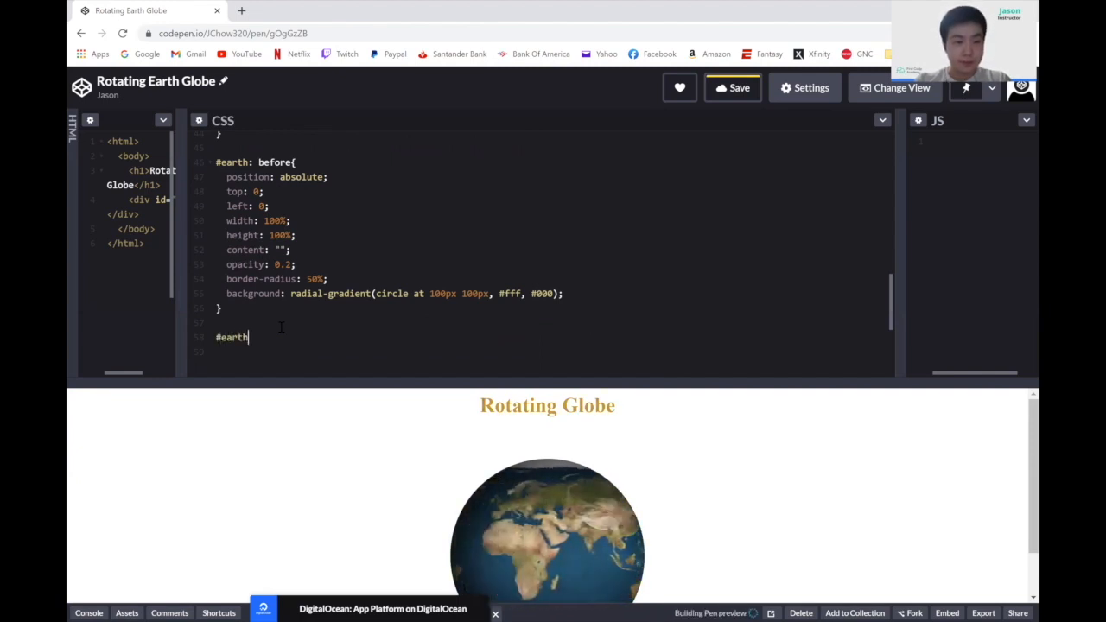
text(after{)
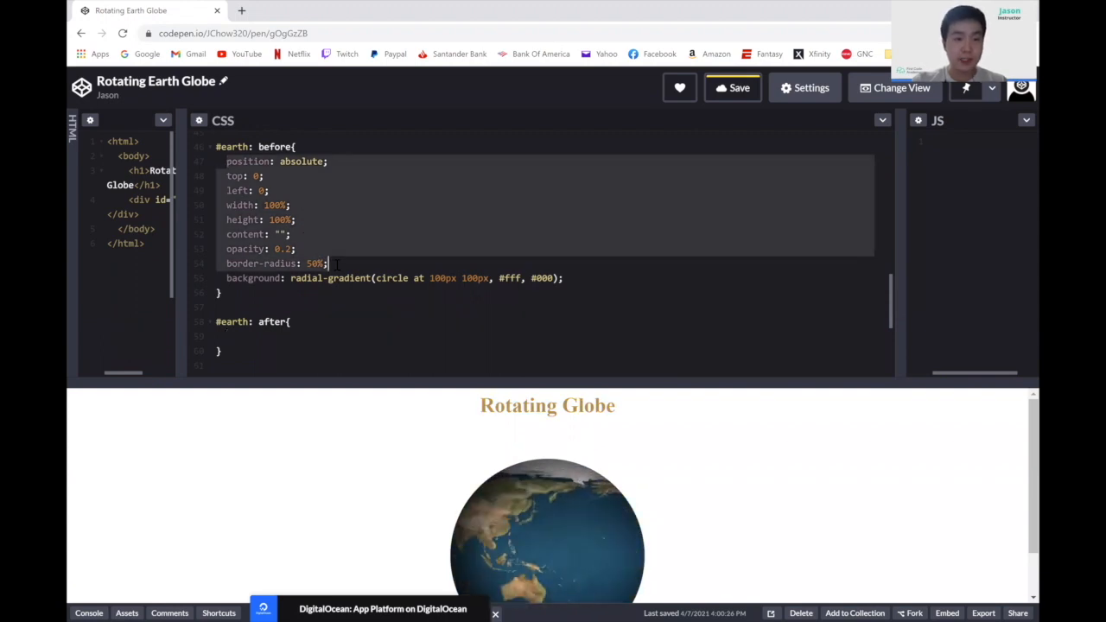
scroll(down, 3)
text(background:)
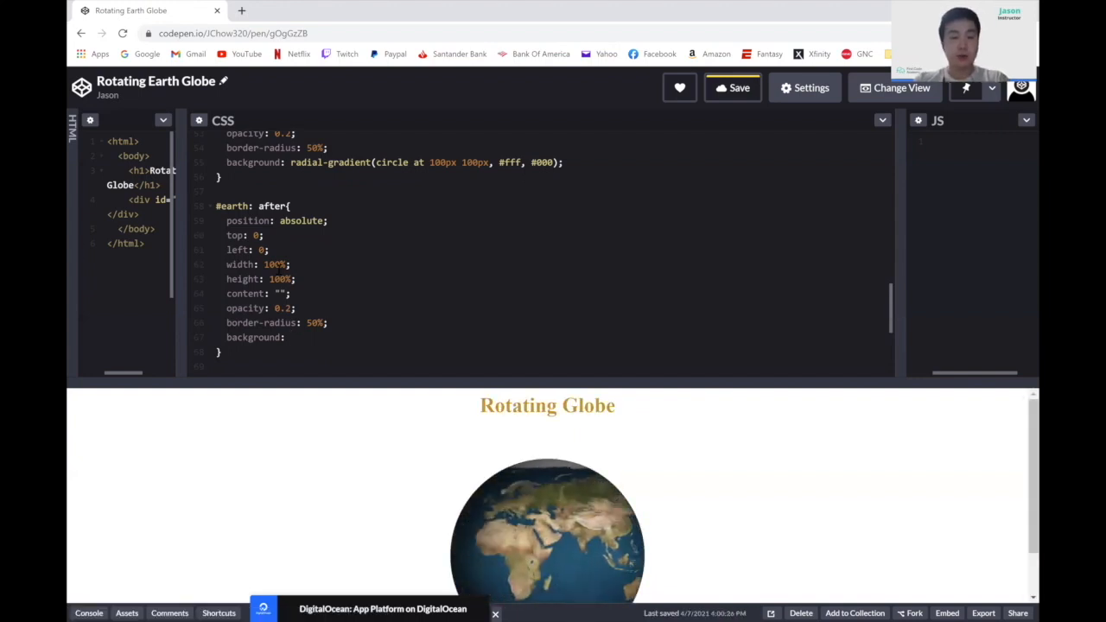
Write the after-overlay background as -80px 15px 80px 10px rgba(0, 0, 0, 0.9) inset.
text(-80px)
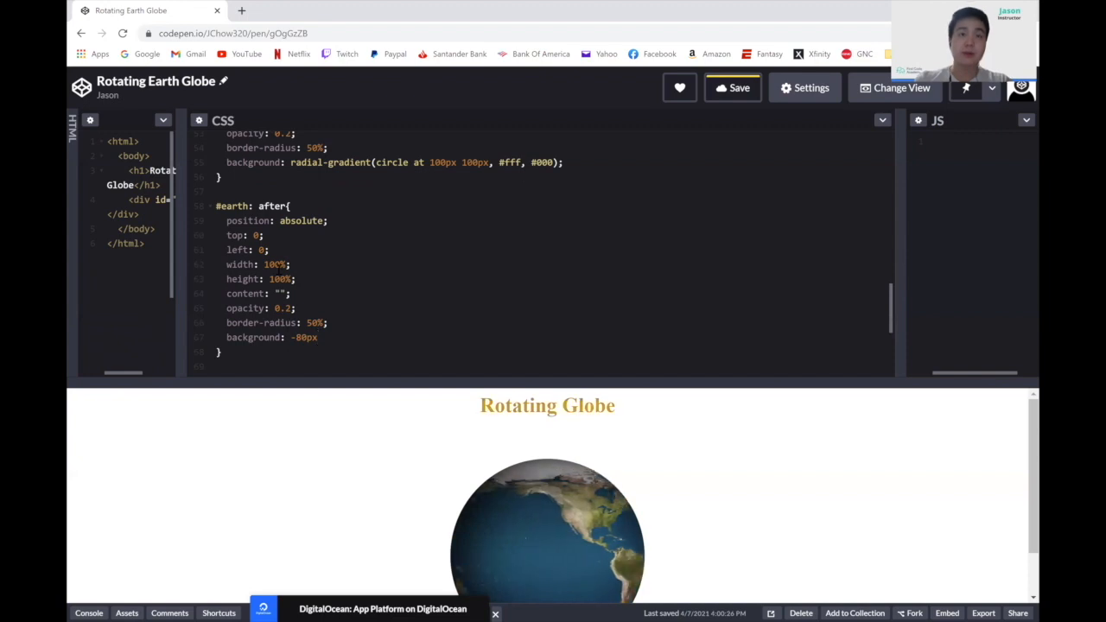
text(15)
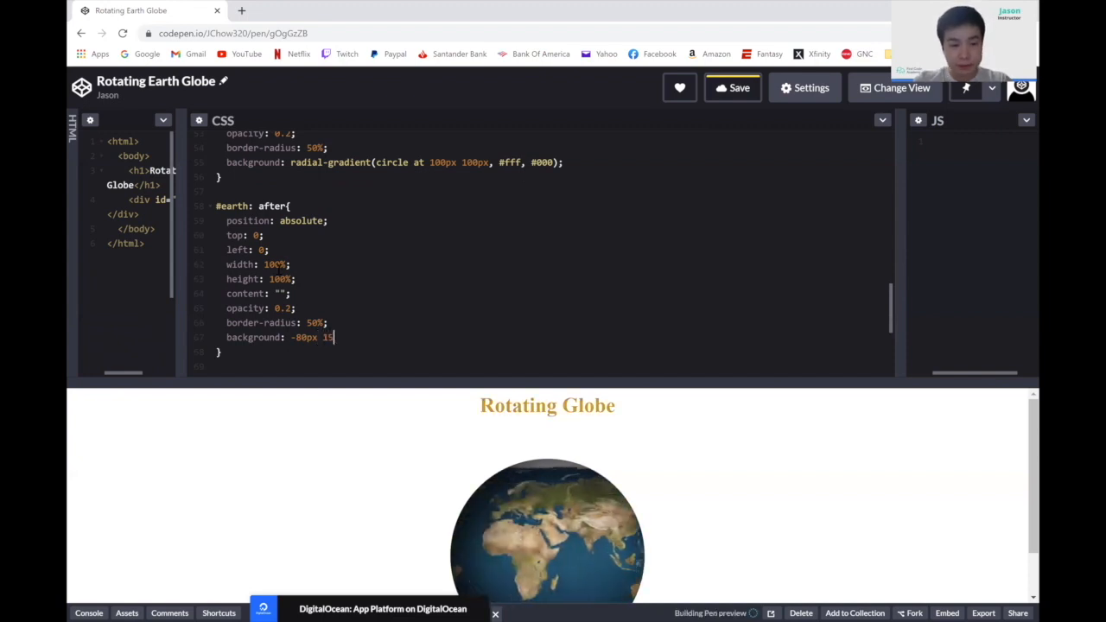
text(px 80px)
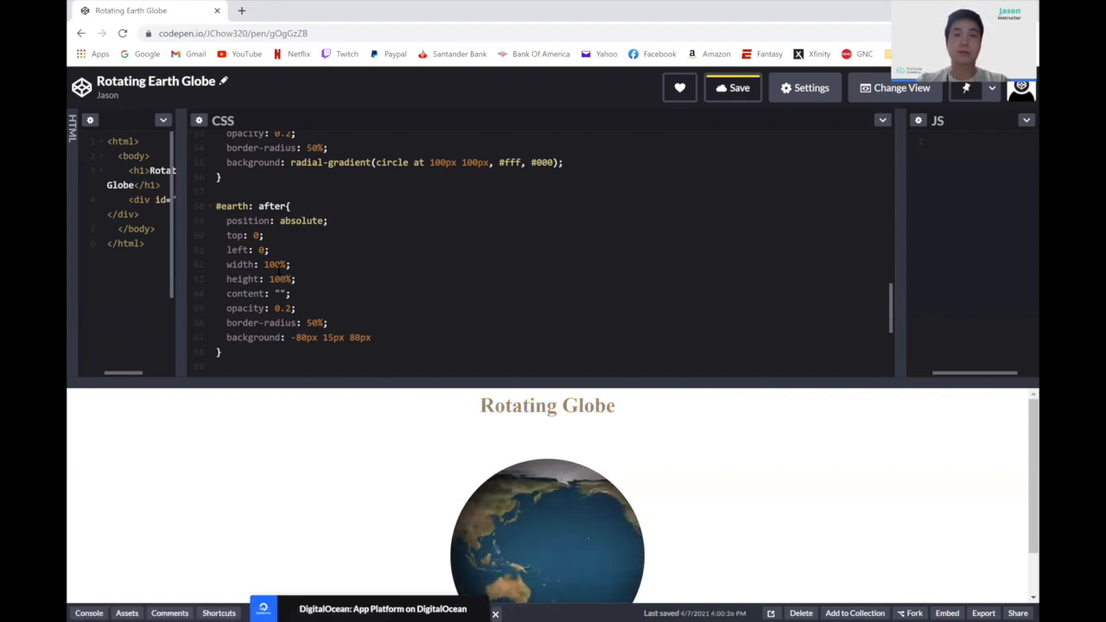
text(1)
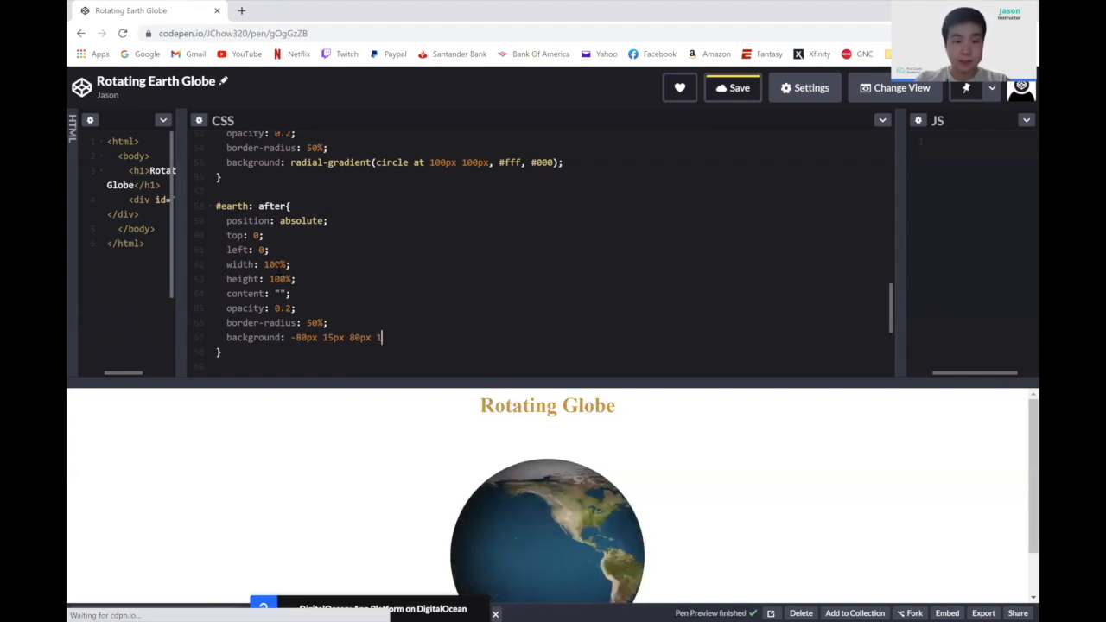
text(0px)
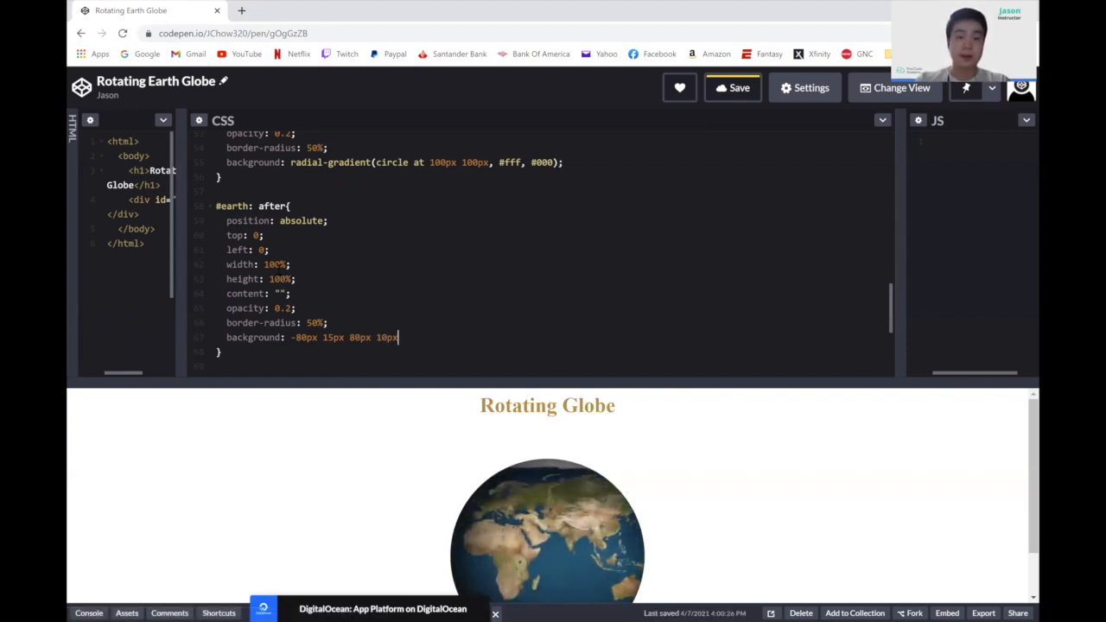
text(rgba)
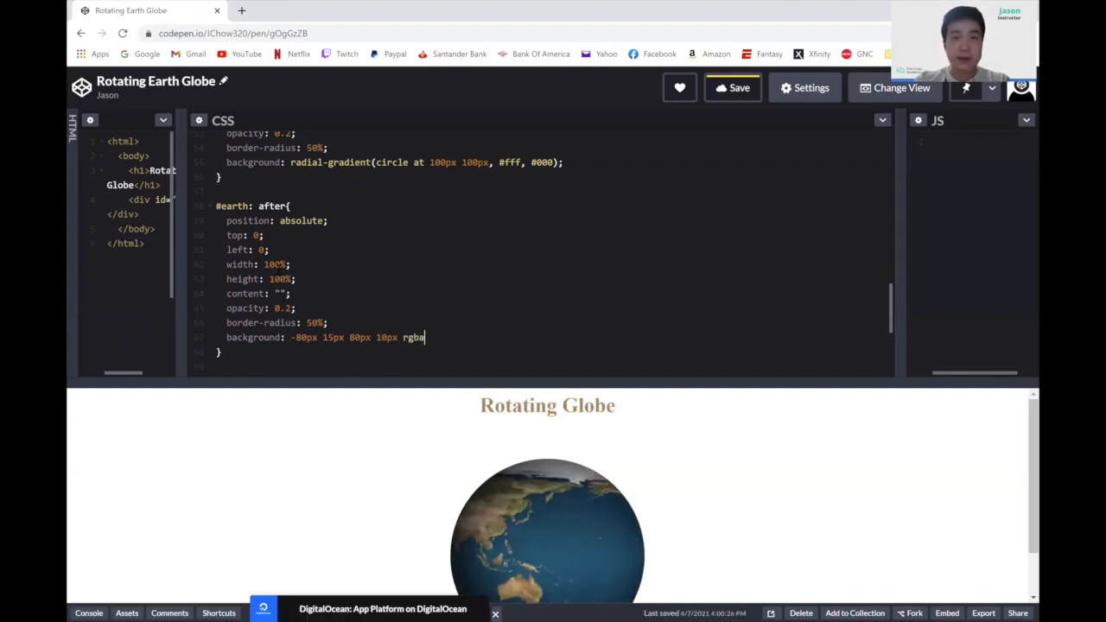
text(())
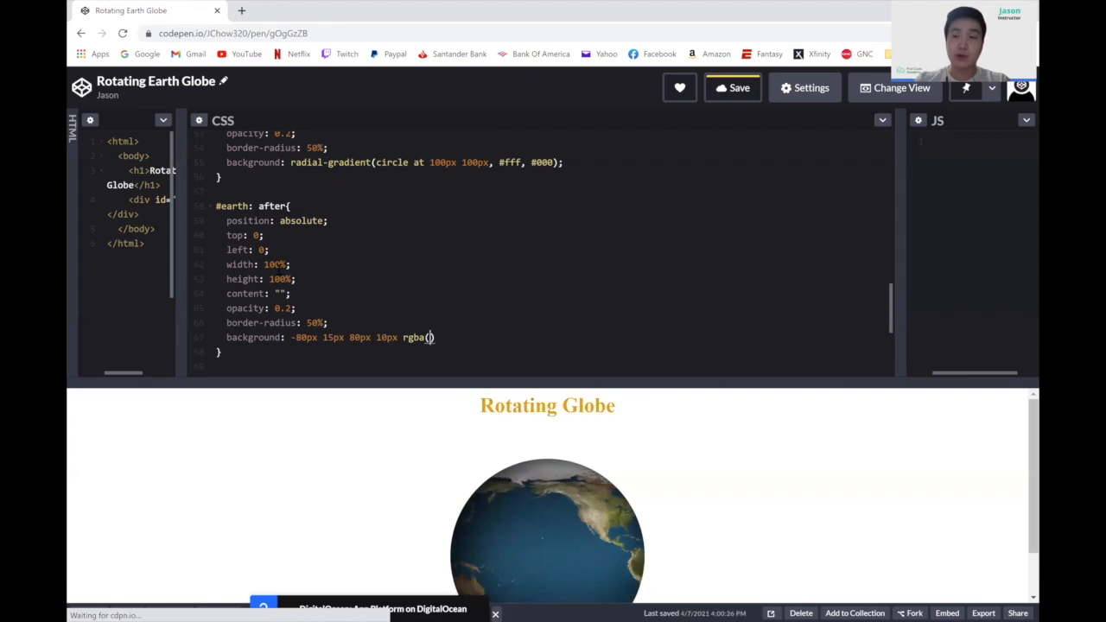
text(0,)
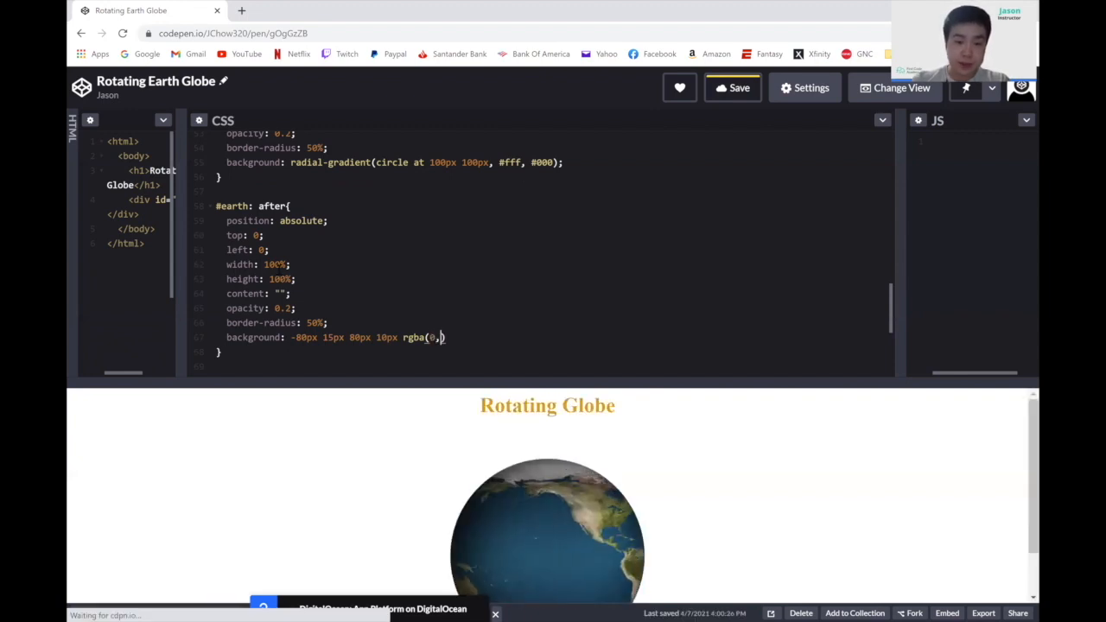
text(0)
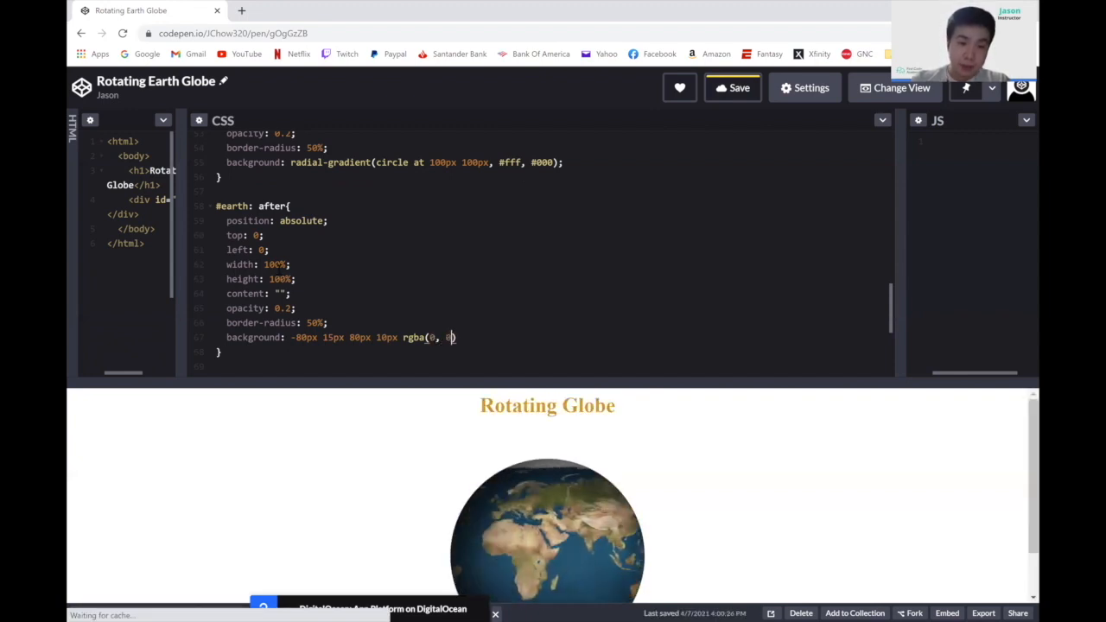
text(0, 0.9)
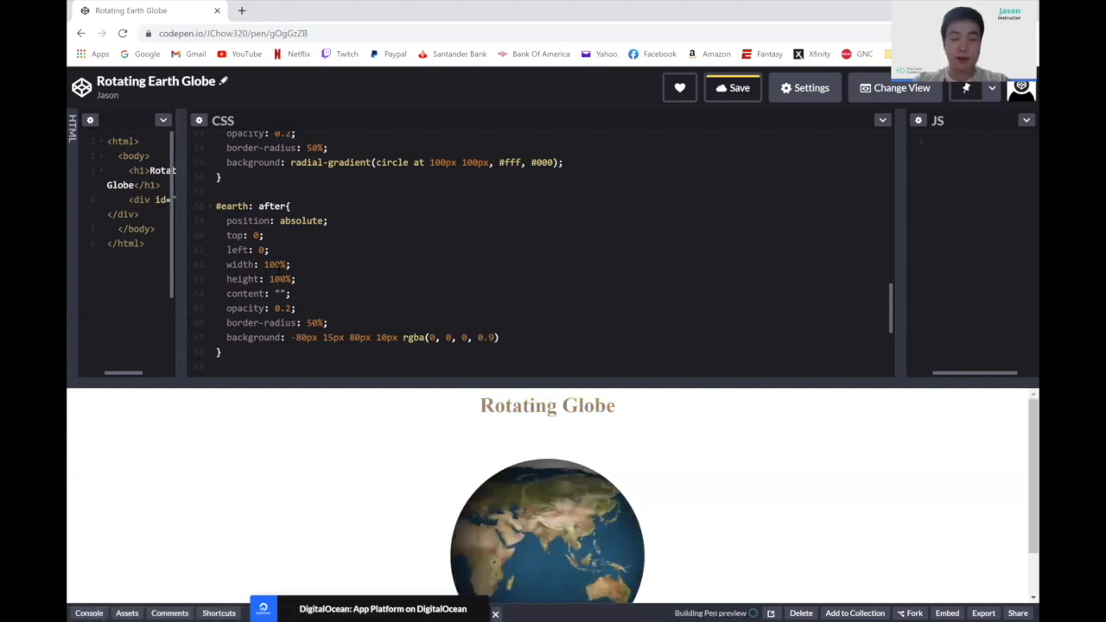
text(inset;)
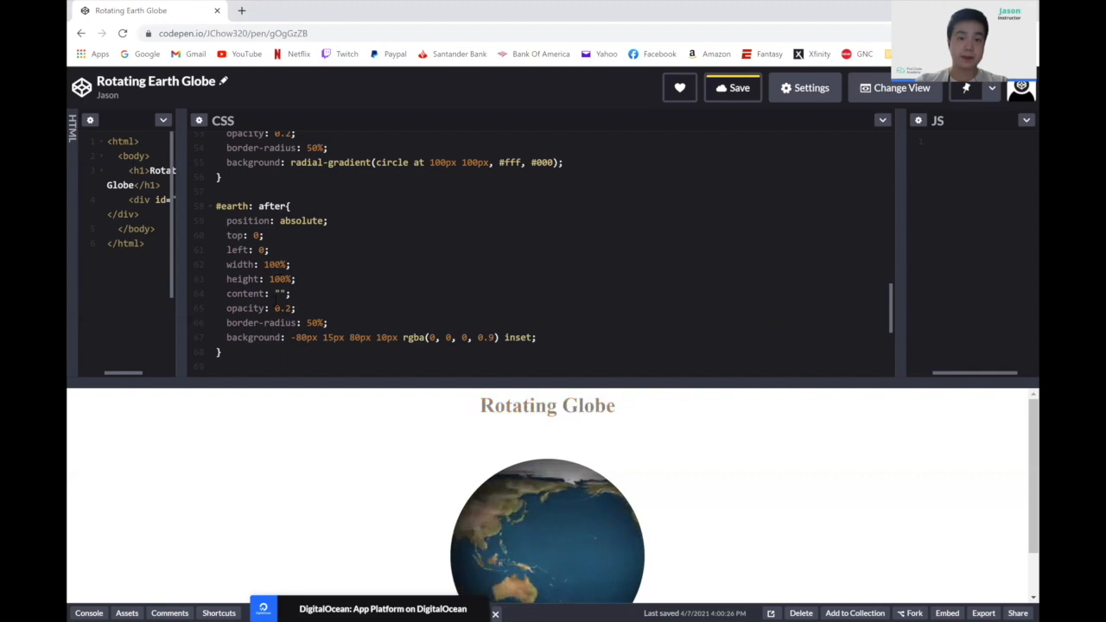